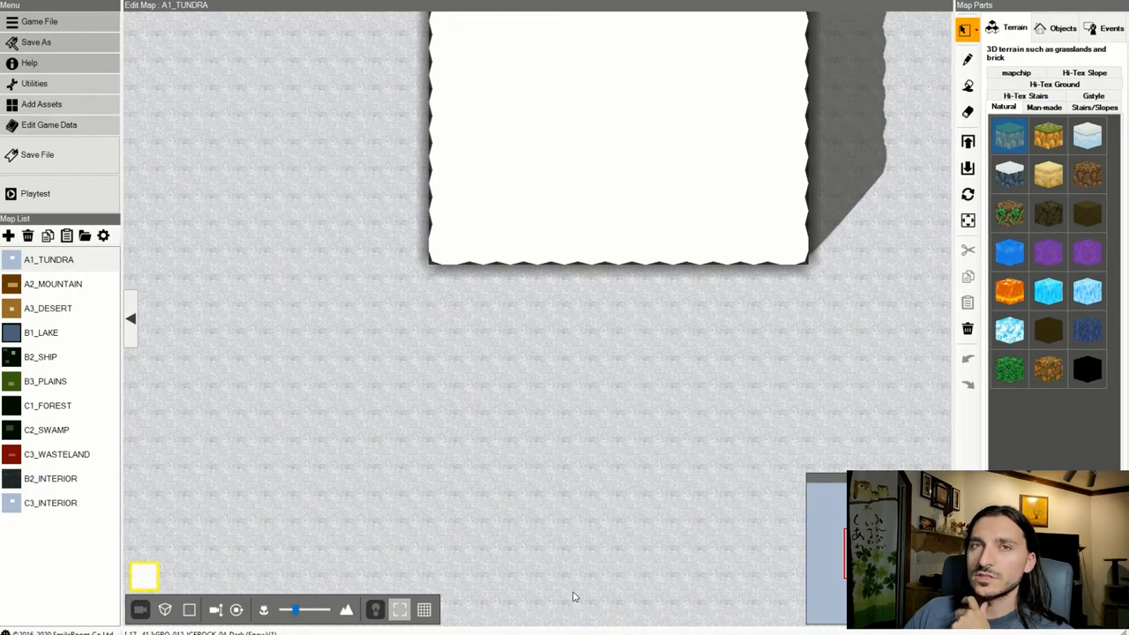
mouse_move(665, 577)
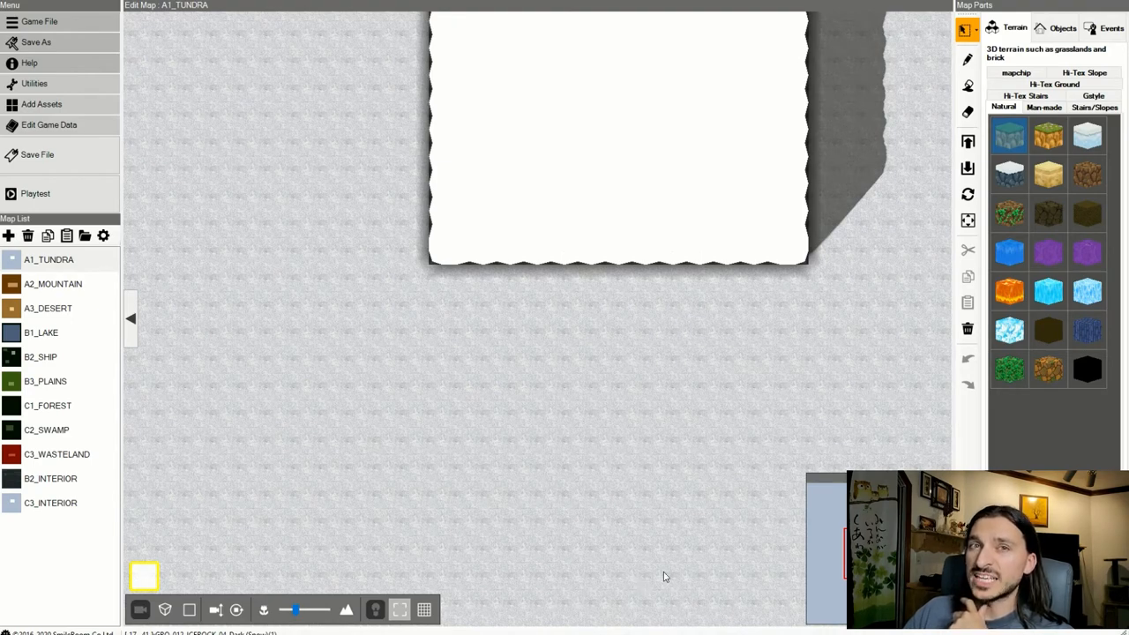
mouse_move(739, 546)
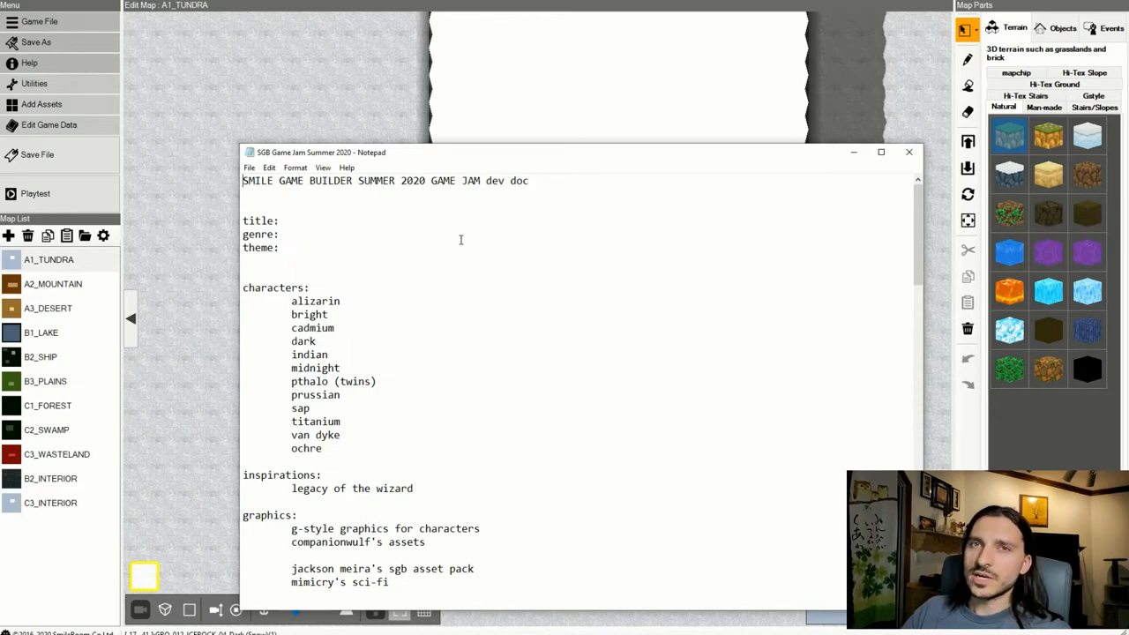
mouse_move(356, 230)
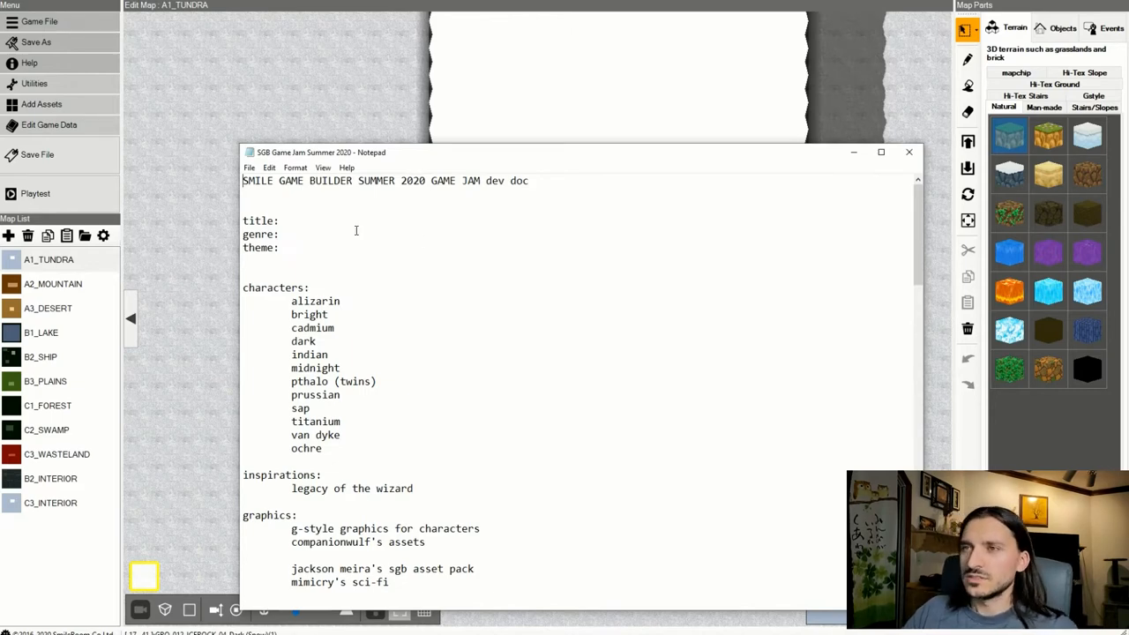
Scroll the dev doc down to its priorities, world map and planned mechanics sections.
scroll("down", 3)
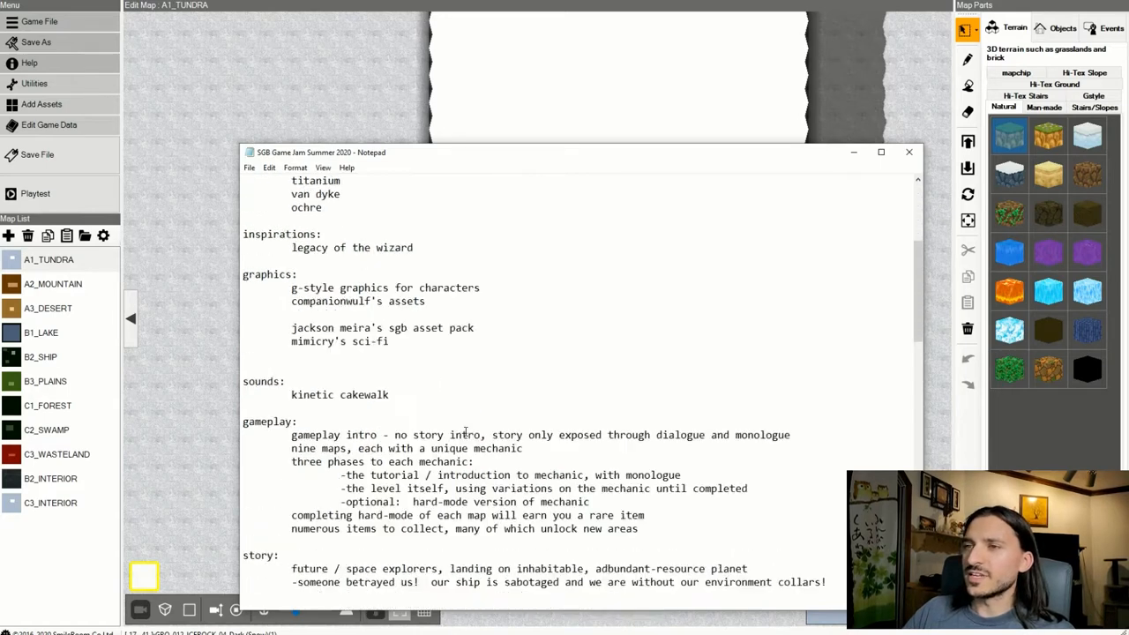
scroll("down", 3)
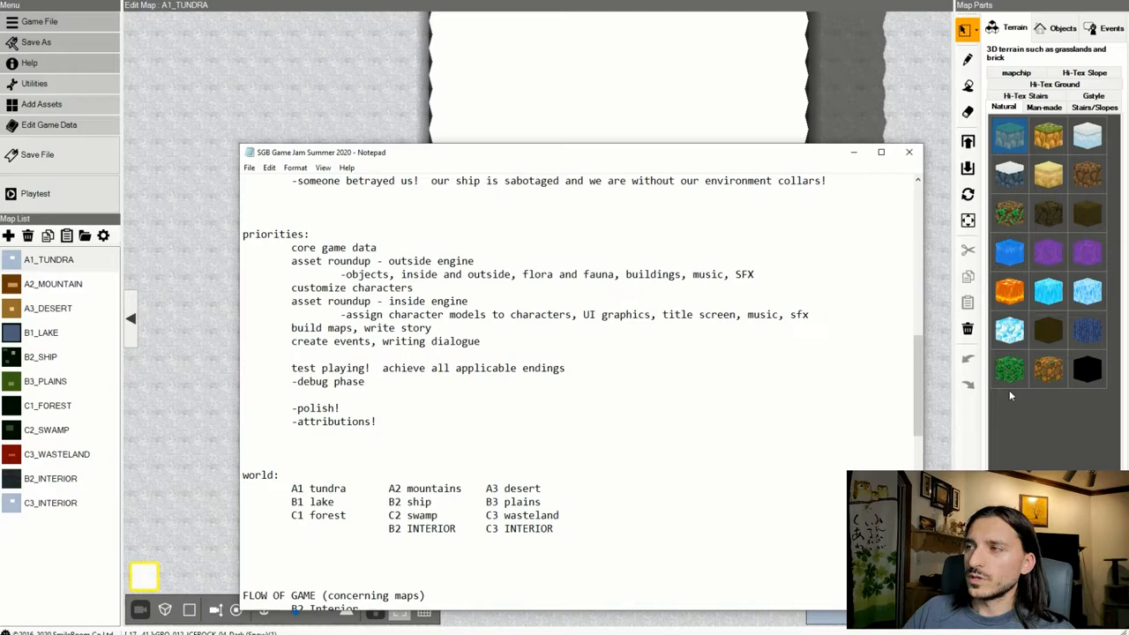
mouse_move(922, 382)
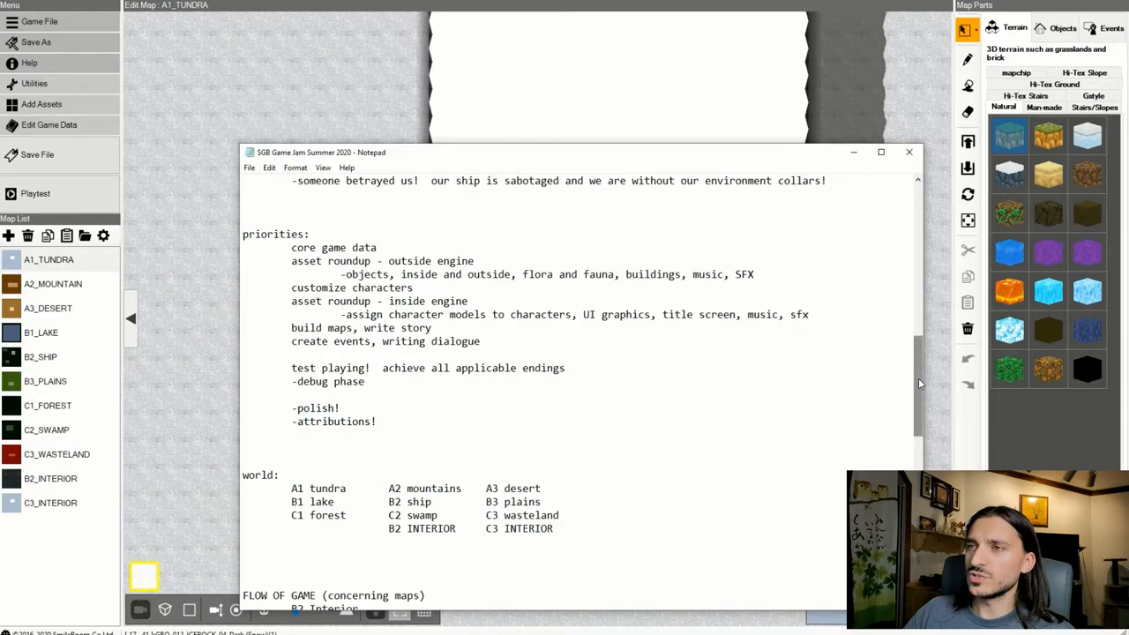
scroll("down", 3)
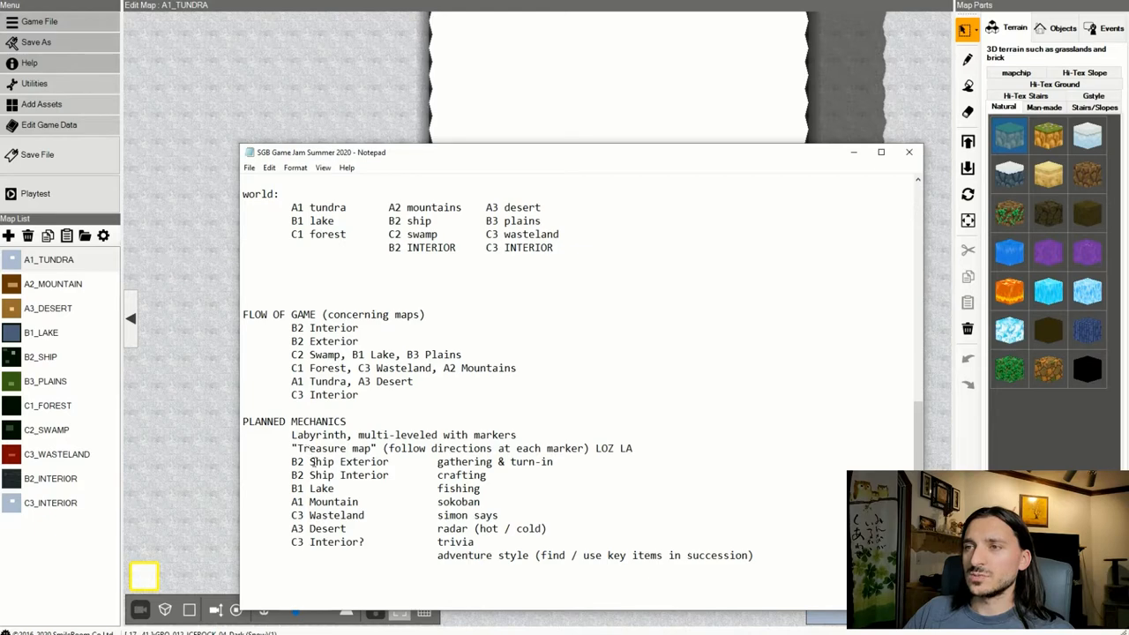
left_click(563, 462)
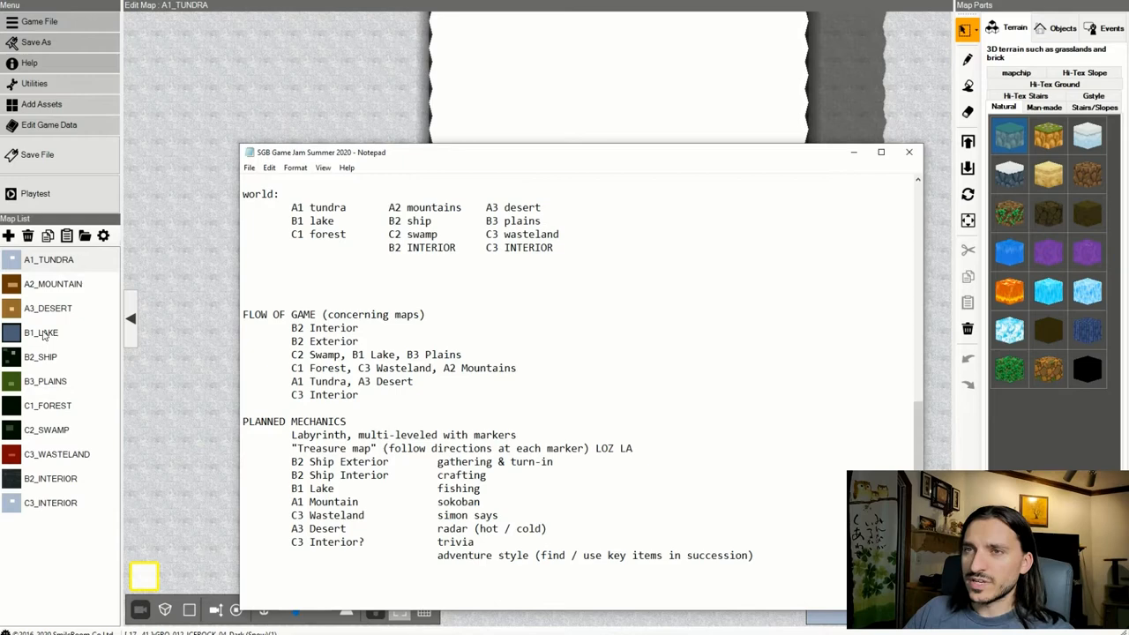
mouse_move(44, 335)
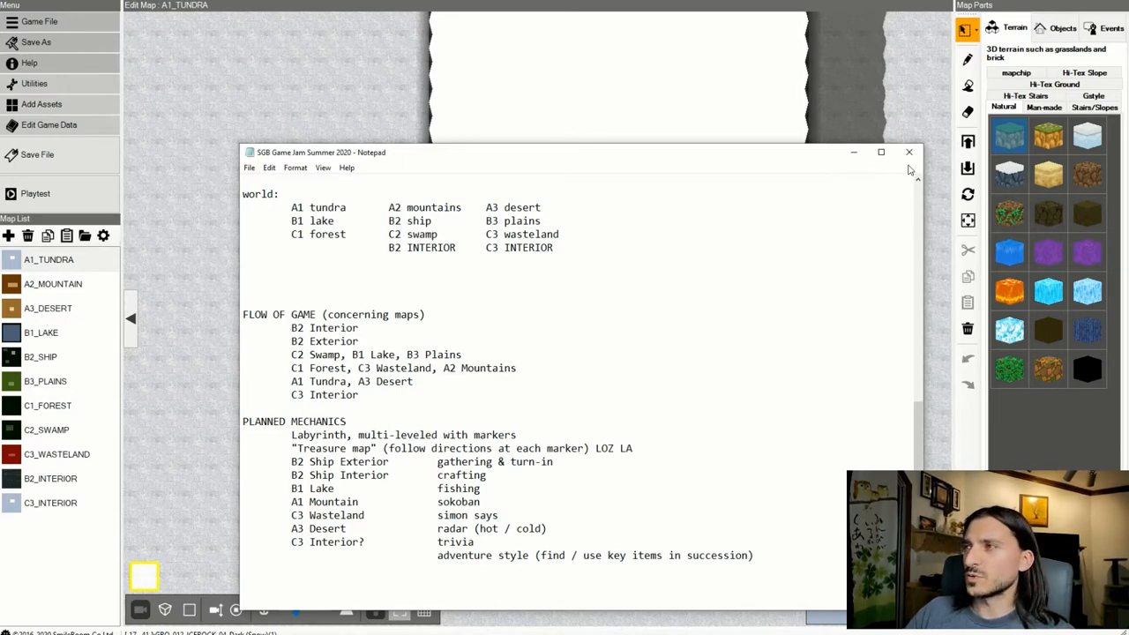
Close the dev notes, load the B2_INTERIOR map and bring up its Map settings.
left_click(908, 152)
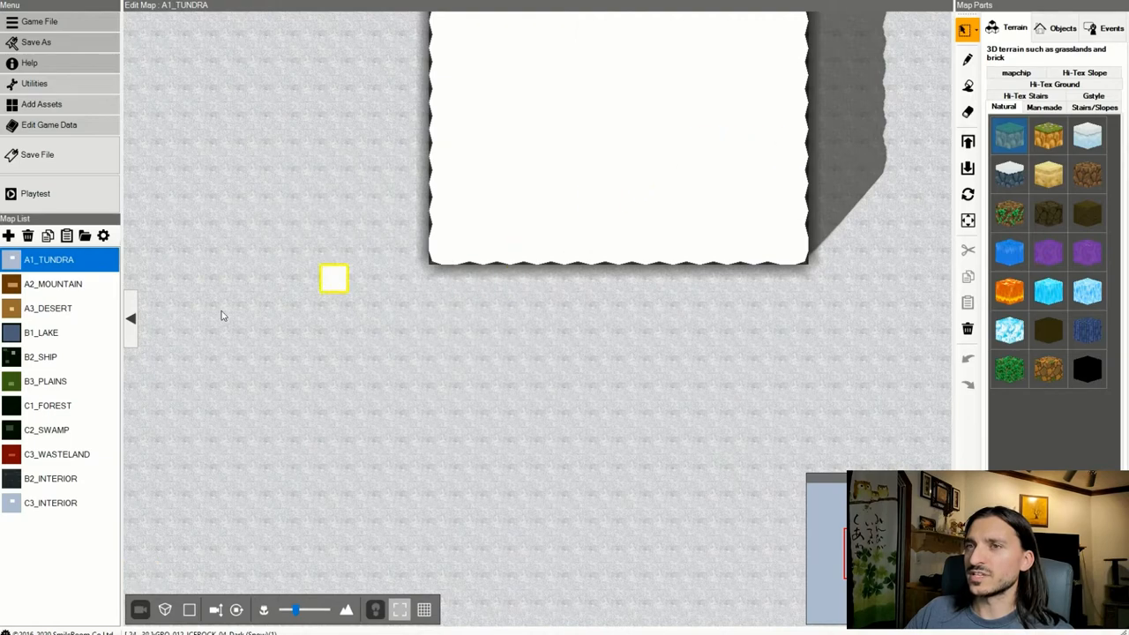
left_click(50, 478)
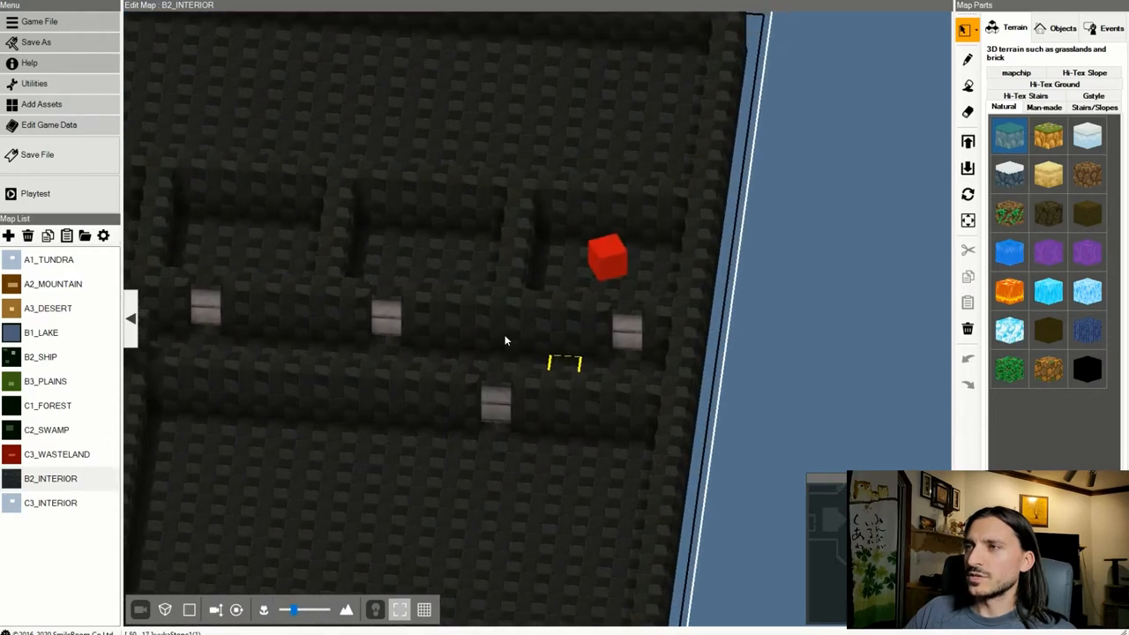
right_click(51, 478)
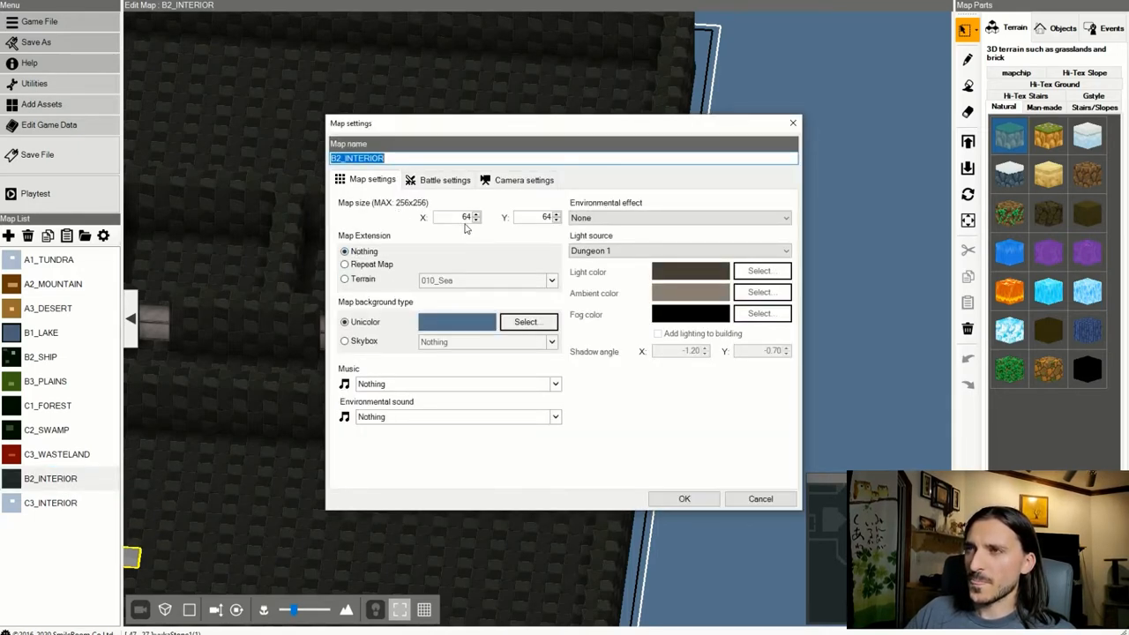
Preview the skybox models and set B2_INTERIOR to use no sky model.
left_click(524, 179)
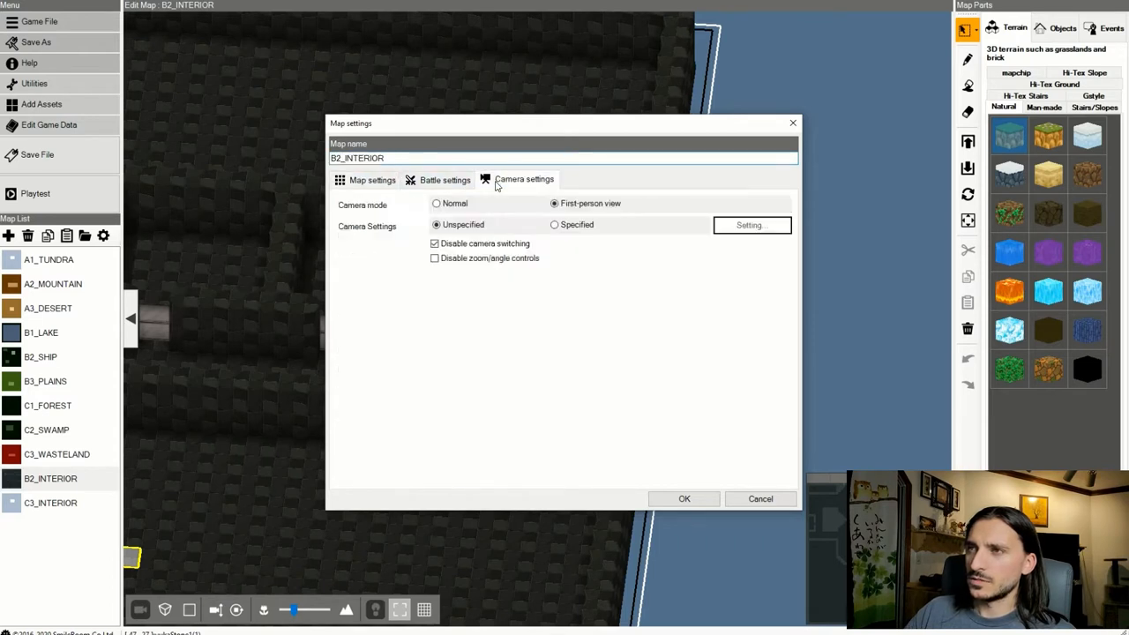
mouse_move(435, 258)
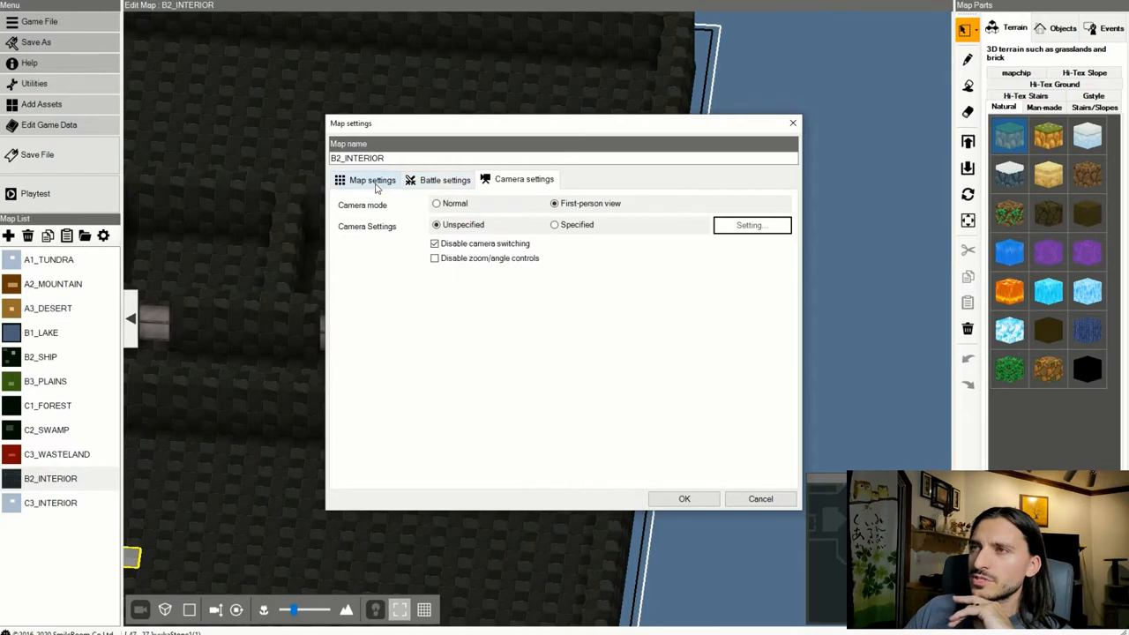
left_click(372, 179)
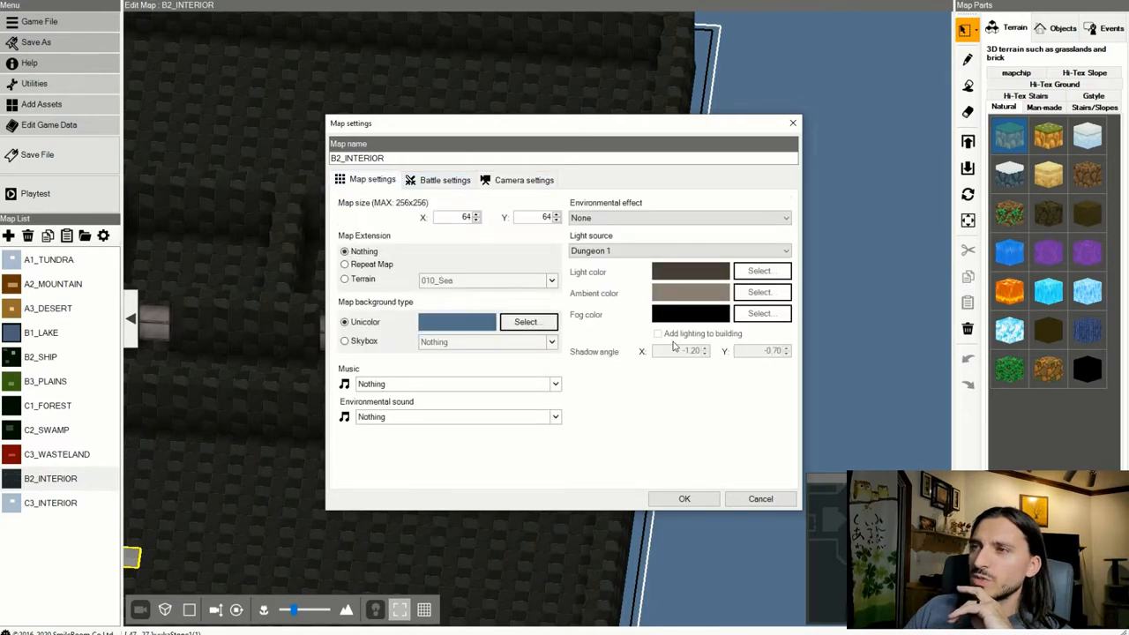
mouse_move(480, 383)
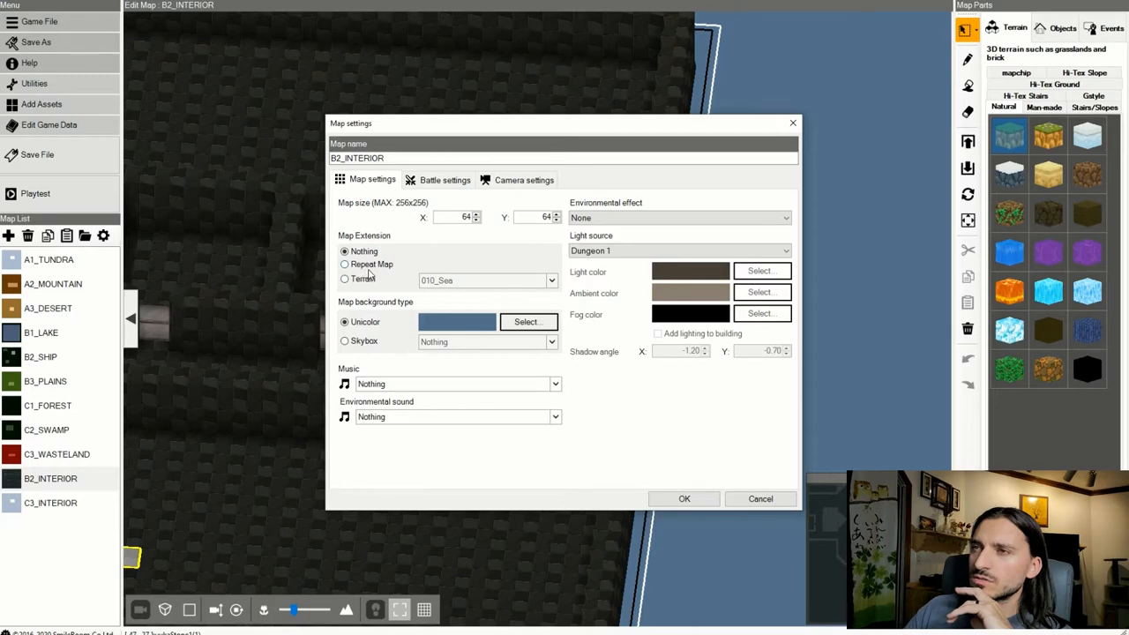
left_click(344, 341)
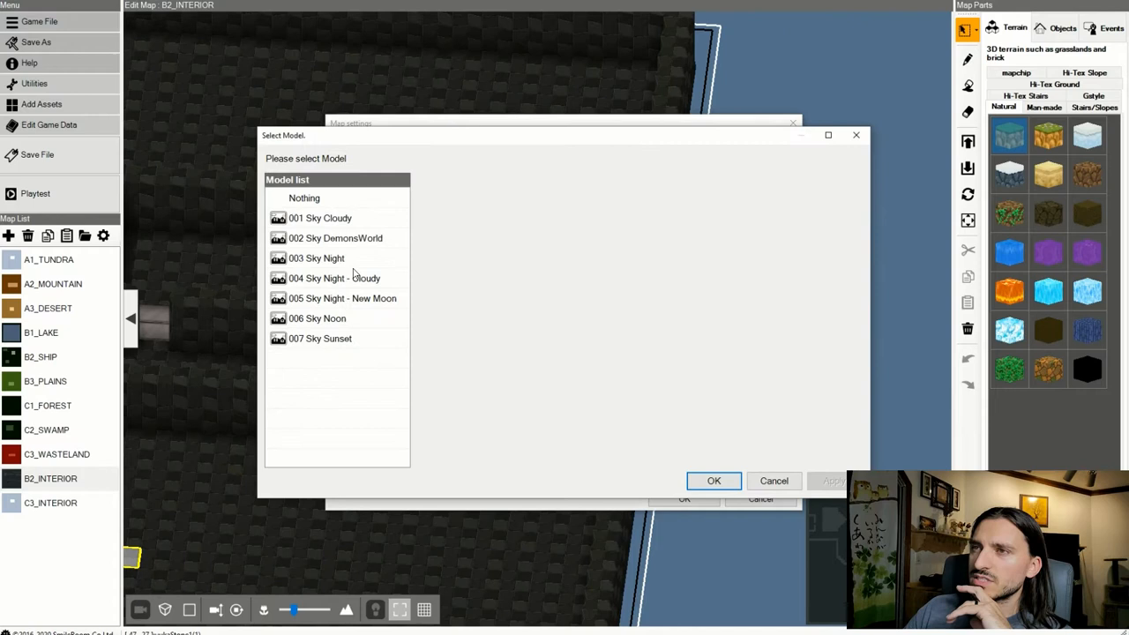
left_click(335, 238)
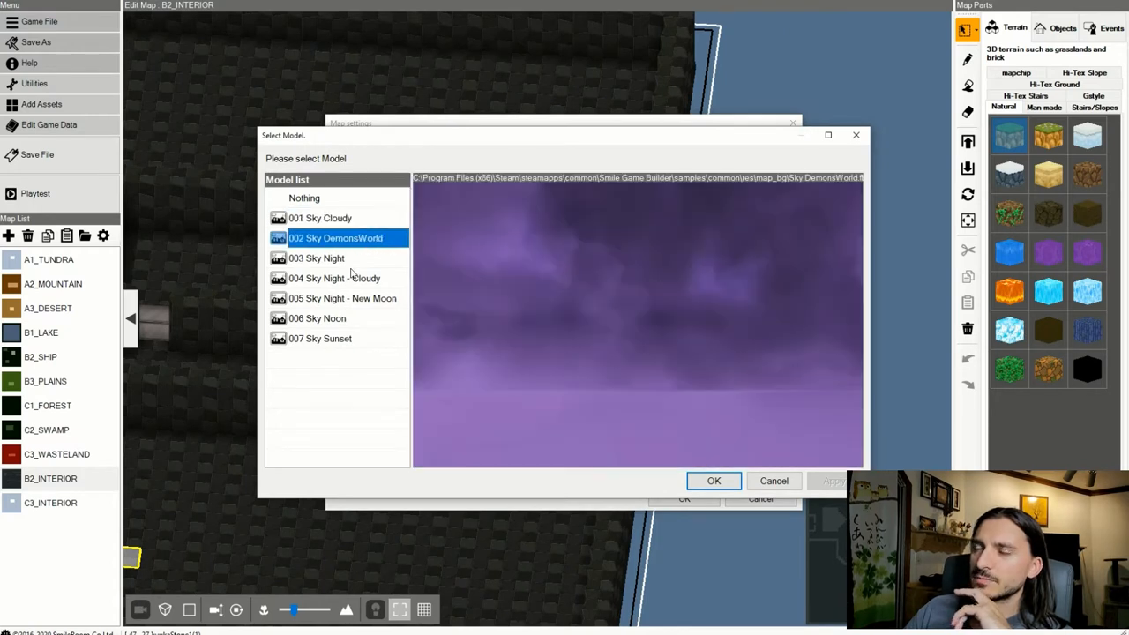
left_click(334, 277)
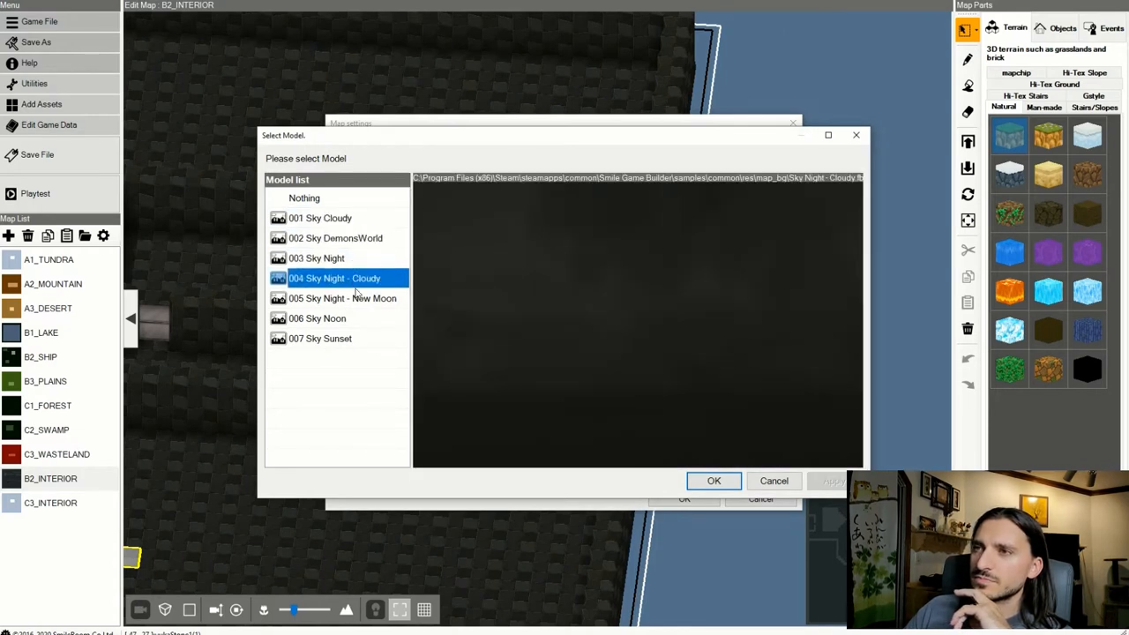
left_click(318, 318)
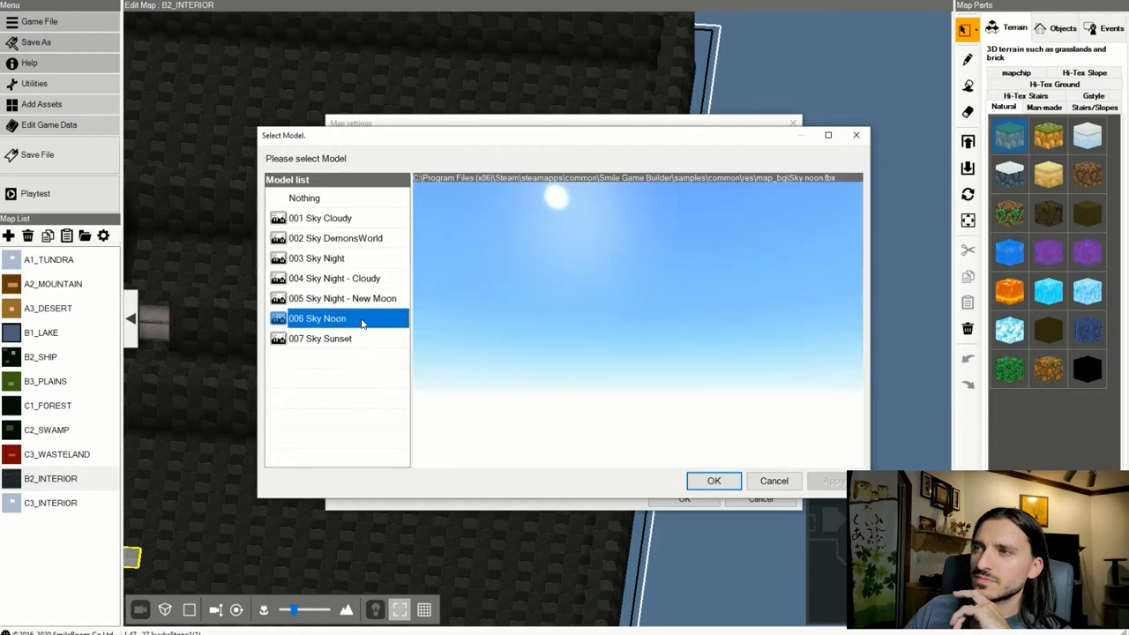
left_click(320, 337)
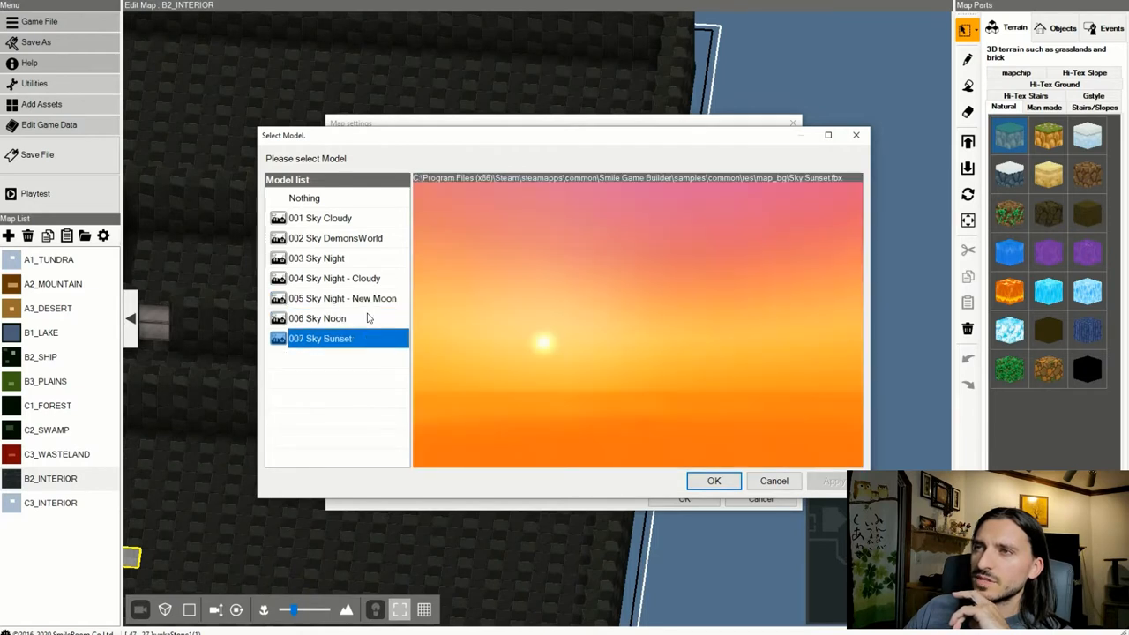
left_click(304, 198)
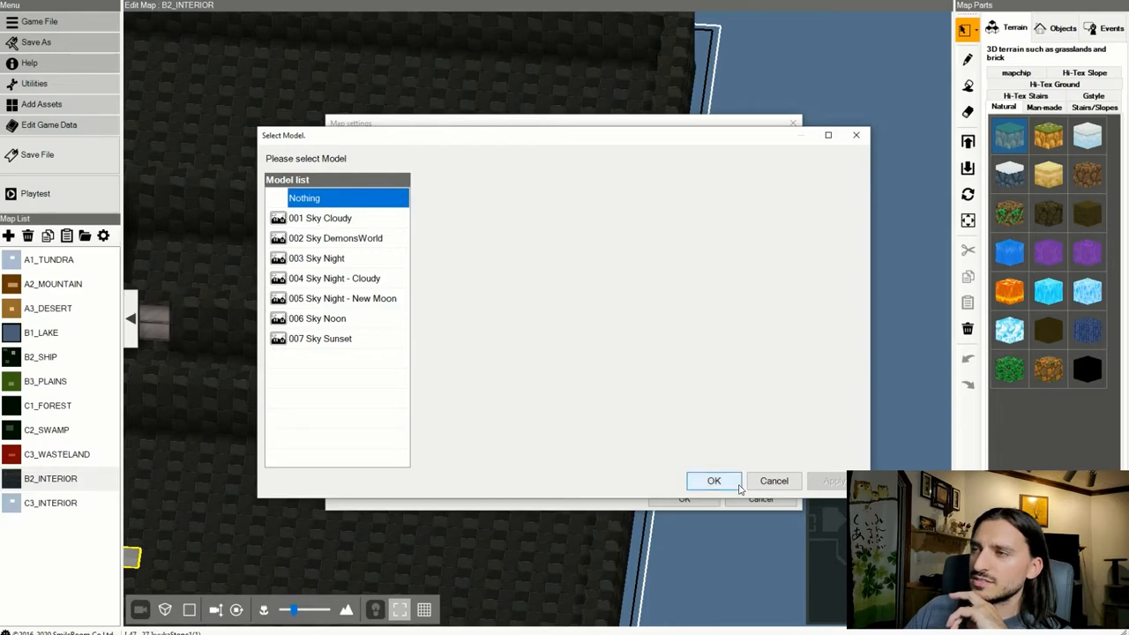
left_click(714, 480)
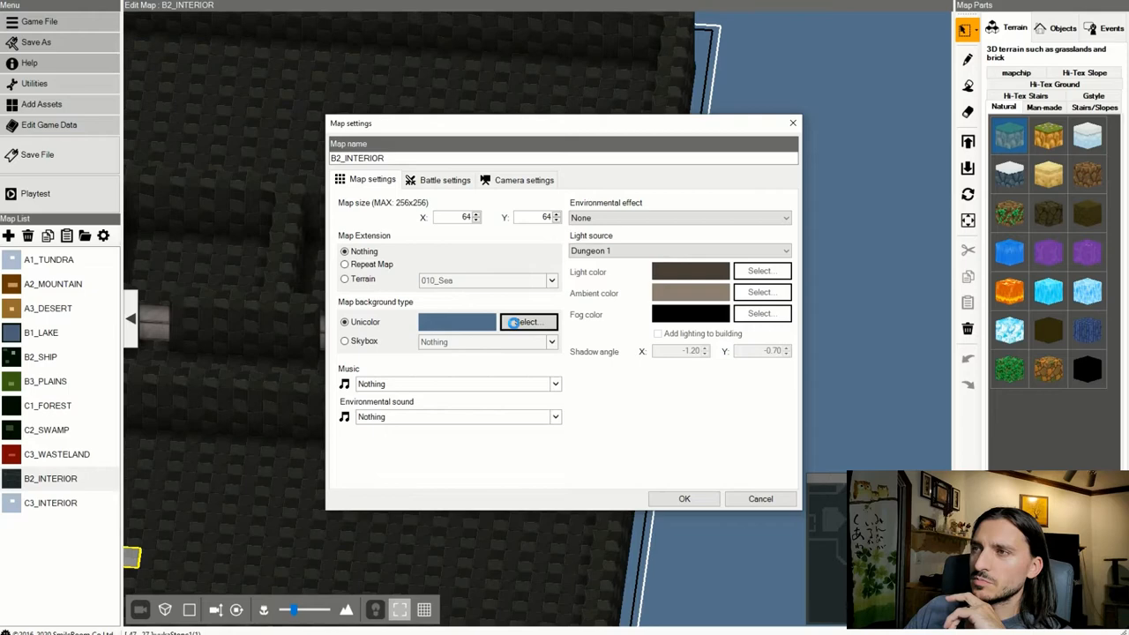
Set the map's Unicolor background to black and apply the map settings.
left_click(528, 321)
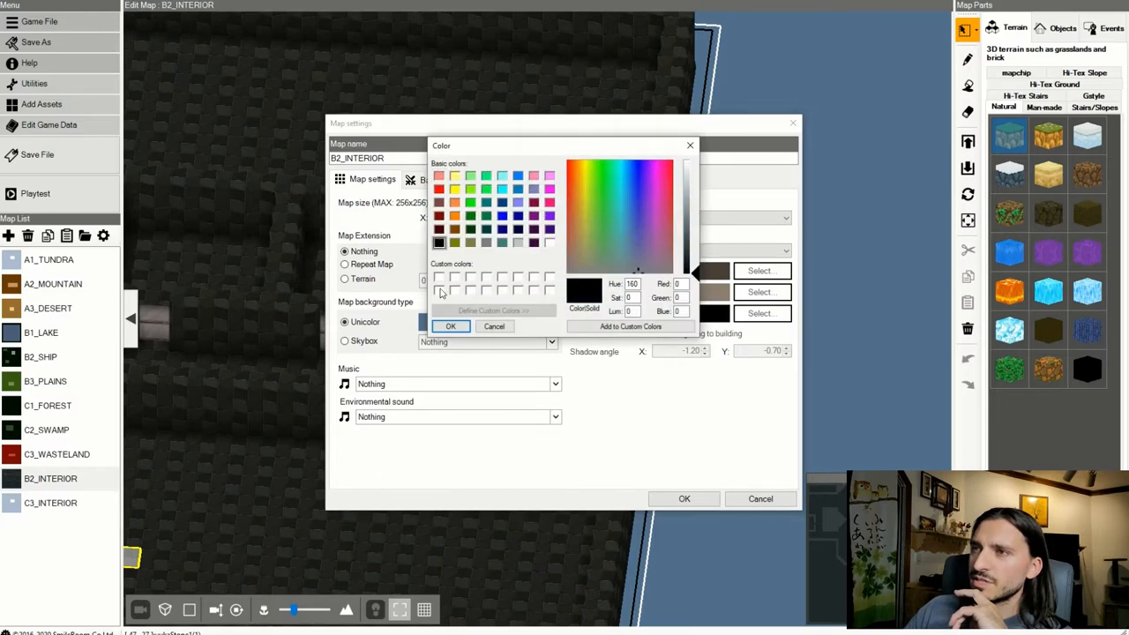
left_click(451, 326)
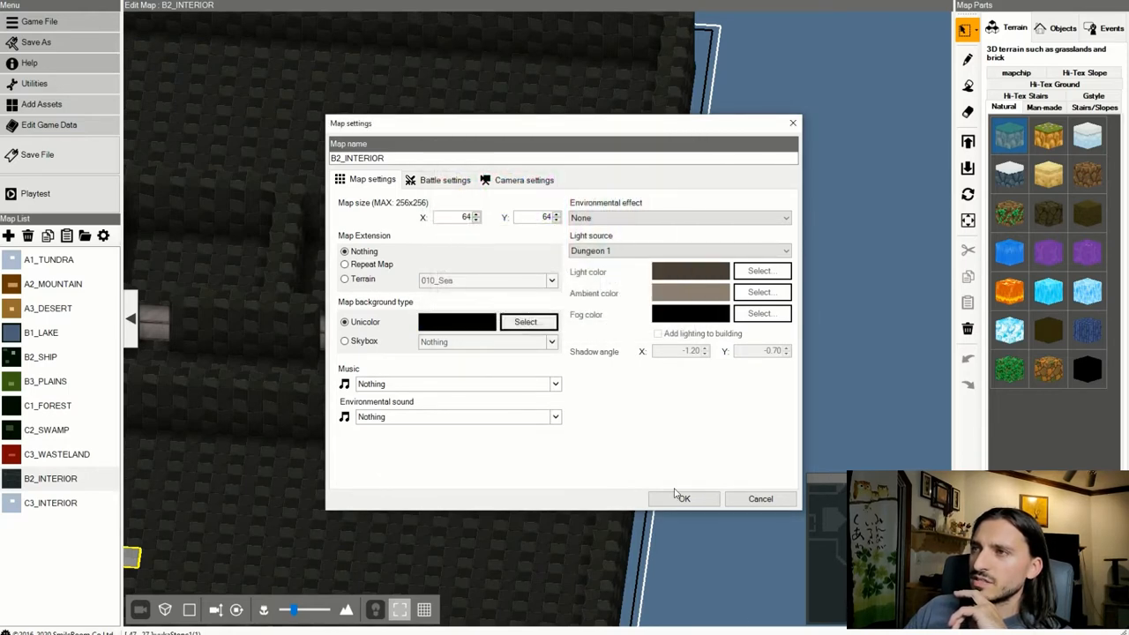
left_click(683, 498)
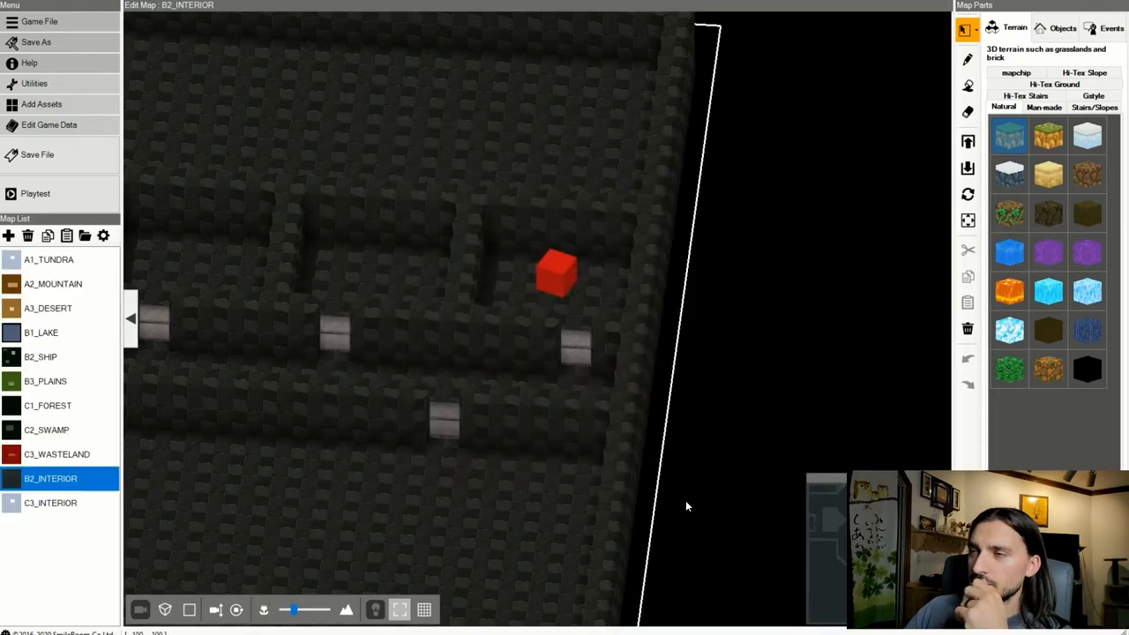
Playtest B2_INTERIOR with the black background, then exit and close the test game window.
left_click(564, 397)
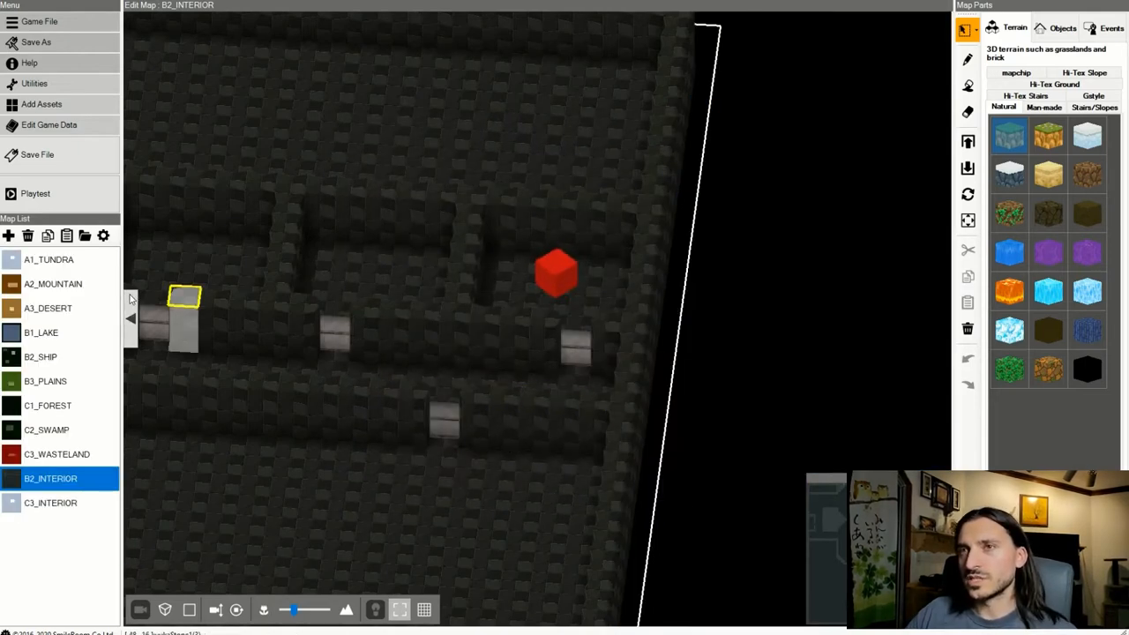
left_click(37, 154)
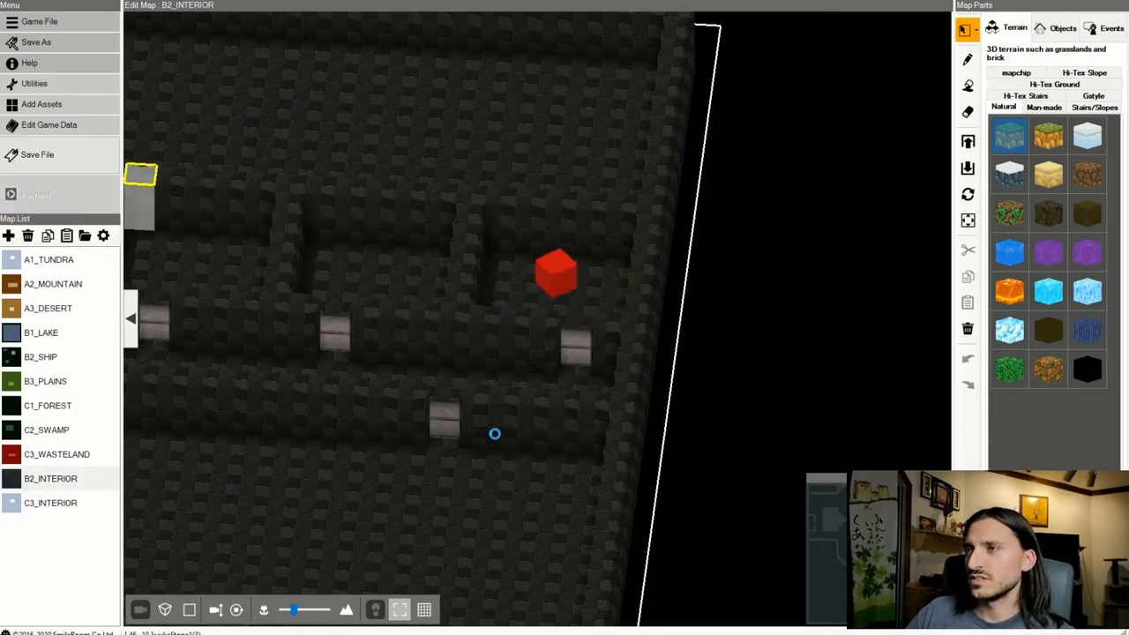
left_click(35, 193)
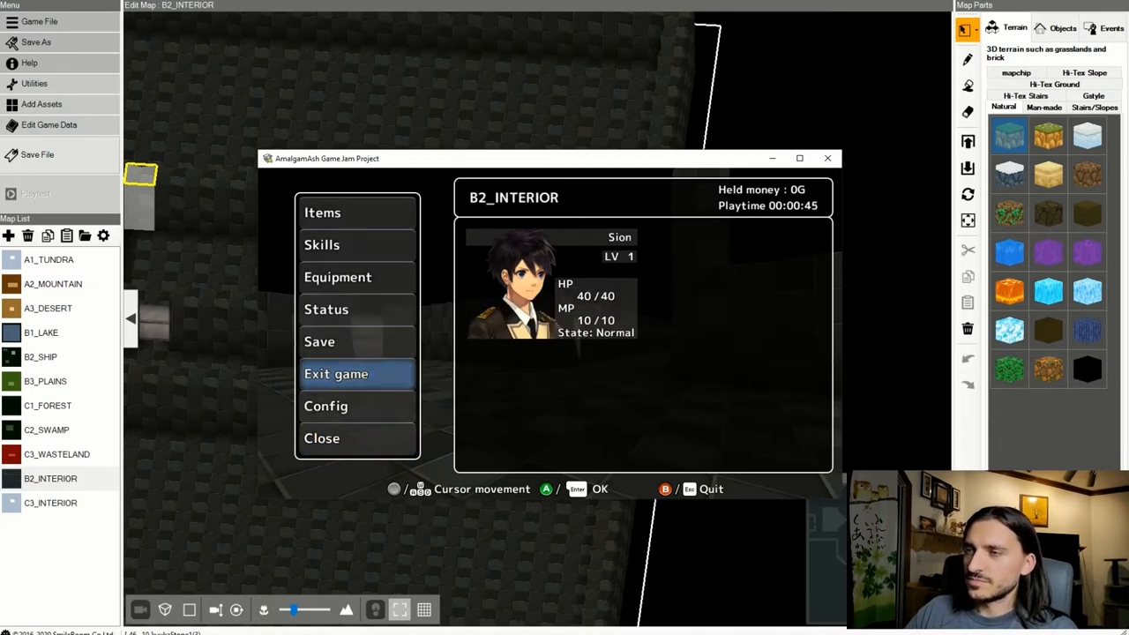
left_click(336, 373)
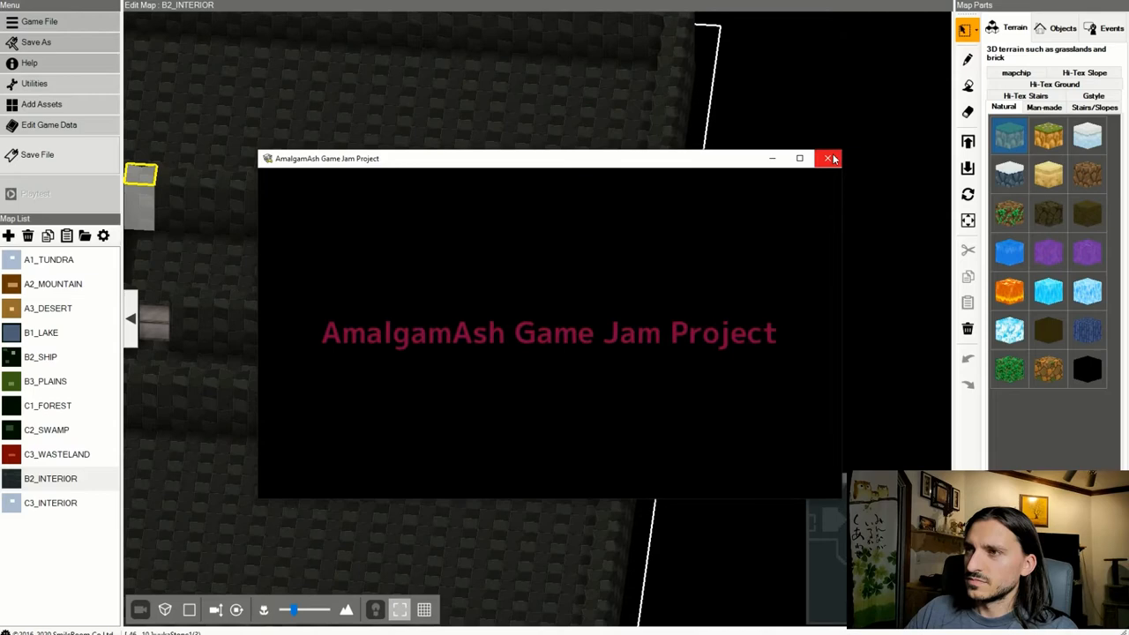
left_click(829, 159)
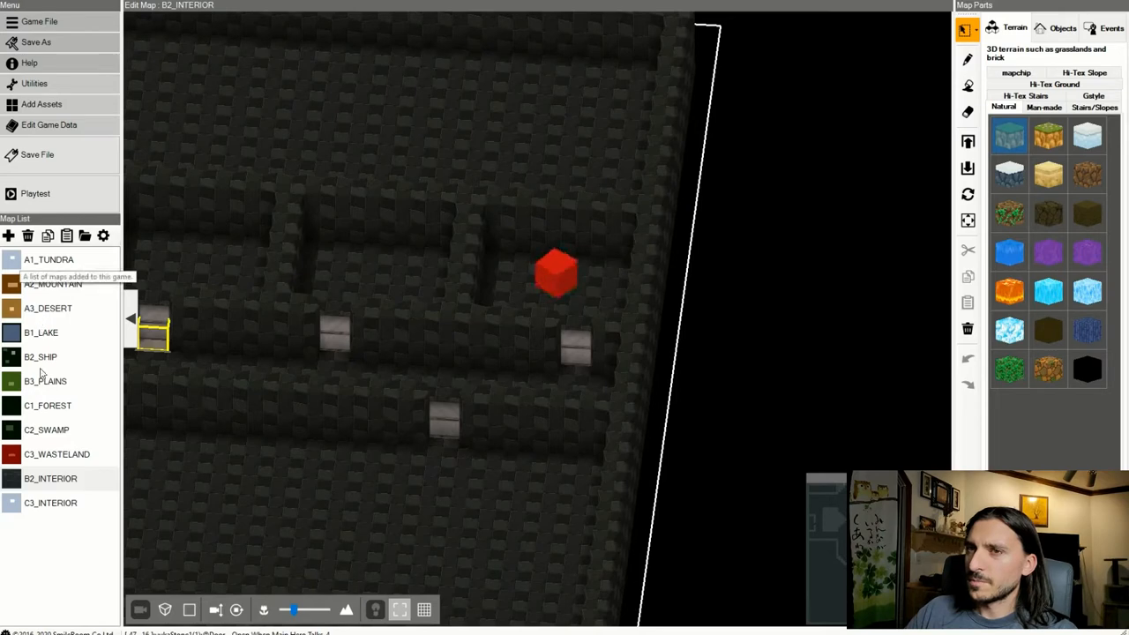
Reopen B2_INTERIOR's Map settings and change the Unicolor background to a dark gray.
right_click(50, 478)
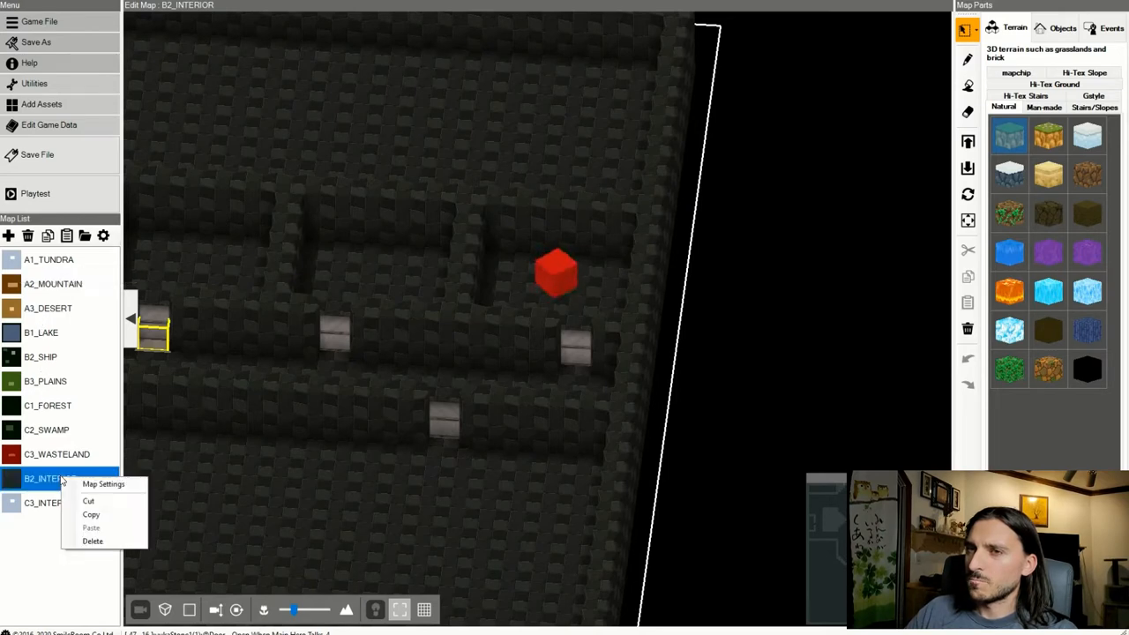
left_click(103, 483)
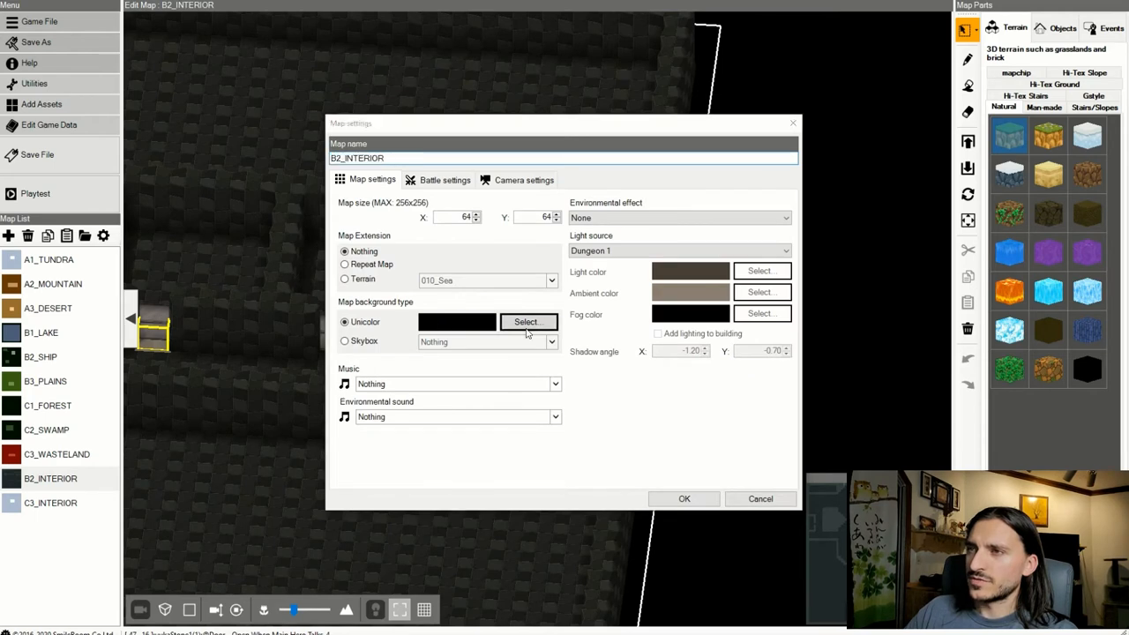
left_click(529, 321)
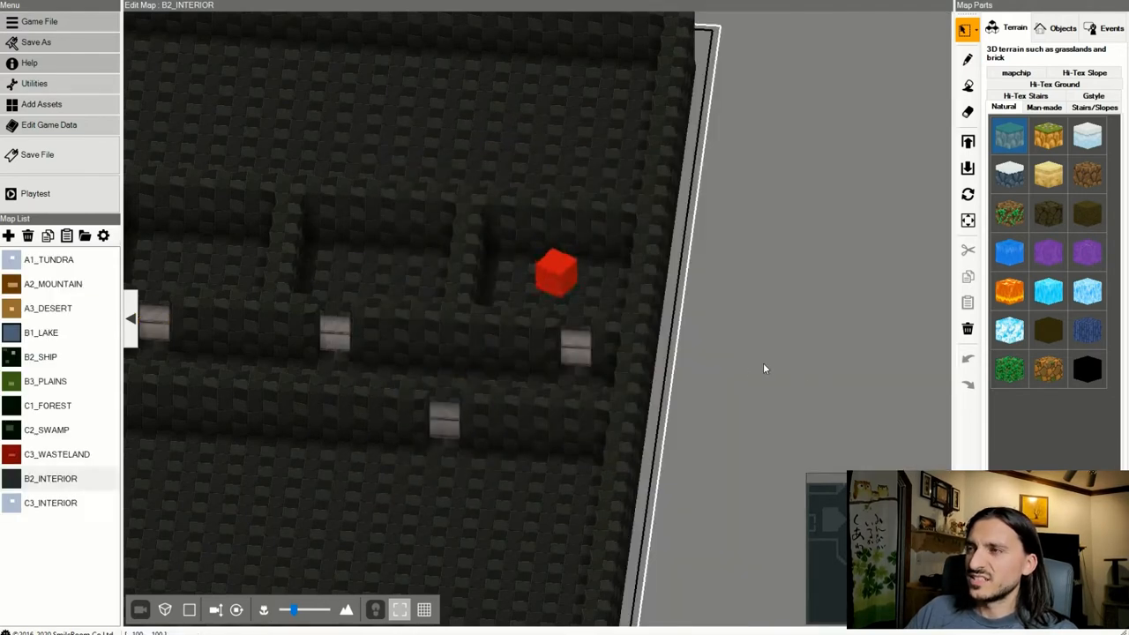
right_click(50, 478)
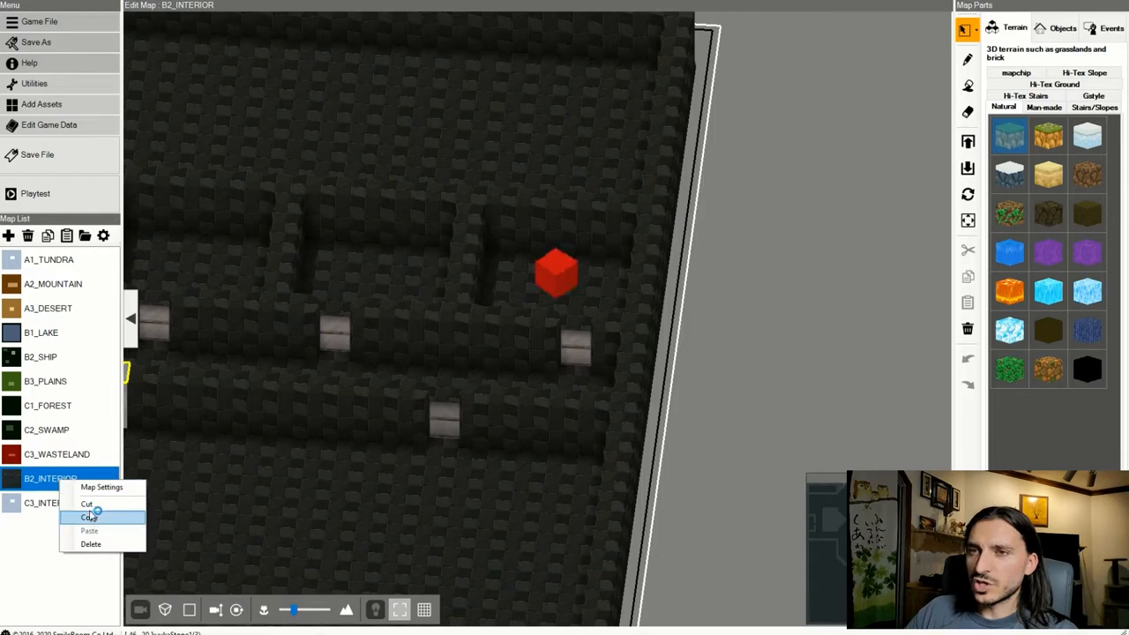
left_click(100, 487)
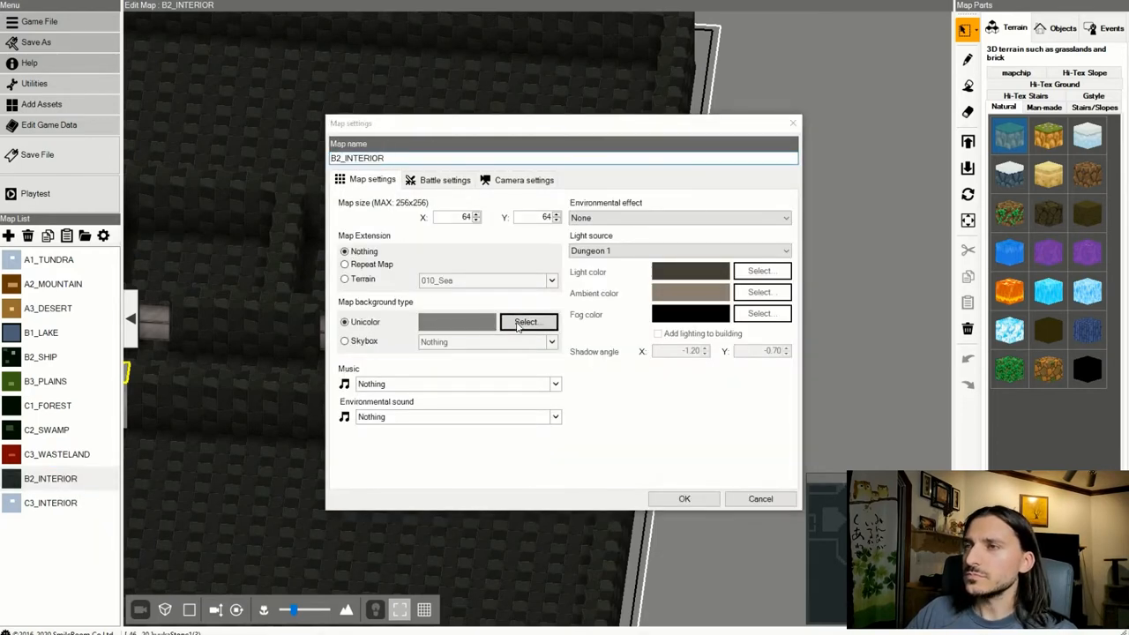
left_click(528, 321)
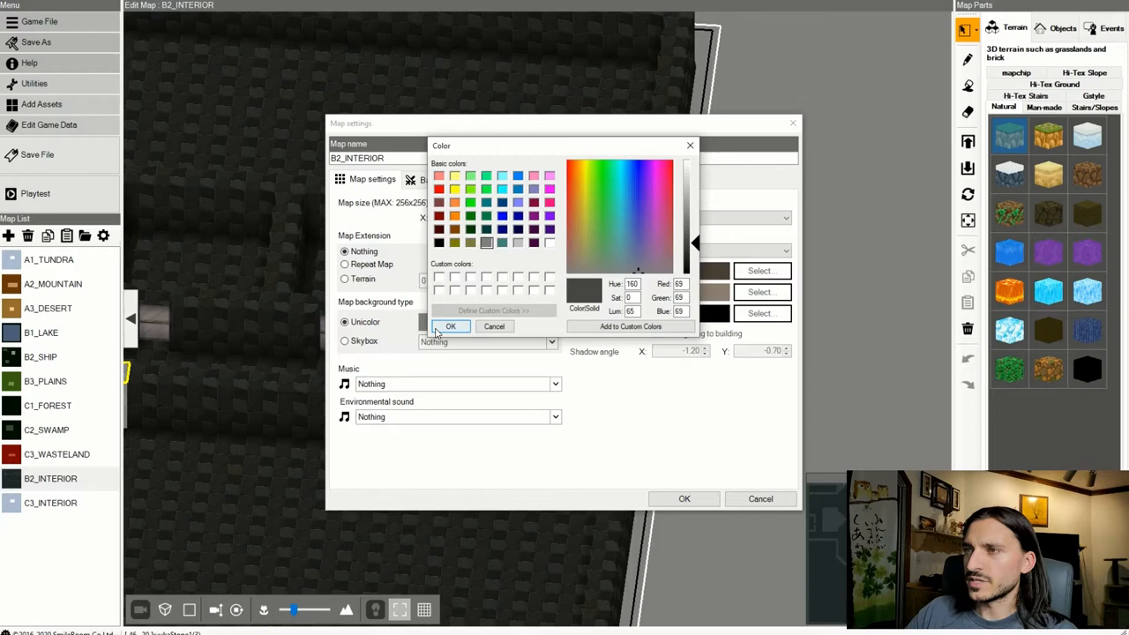
left_click(450, 327)
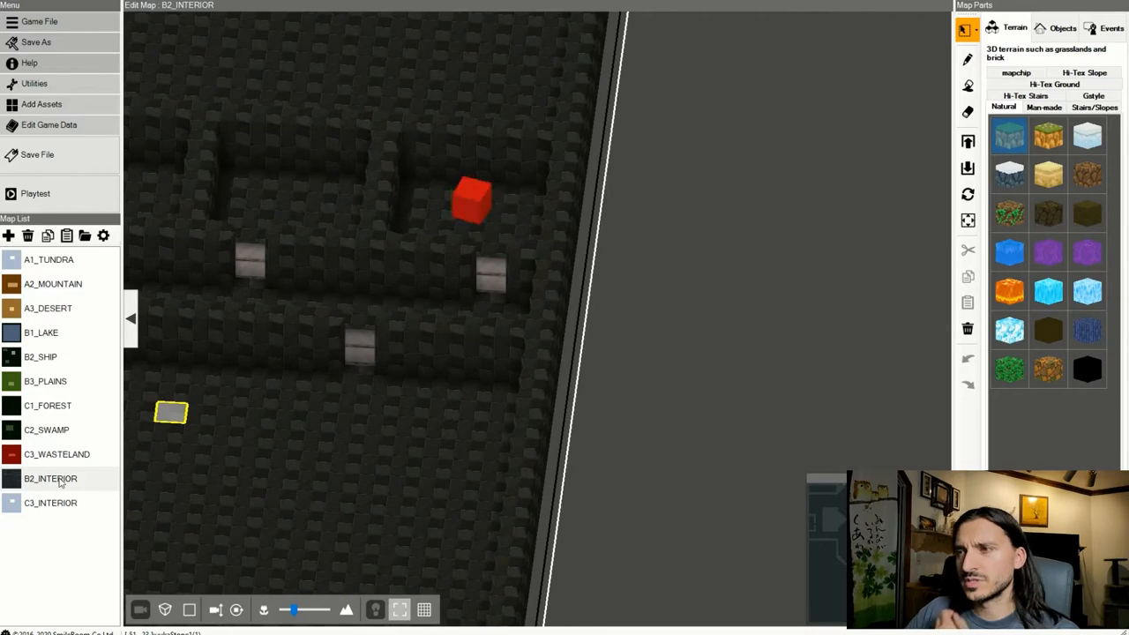
Reopen the settings once more and darken the background to a near-black gray.
right_click(50, 478)
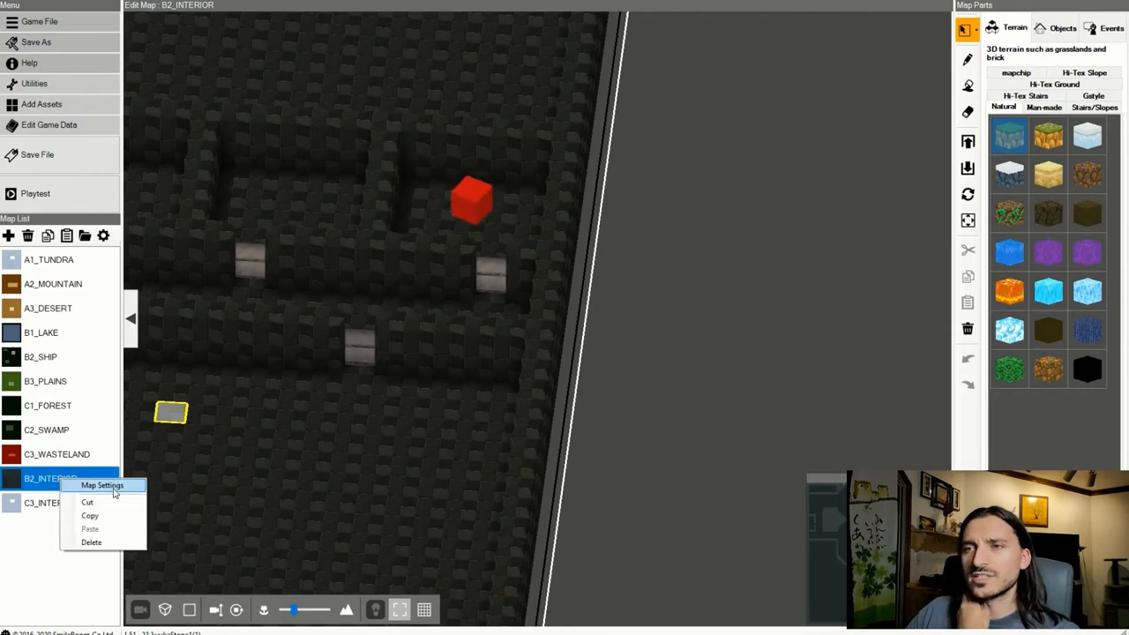
left_click(102, 485)
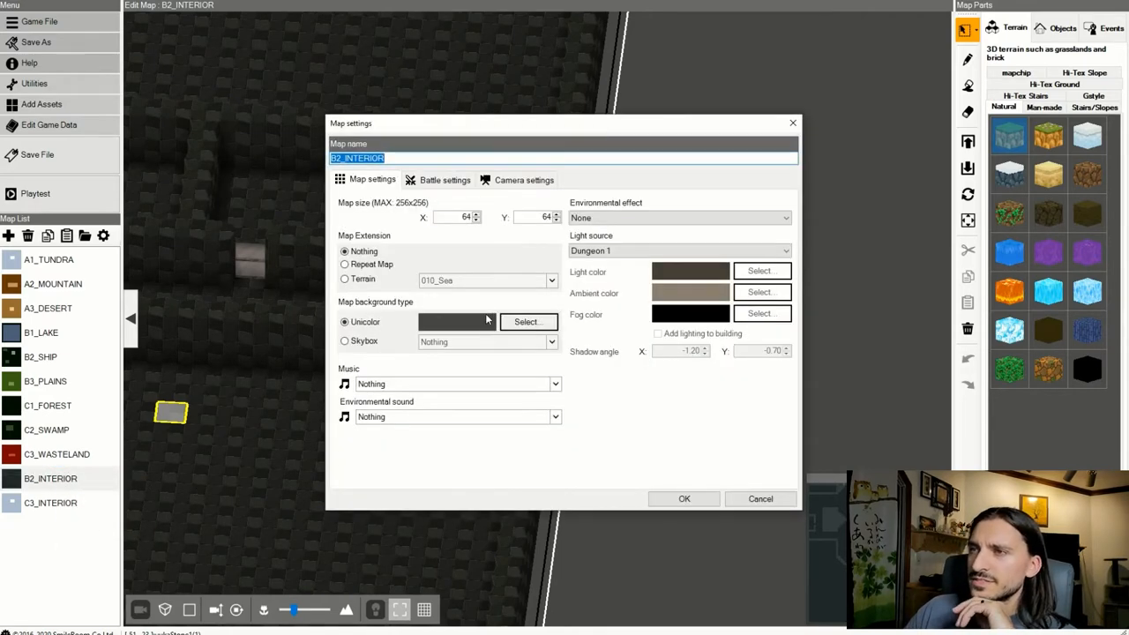
left_click(527, 321)
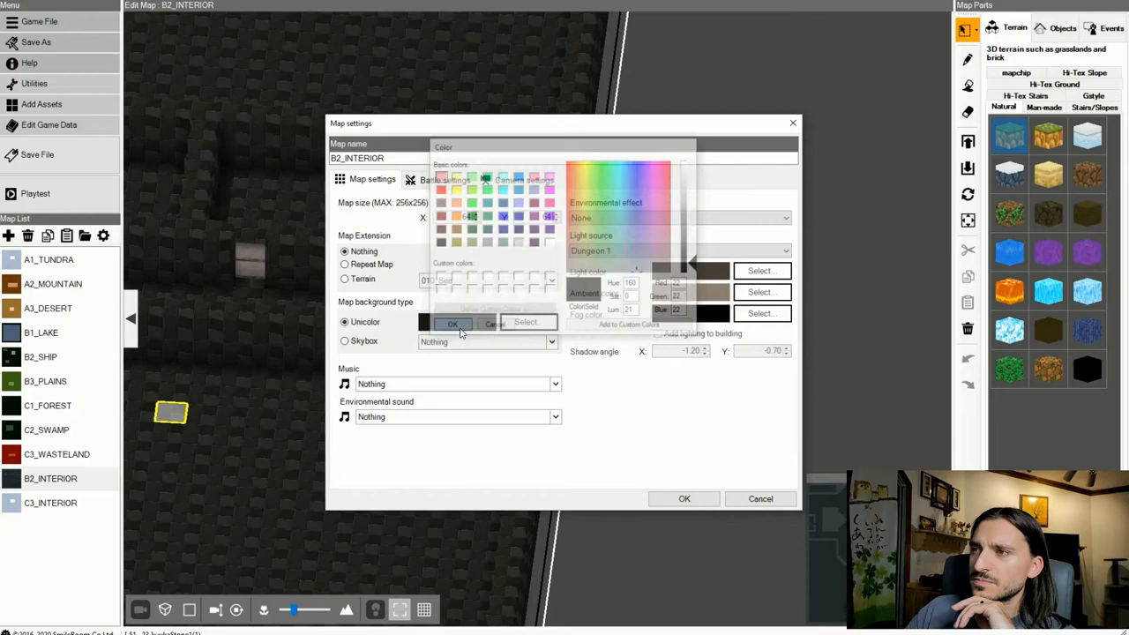
left_click(452, 323)
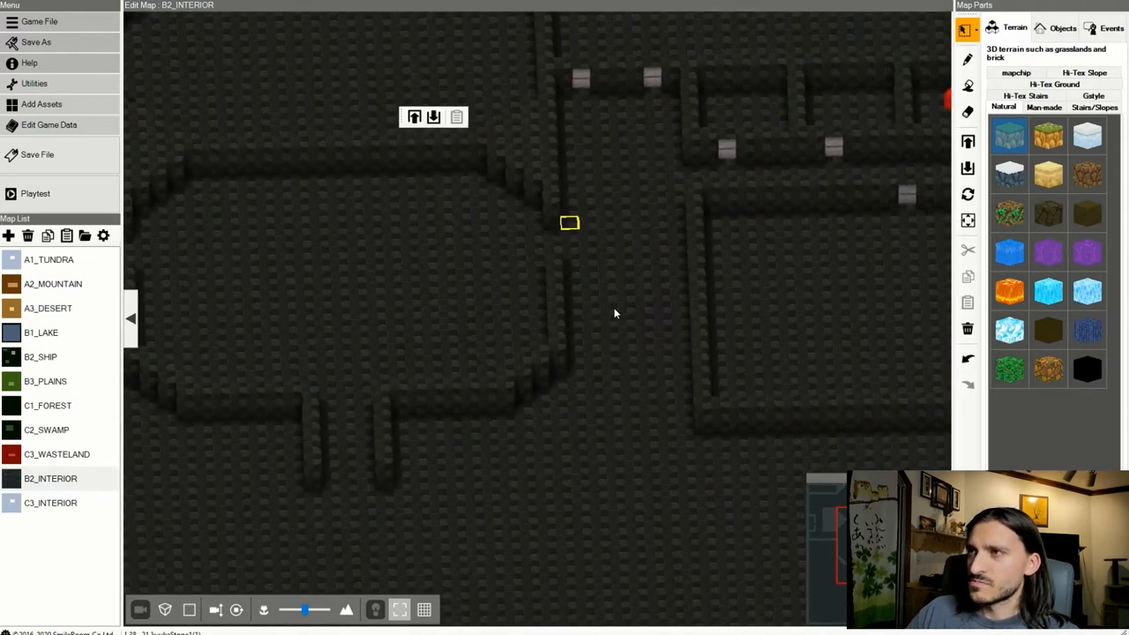
Scroll the map view to survey another stretch of B2_INTERIOR's corridors.
scroll("down", 3)
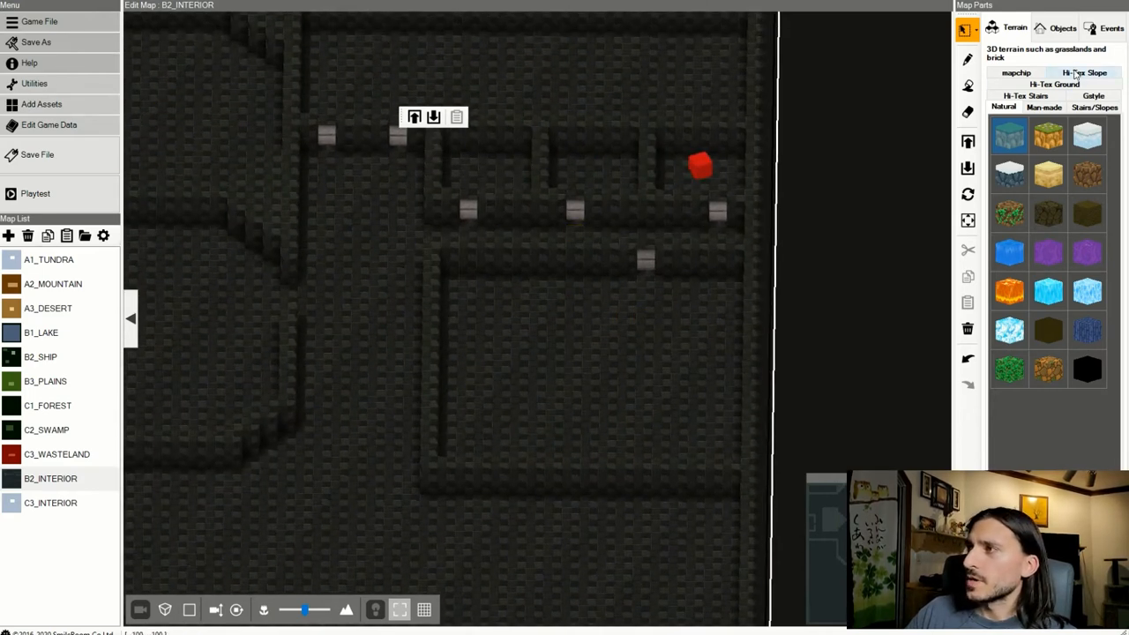
left_click(1062, 27)
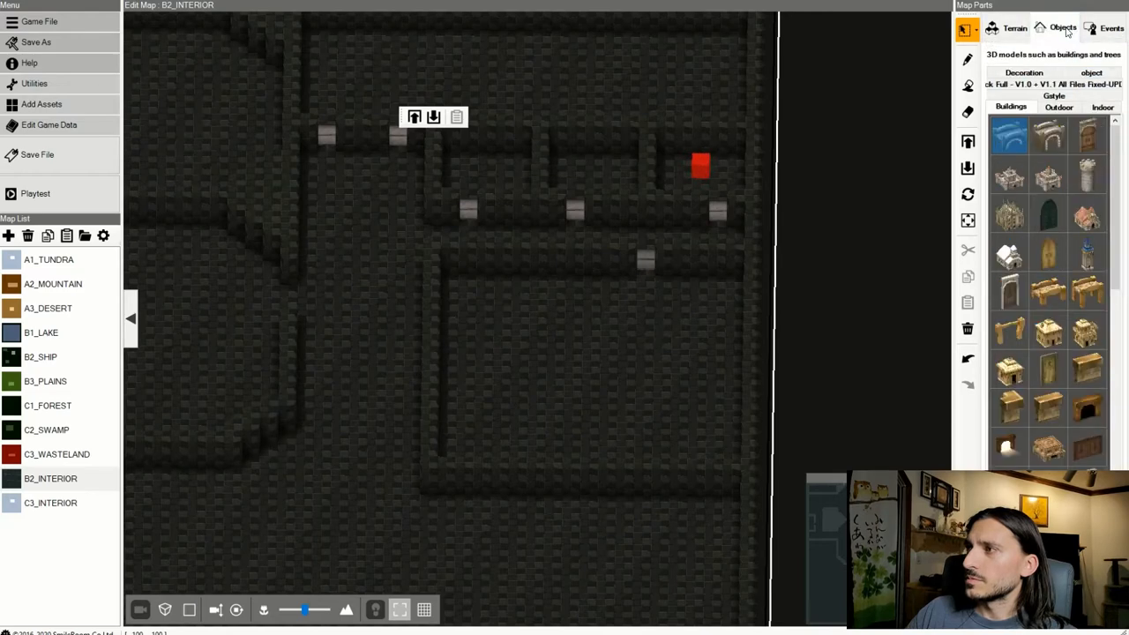
mouse_move(1058, 101)
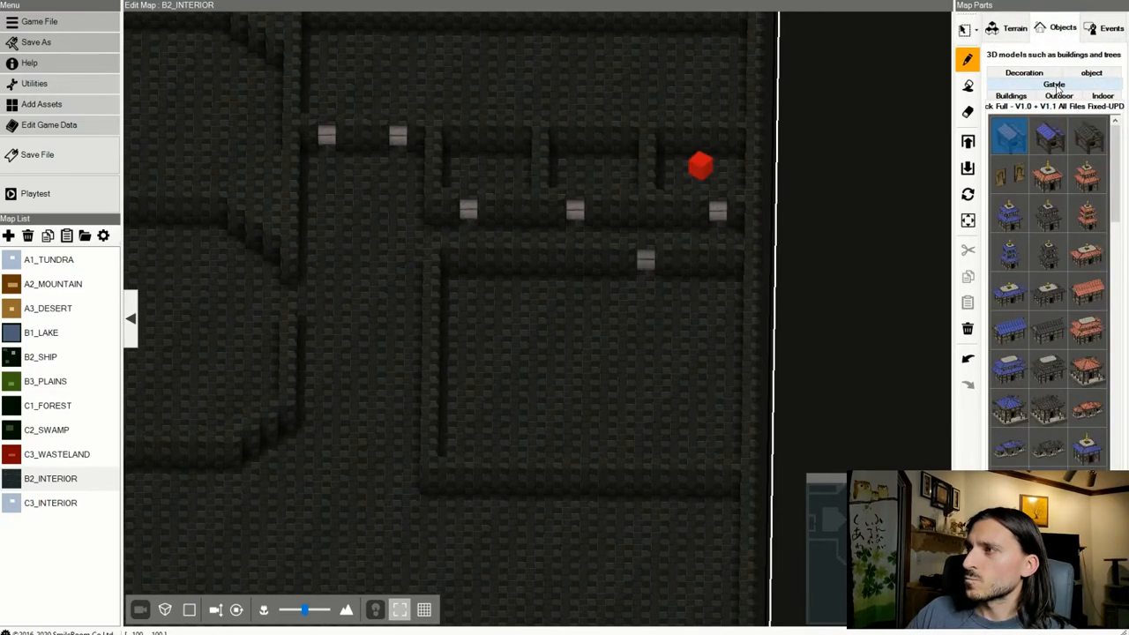
scroll("down", 3)
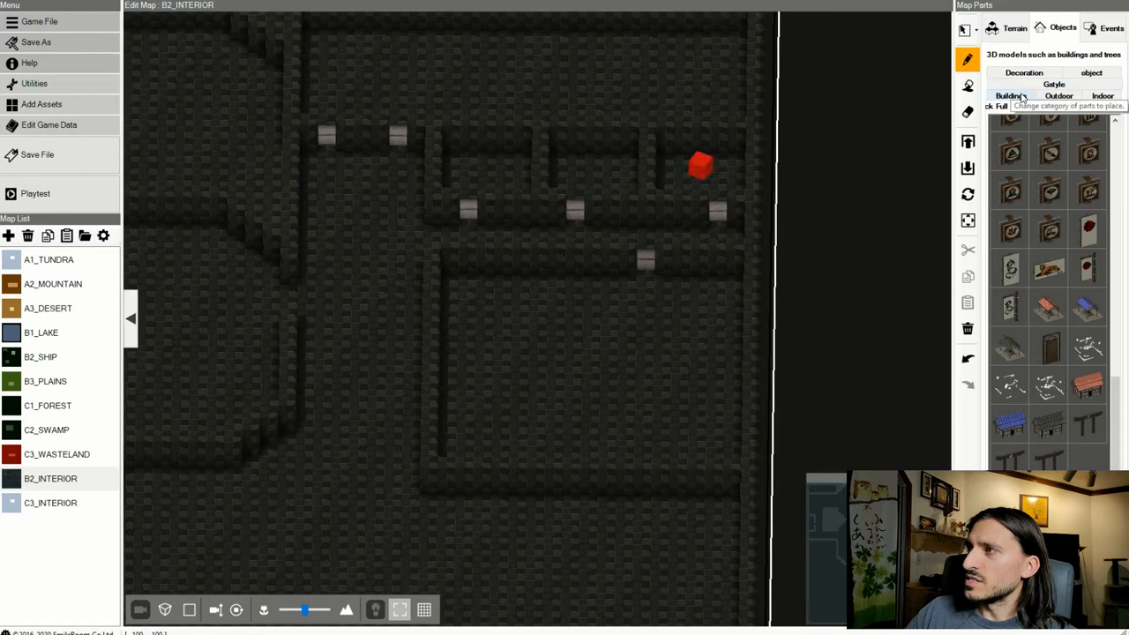
left_click(1011, 95)
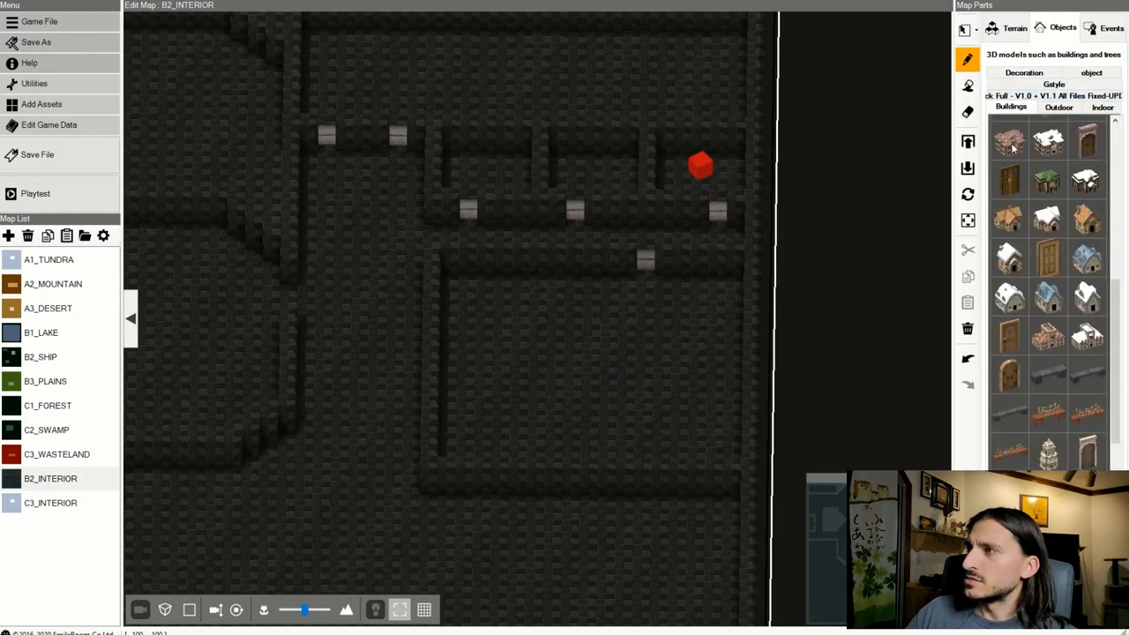
left_click(1102, 106)
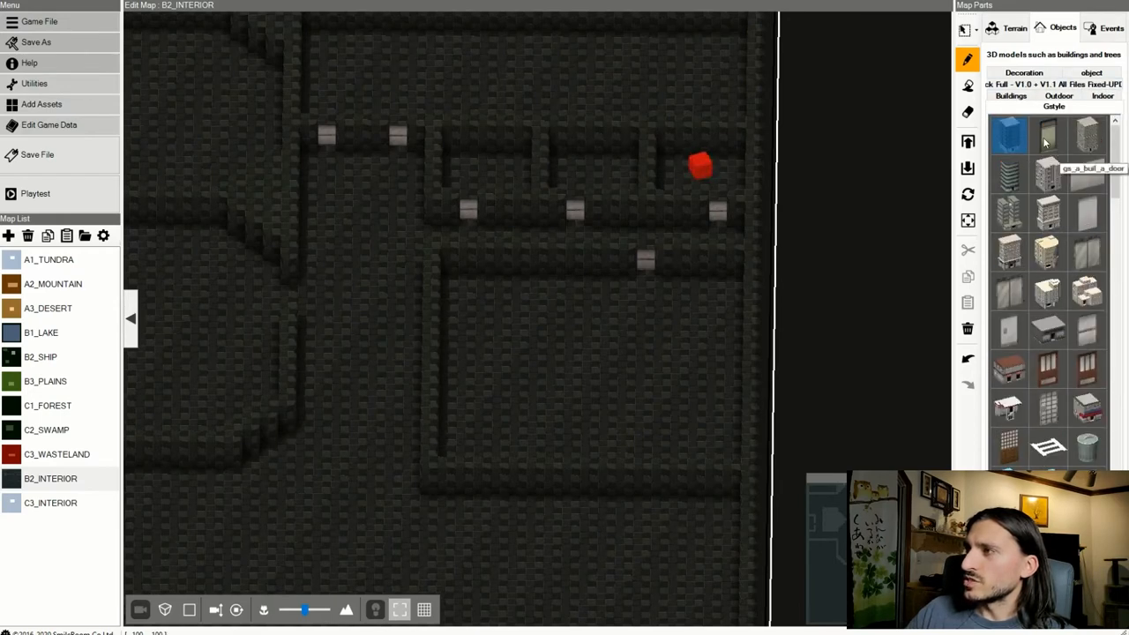
scroll("down", 3)
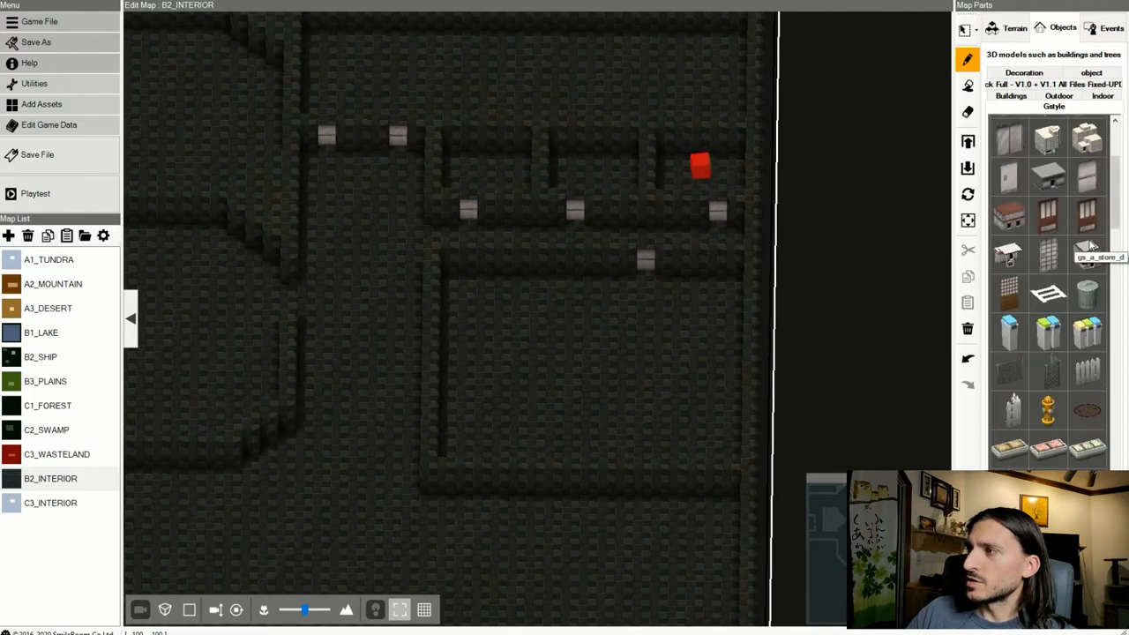
mouse_move(1086, 344)
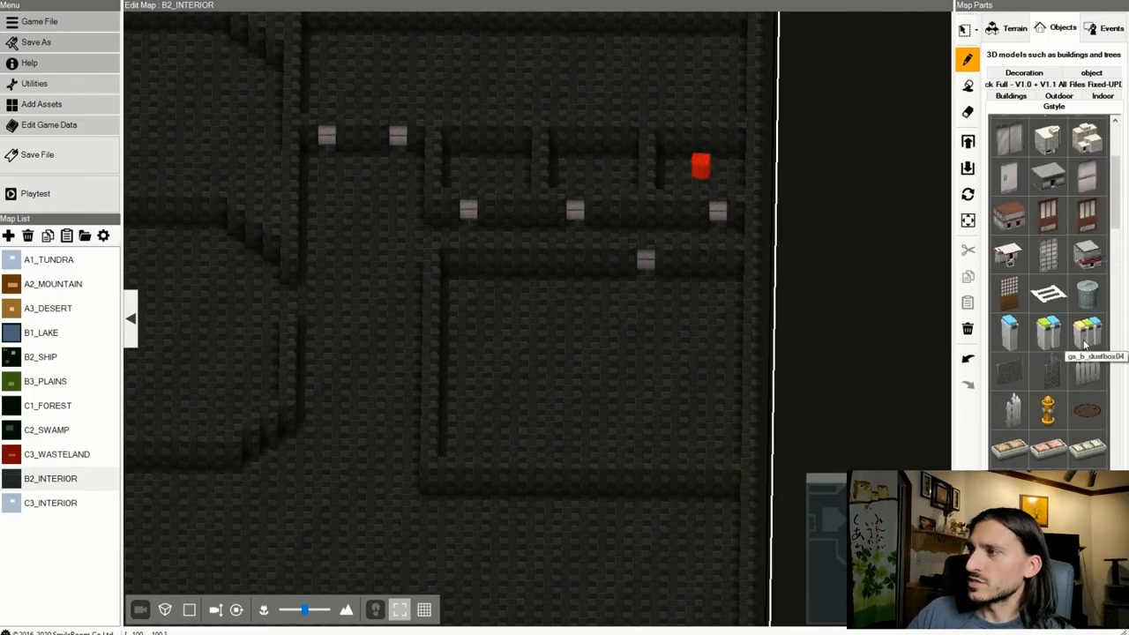
mouse_move(1013, 320)
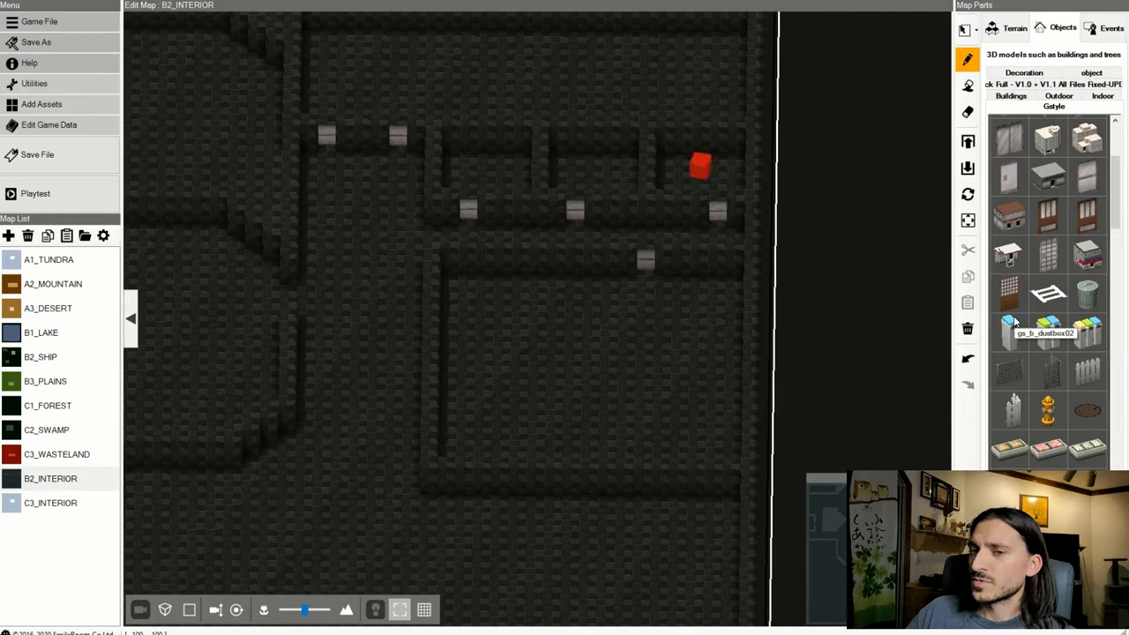
scroll("down", 3)
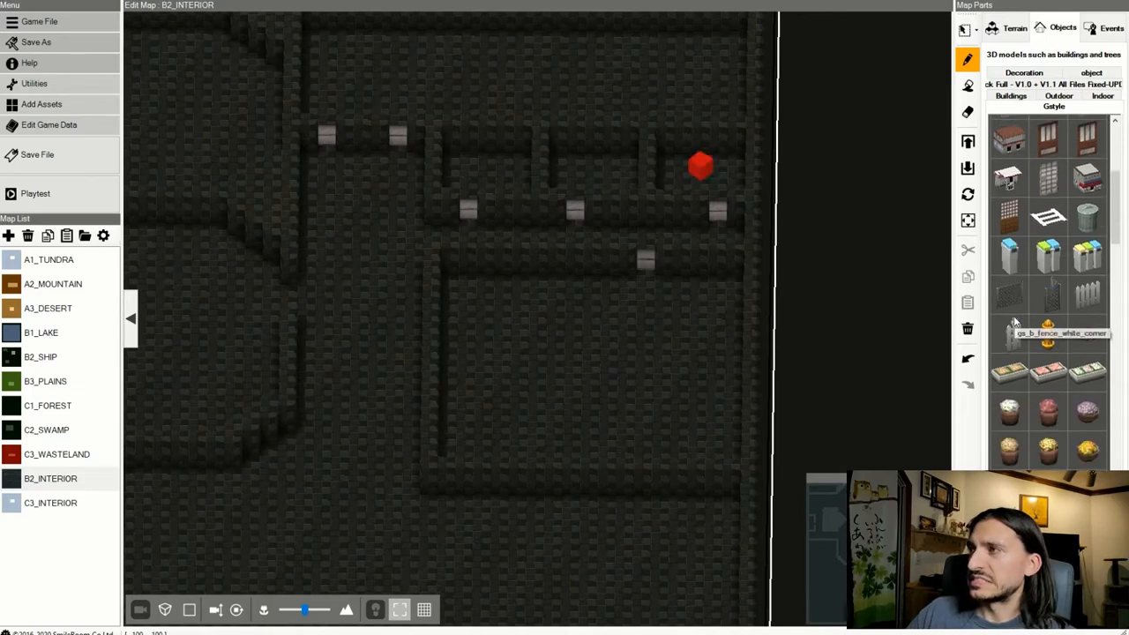
scroll("down", 3)
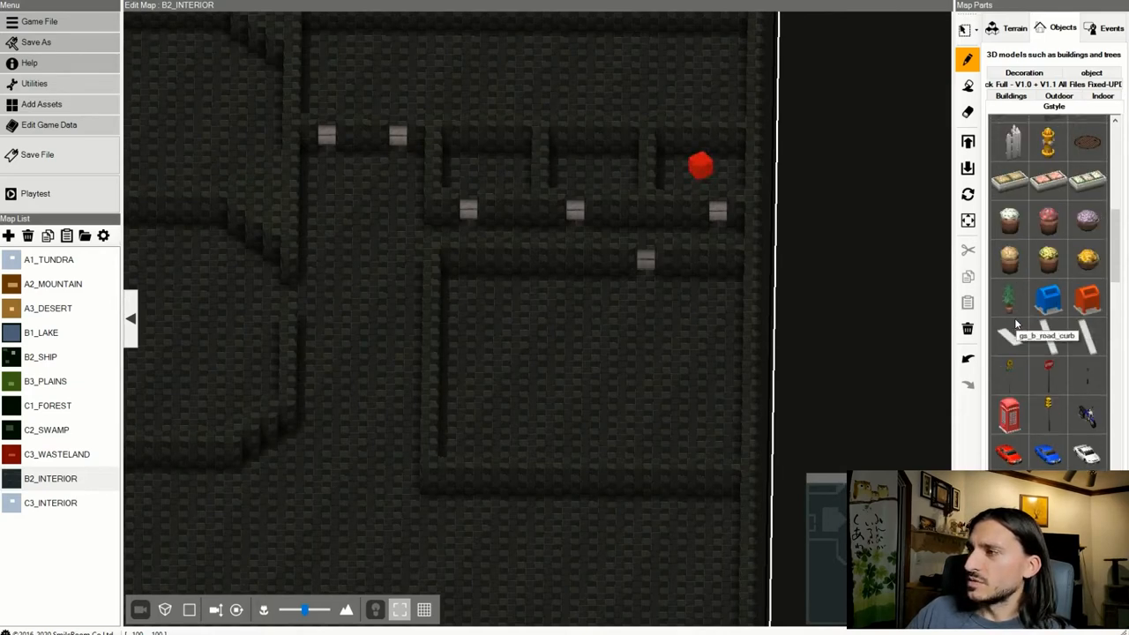
scroll("down", 3)
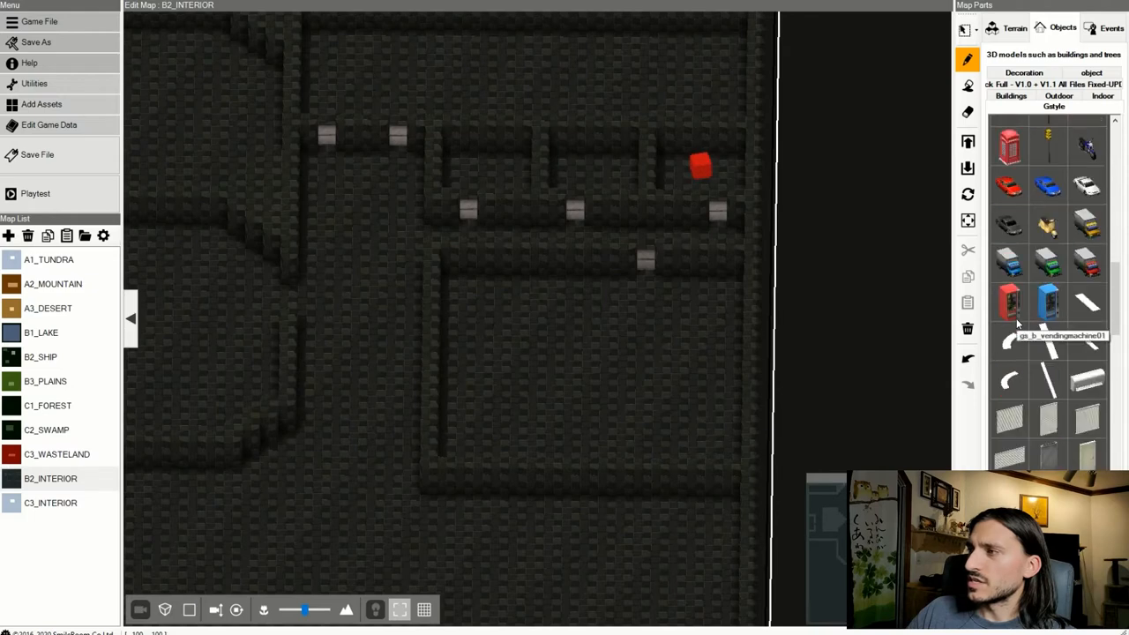
scroll("down", 3)
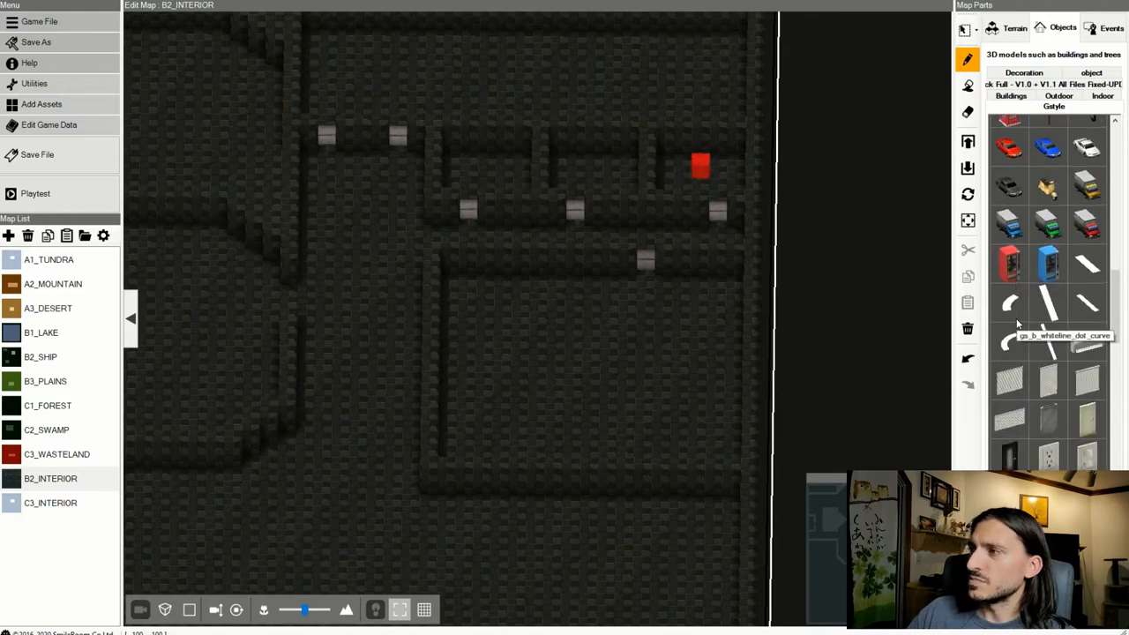
scroll("down", 3)
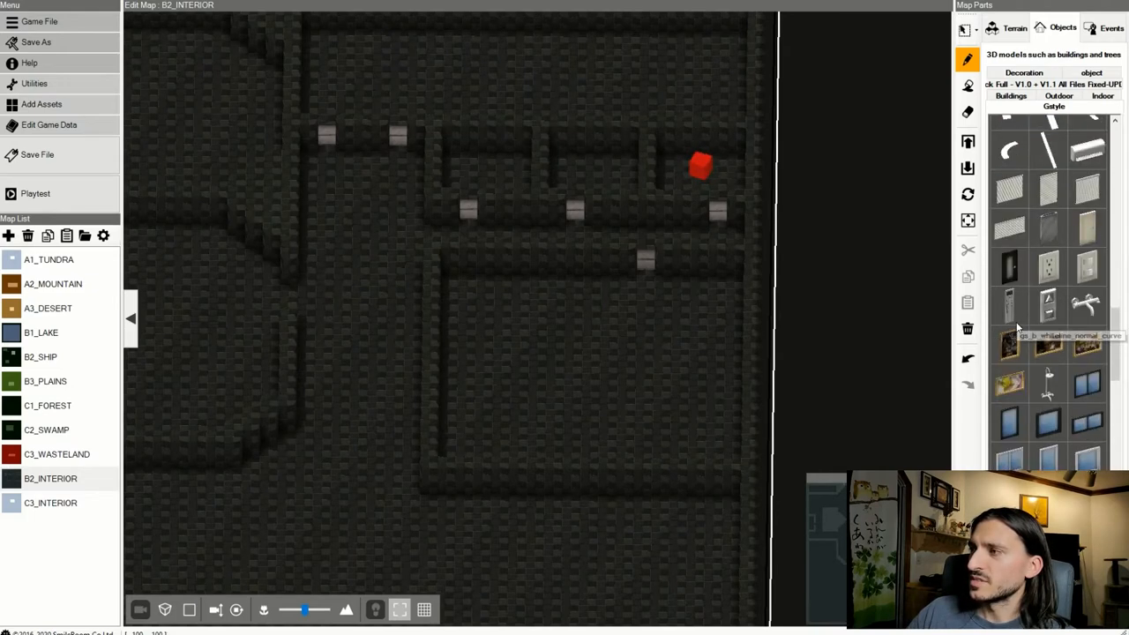
scroll("down", 3)
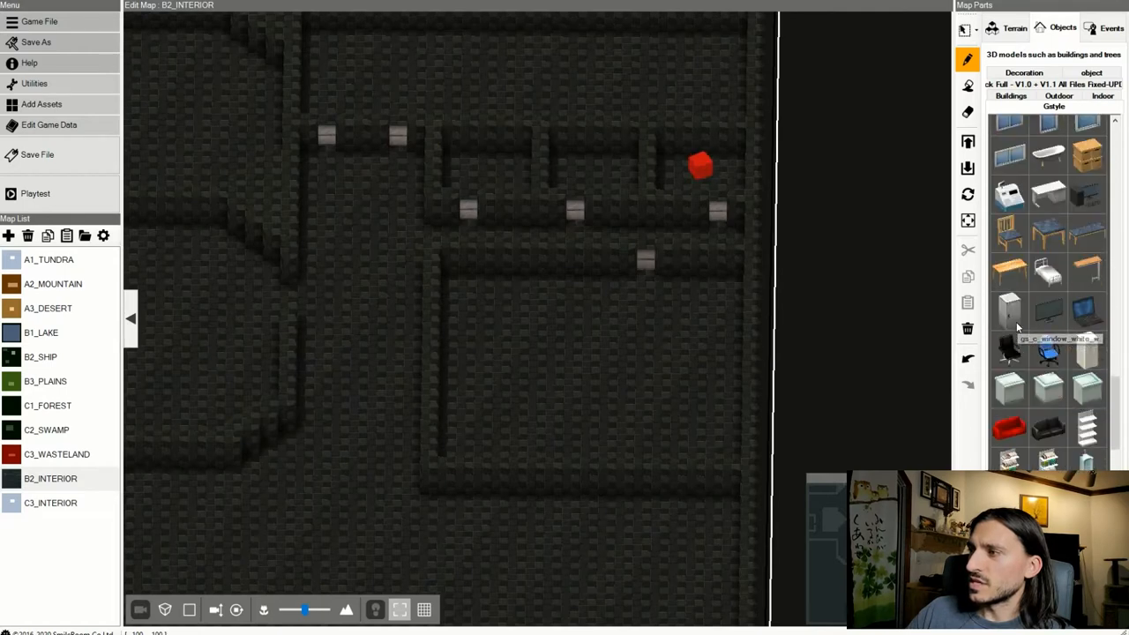
scroll("down", 3)
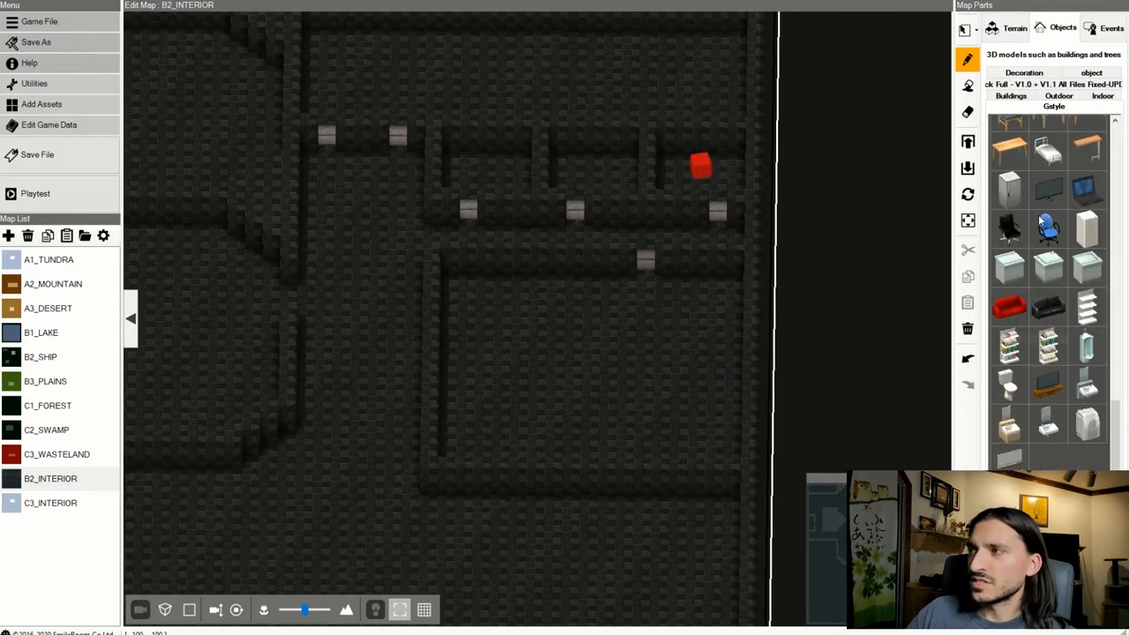
mouse_move(1047, 194)
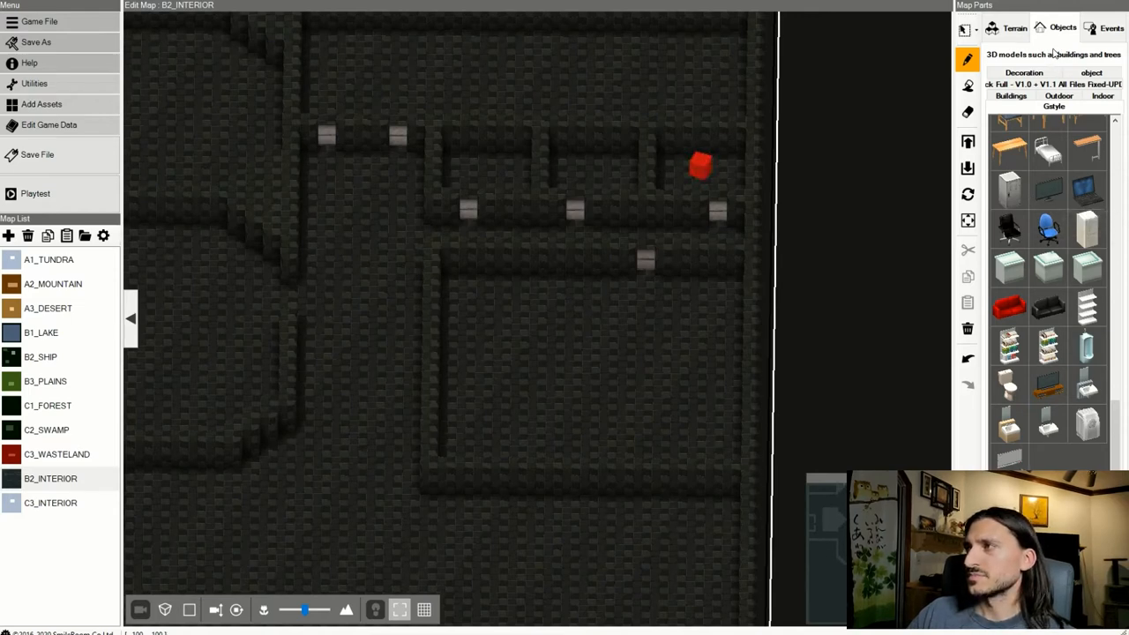
left_click(1024, 106)
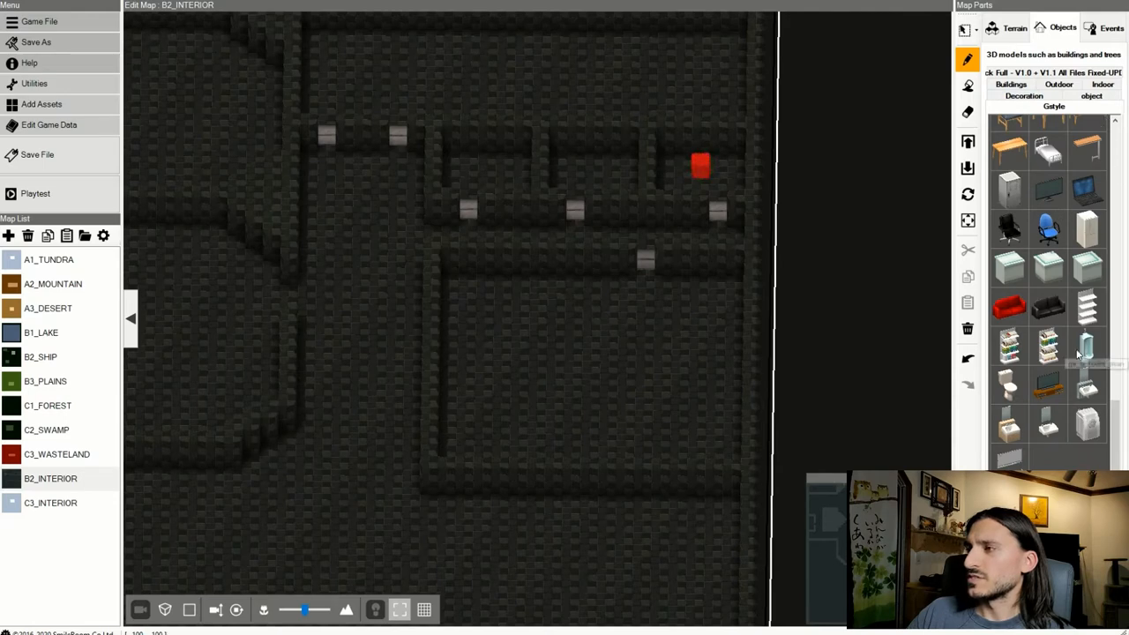
mouse_move(1061, 201)
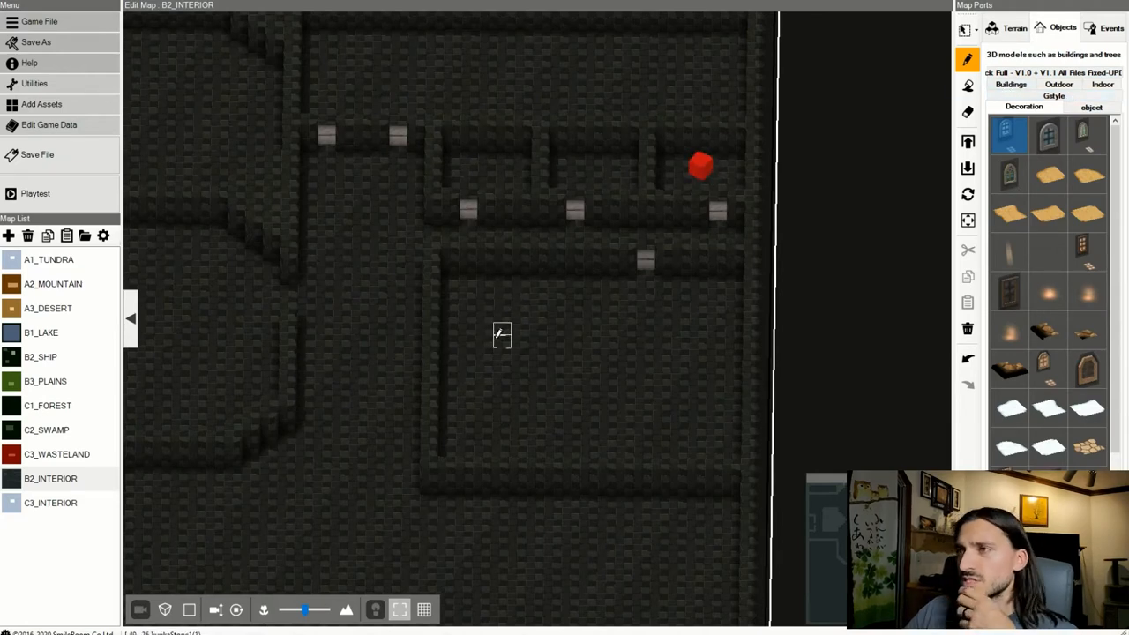
mouse_move(501, 223)
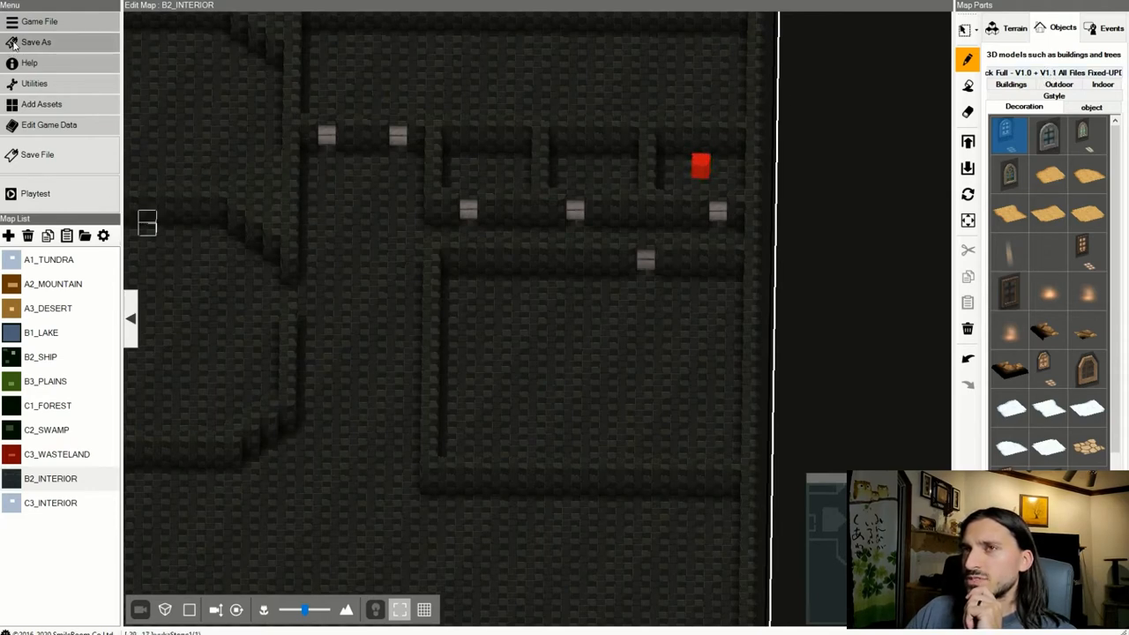
mouse_move(62, 97)
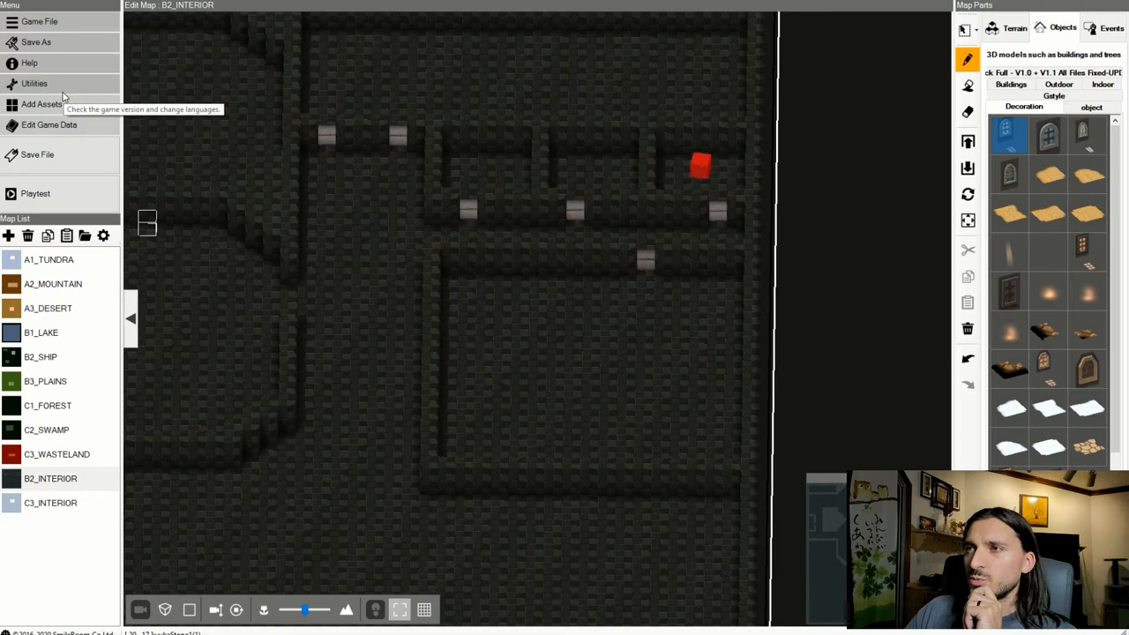
mouse_move(41, 104)
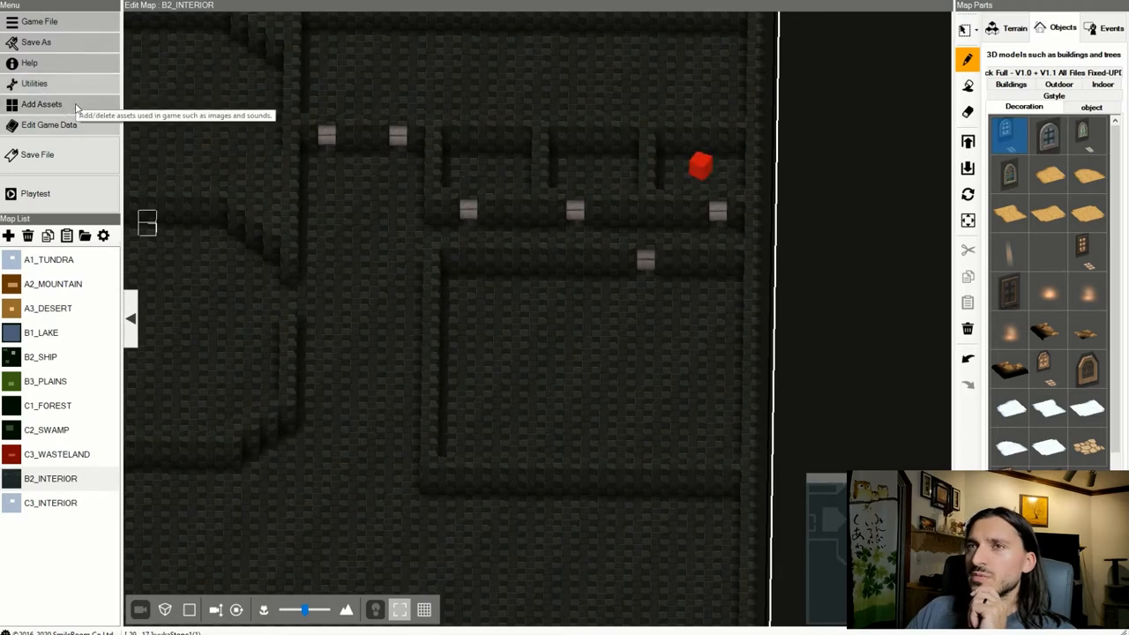
mouse_move(71, 124)
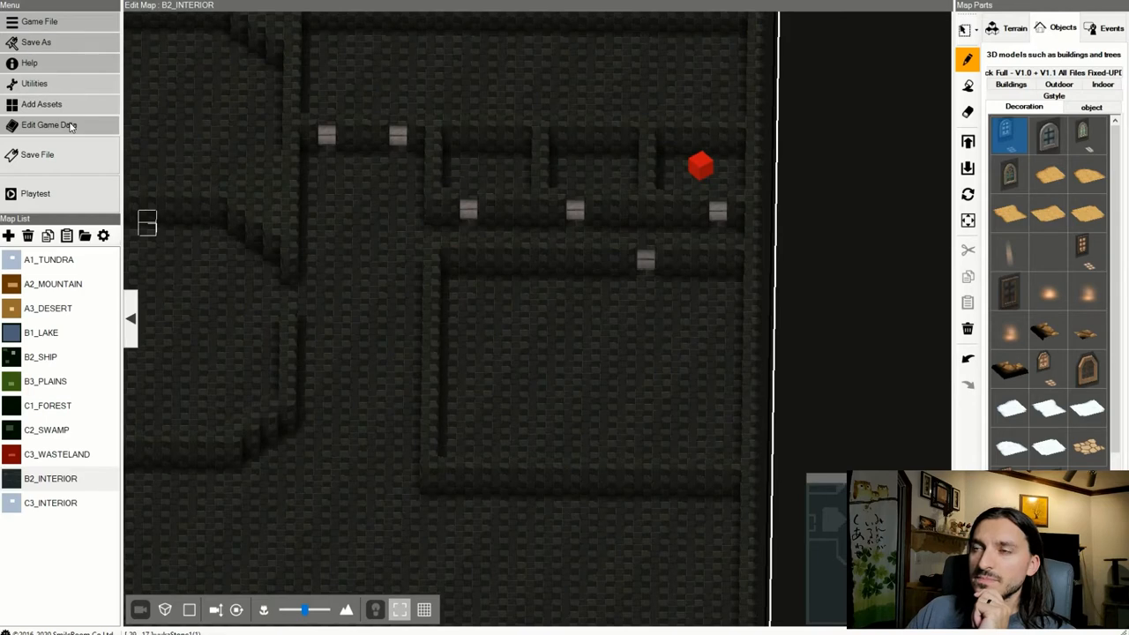
In Edit Game Data > Starting party, give the main hero the blue-skinned 3D girl graphic.
left_click(49, 125)
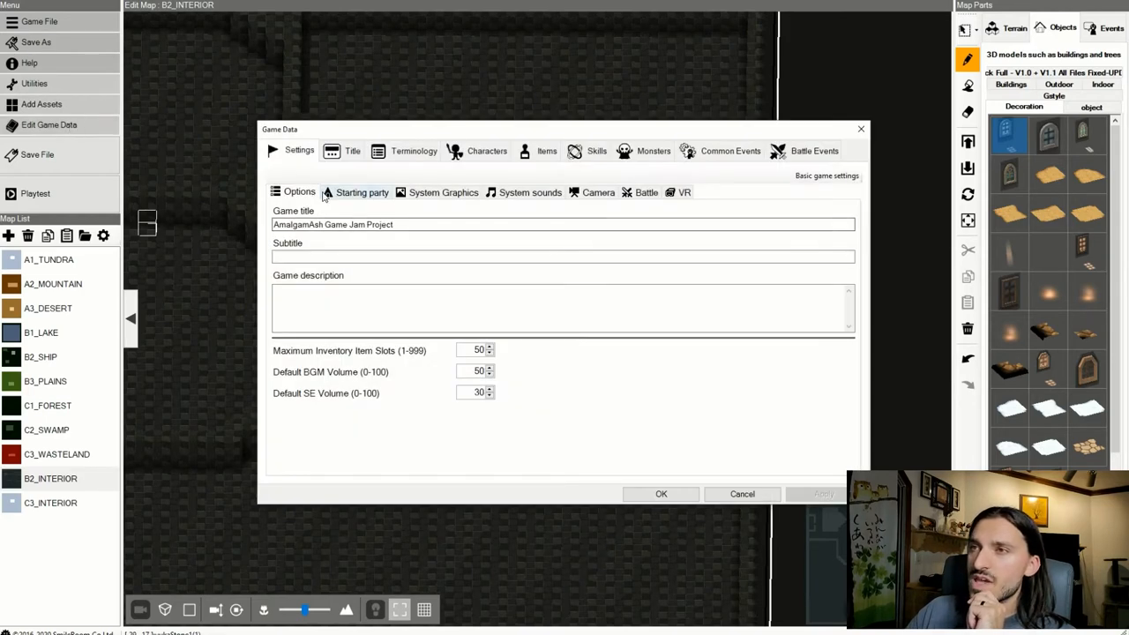
left_click(361, 192)
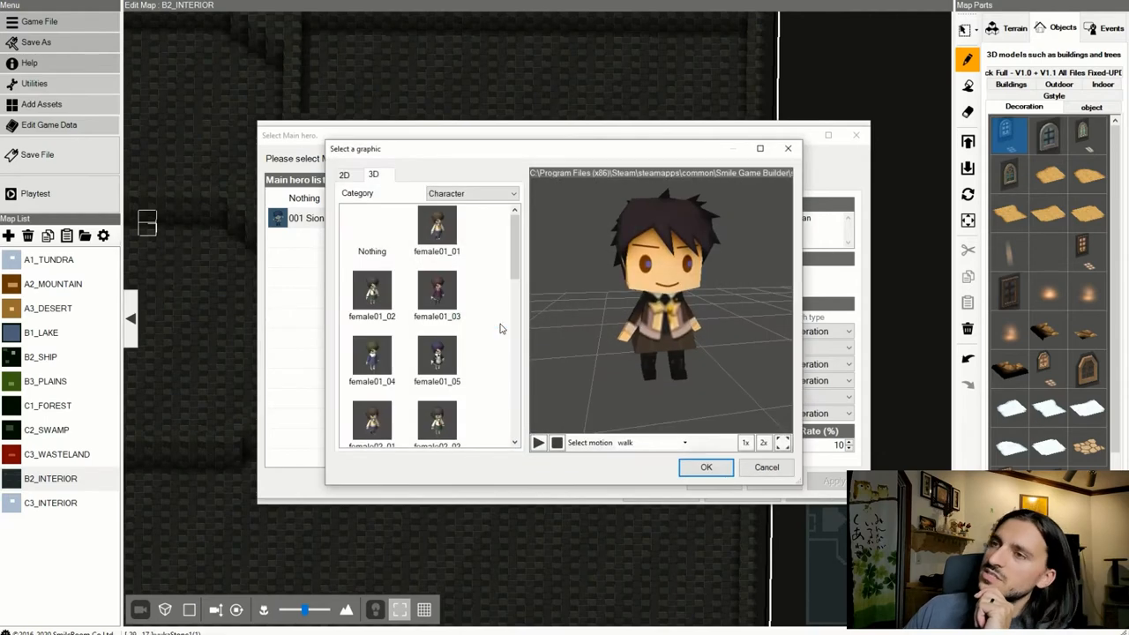
left_click(437, 291)
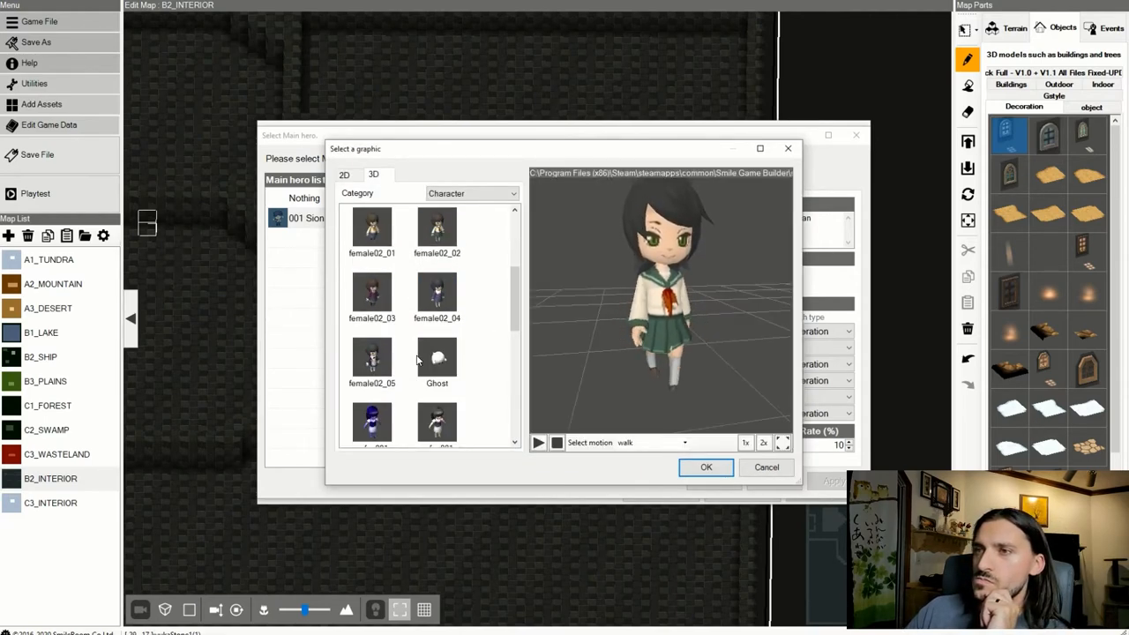
left_click(371, 421)
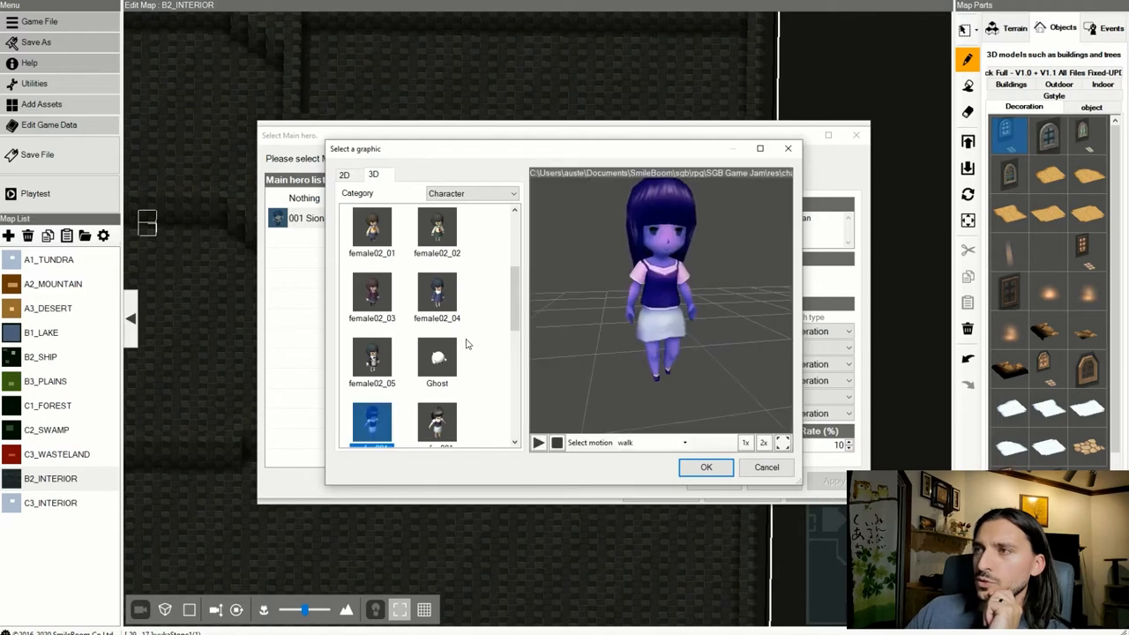
scroll("down", 3)
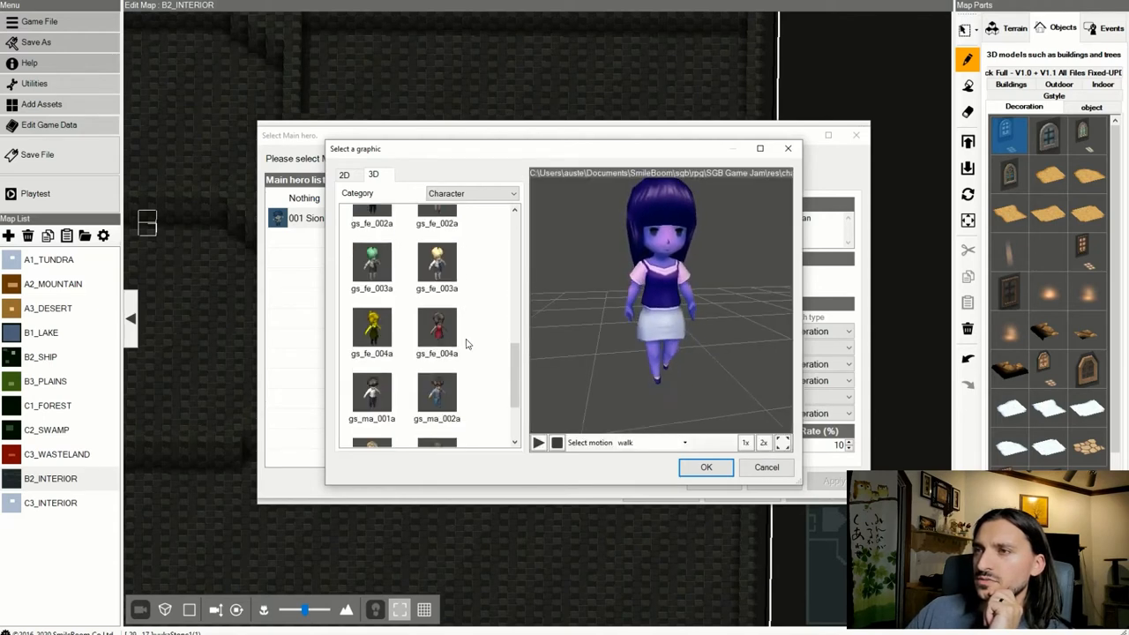
left_click(705, 467)
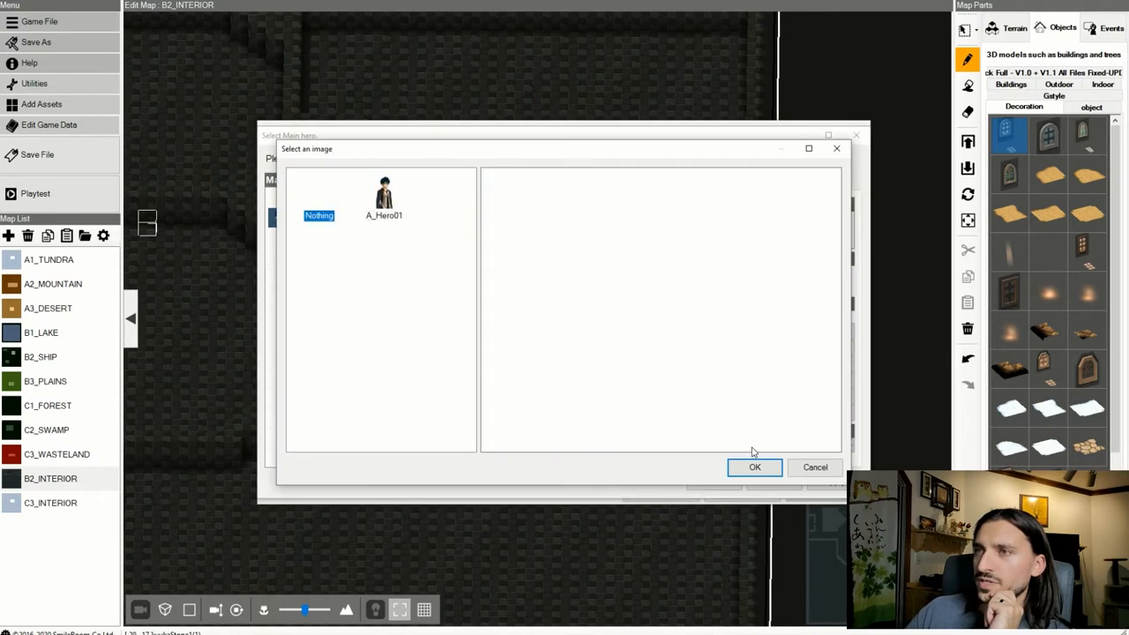
Leave the second image as Nothing and reselect the 001 Sion hero for editing.
left_click(754, 467)
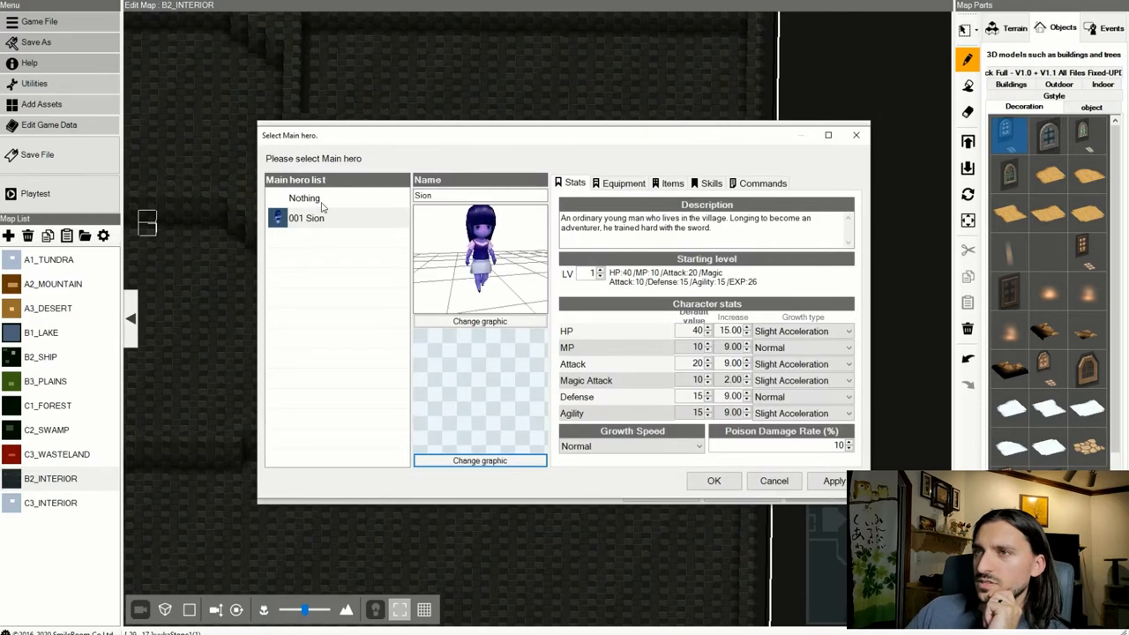
left_click(304, 197)
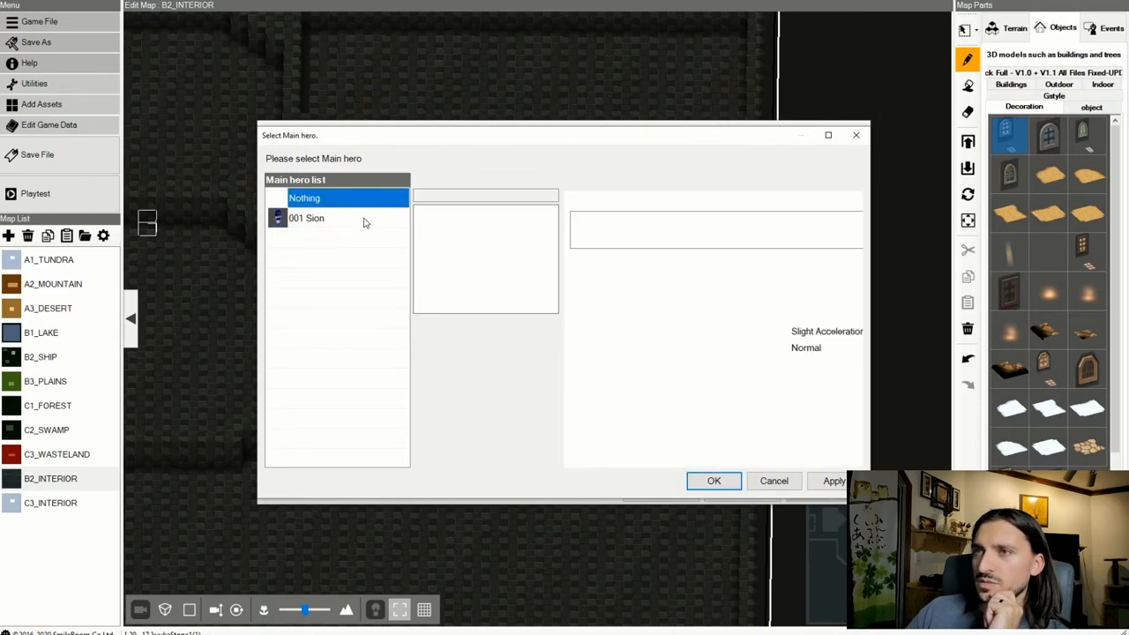
left_click(306, 218)
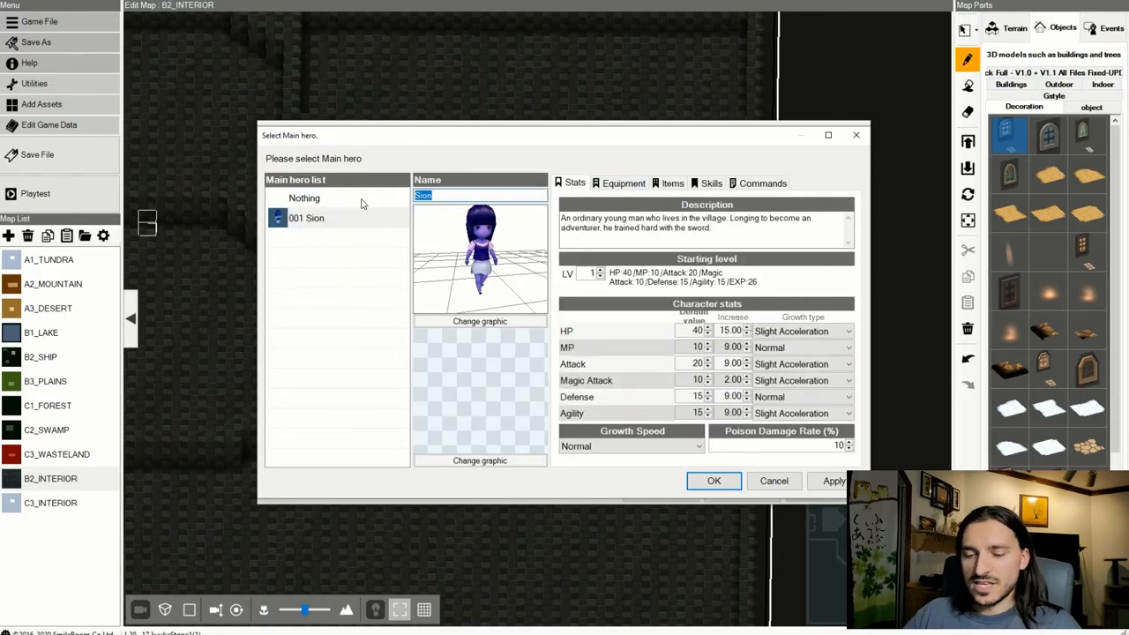
Rename the hero from Sion to Pthalo Blue, checking the design notes for the name.
type("Pht")
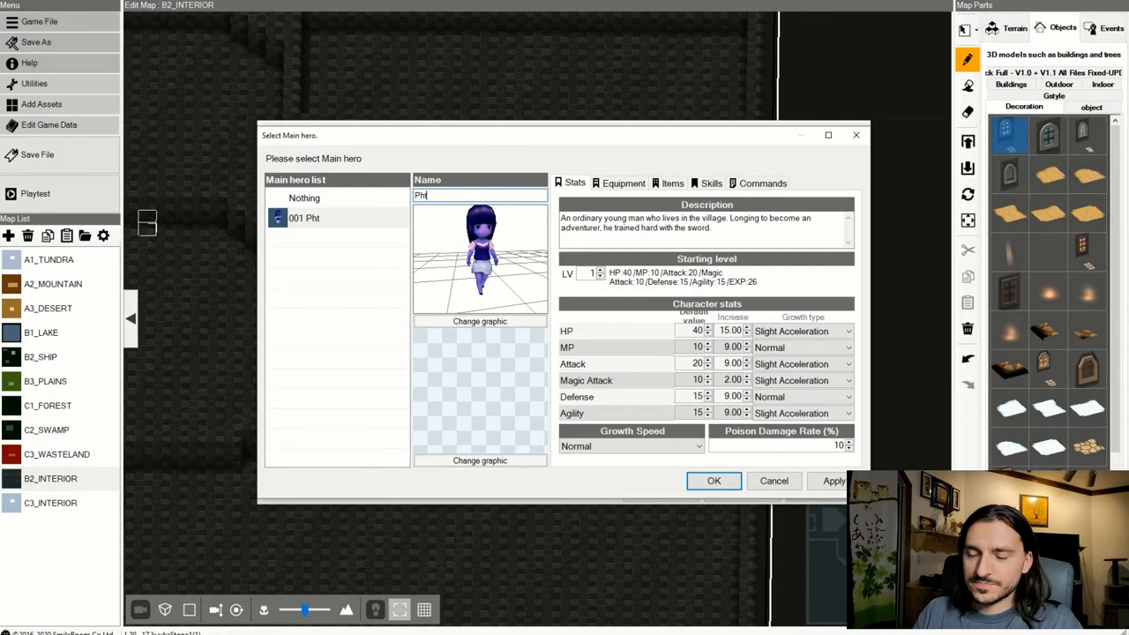
key("Backspace")
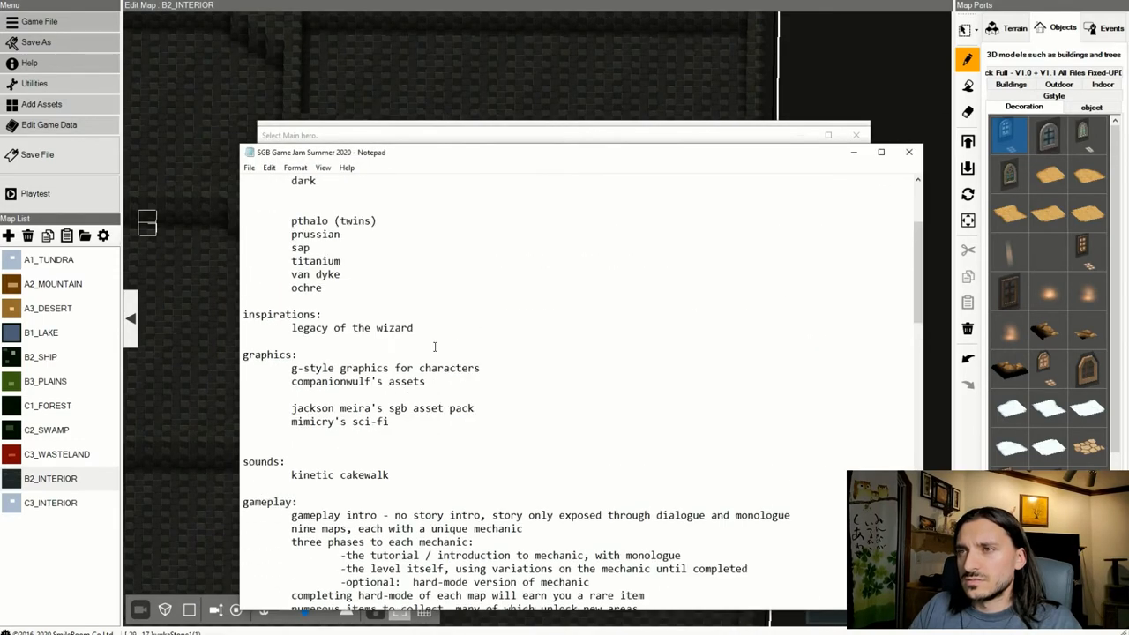
scroll("up", 3)
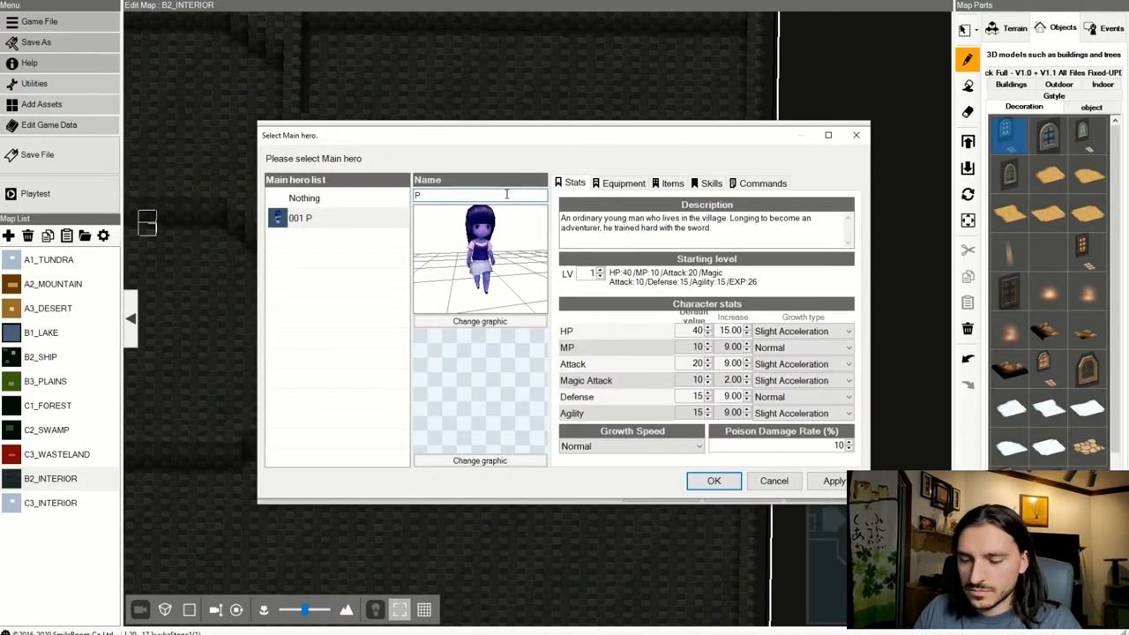
type("thalo")
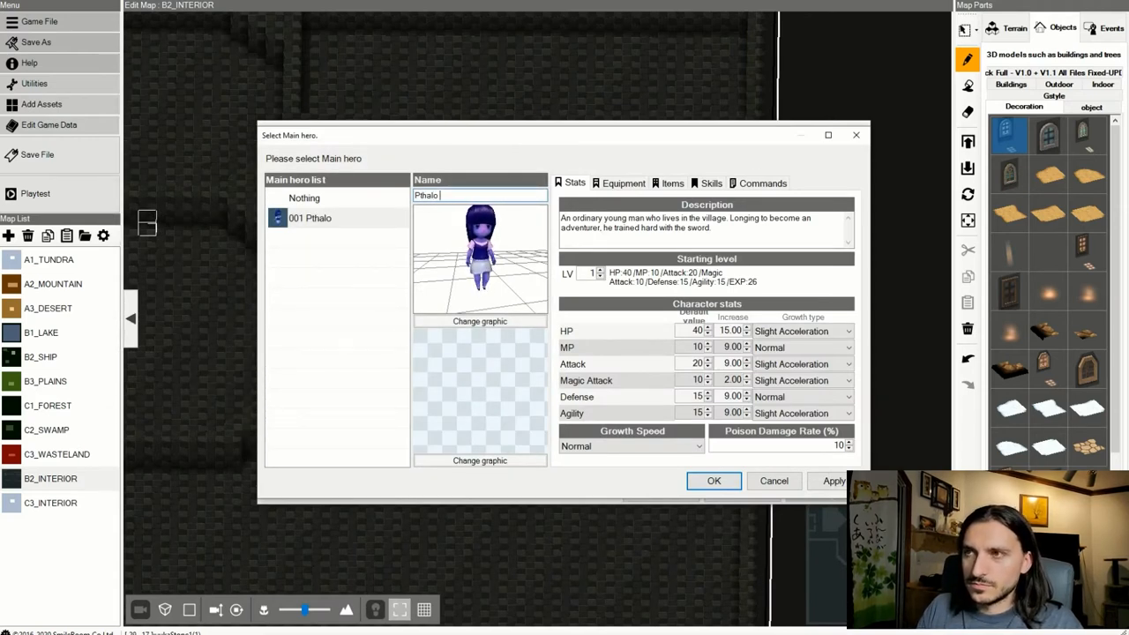
type("Blue")
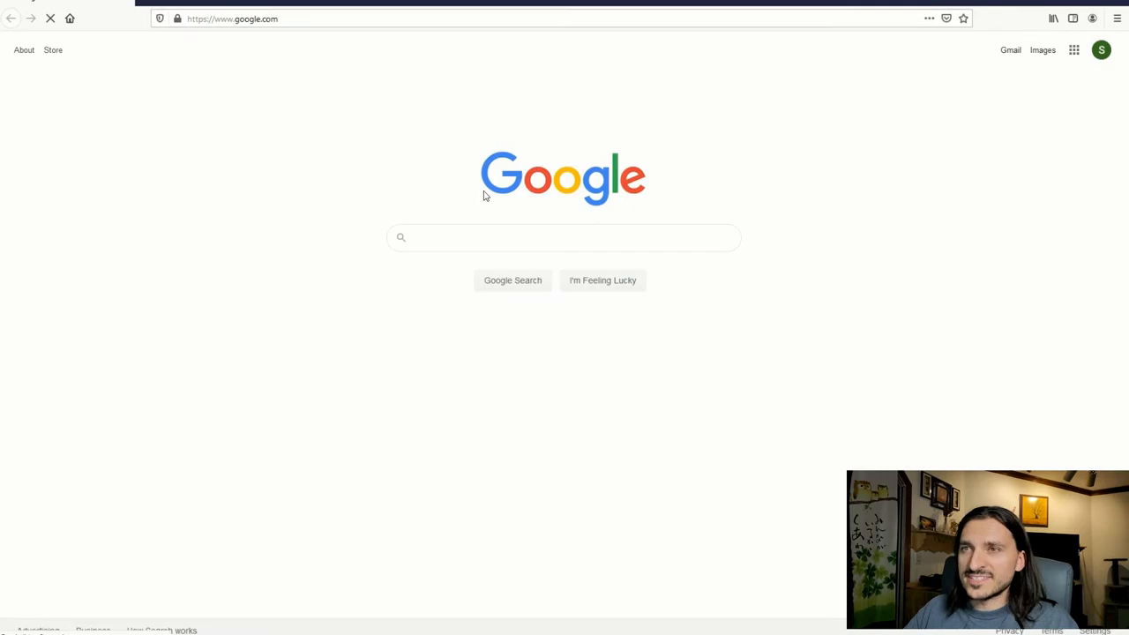
Search Google for military ranks and open the Defense.gov rank insignia page.
type("m")
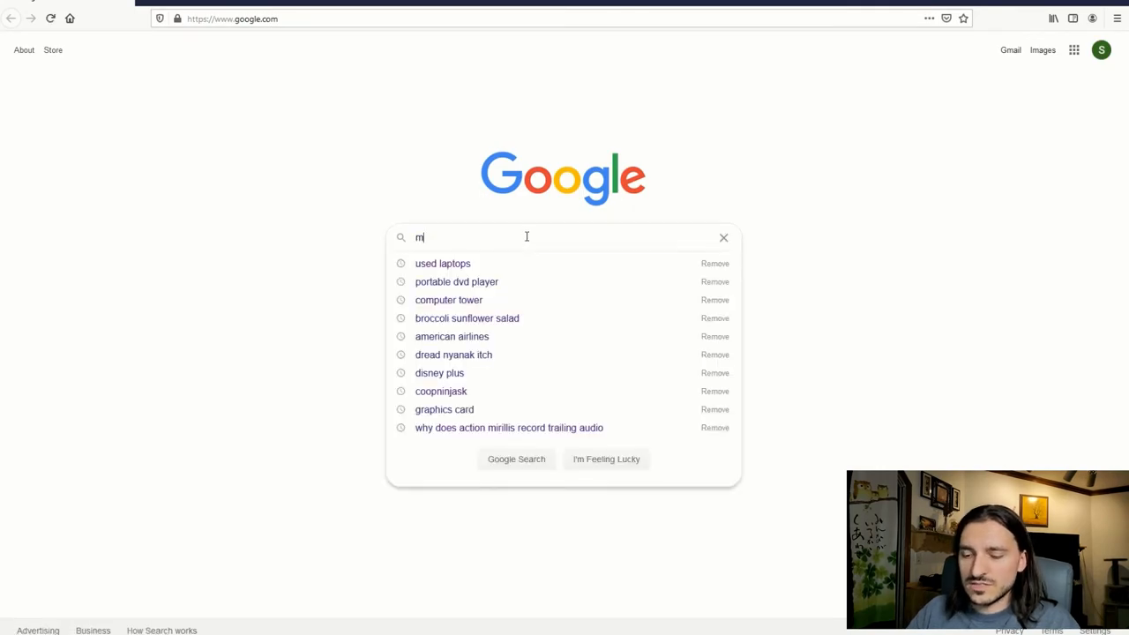
type("ilitary")
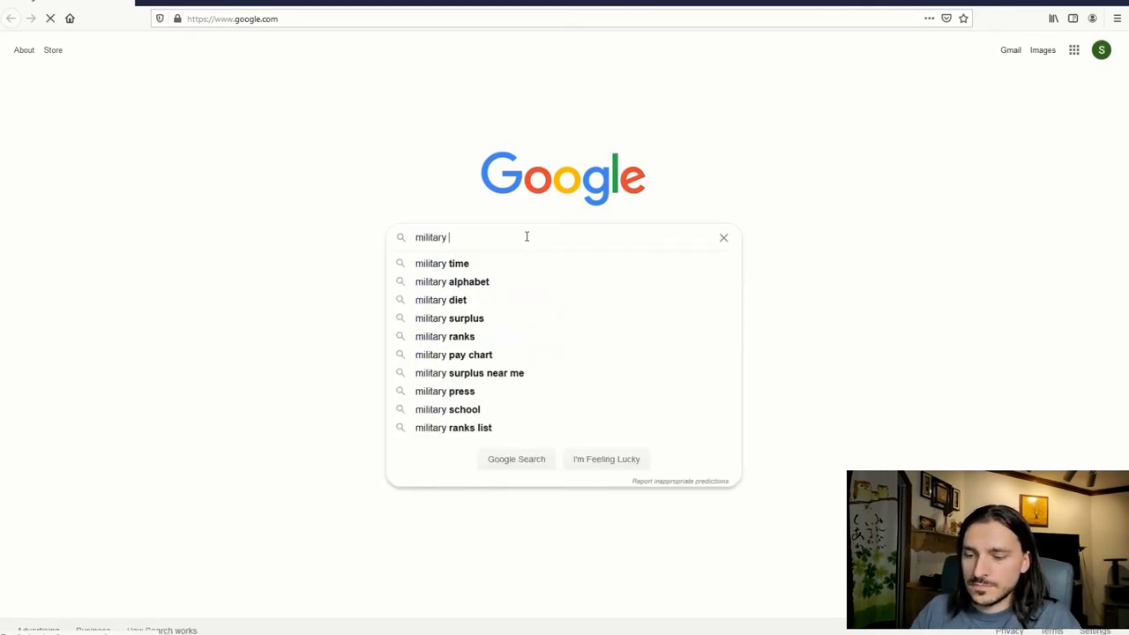
left_click(445, 336)
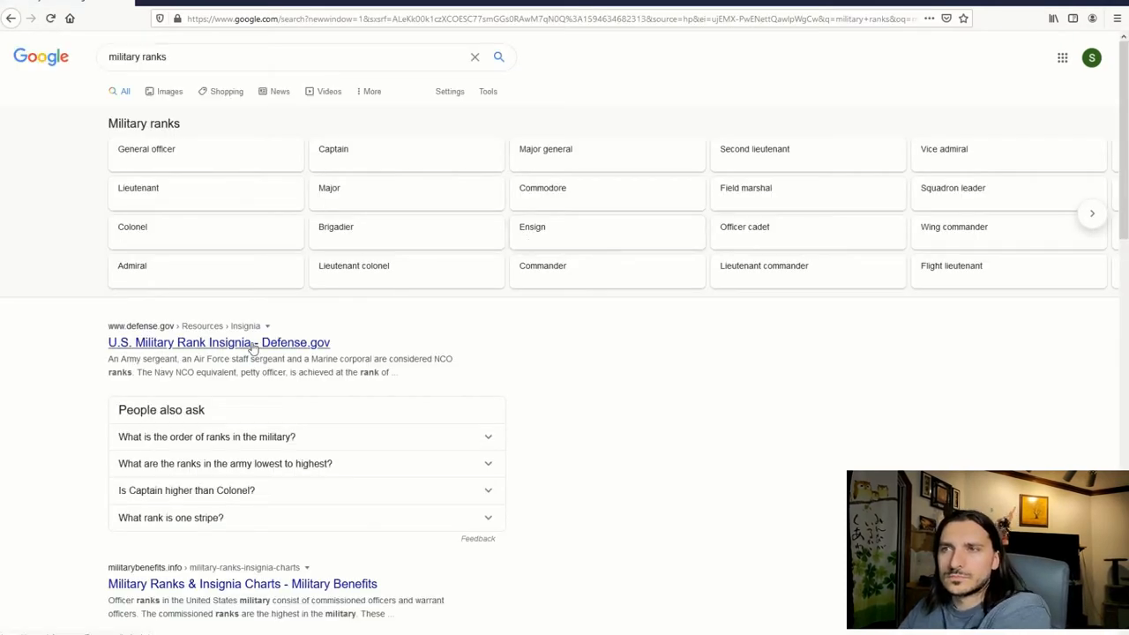
left_click(218, 342)
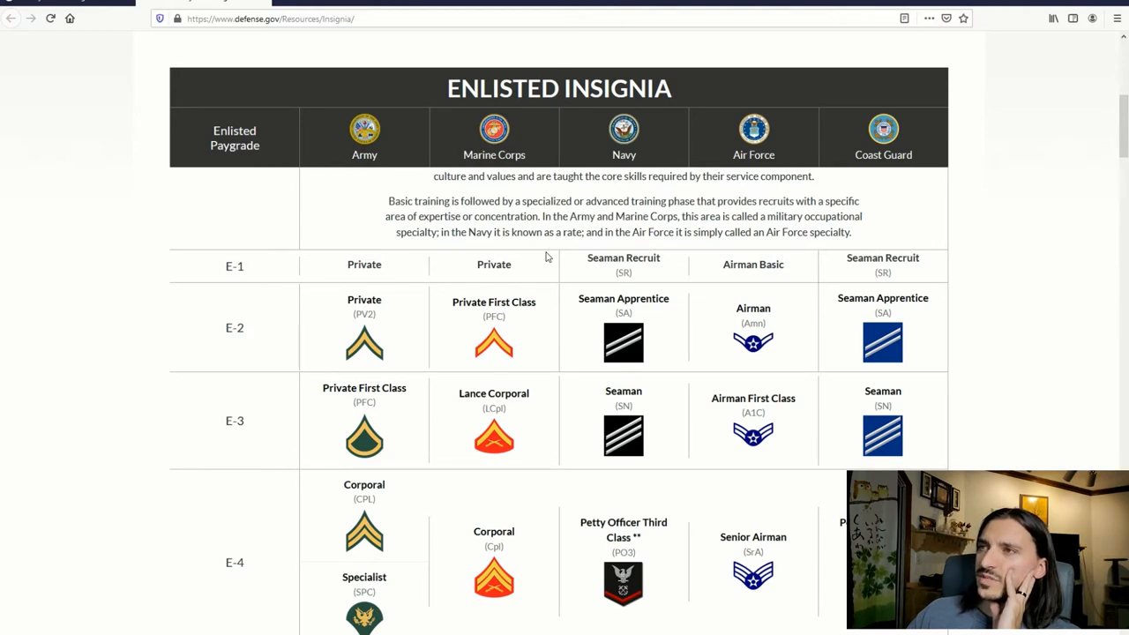
mouse_move(587, 232)
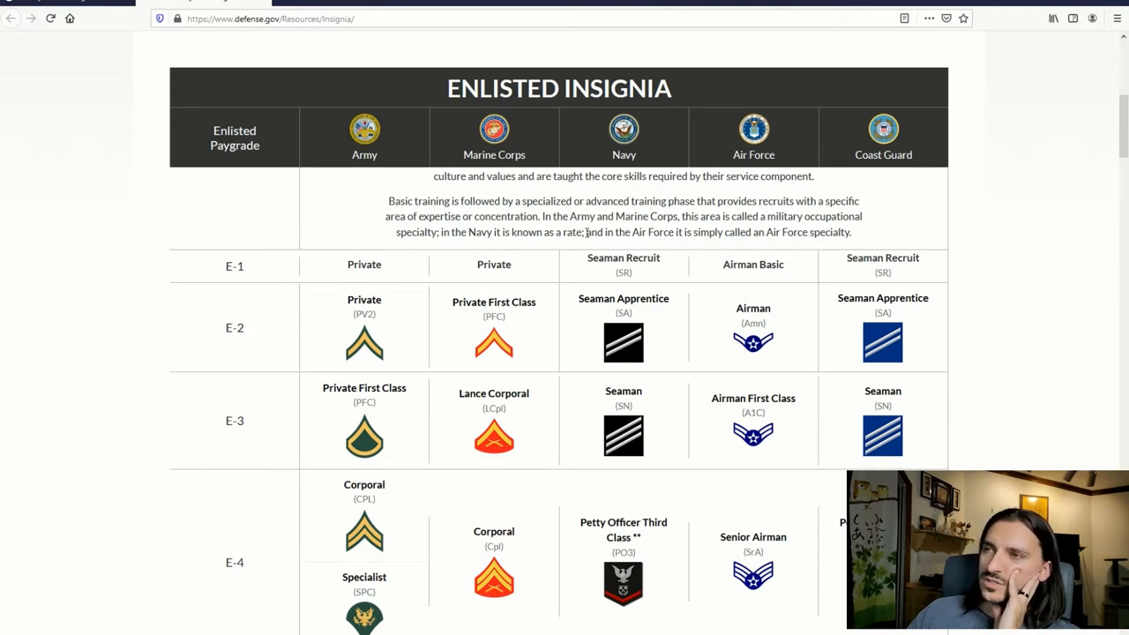
scroll("down", 3)
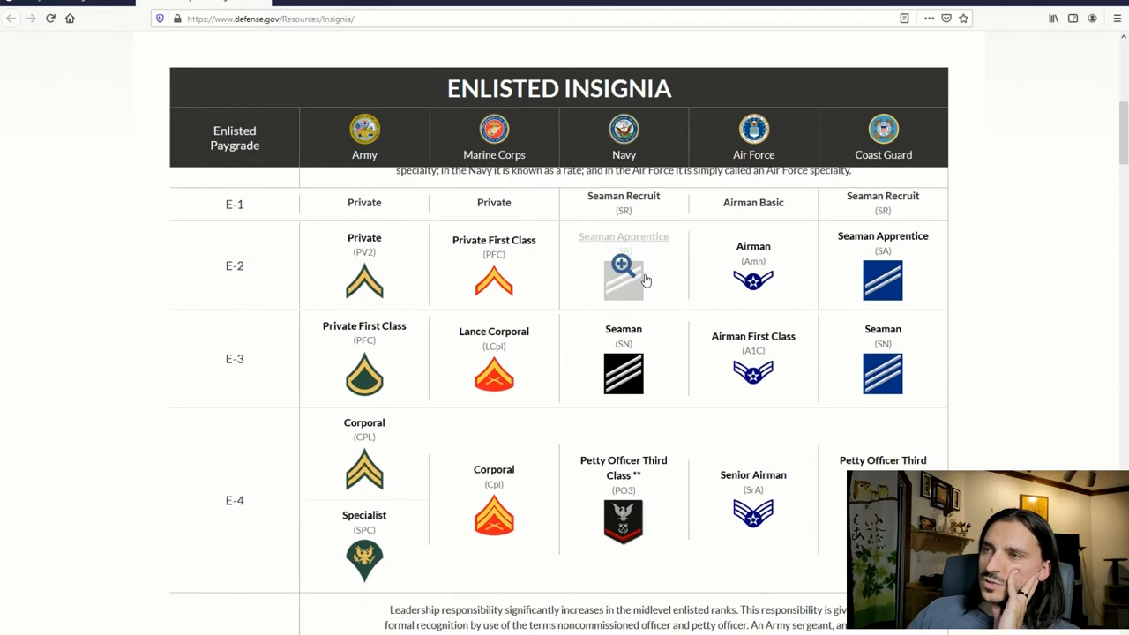
scroll("down", 3)
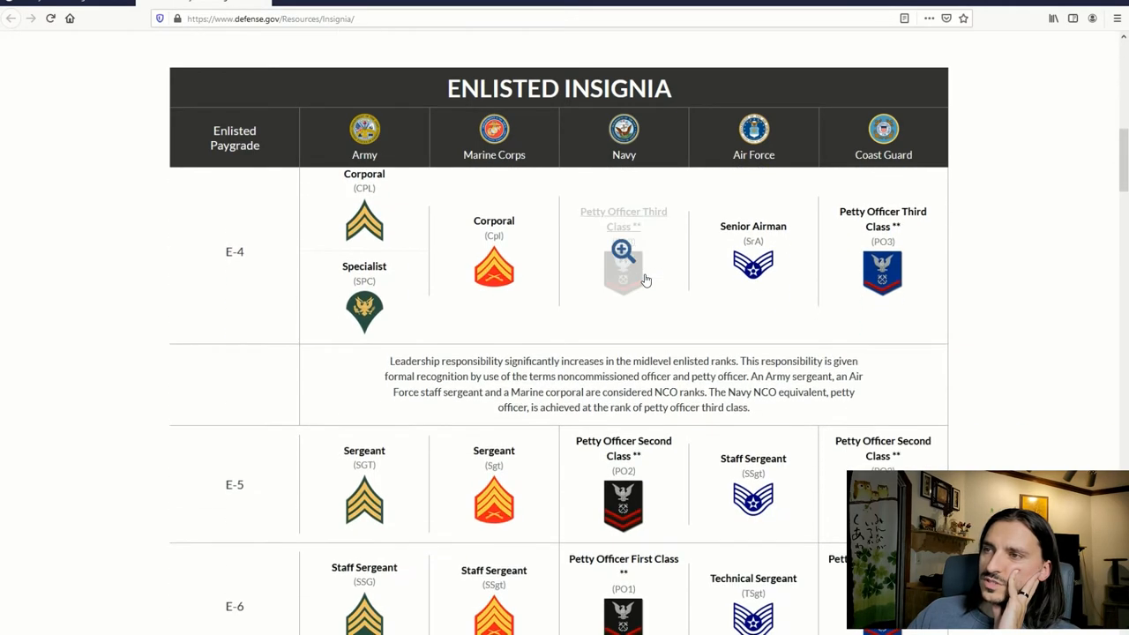
scroll("down", 3)
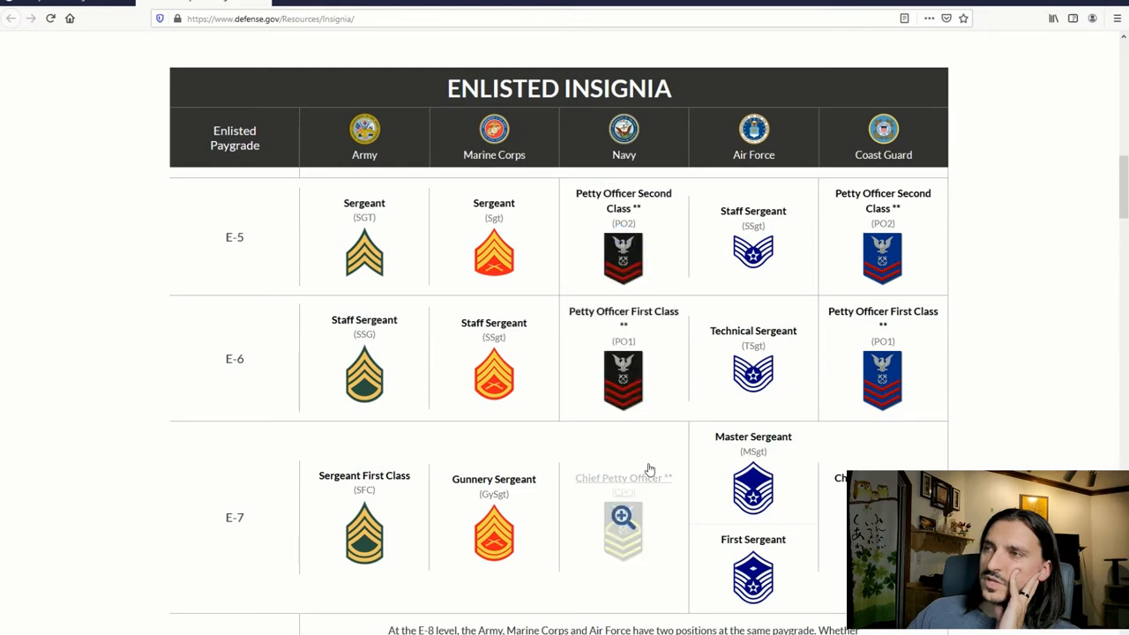
scroll("down", 3)
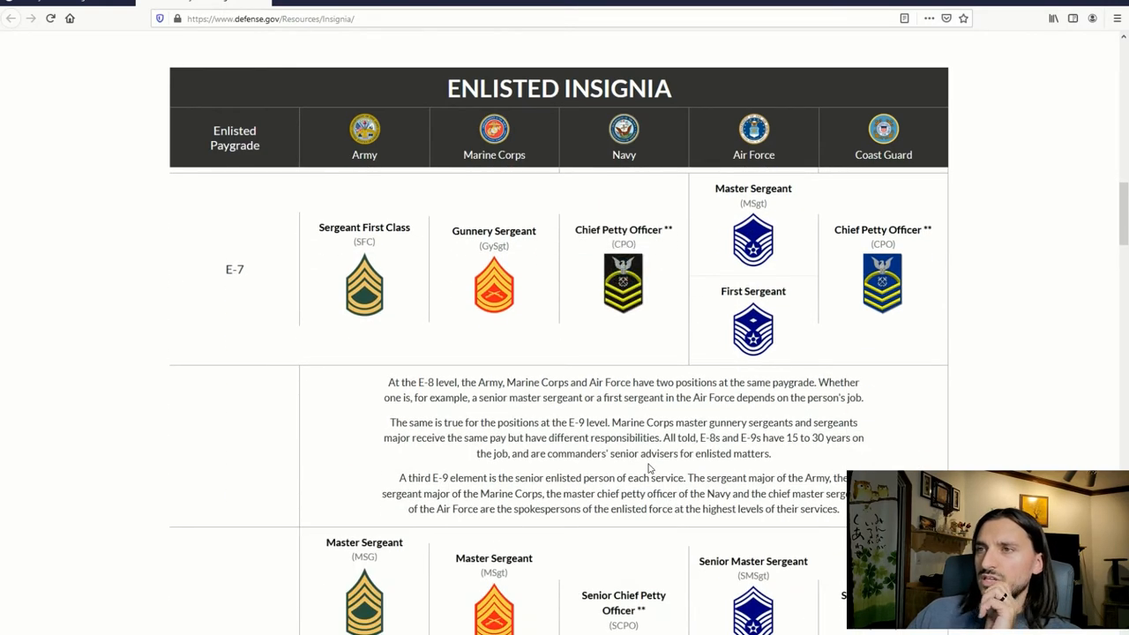
scroll("down", 3)
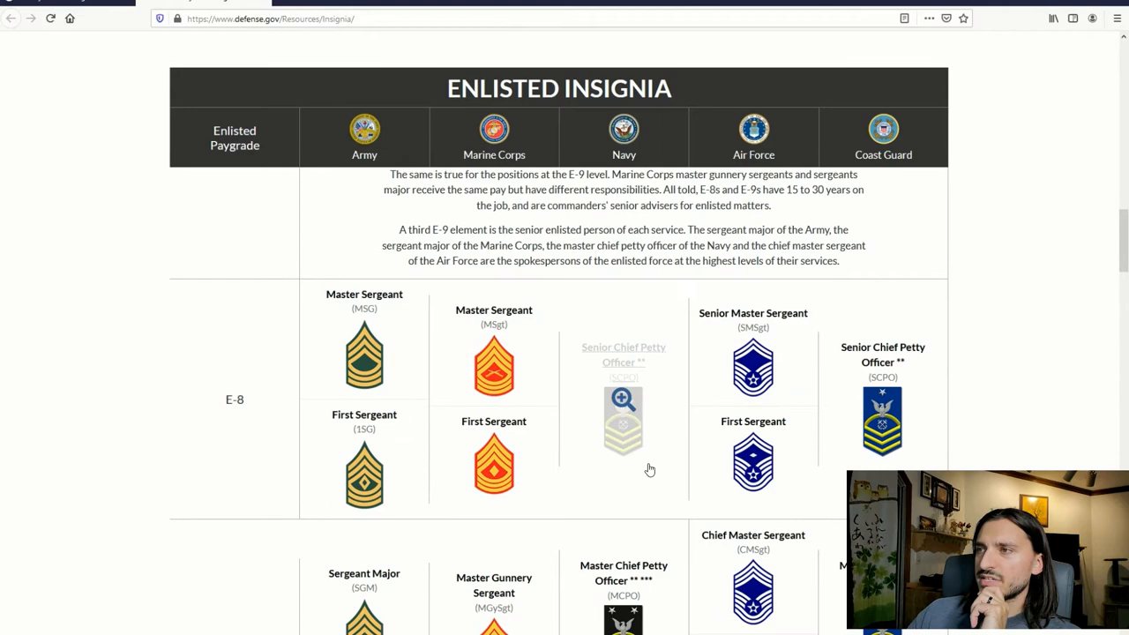
scroll("down", 3)
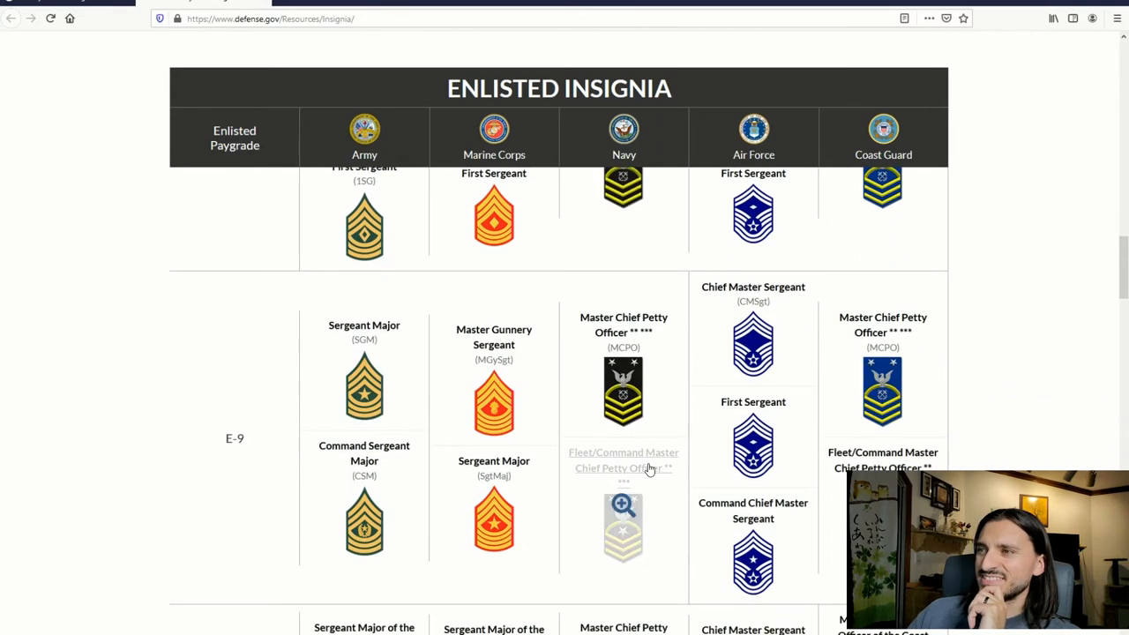
scroll("down", 3)
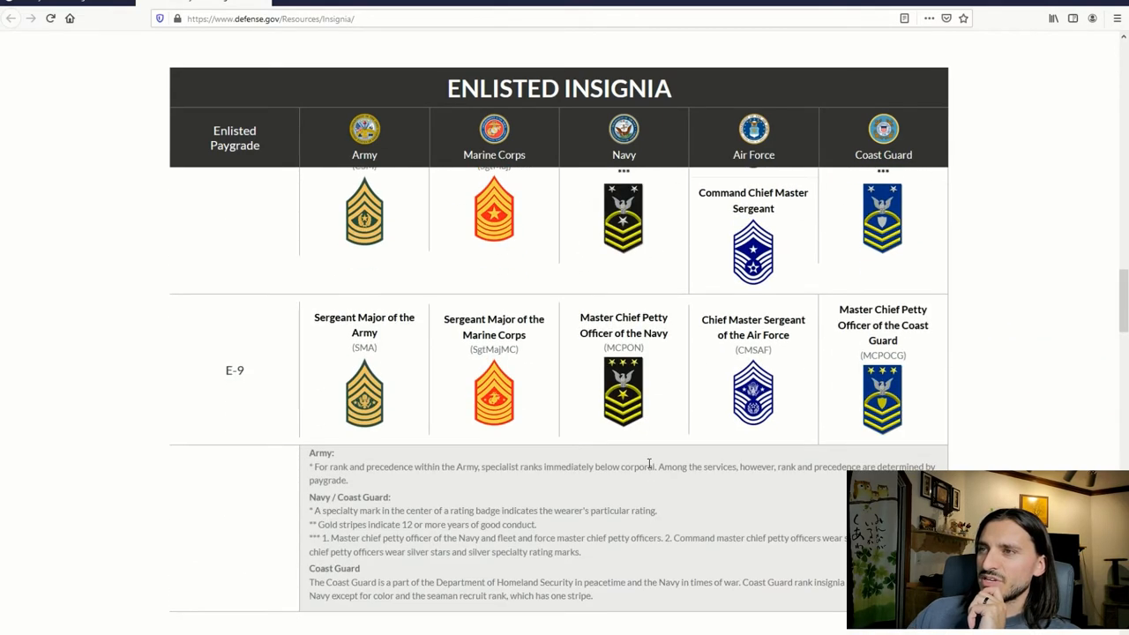
scroll("down", 3)
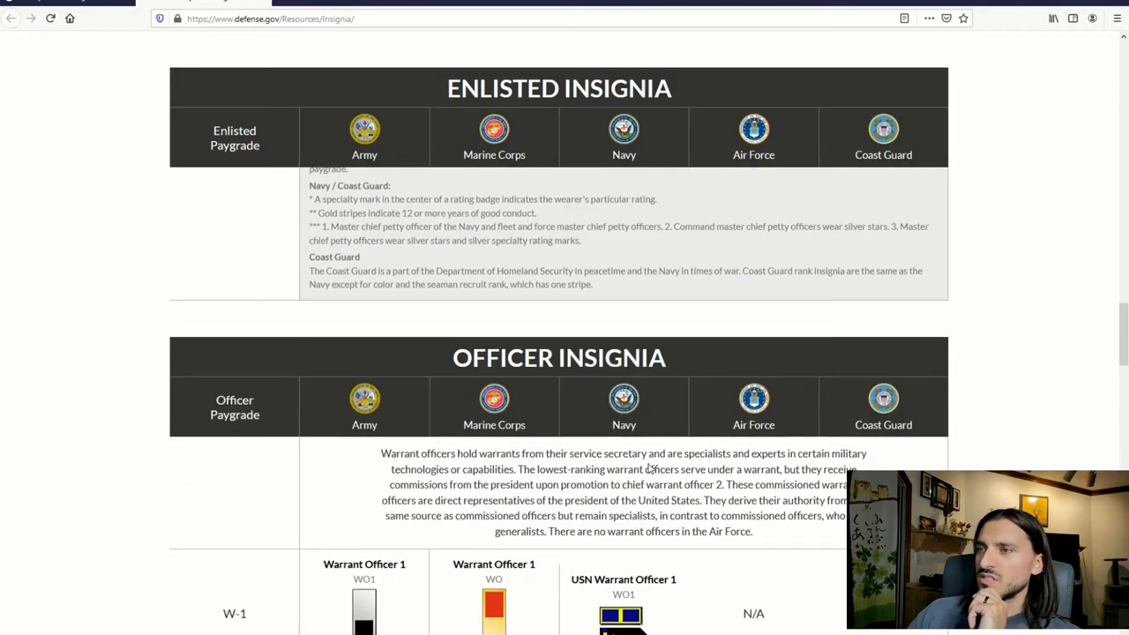
scroll("down", 3)
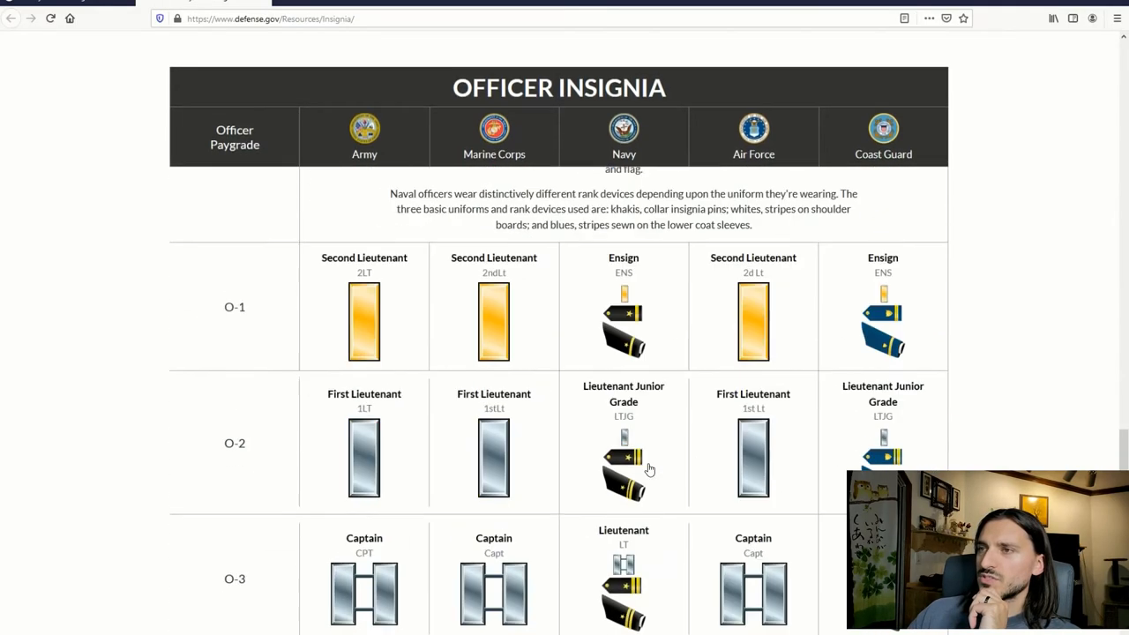
scroll("up", 3)
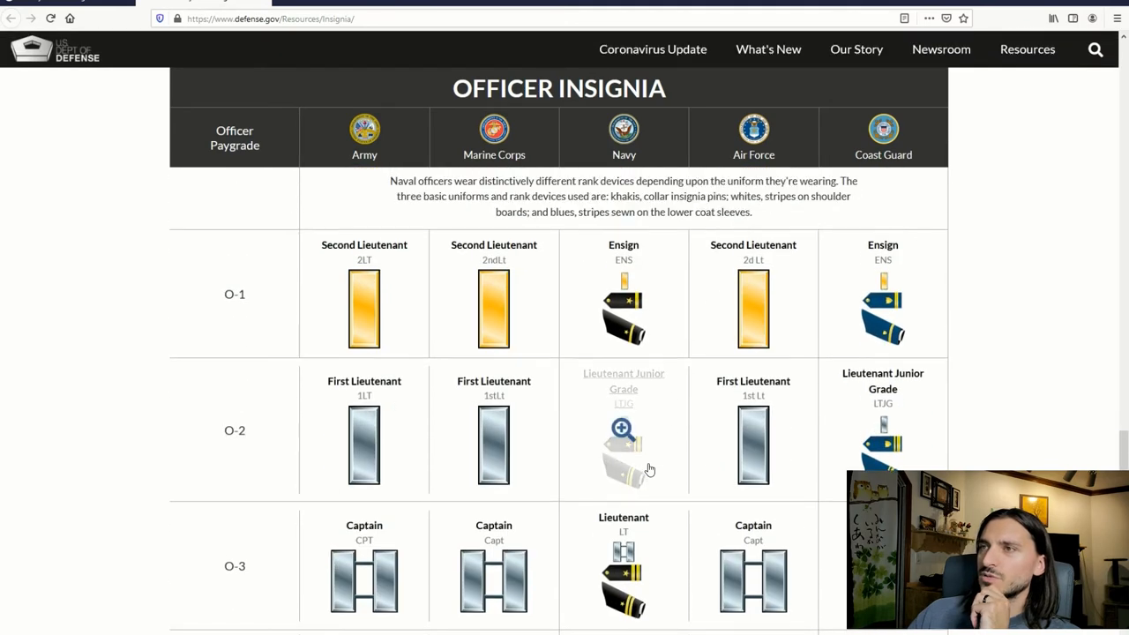
scroll("up", 3)
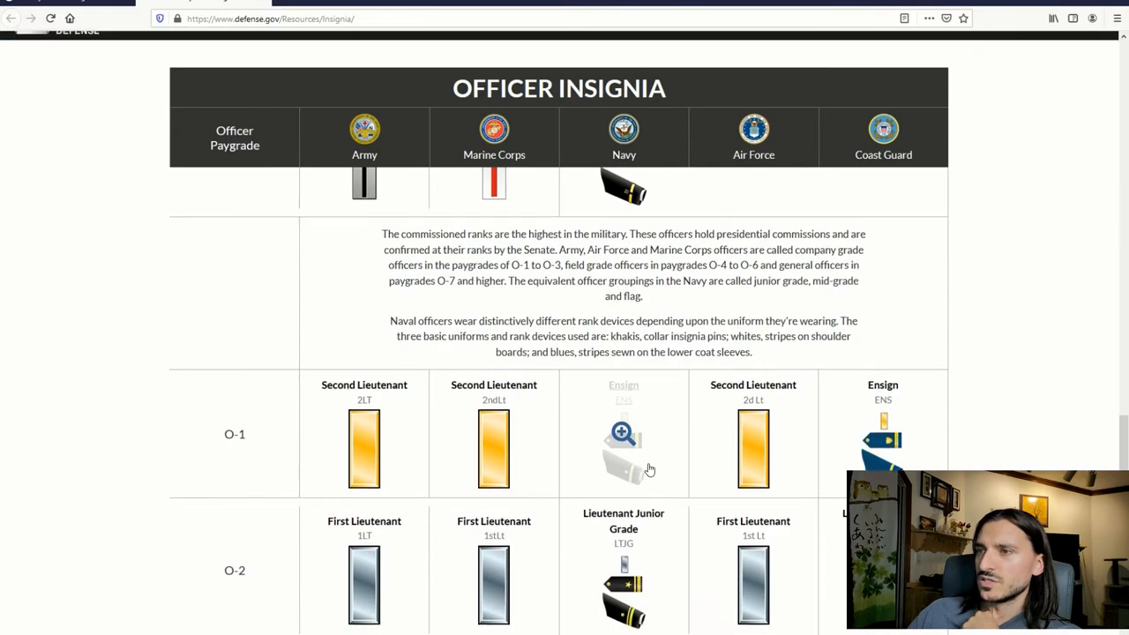
scroll("down", 3)
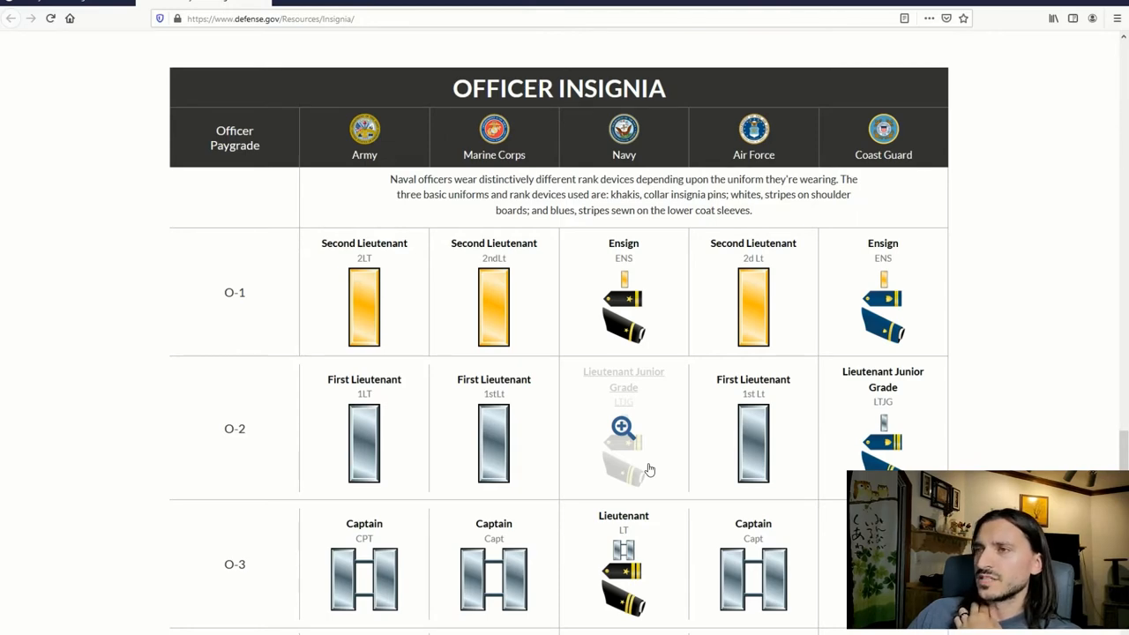
scroll("down", 3)
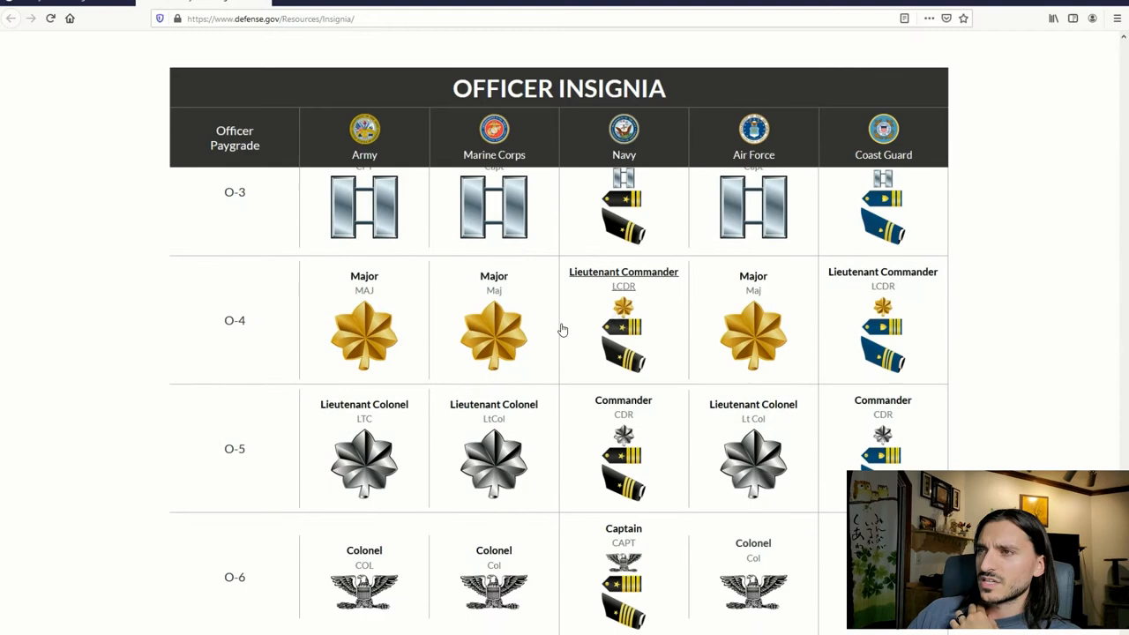
scroll("down", 3)
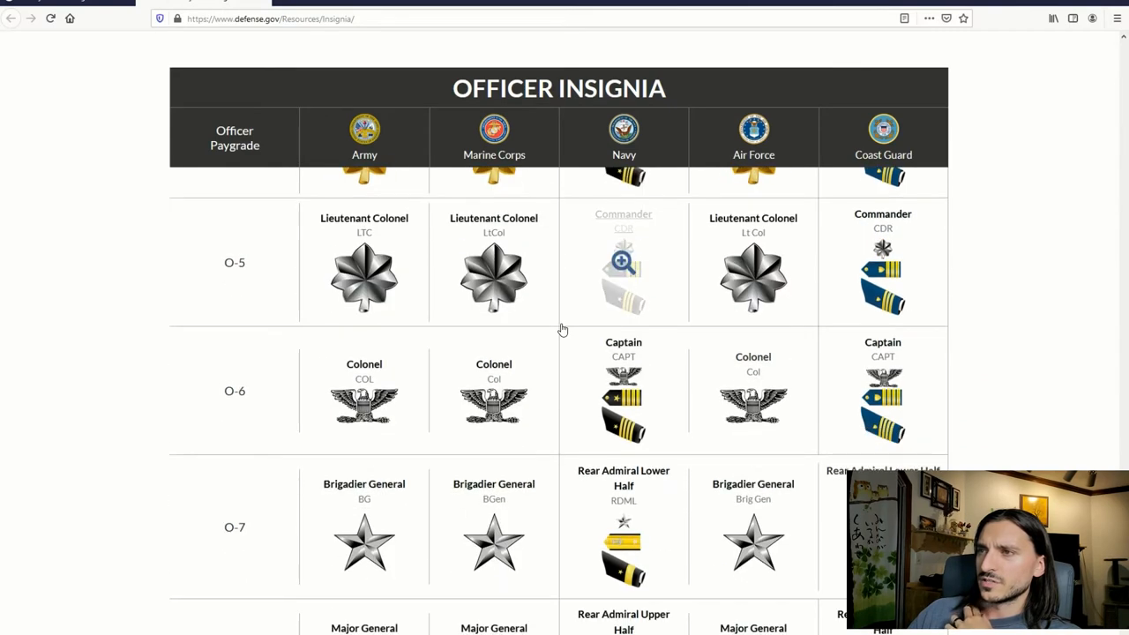
scroll("down", 3)
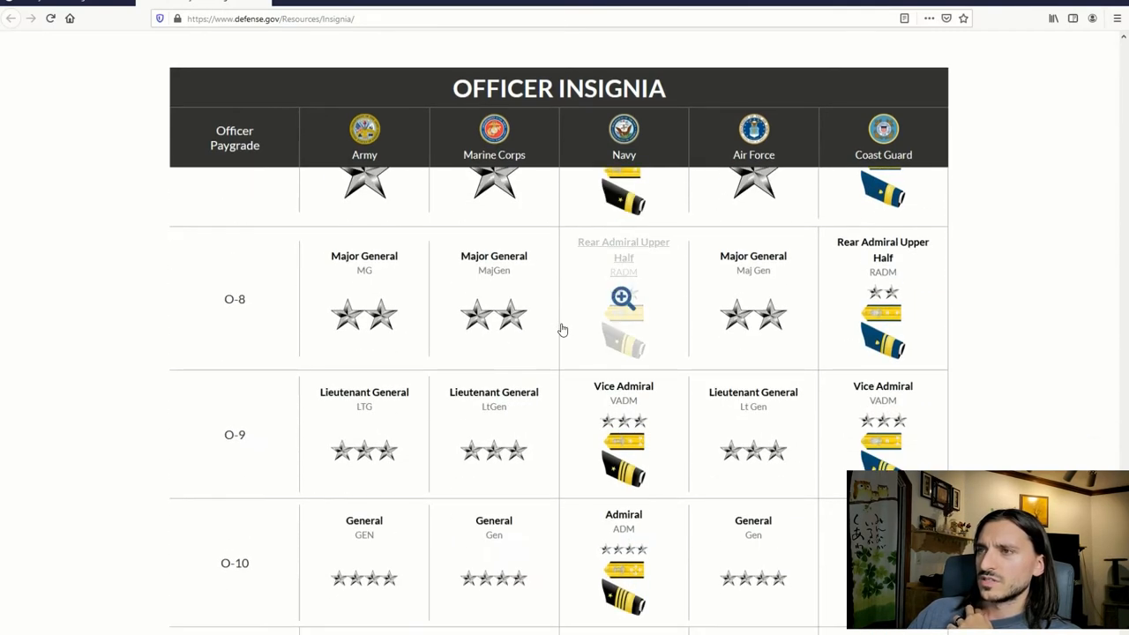
scroll("up", 3)
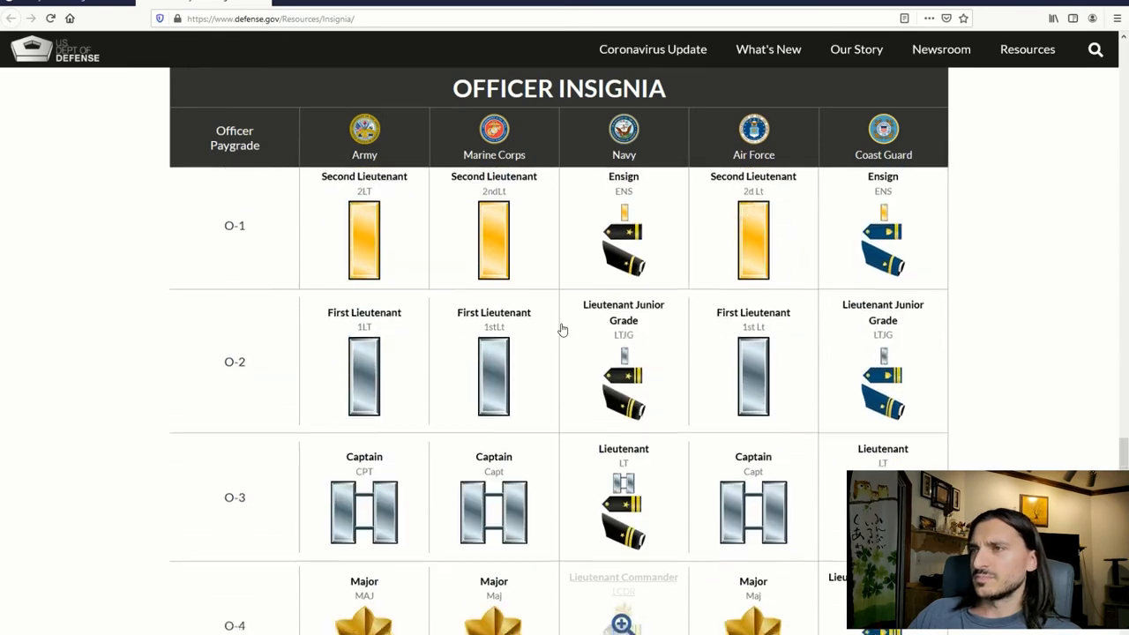
scroll("down", 3)
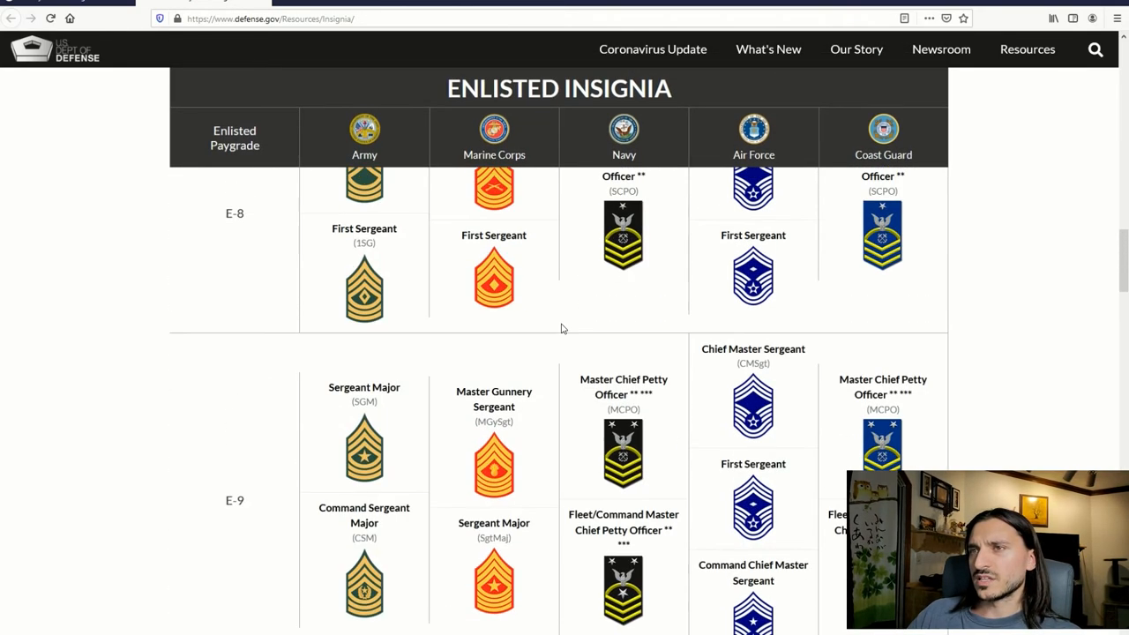
scroll("up", 3)
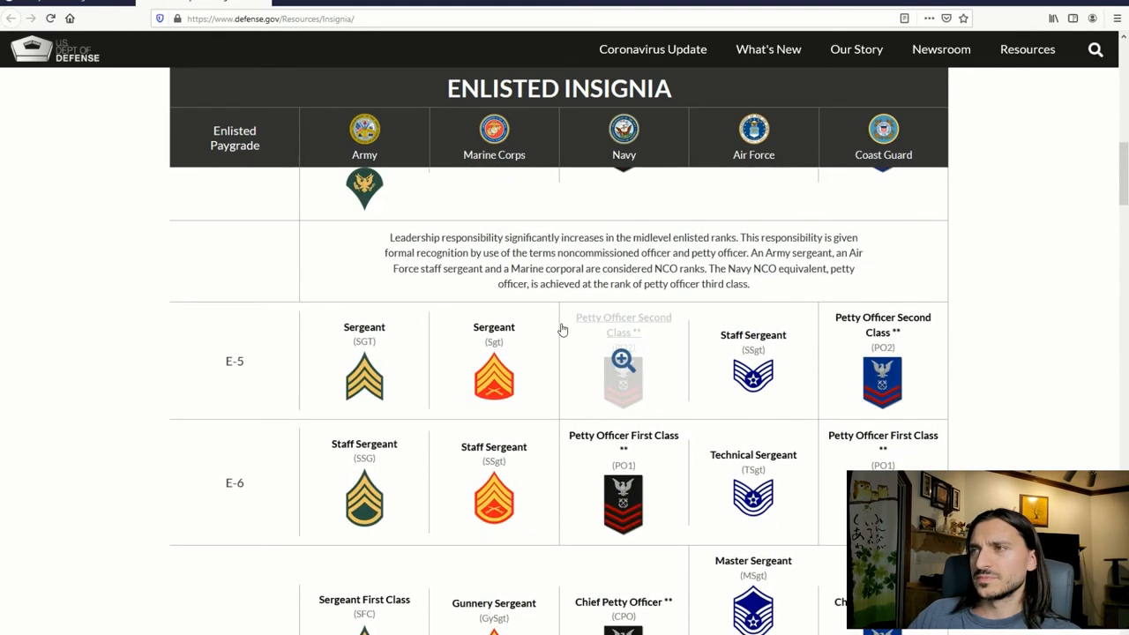
scroll("up", 3)
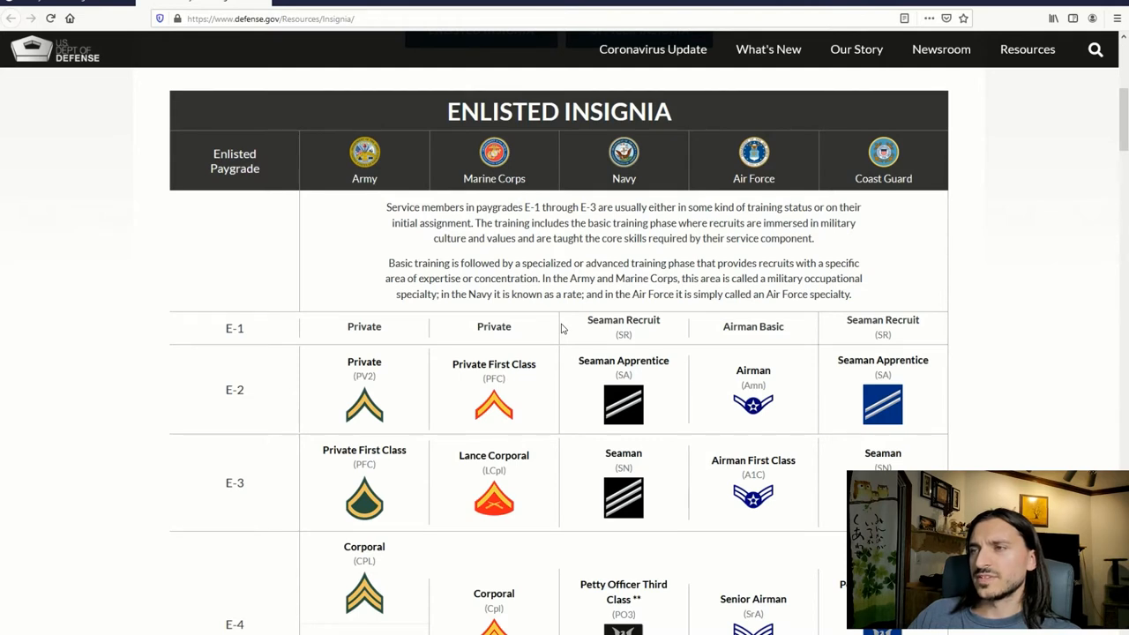
mouse_move(498, 325)
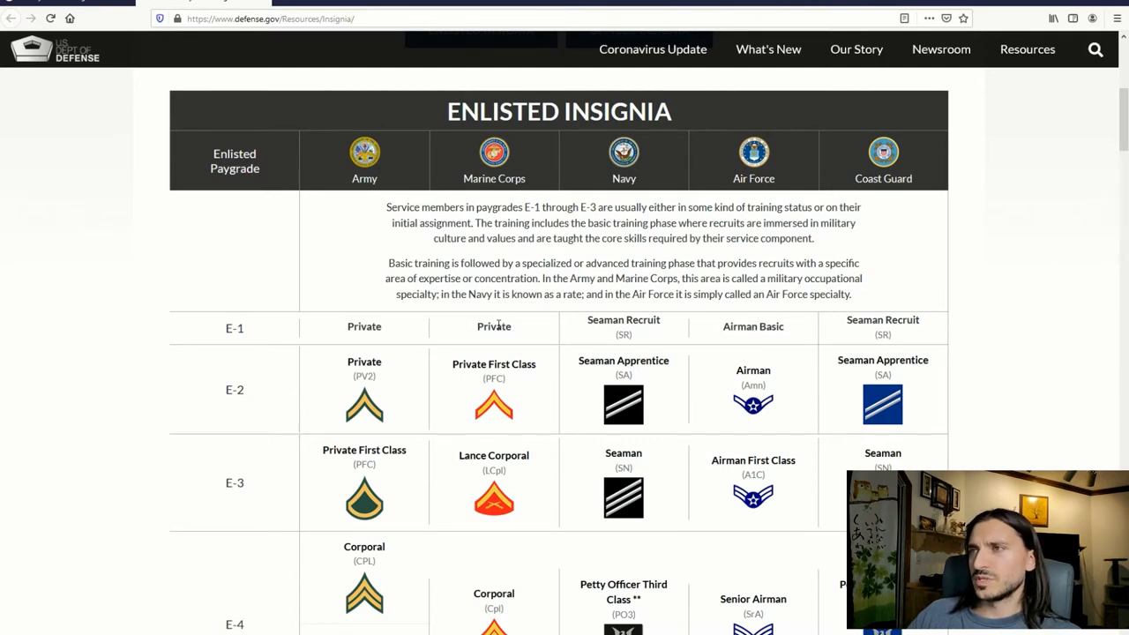
scroll("up", 3)
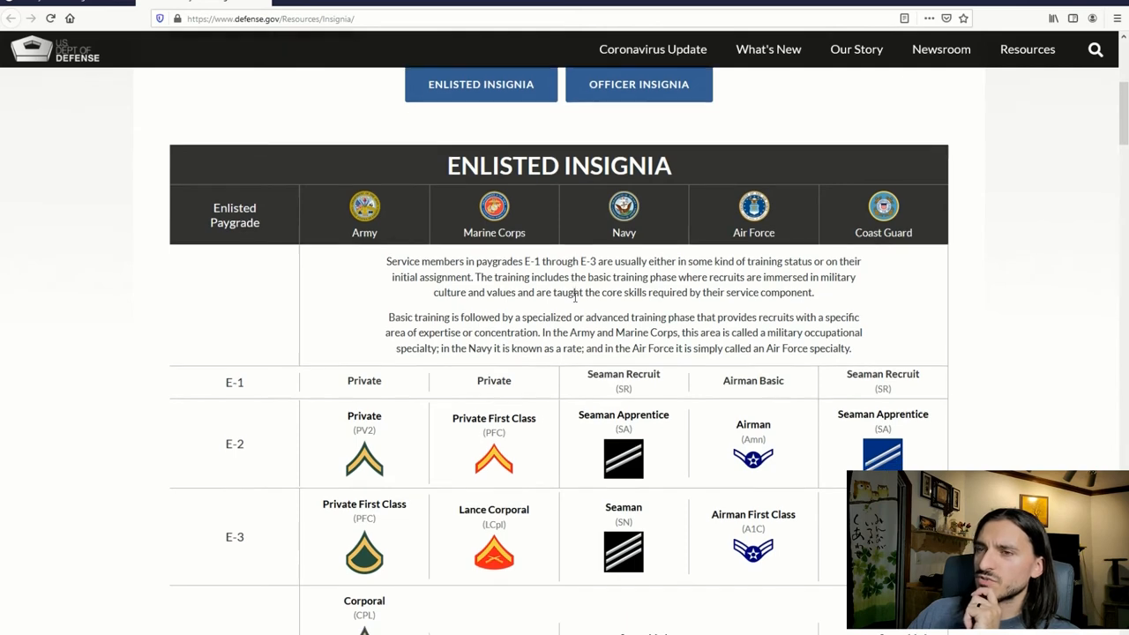
scroll("down", 3)
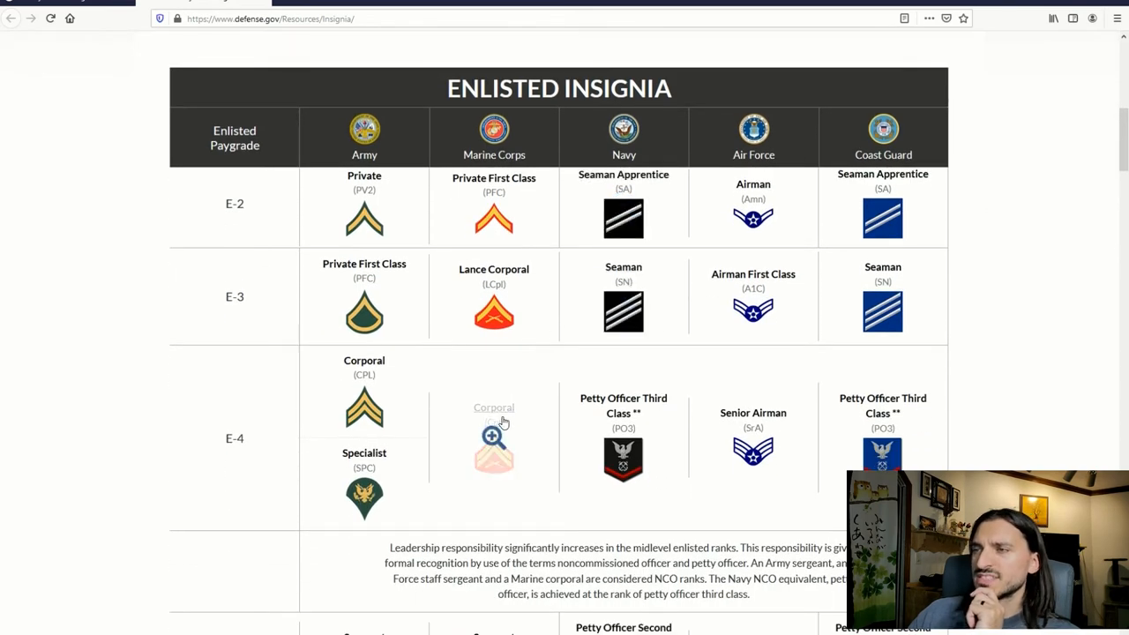
scroll("down", 3)
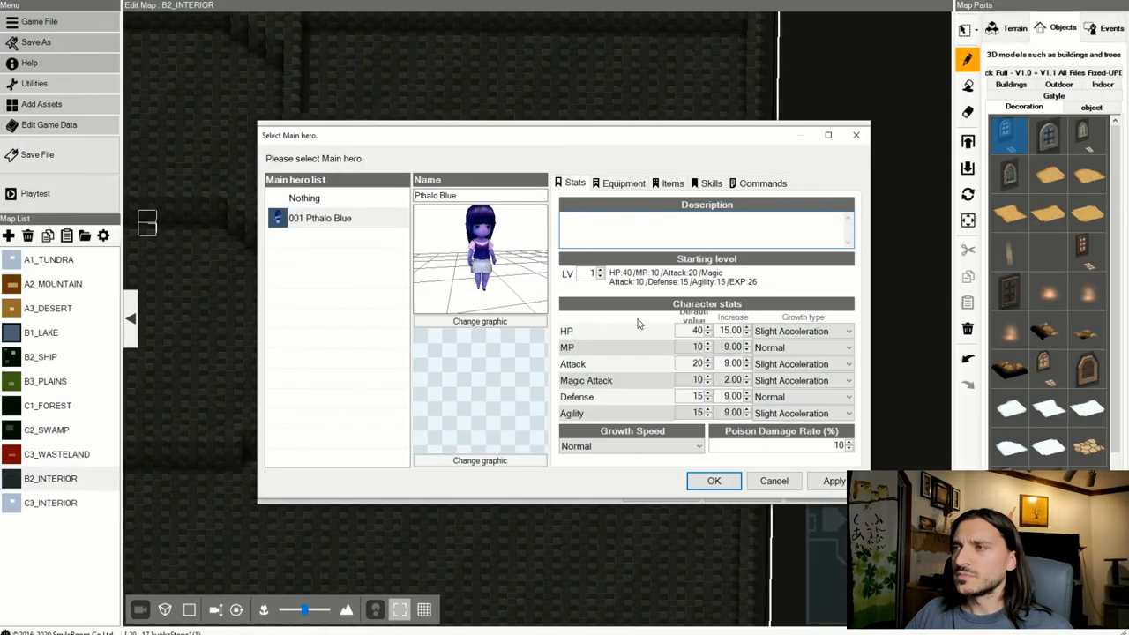
Write Pthalo Blue's description as "Designation: Pthalo Blue." and keep it.
left_click(675, 227)
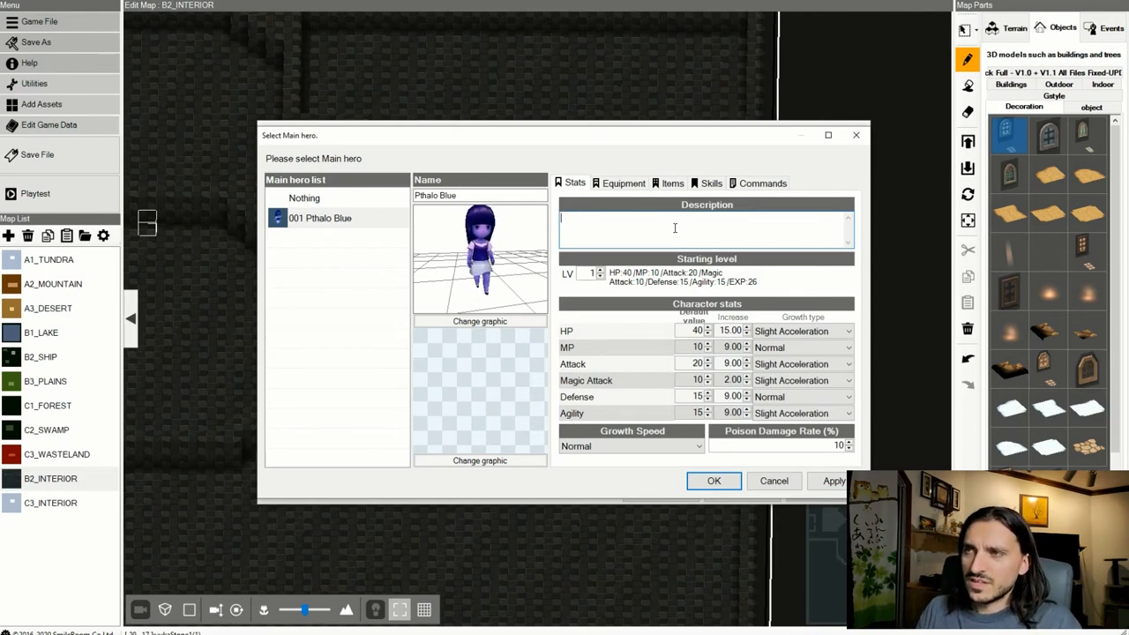
type("P")
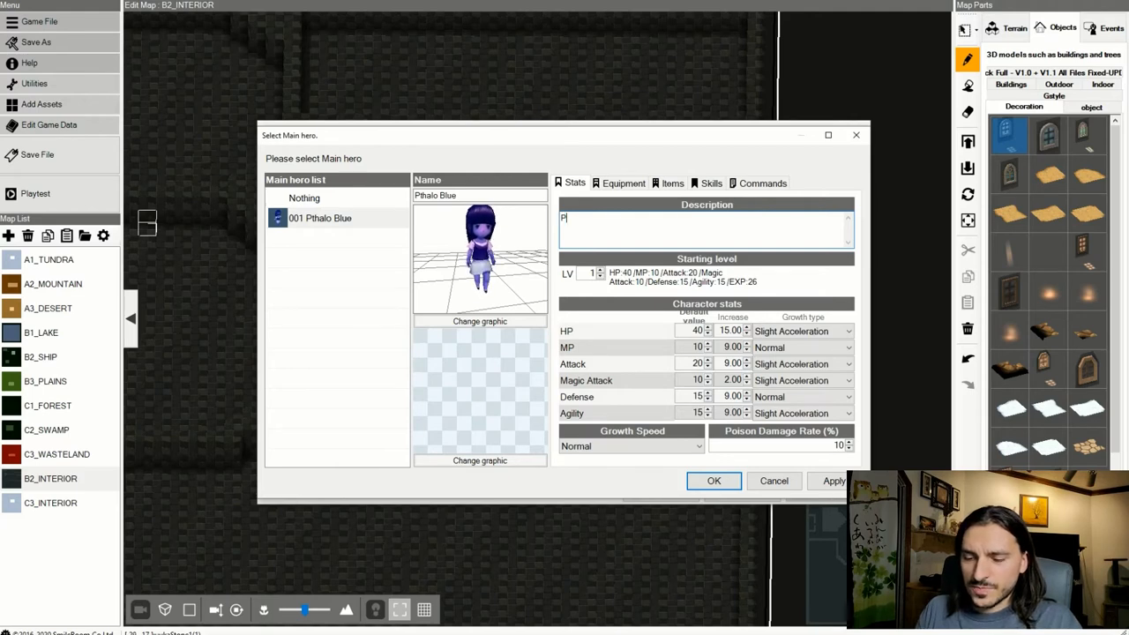
type("Designation:")
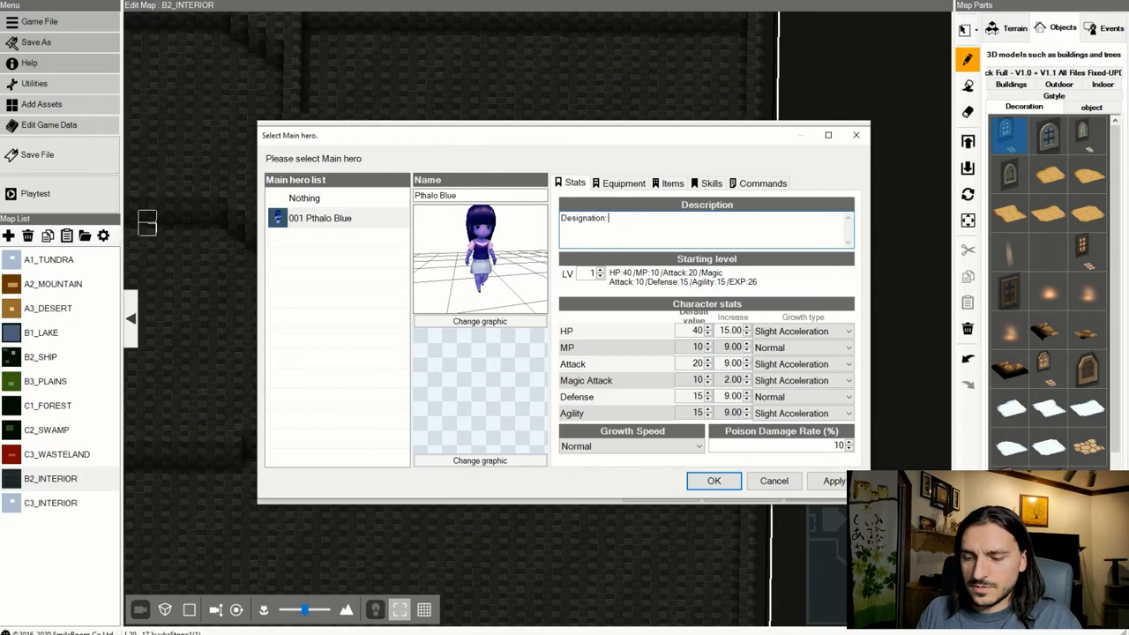
type("Pthalo Blue")
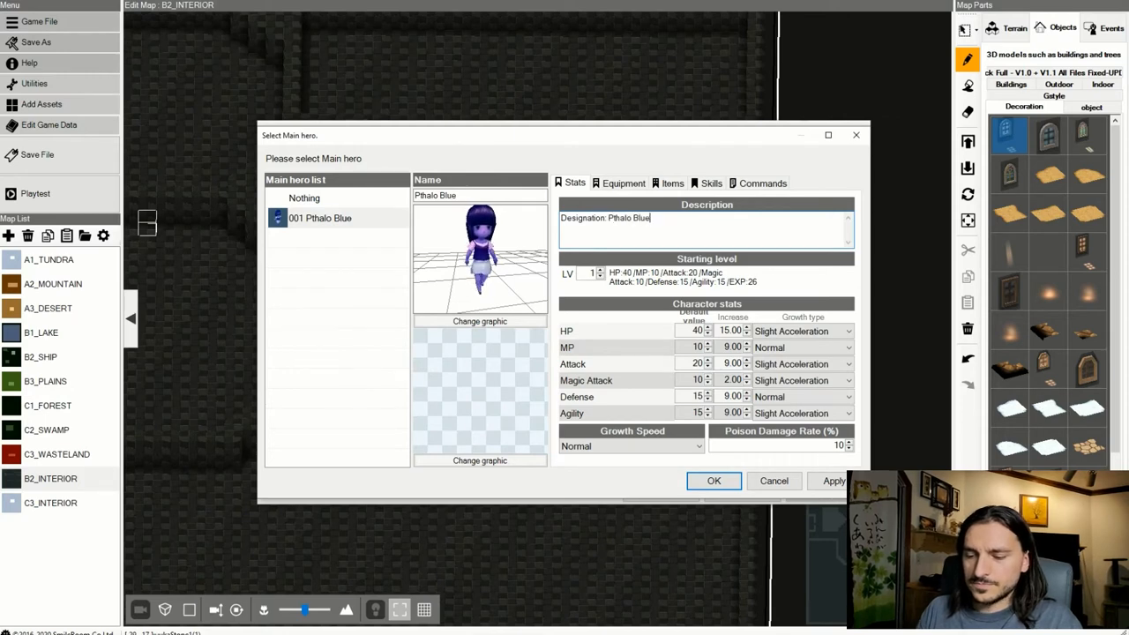
left_click(714, 481)
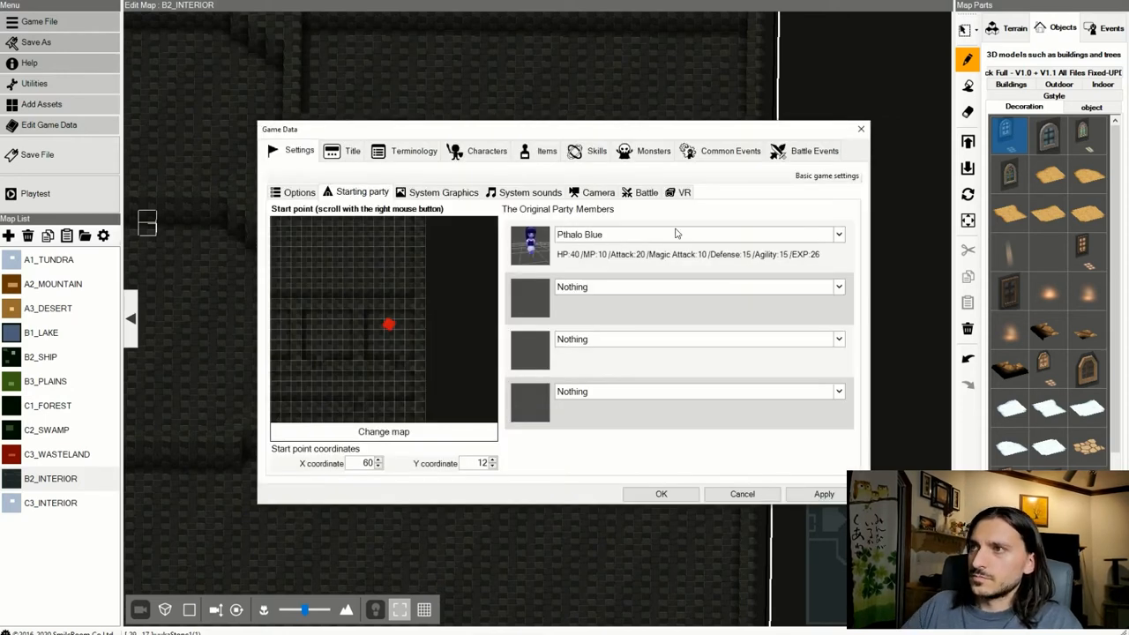
mouse_move(538, 209)
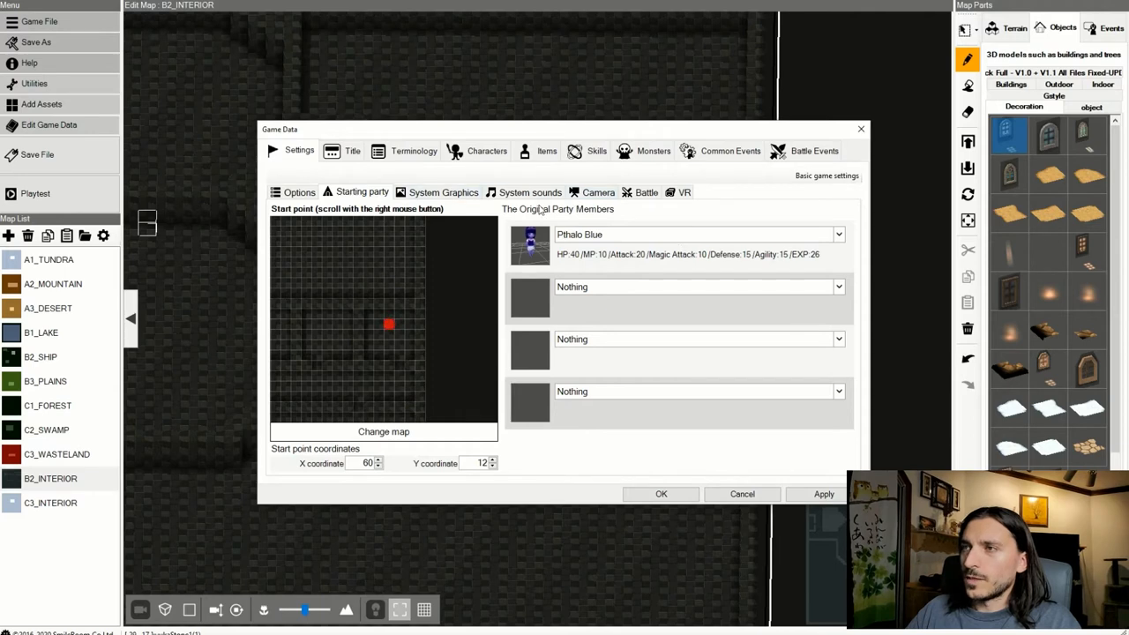
mouse_move(616, 243)
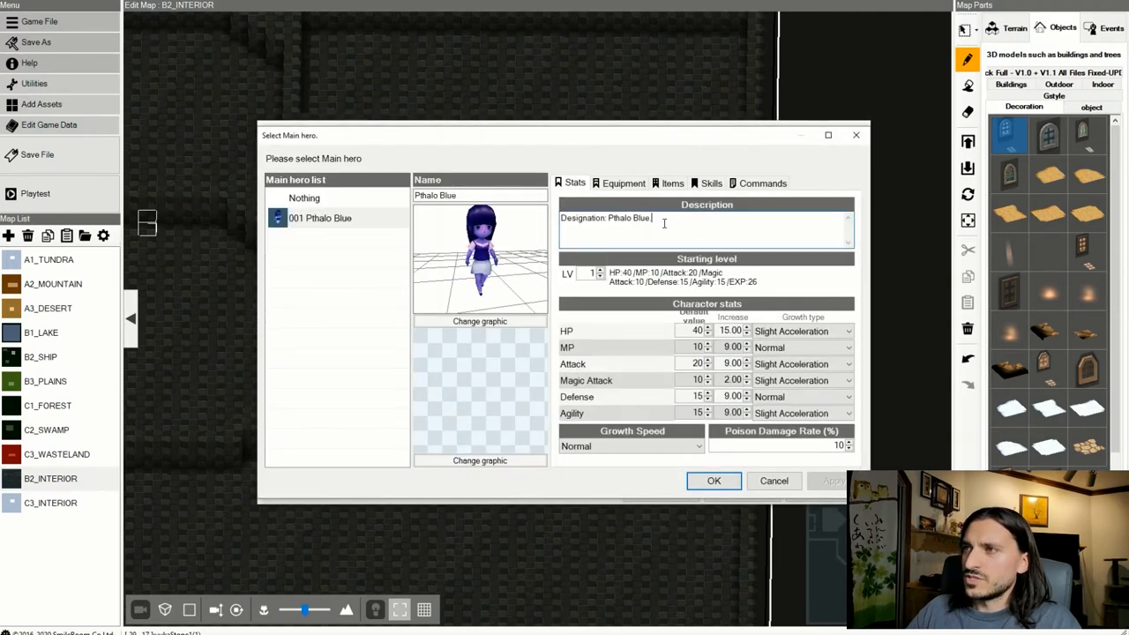
Extend the description to end with [ability:copy].
left_click(713, 481)
type(".")
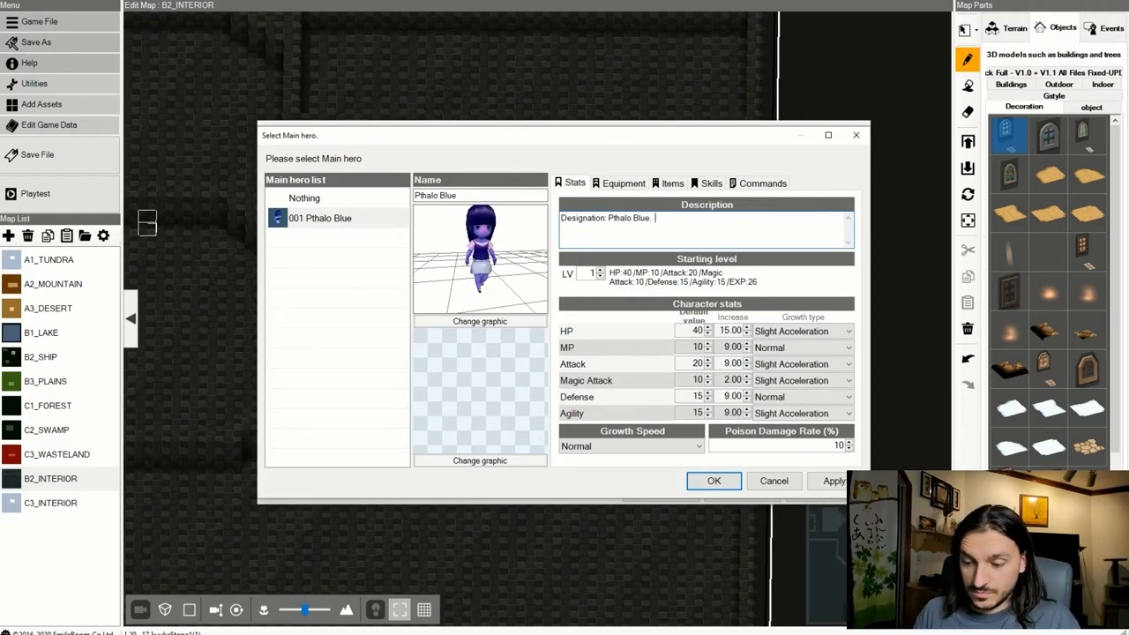
type("[ a]")
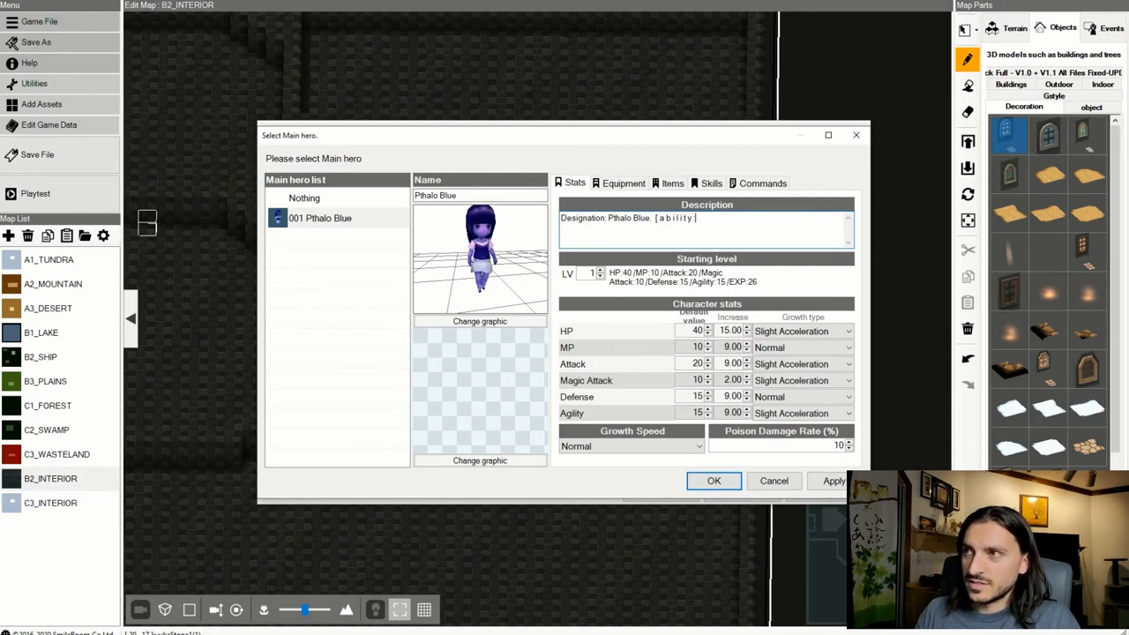
type("c")
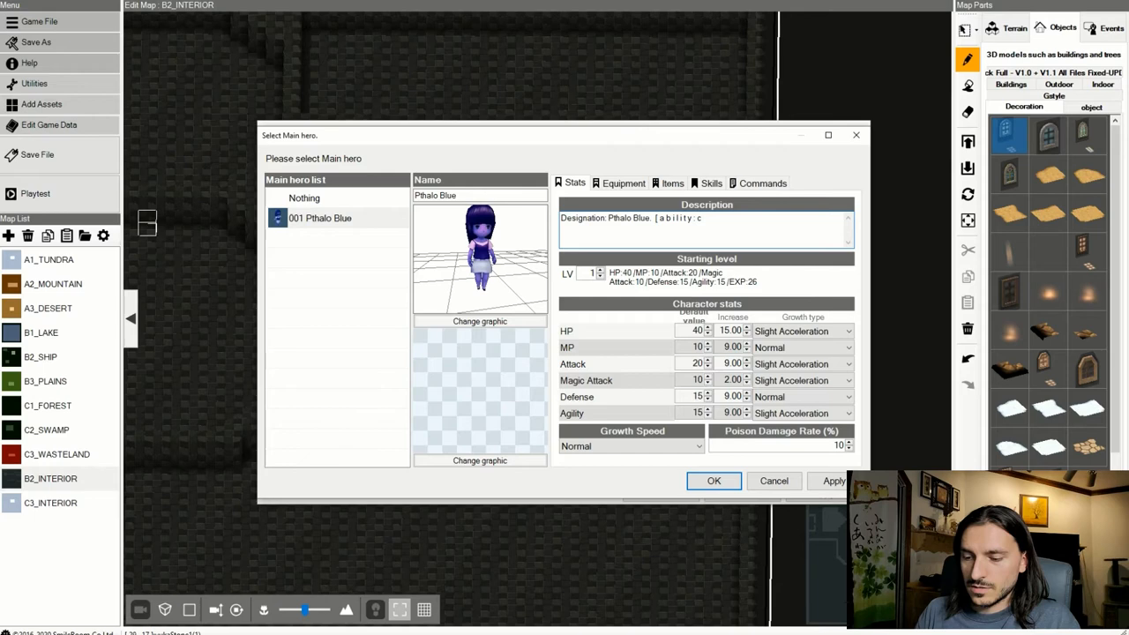
type("copy]")
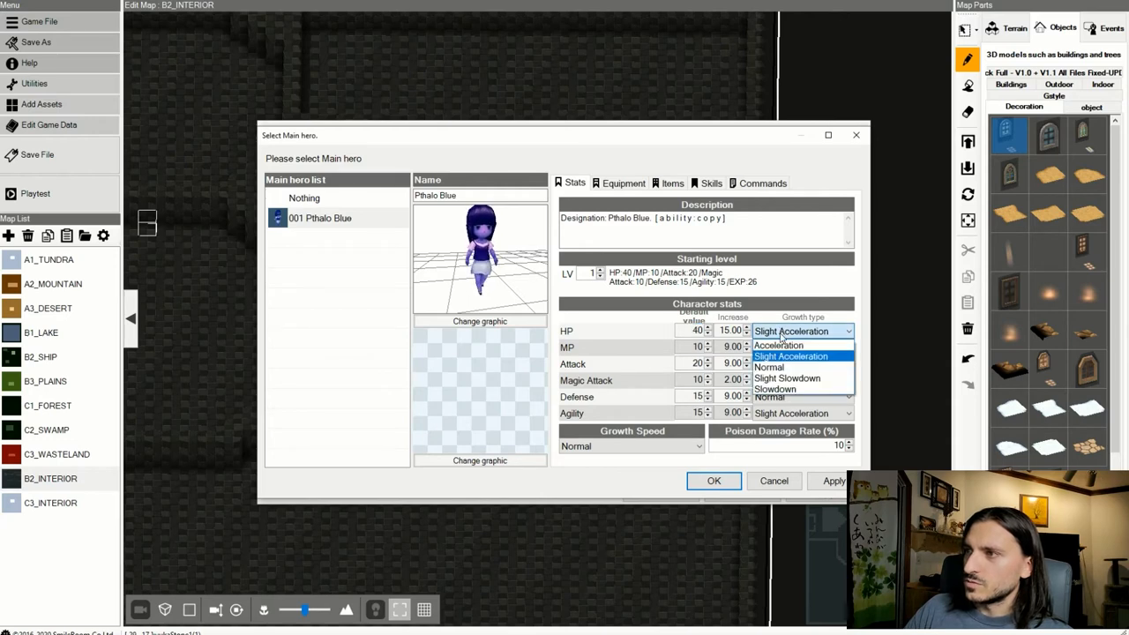
Zero Pthalo Blue's stat increases and defaults, leaving HP default at 3, then review Equipment.
left_click(769, 348)
type("0")
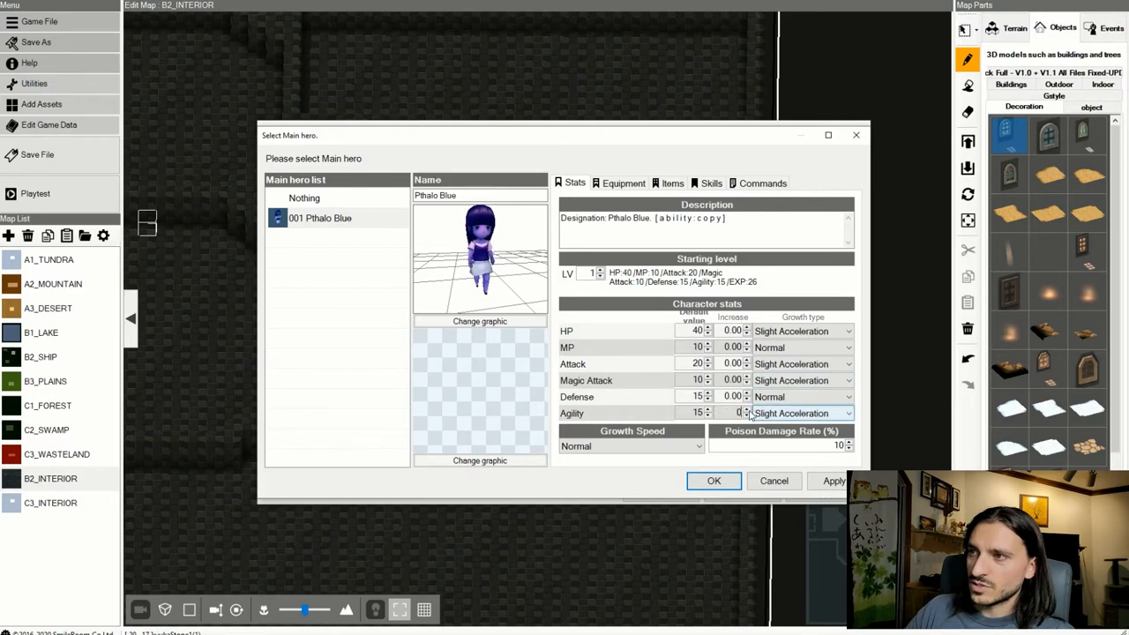
triple_click(696, 413)
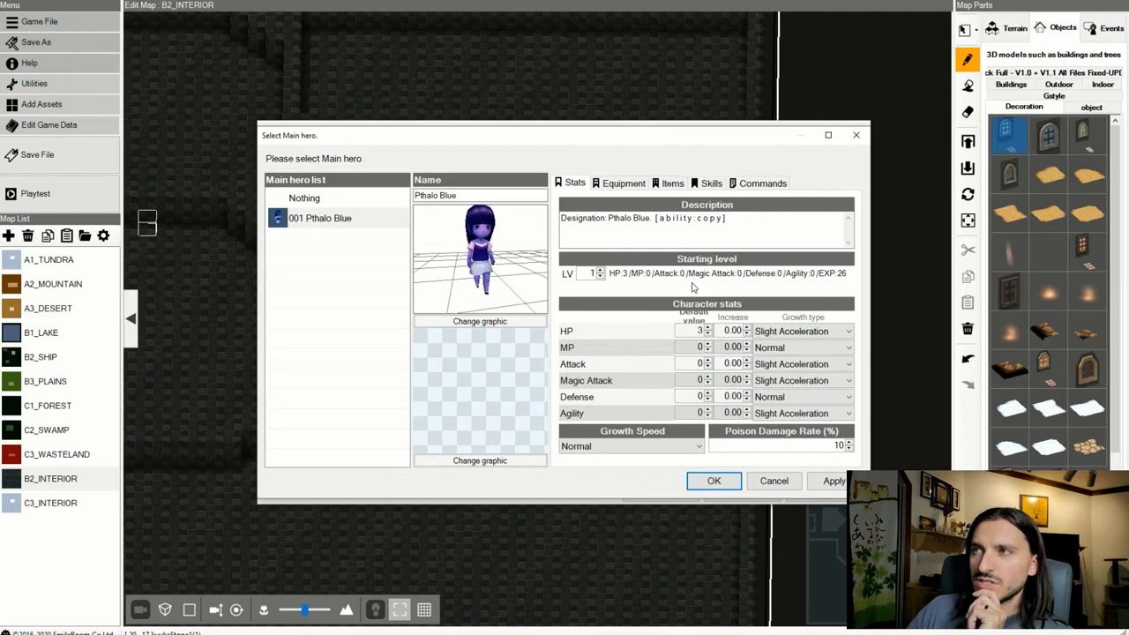
left_click(623, 183)
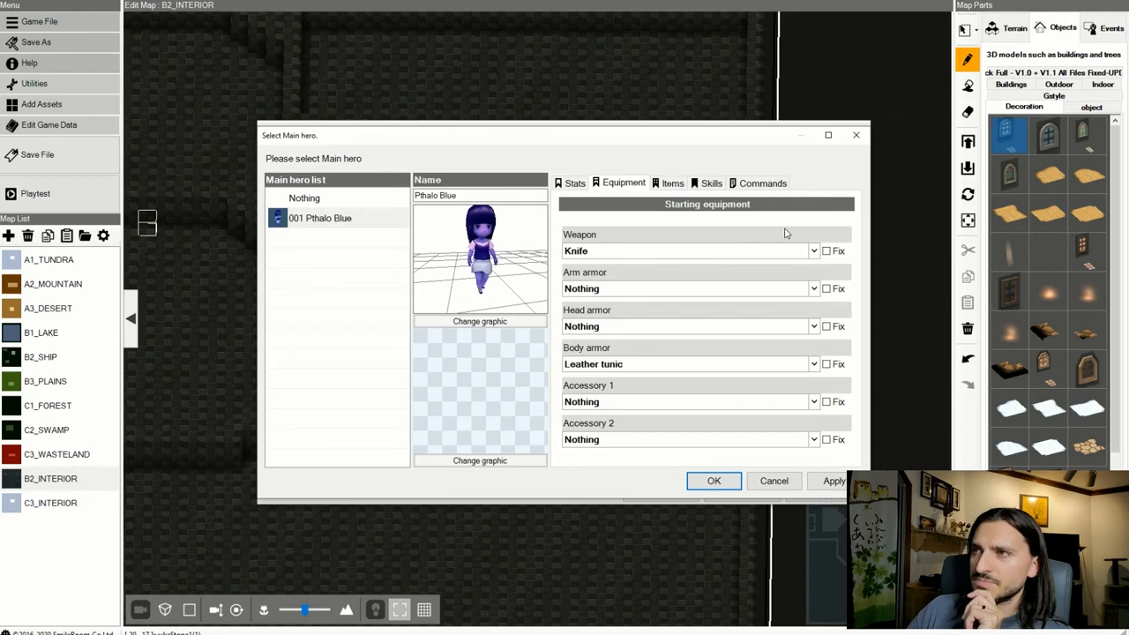
mouse_move(818, 259)
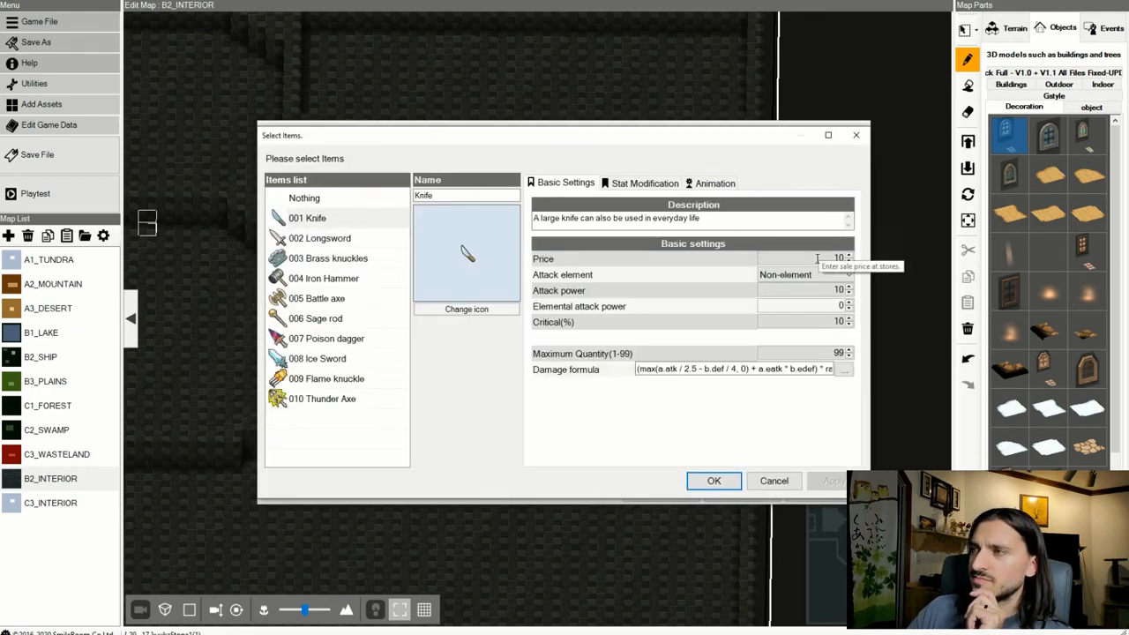
mouse_move(714, 256)
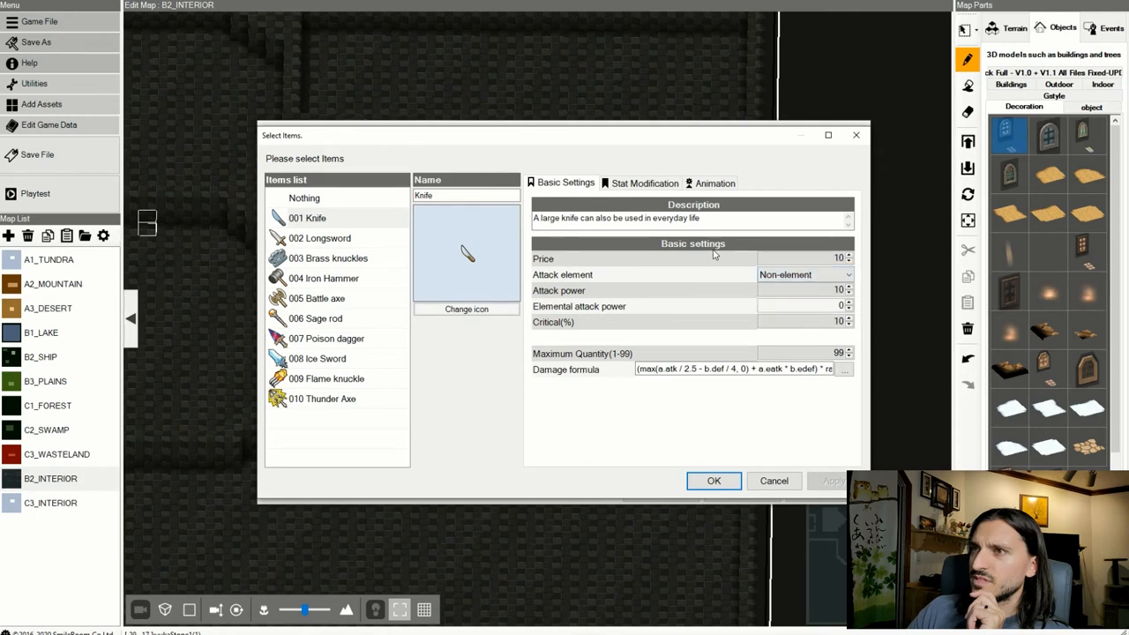
mouse_move(355, 239)
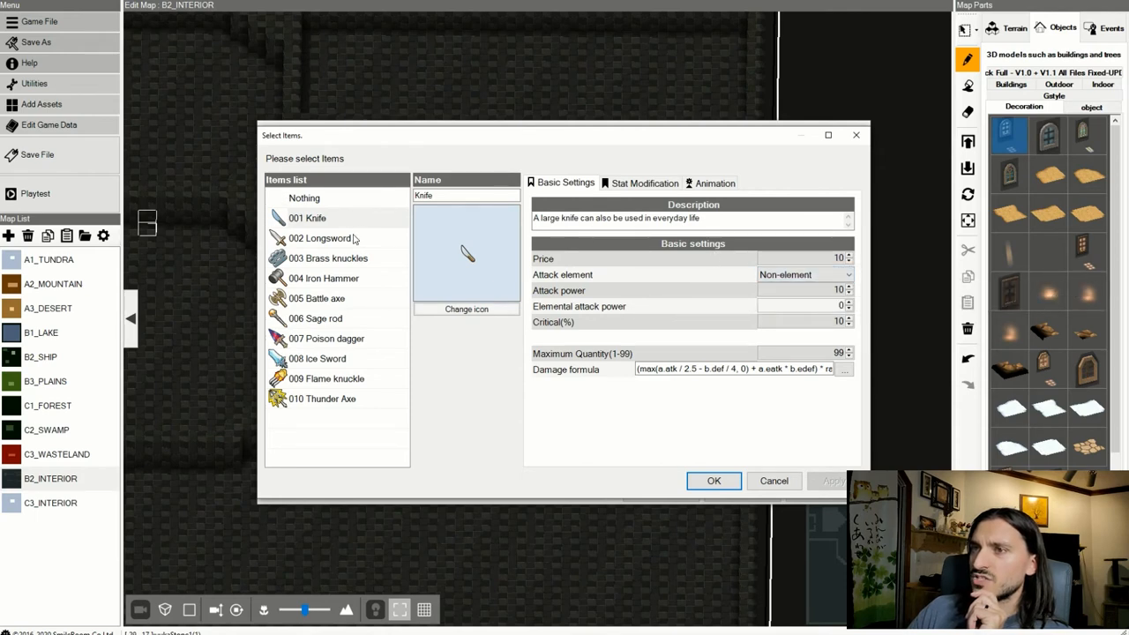
mouse_move(344, 218)
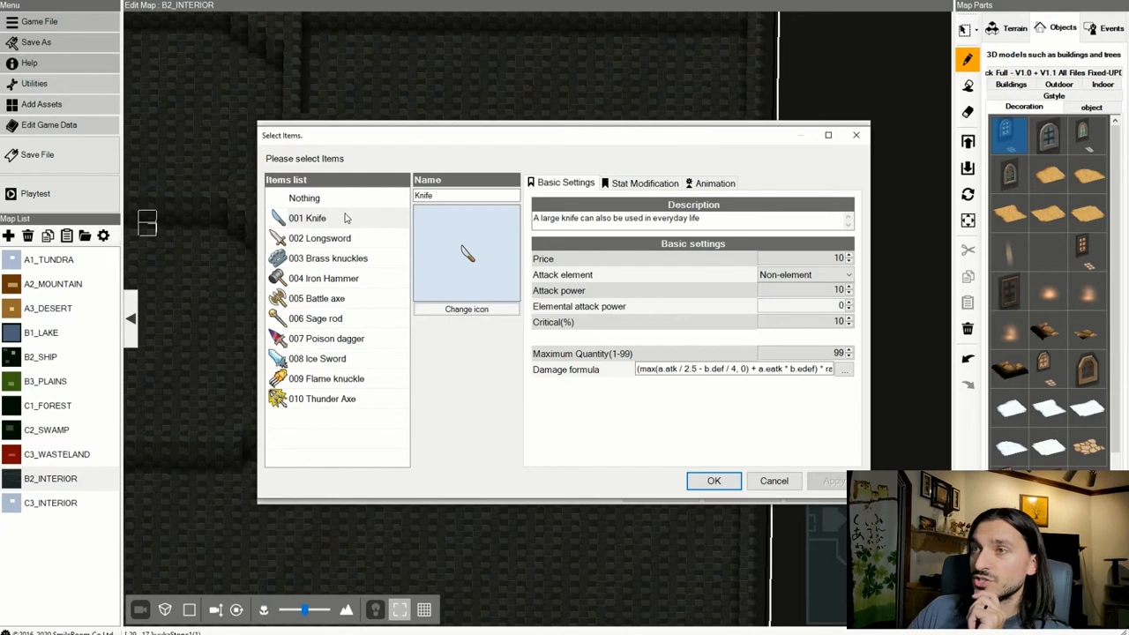
Inspect the Knife's name, stat modifiers and attack animation in the weapon list.
left_click(307, 218)
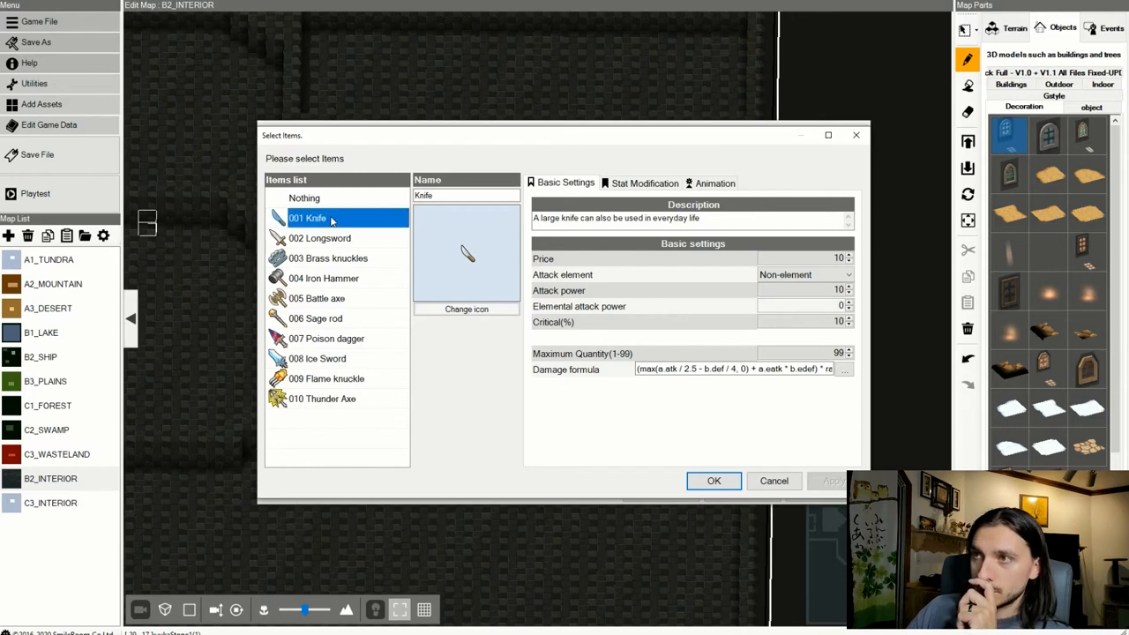
left_click(466, 195)
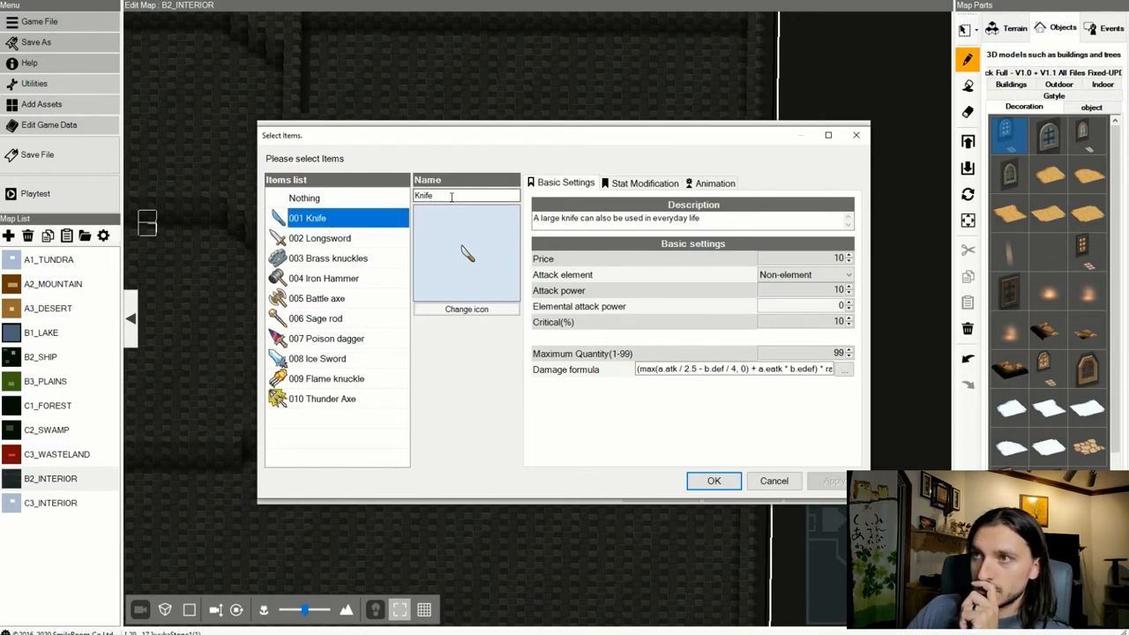
left_click(643, 182)
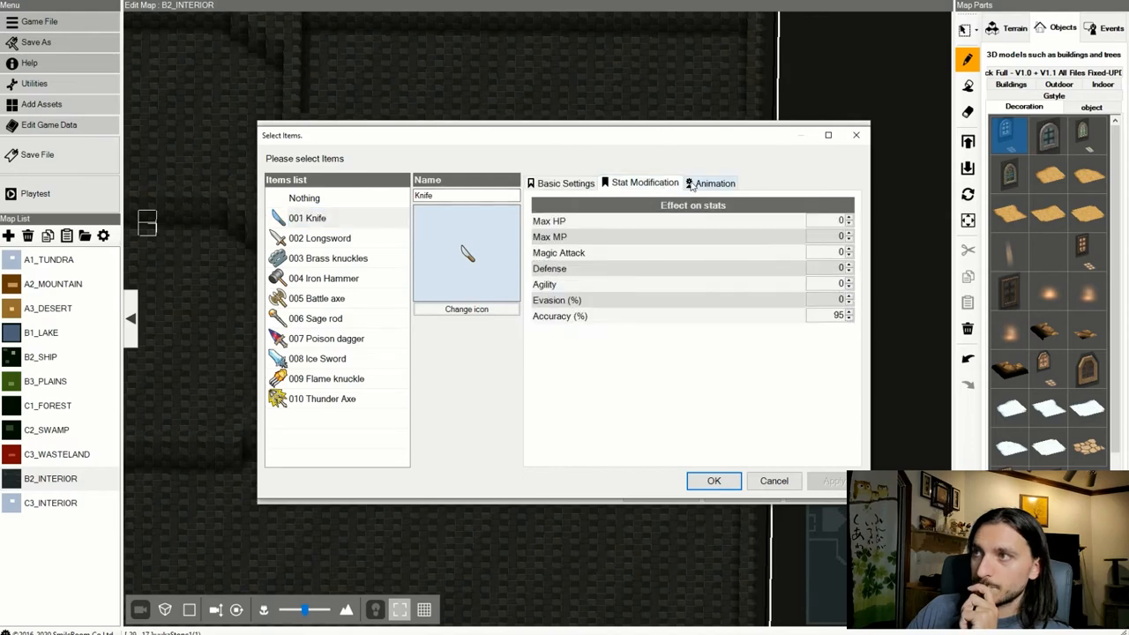
left_click(714, 183)
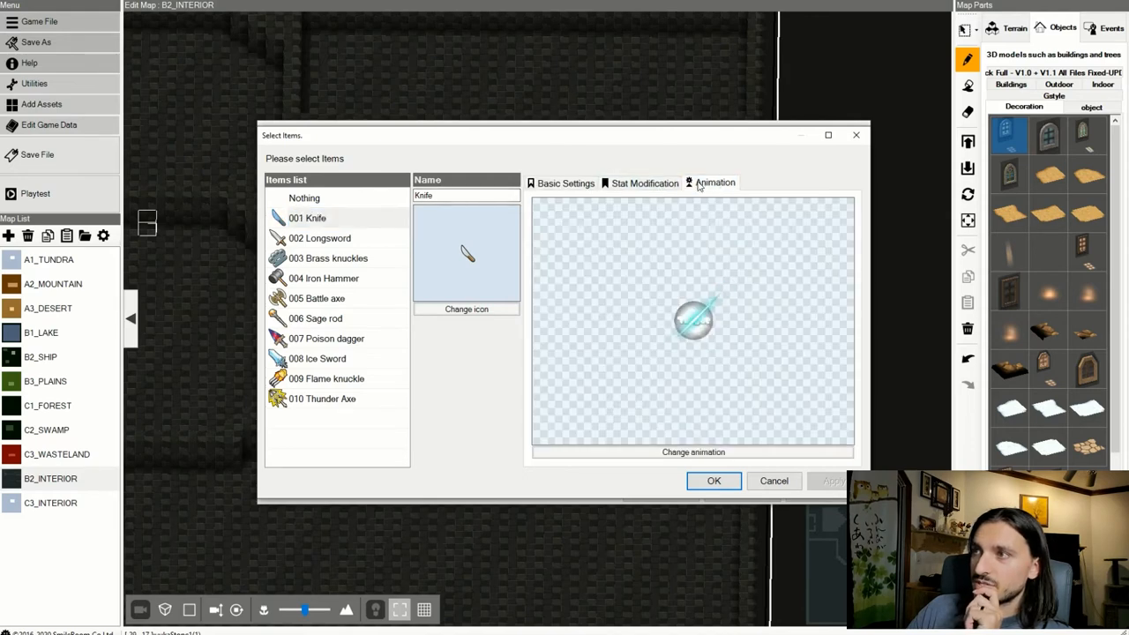
left_click(564, 183)
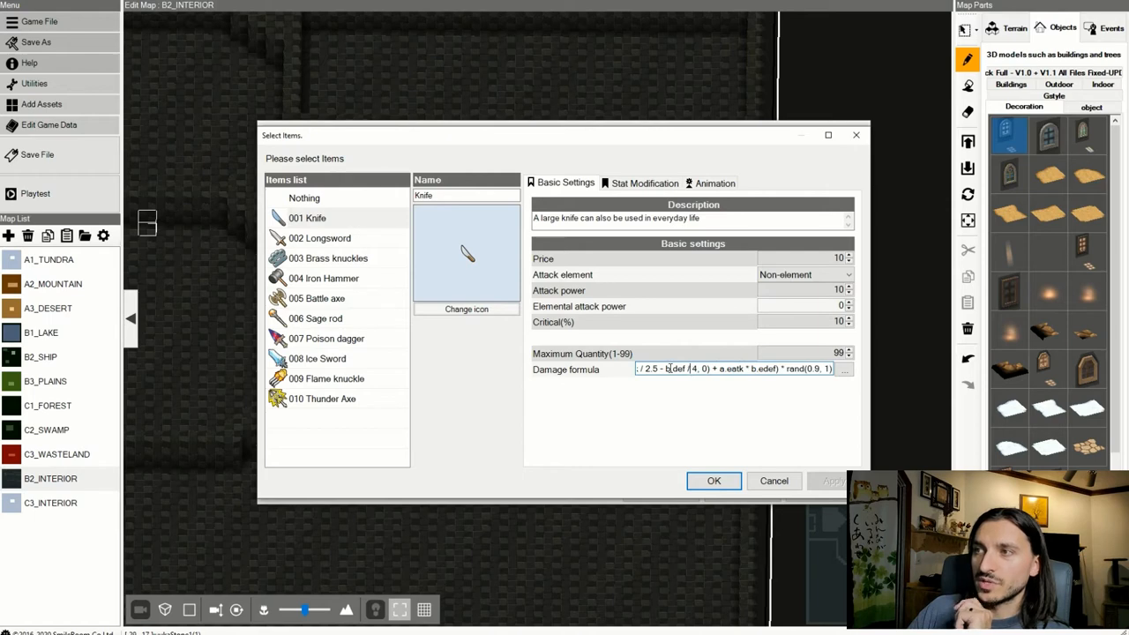
Review the Knife's damage formula in the Formula Editor and cancel without changes.
triple_click(732, 368)
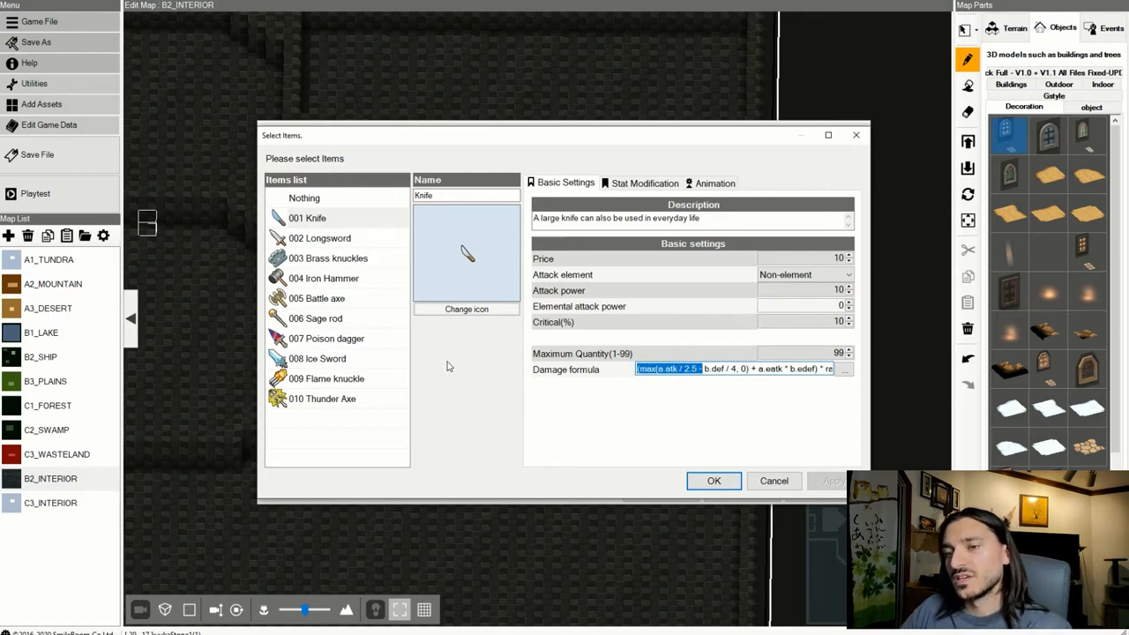
mouse_move(441, 357)
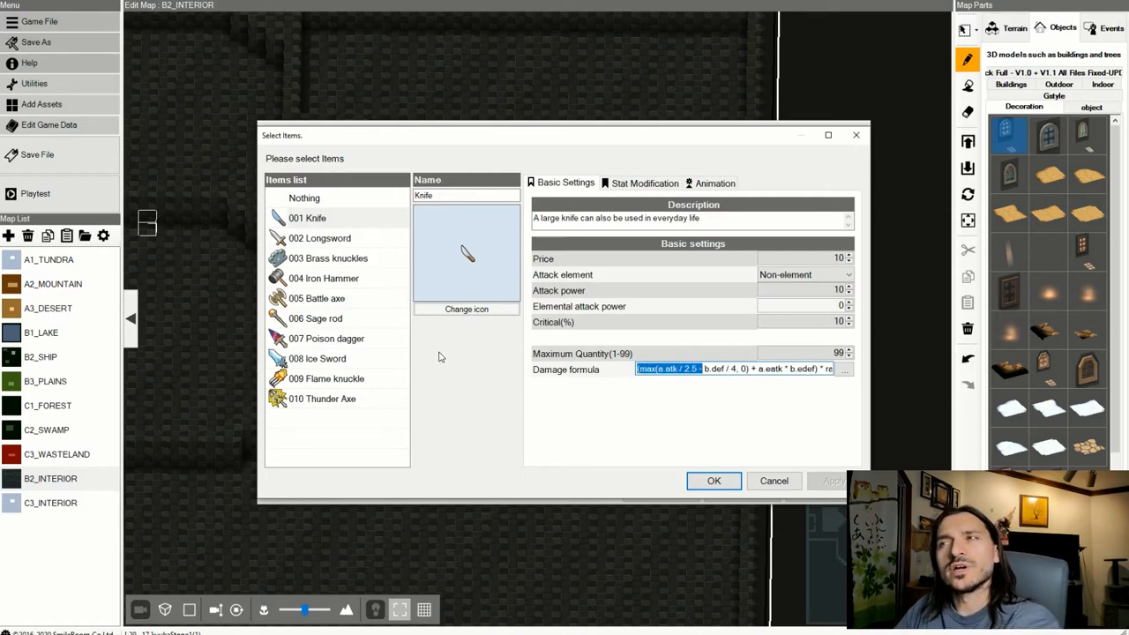
mouse_move(941, 421)
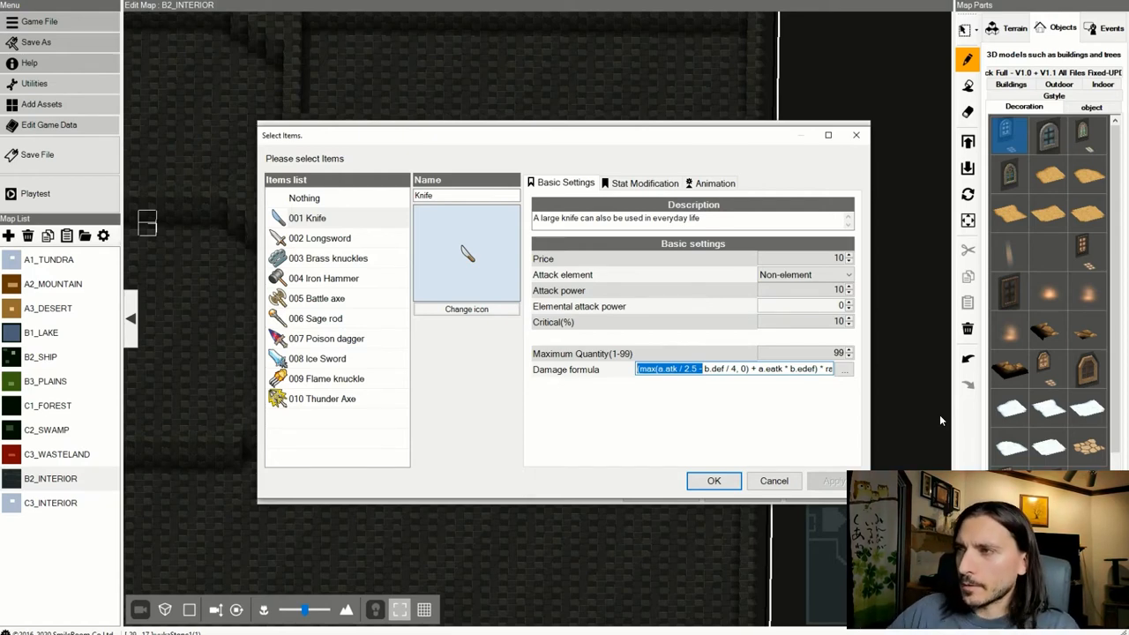
mouse_move(803, 397)
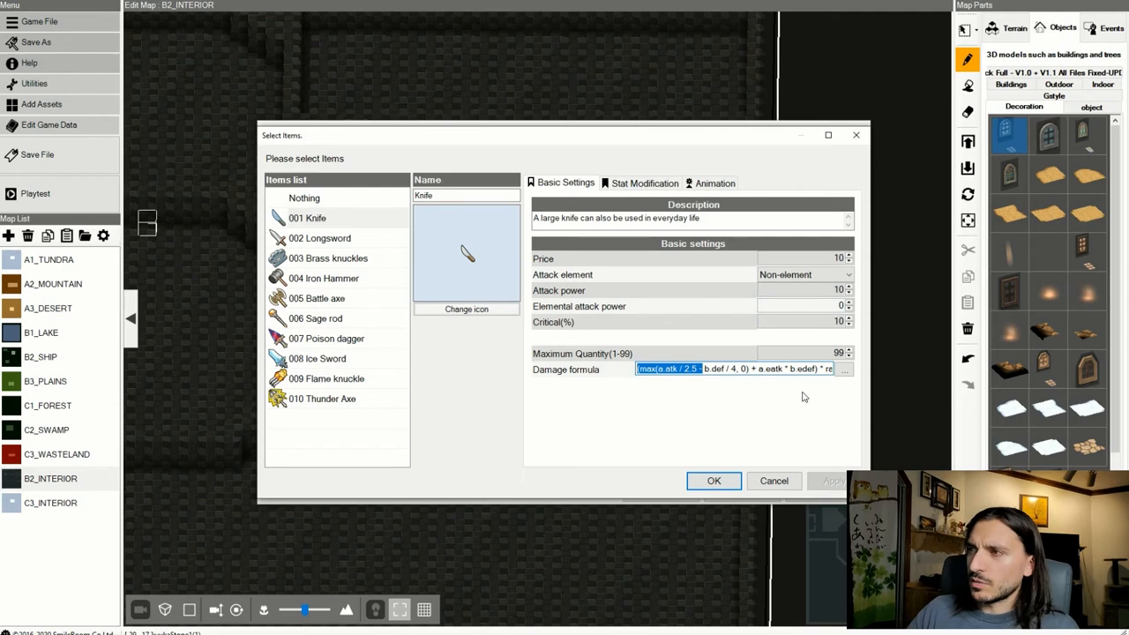
left_click(843, 368)
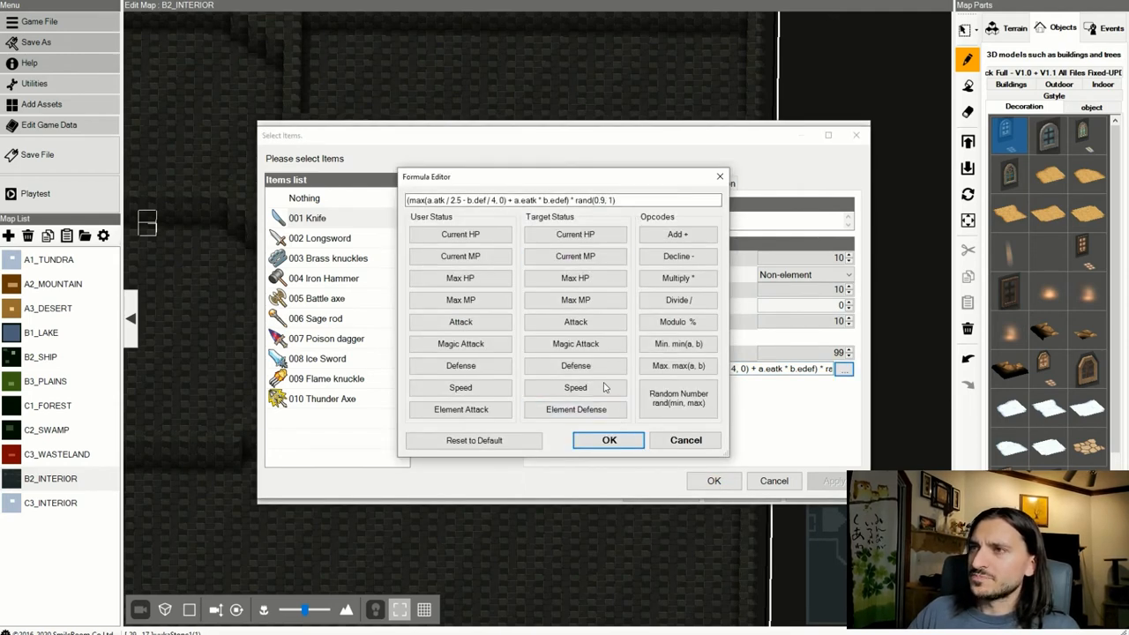
left_click(460, 233)
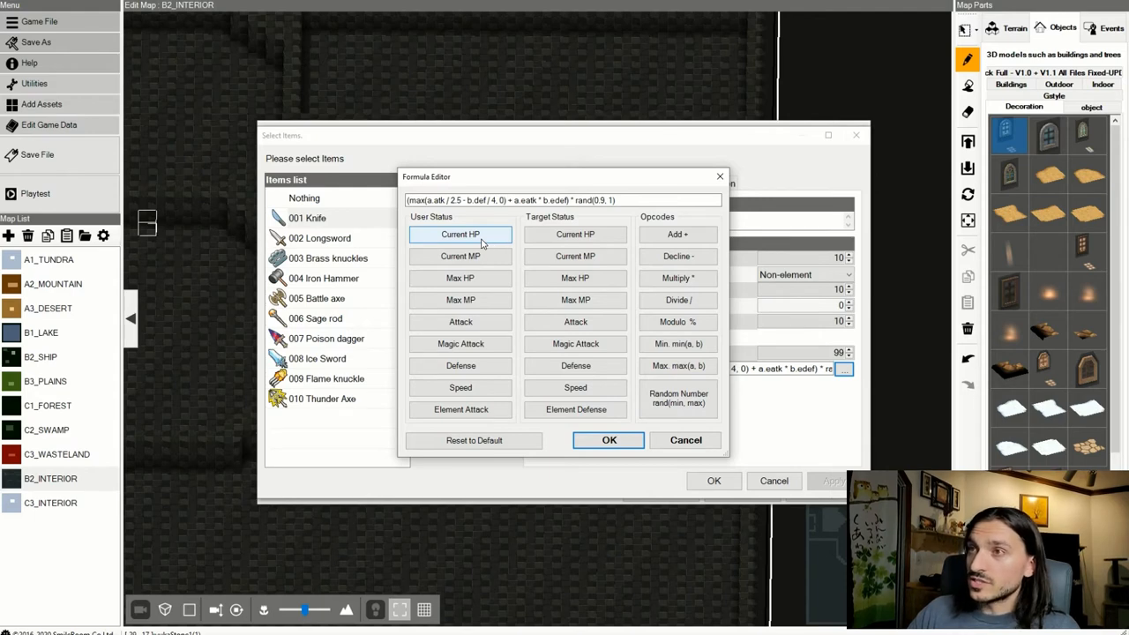
mouse_move(478, 244)
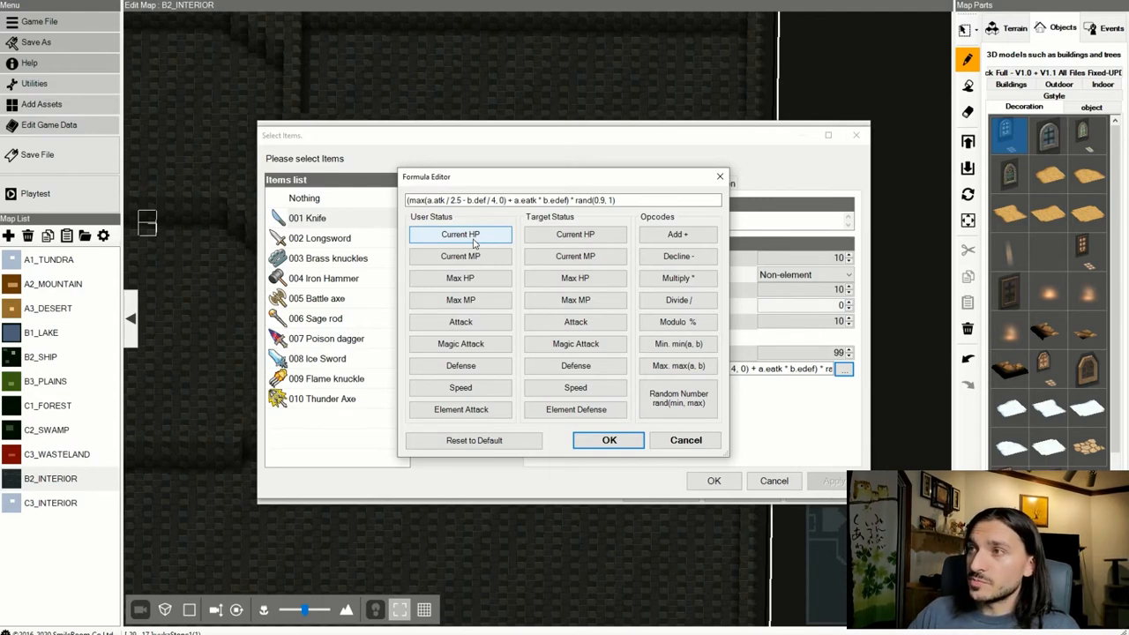
mouse_move(637, 453)
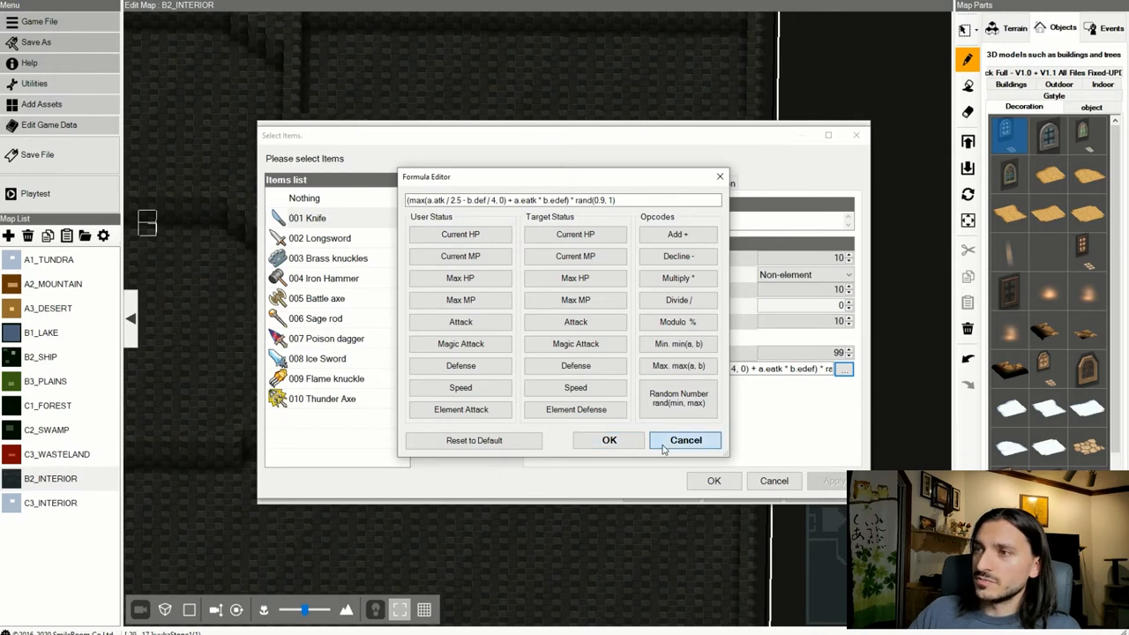
left_click(685, 440)
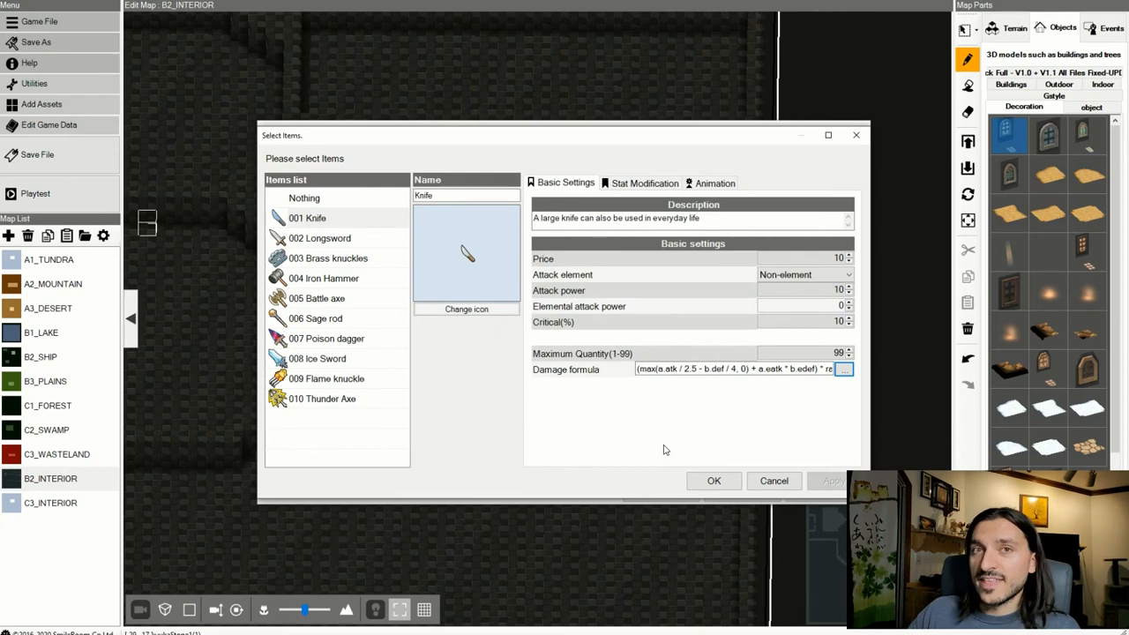
left_click(643, 183)
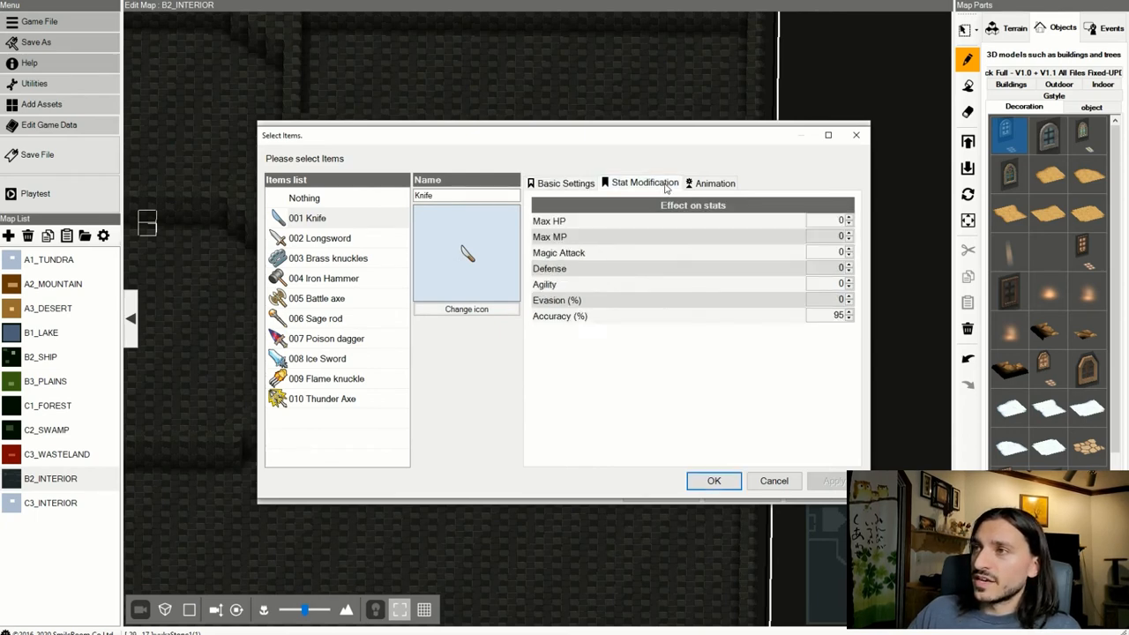
left_click(714, 183)
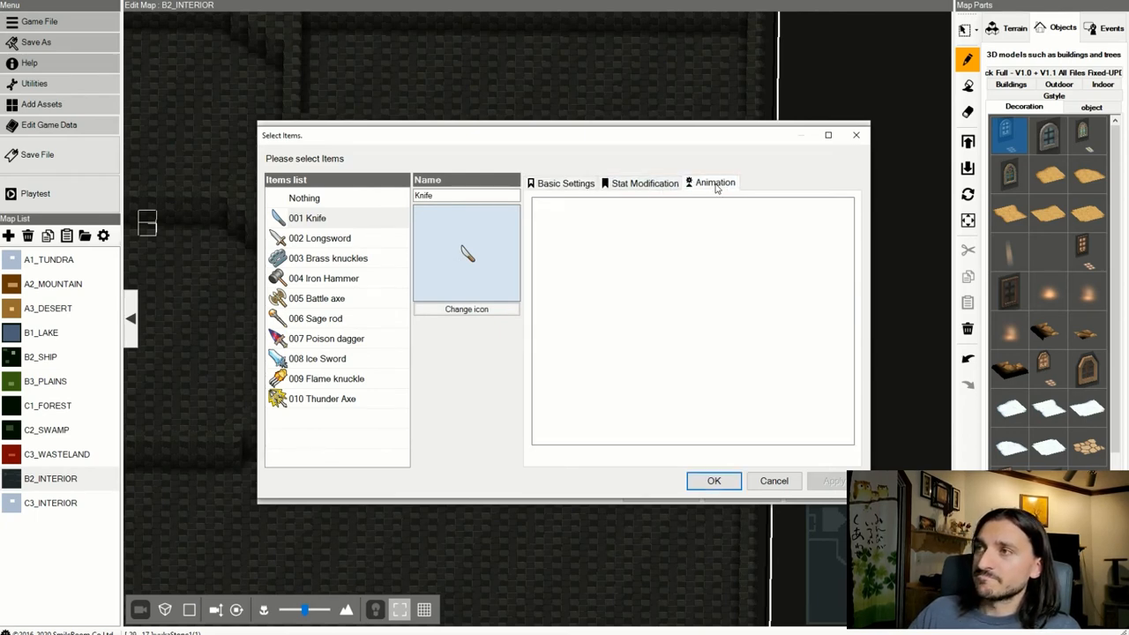
left_click(714, 183)
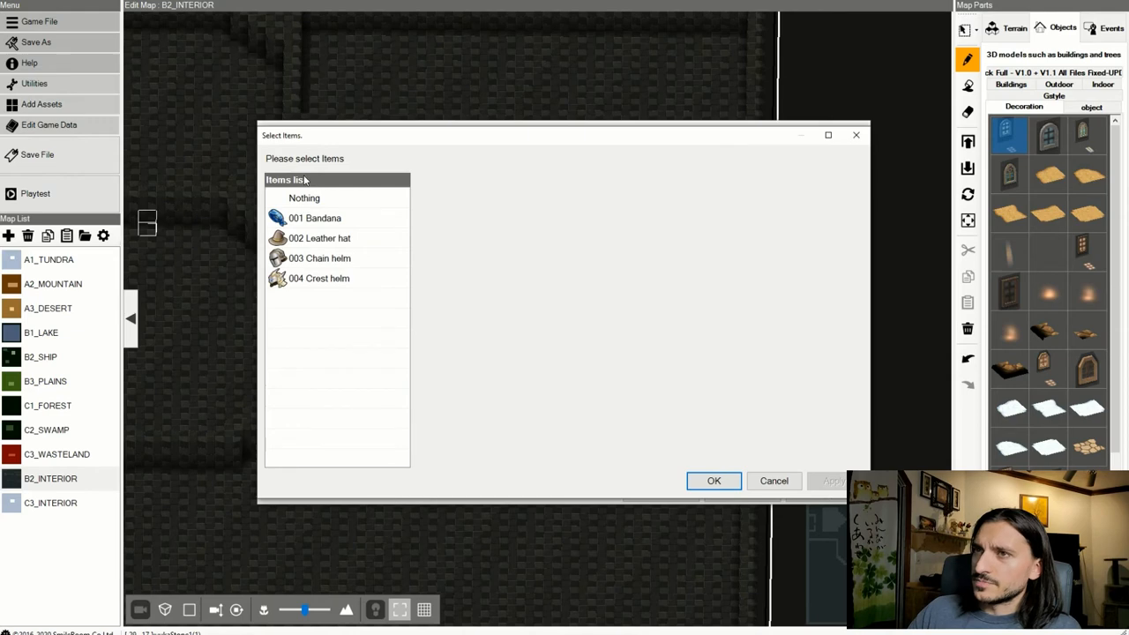
mouse_move(326, 260)
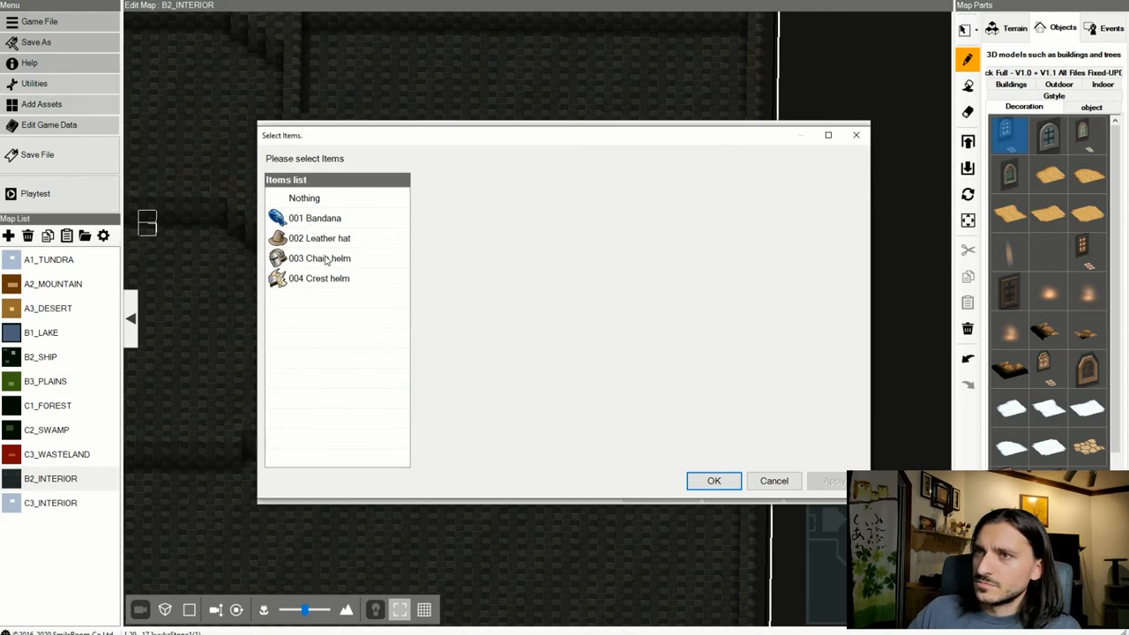
Browse the Chain helm's icon, discard the change and close the item picker unchanged.
left_click(319, 257)
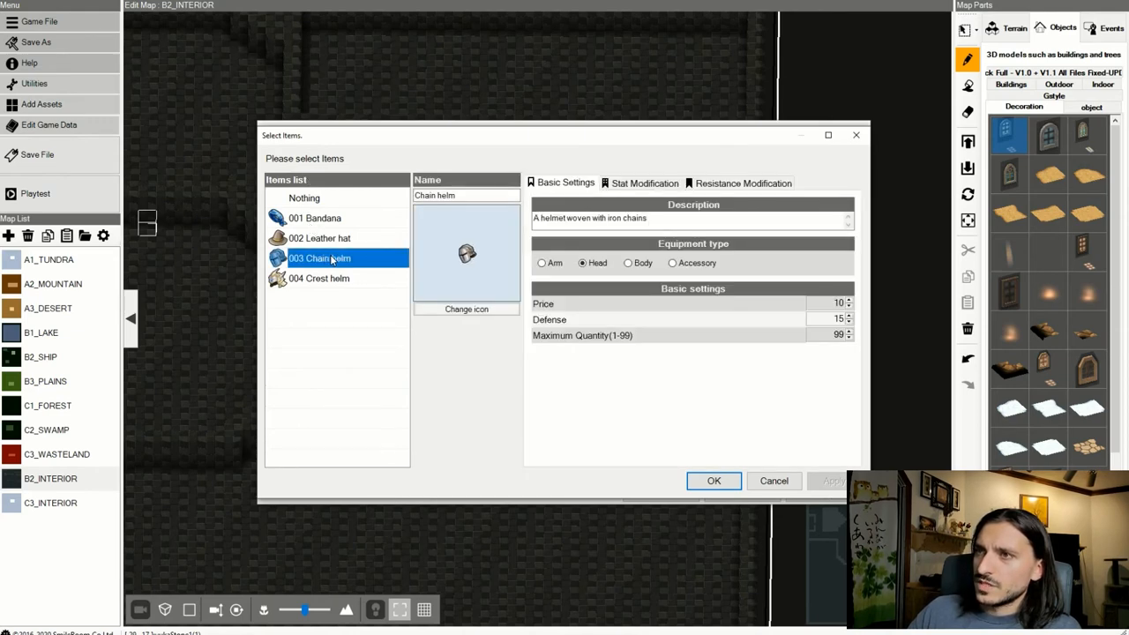
left_click(465, 309)
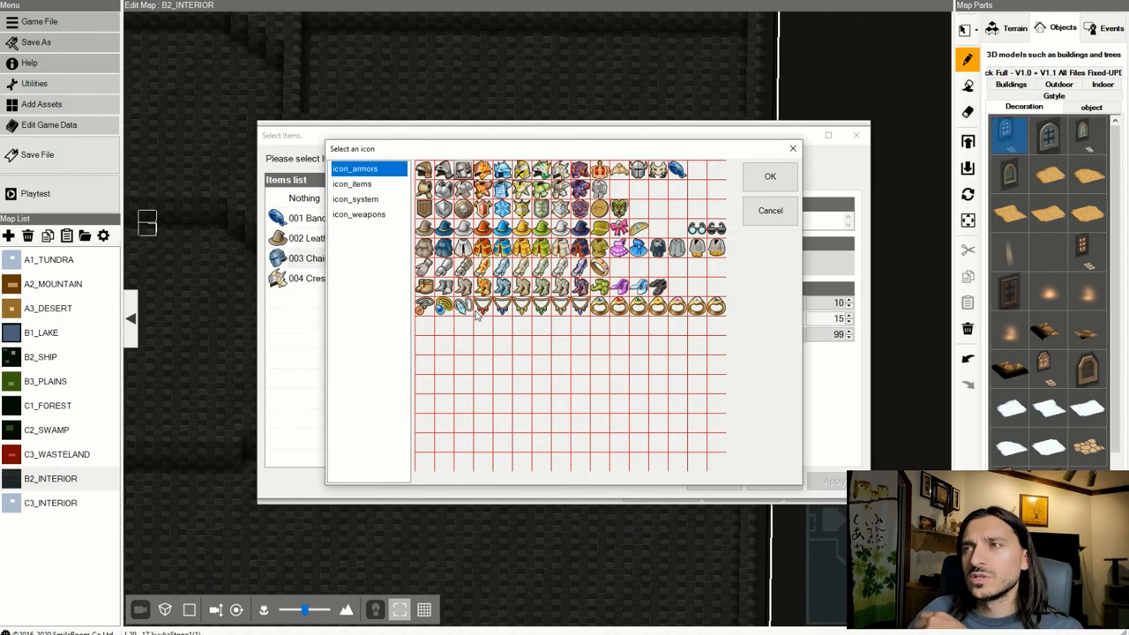
mouse_move(383, 196)
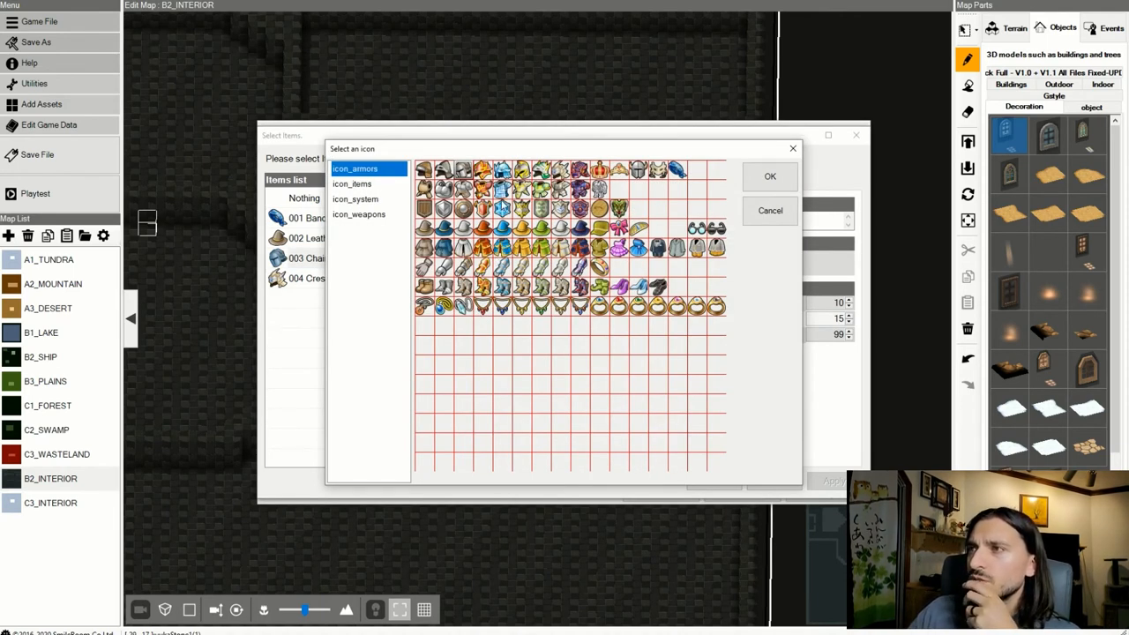
mouse_move(620, 227)
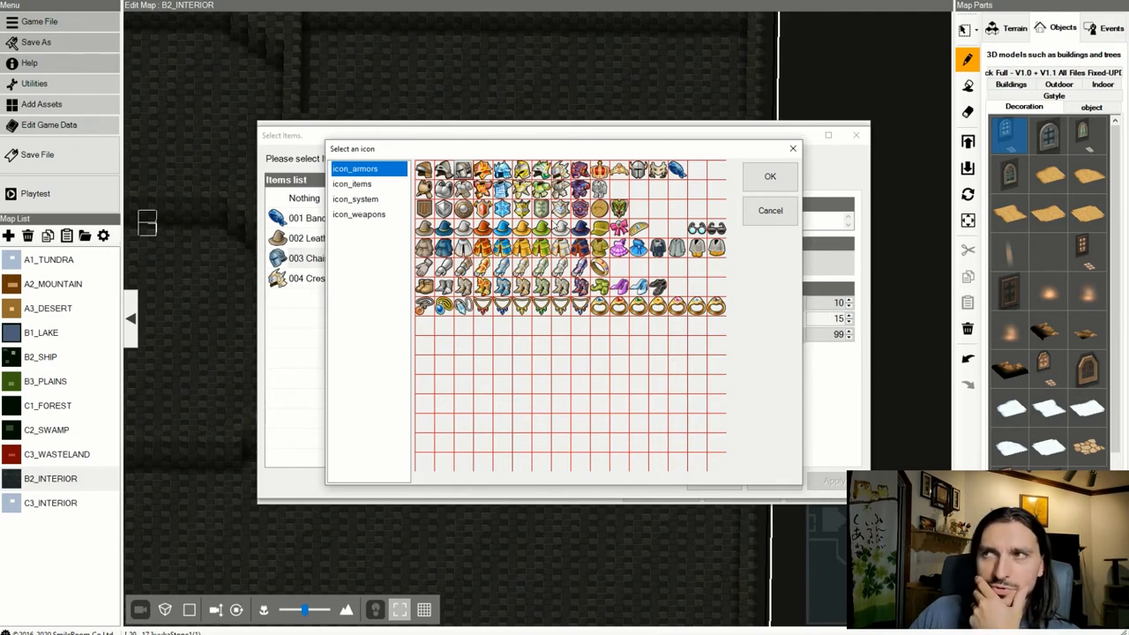
mouse_move(669, 178)
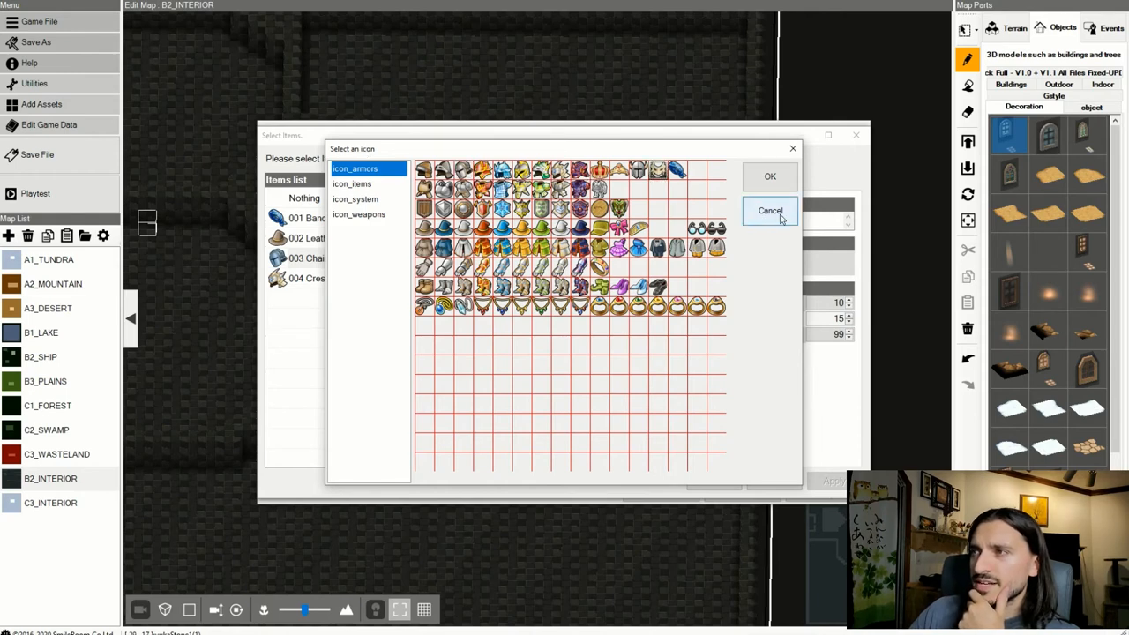
left_click(769, 210)
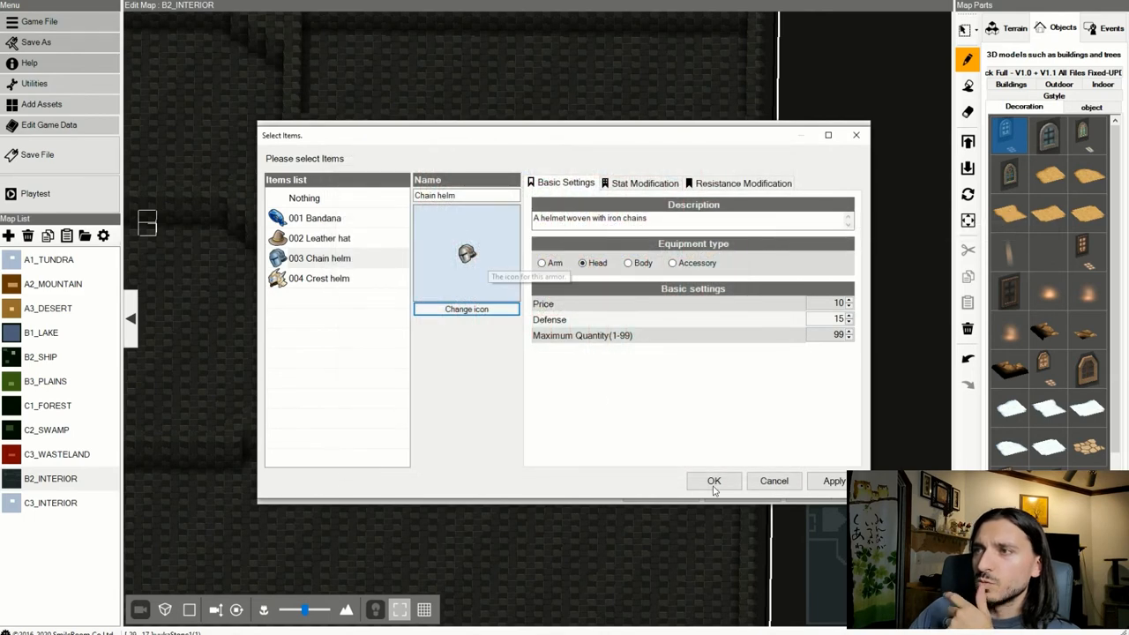
mouse_move(773, 481)
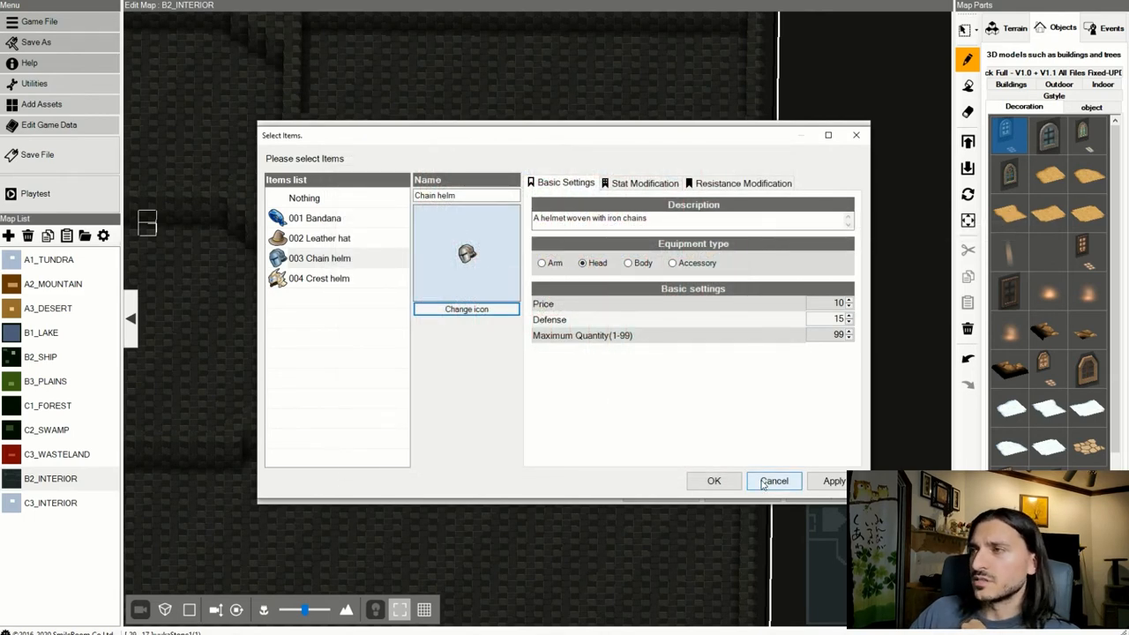
mouse_move(713, 481)
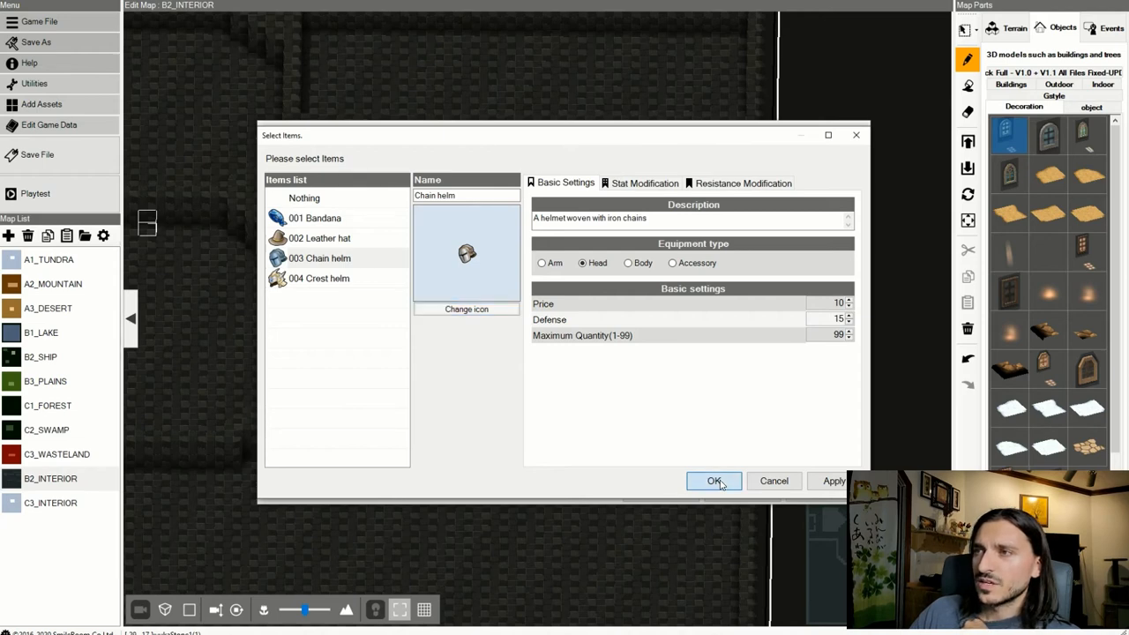
left_click(713, 481)
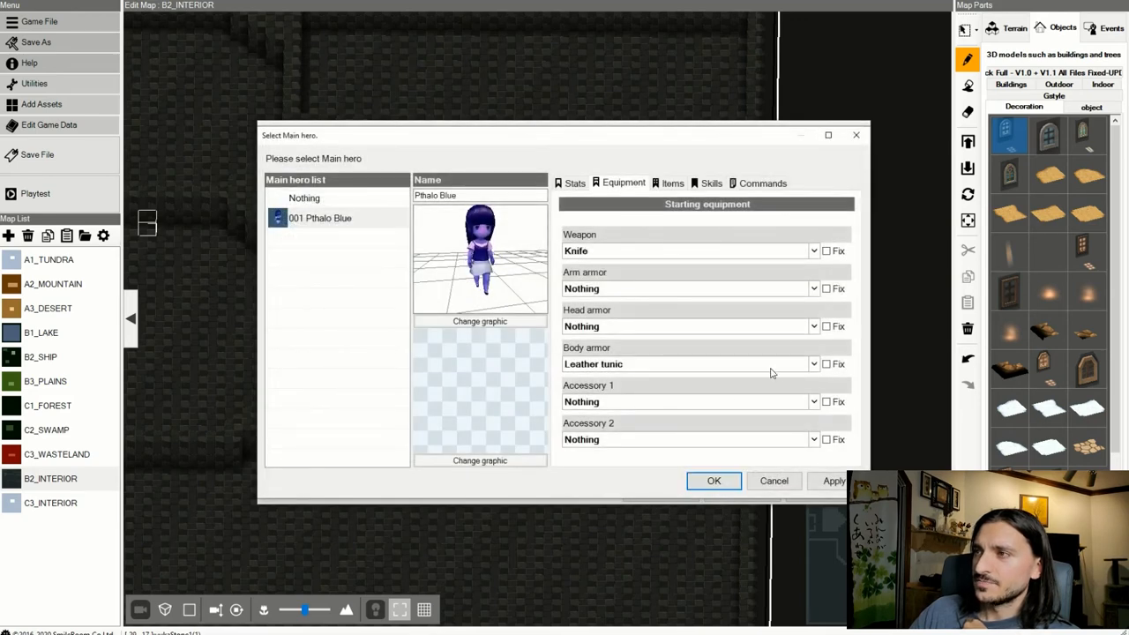
Set Pthalo Blue's body armor and weapon to Nothing and confirm the hero settings.
left_click(812, 364)
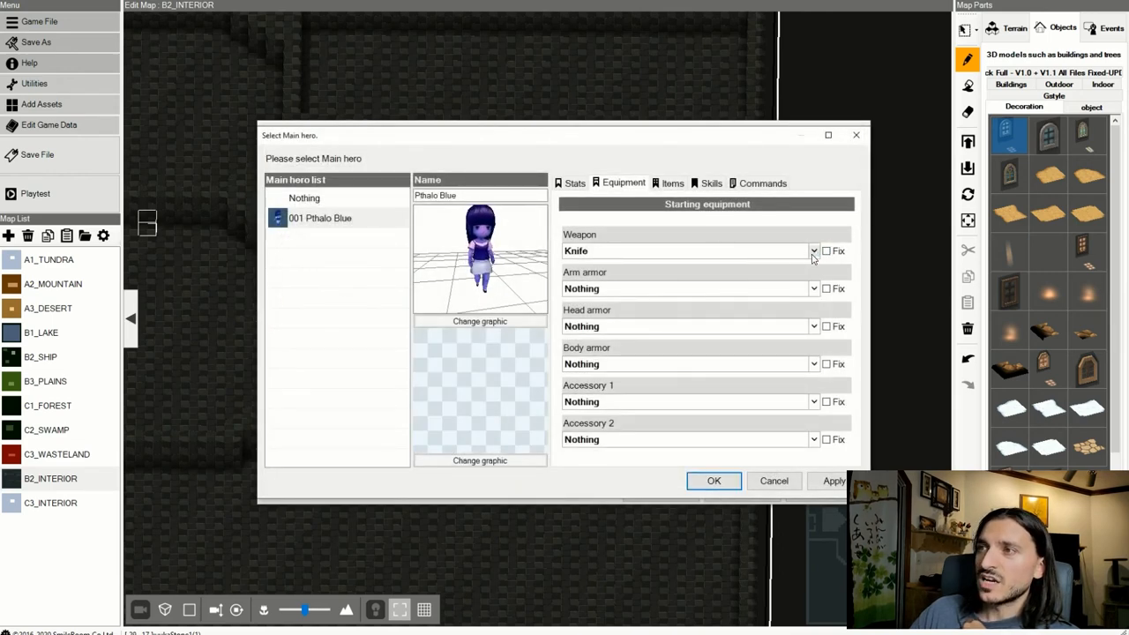
left_click(813, 250)
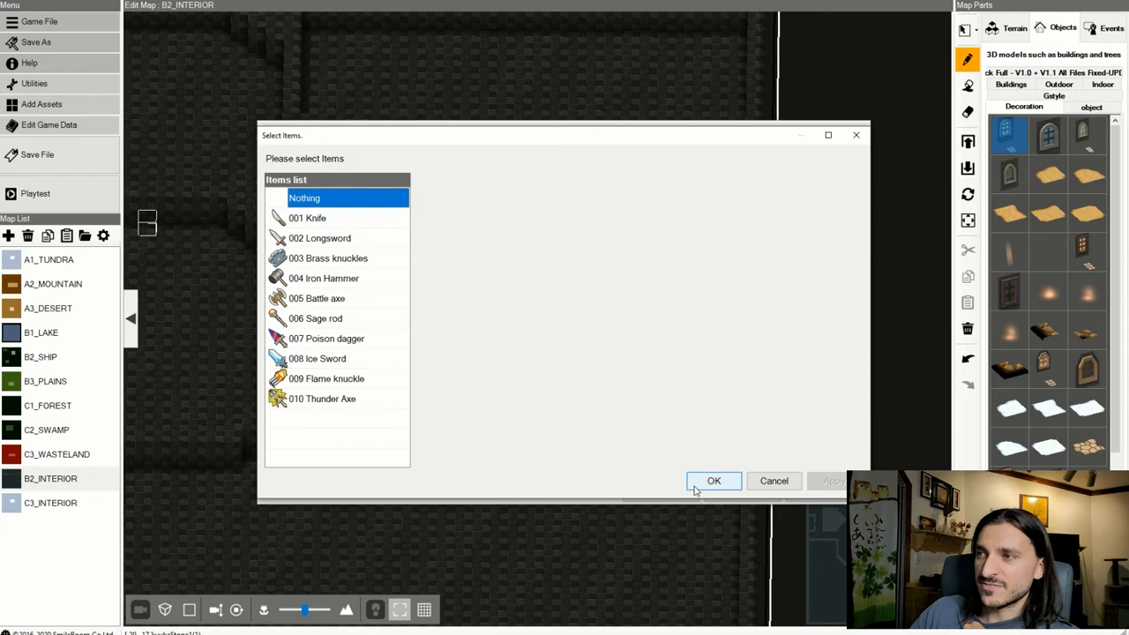
left_click(713, 480)
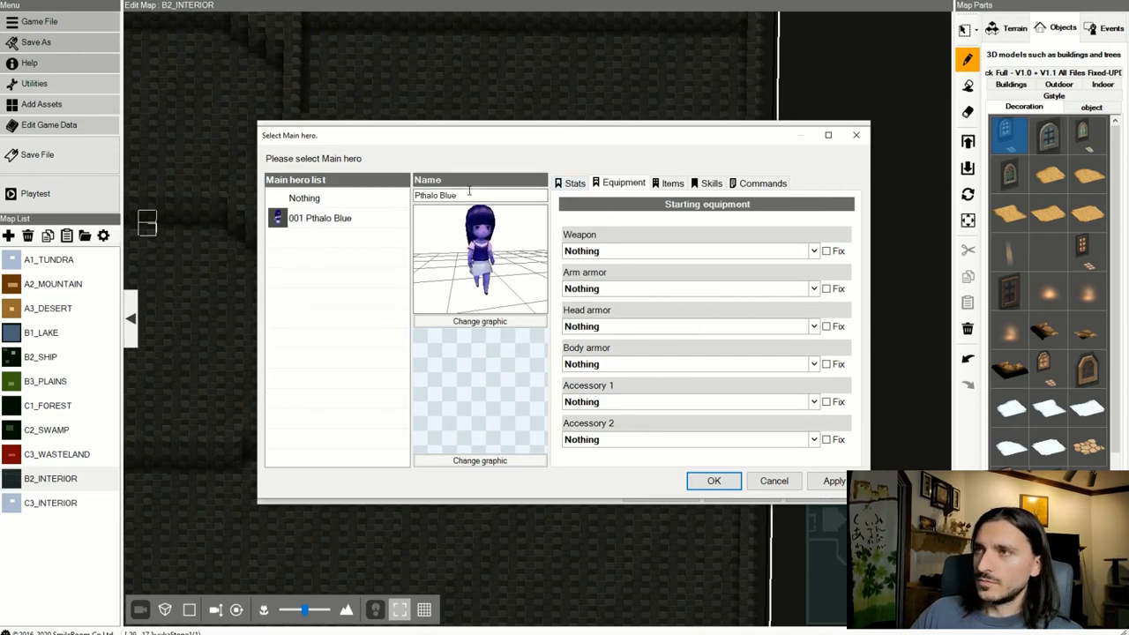
left_click(573, 183)
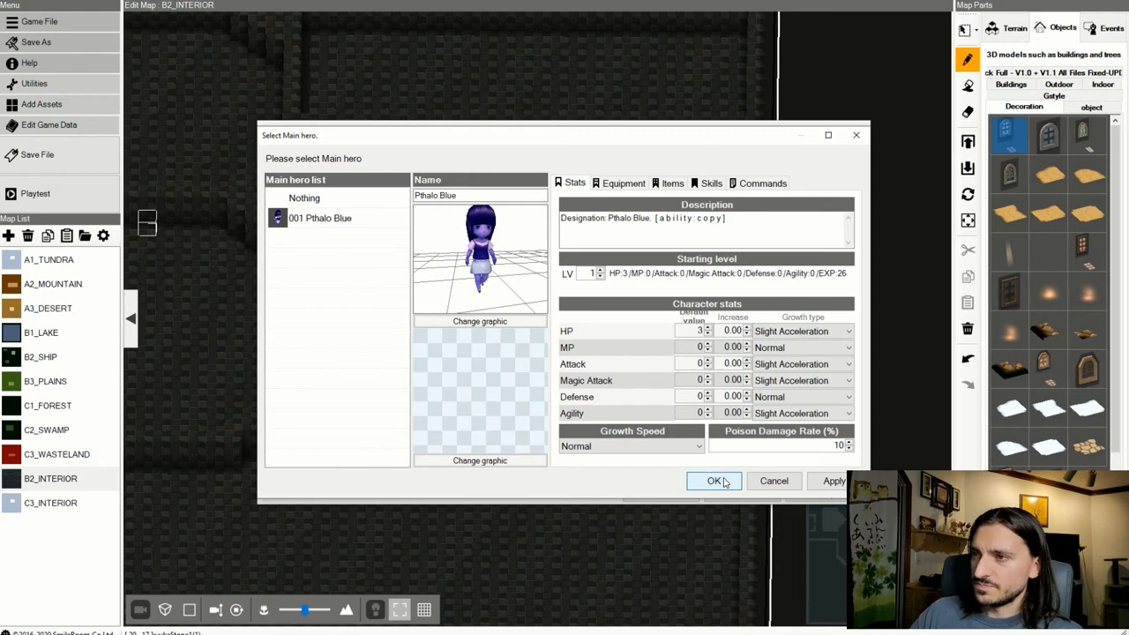
left_click(714, 480)
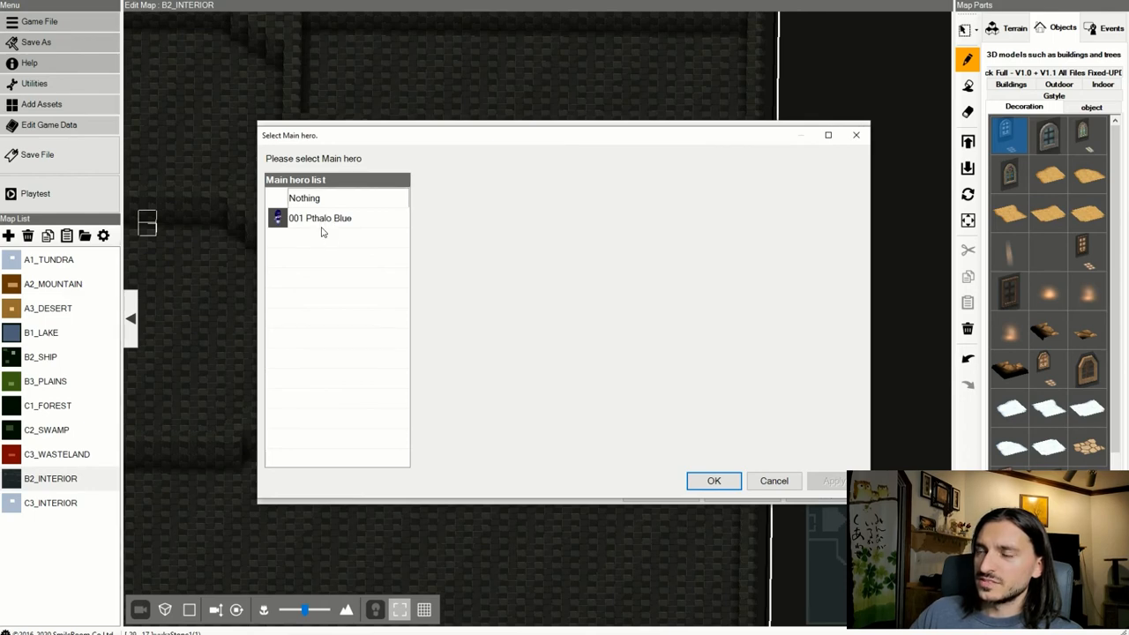
mouse_move(408, 297)
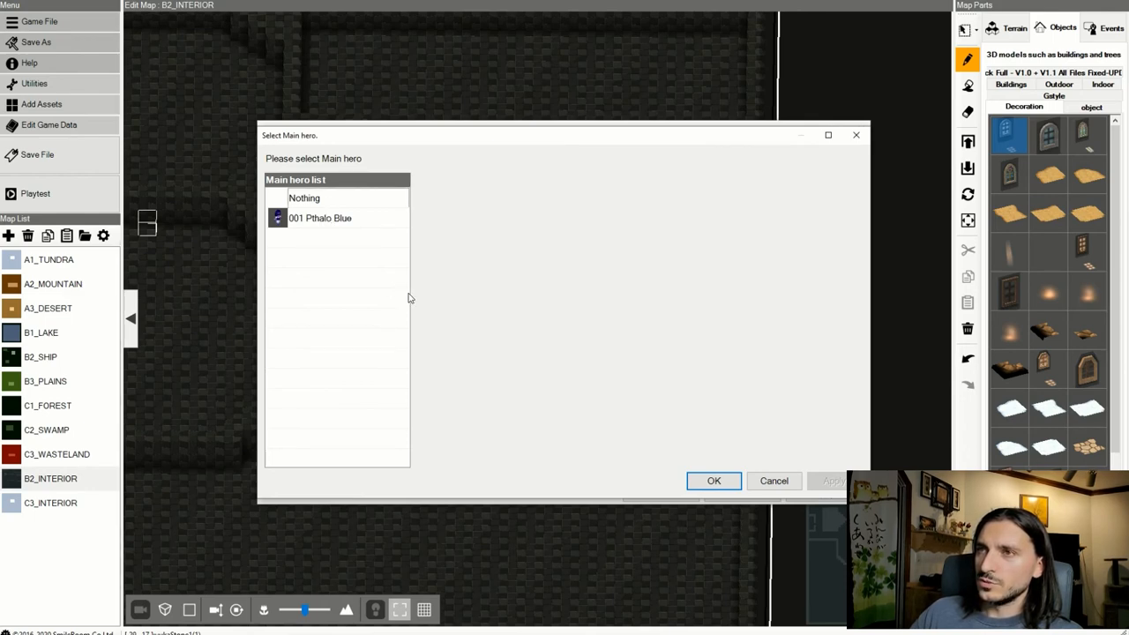
Confirm the main hero and add a new NAMELESS character in the Characters database.
left_click(714, 481)
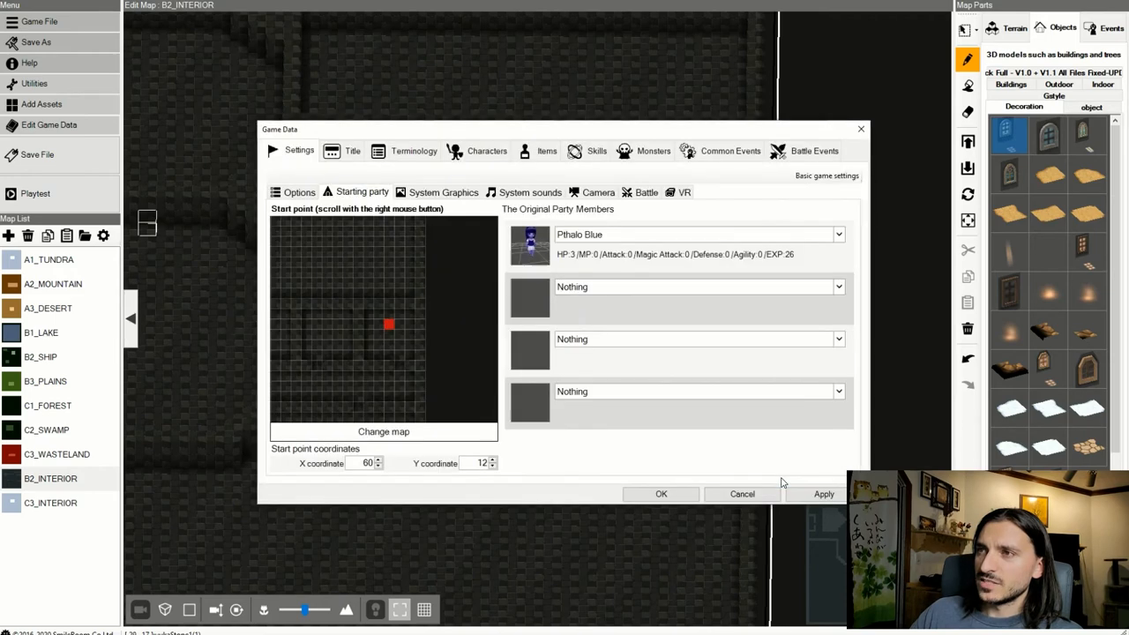
mouse_move(424, 267)
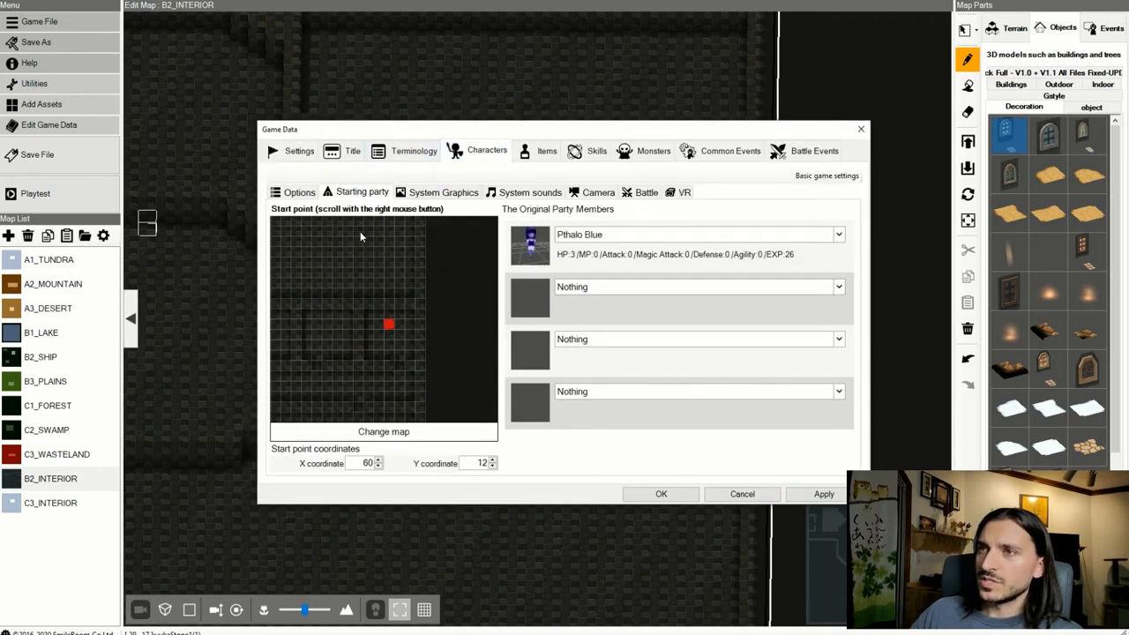
left_click(487, 150)
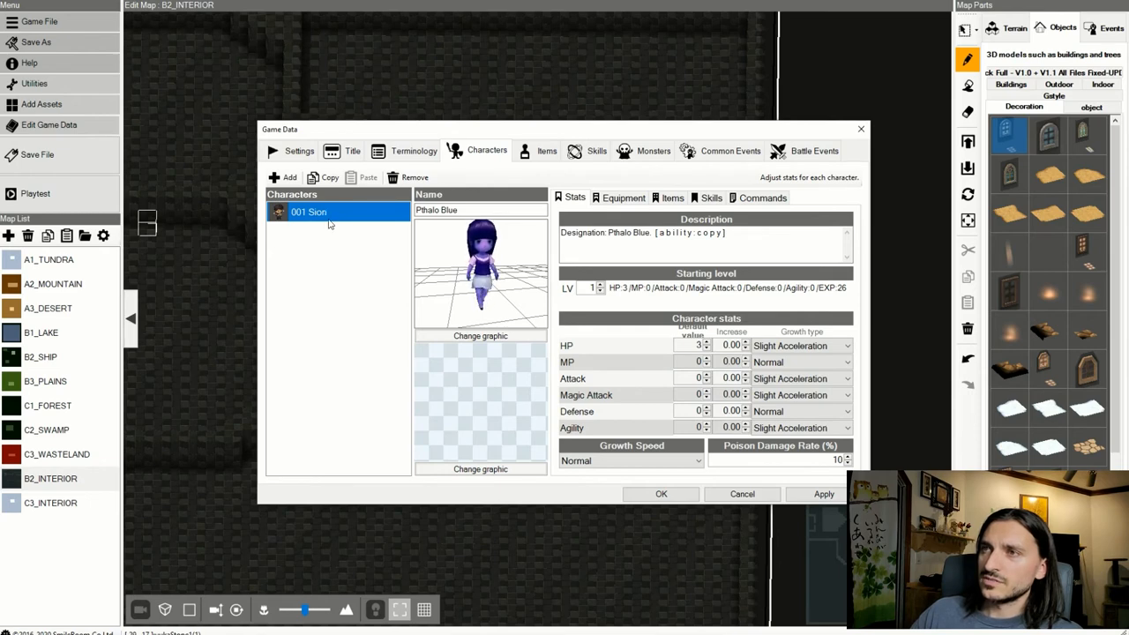
left_click(285, 177)
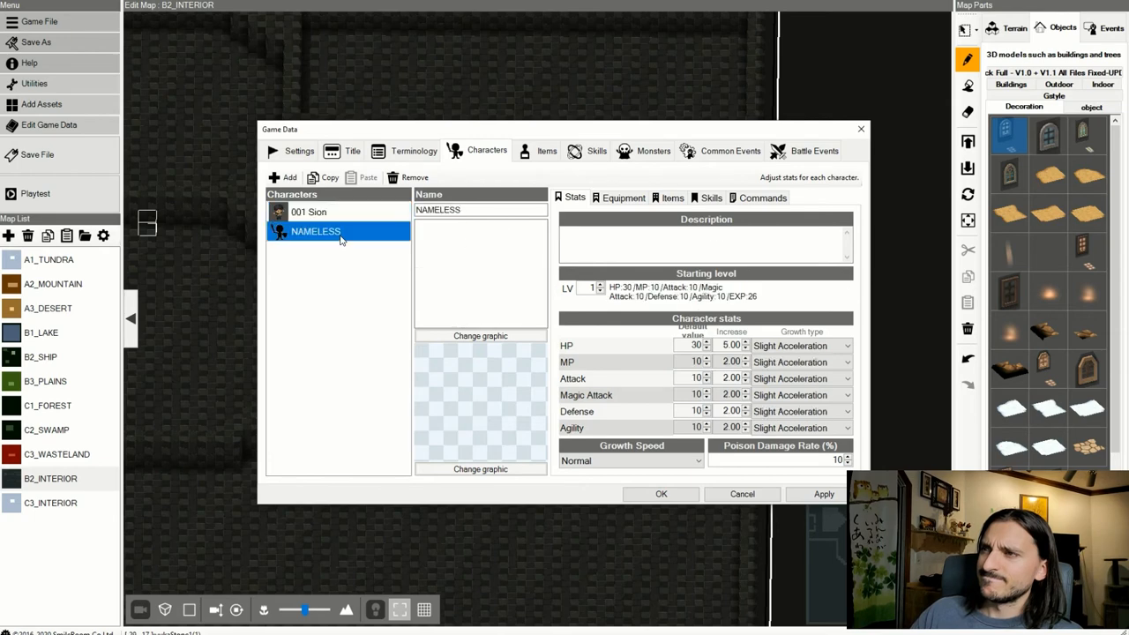
left_click(308, 212)
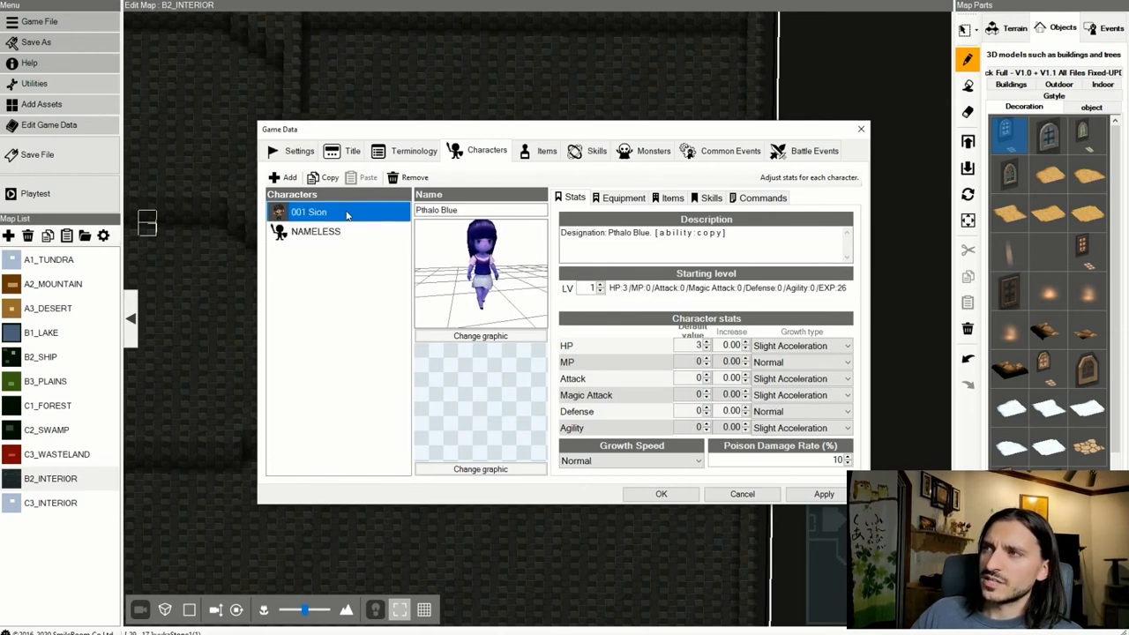
left_click(315, 231)
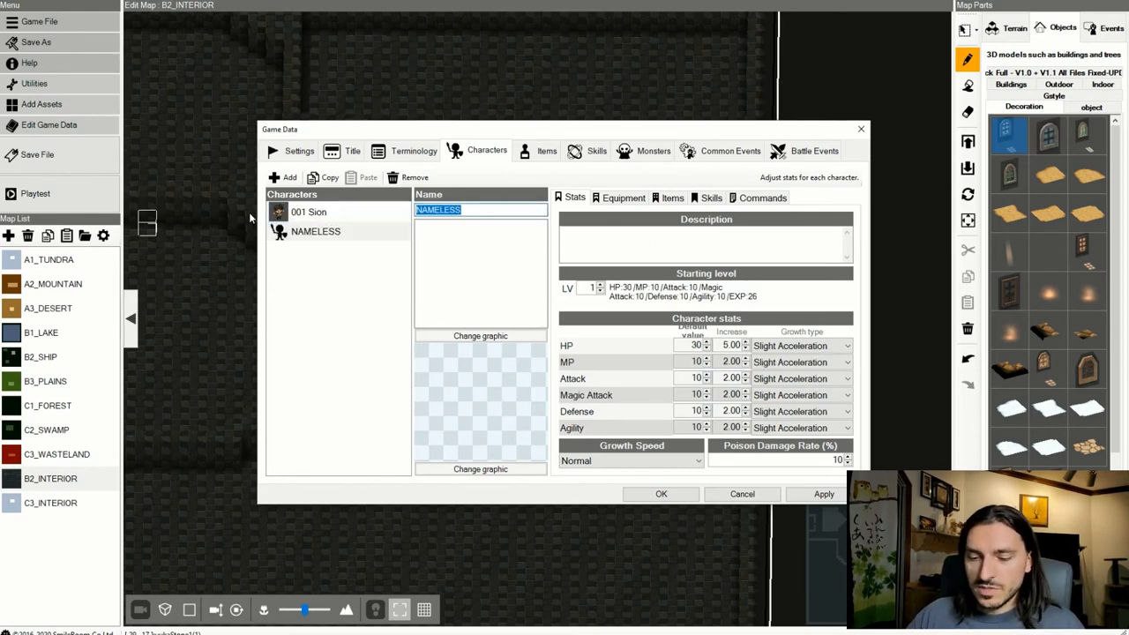
Name the new character Pthalo Green and start choosing its map graphic.
type("P")
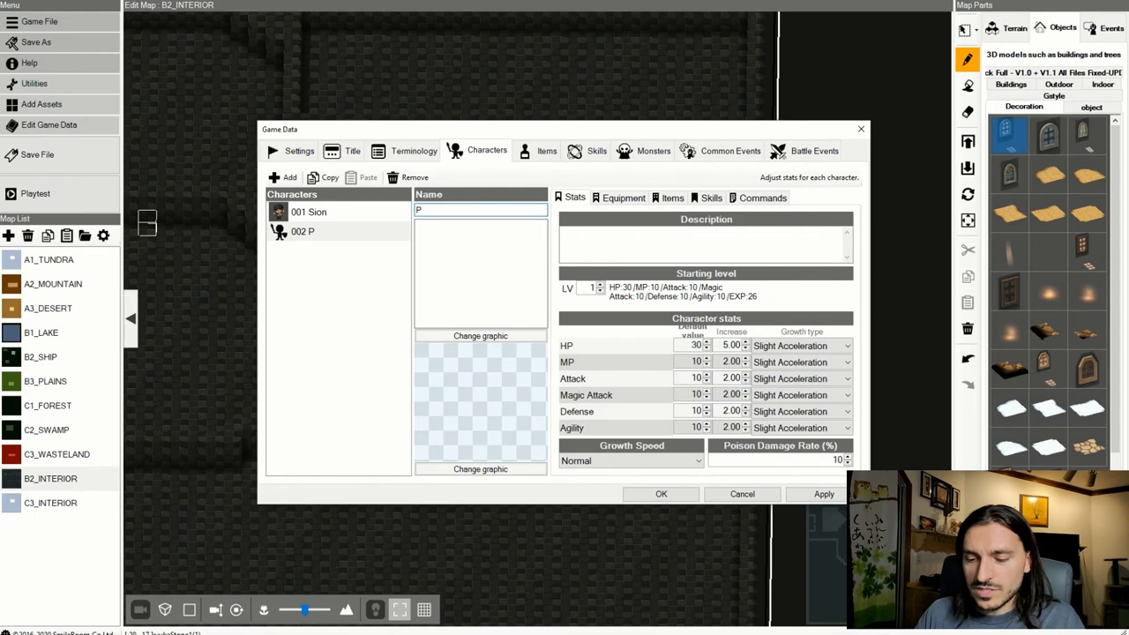
type("thalo Green")
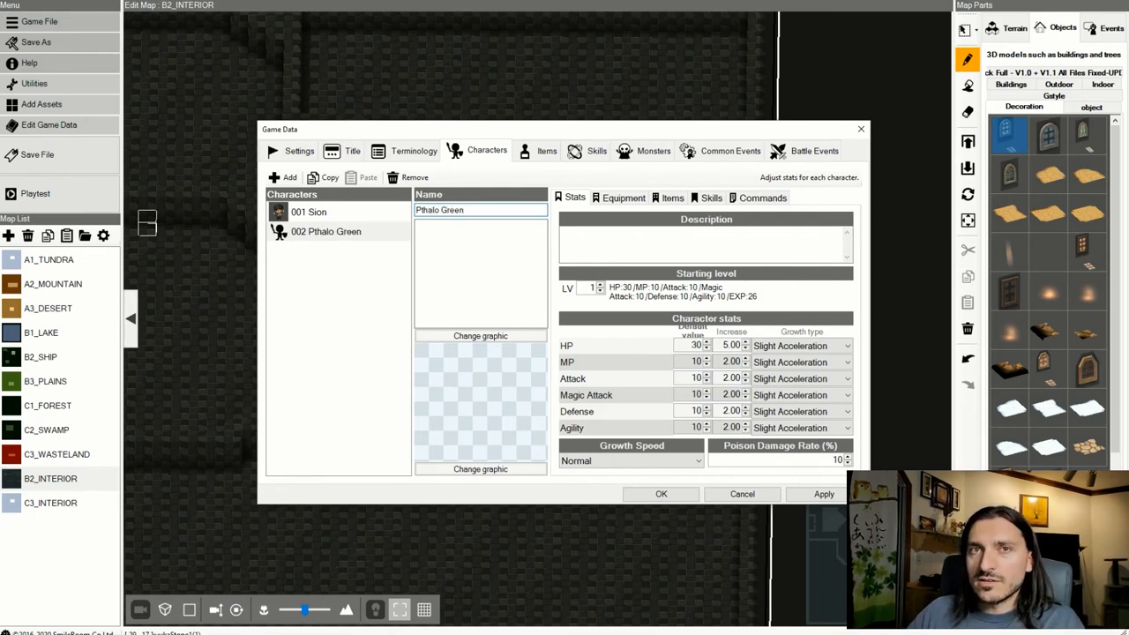
mouse_move(467, 319)
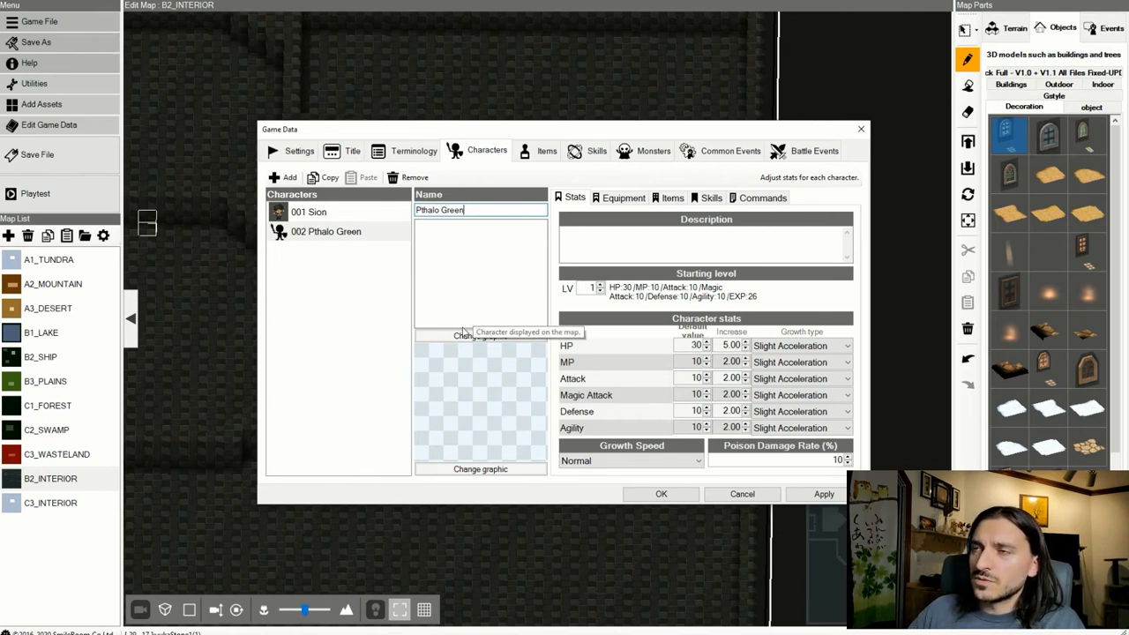
left_click(480, 468)
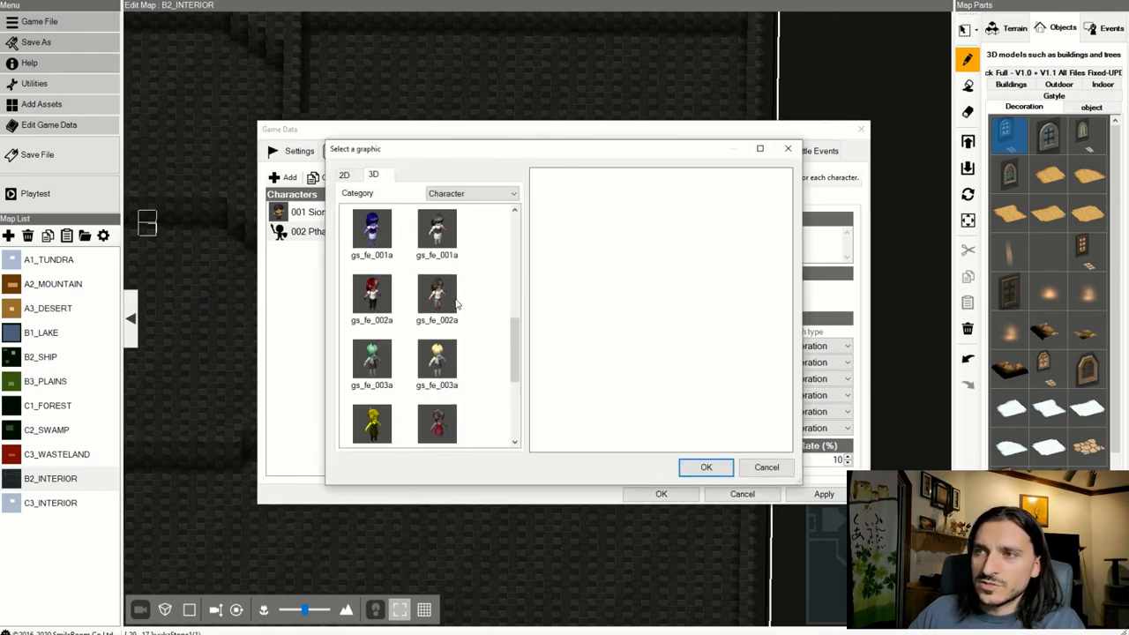
Compare the gs_ma models and assign the blond 3D model gs_ma_003a to Pthalo Green.
scroll("down", 3)
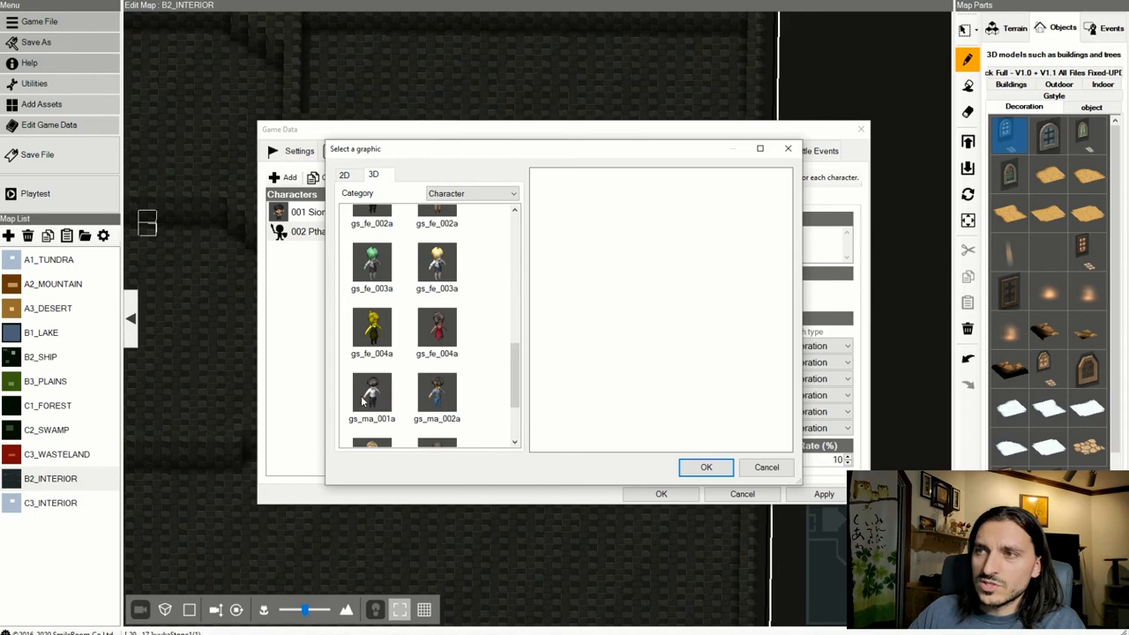
left_click(371, 397)
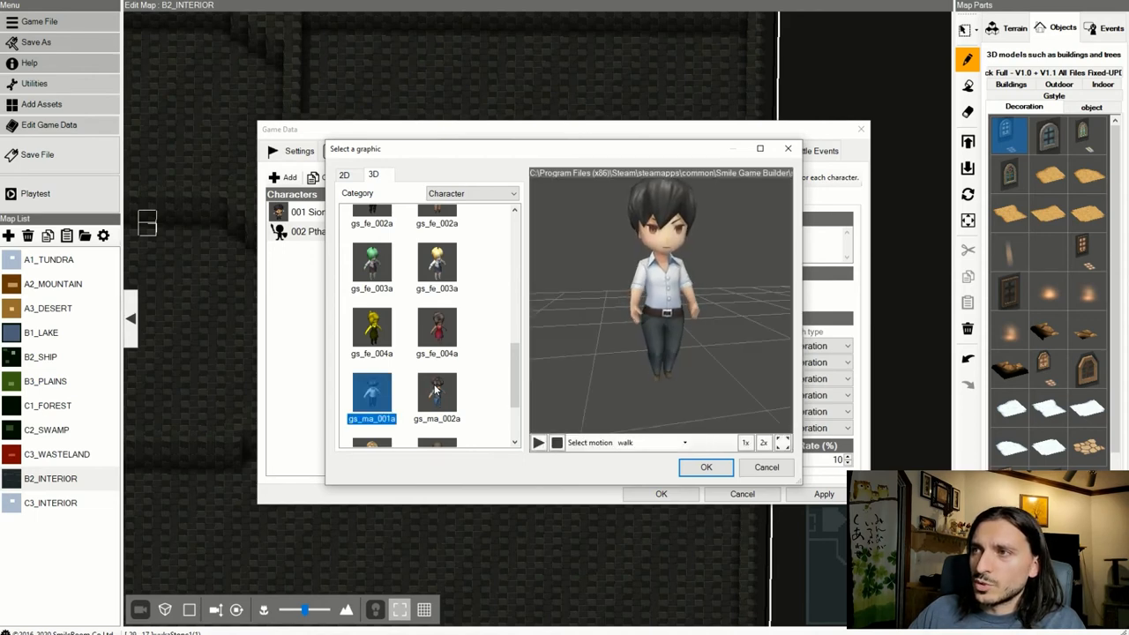
left_click(437, 395)
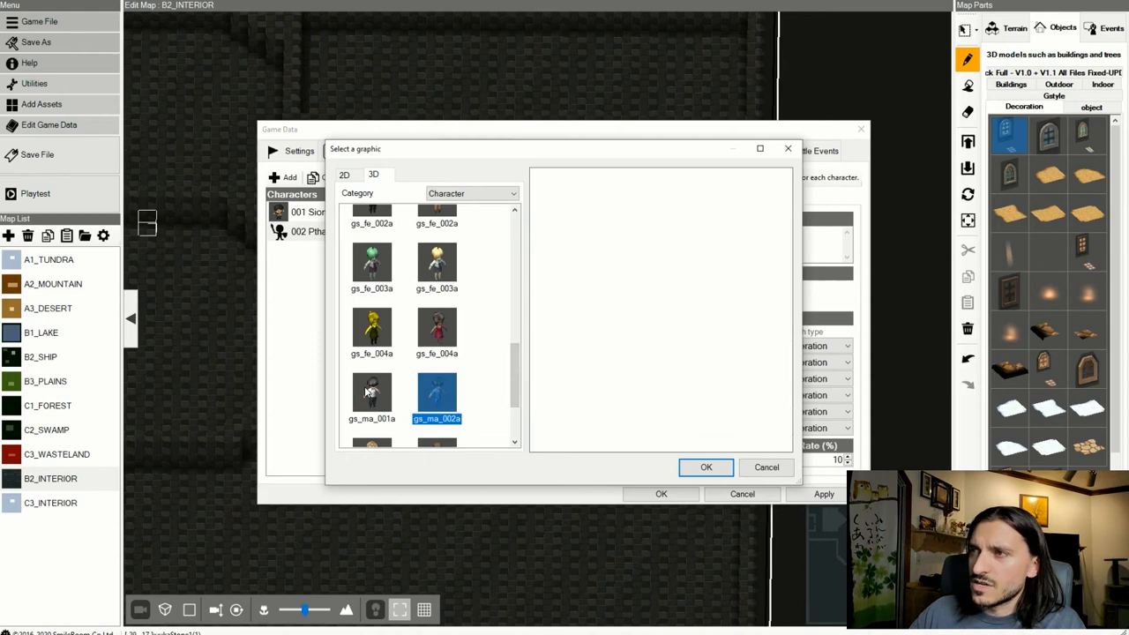
left_click(371, 395)
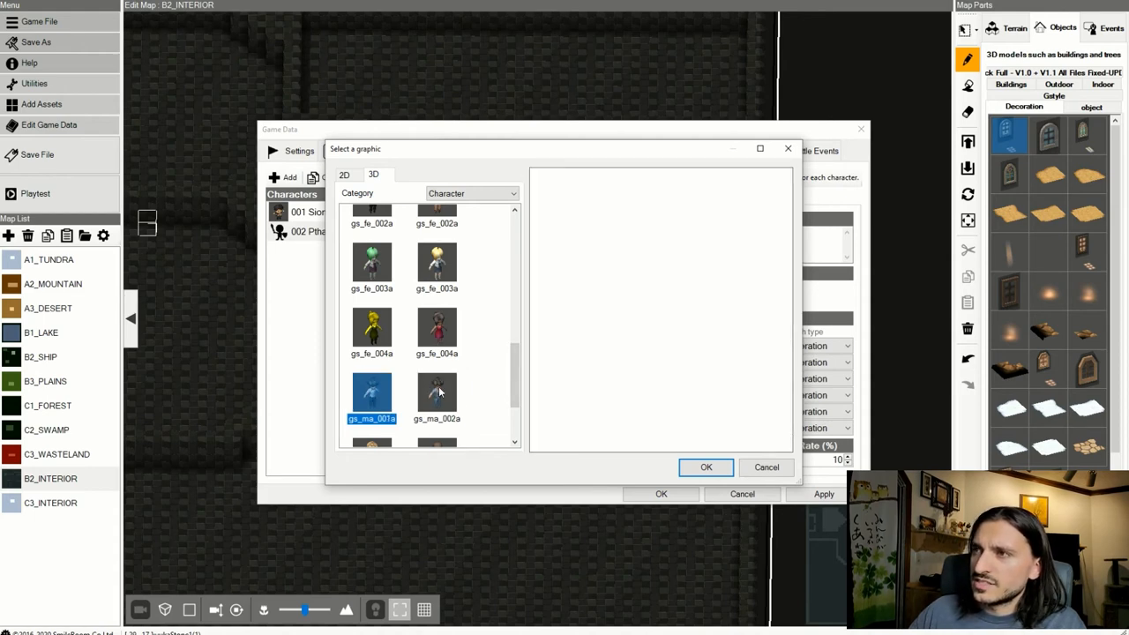
left_click(437, 395)
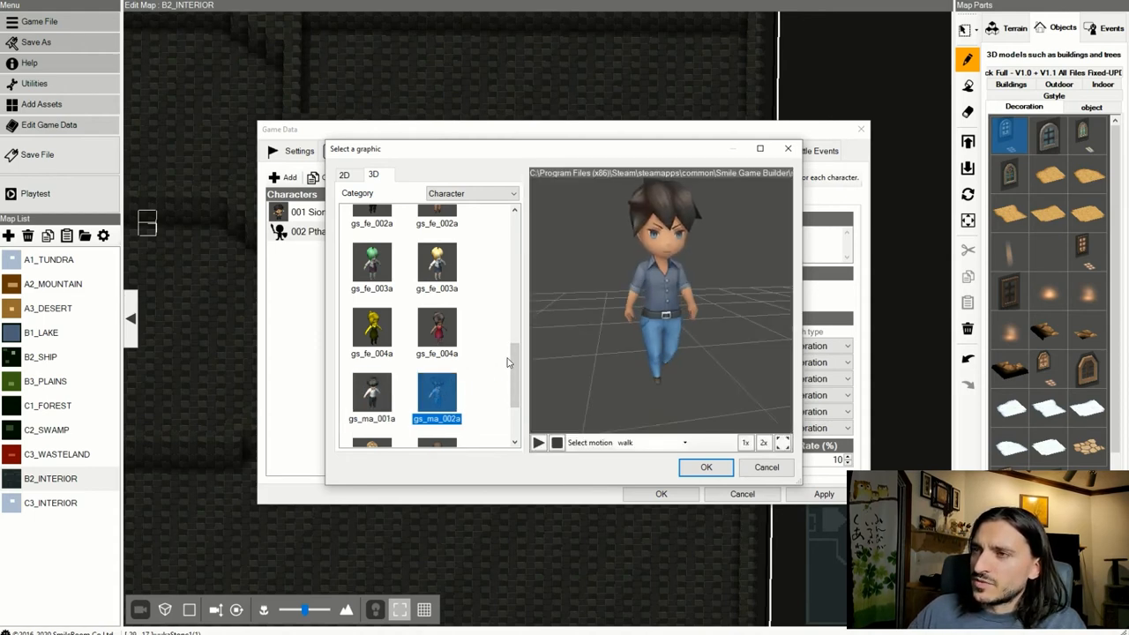
scroll("down", 3)
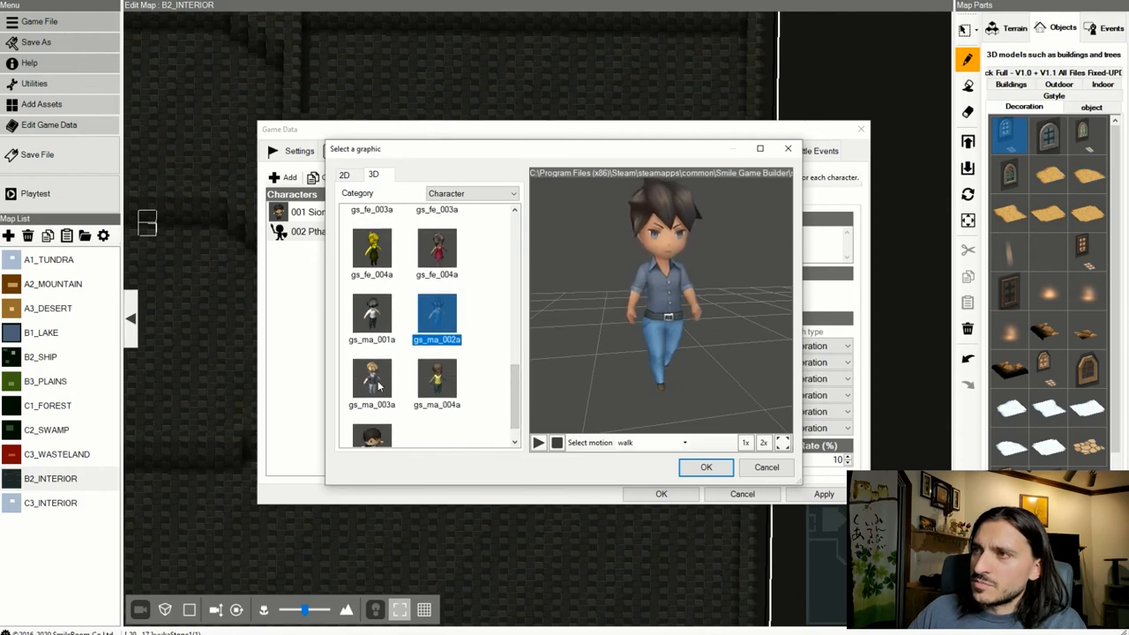
left_click(371, 380)
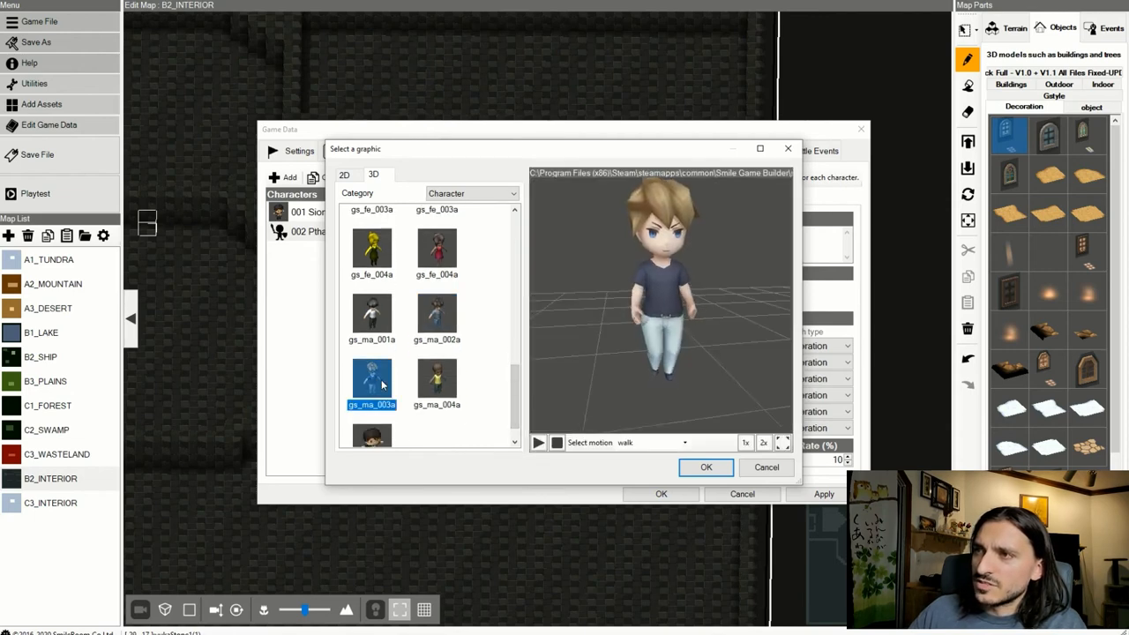
left_click(436, 318)
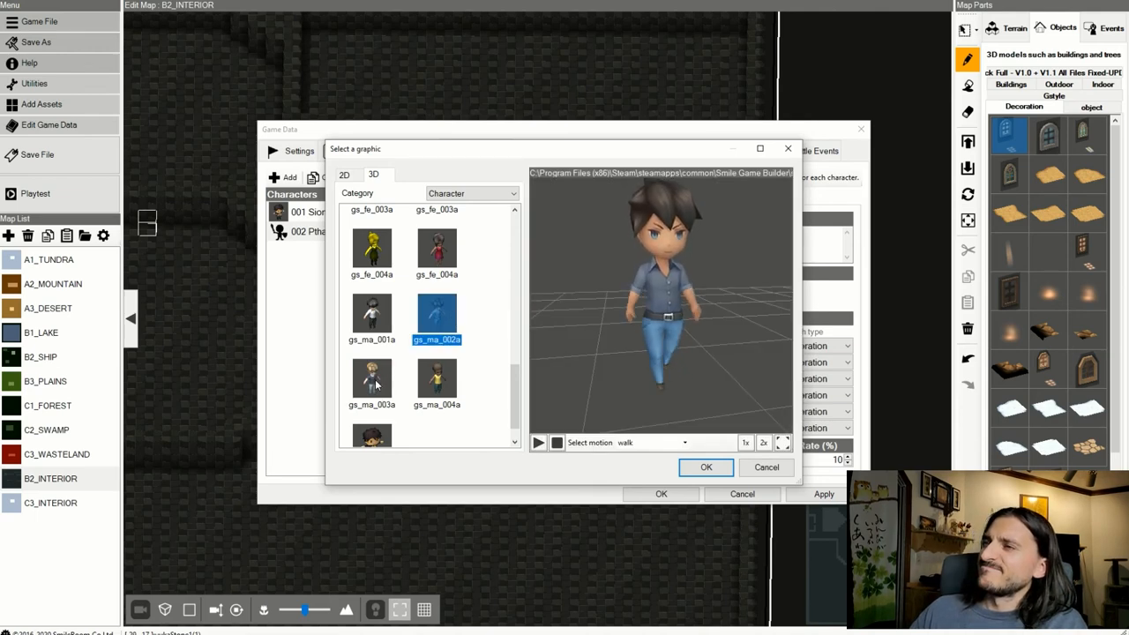
left_click(371, 379)
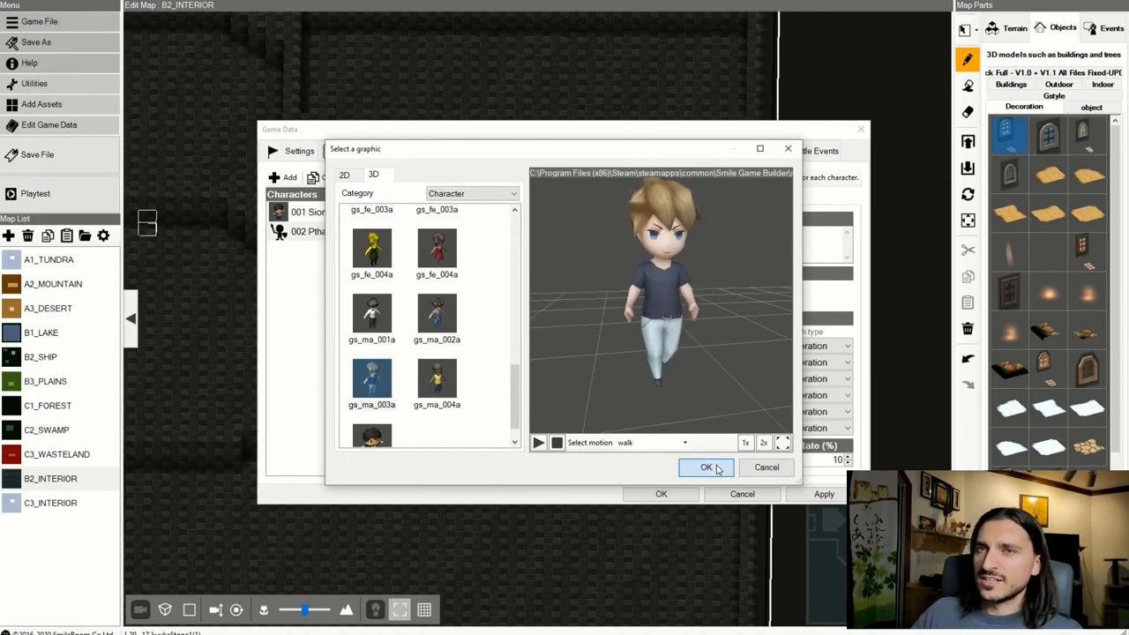
left_click(706, 468)
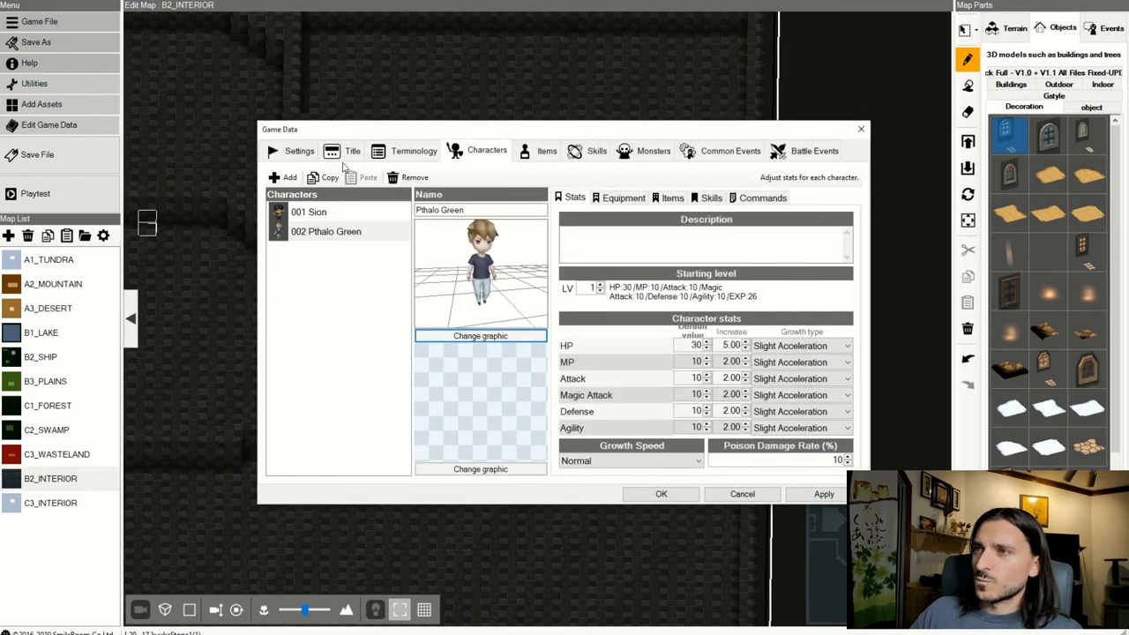
Begin Pthalo Green's description with "Designat".
left_click(705, 242)
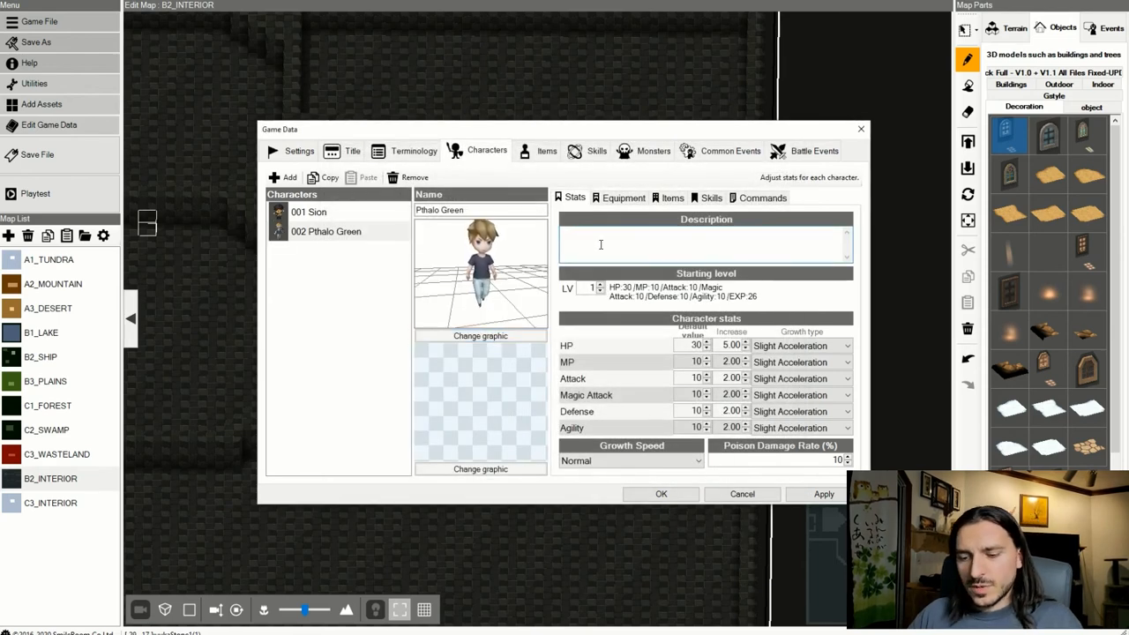
type("Designation: P")
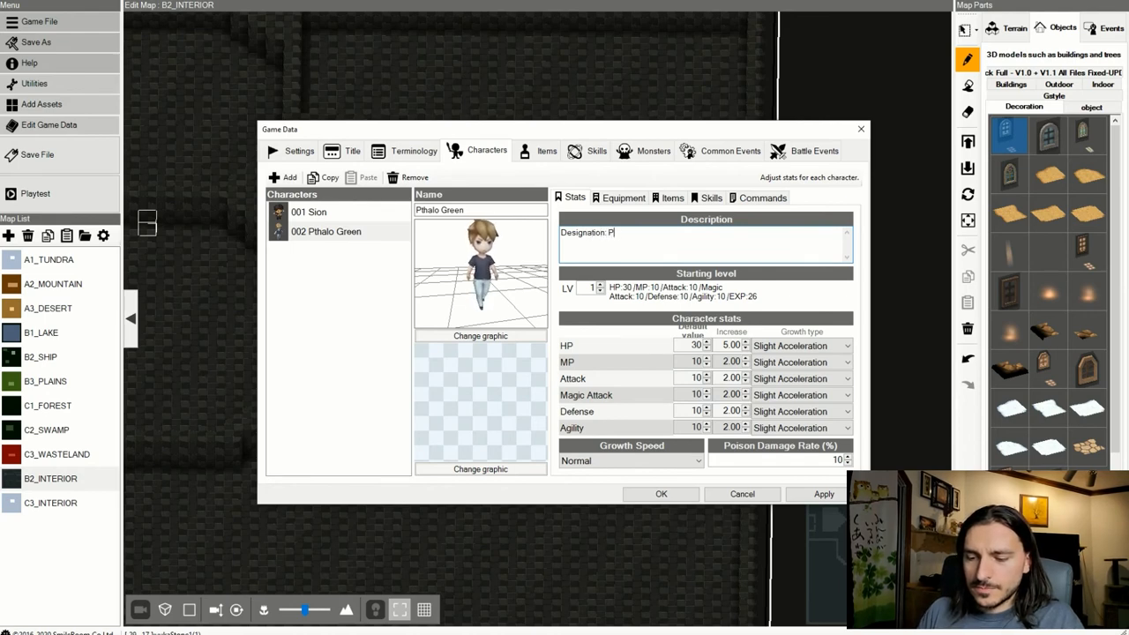
Complete the description as "Designation: Pthalo Green [ability:copy]", replacing Blue with Green.
type("thalo")
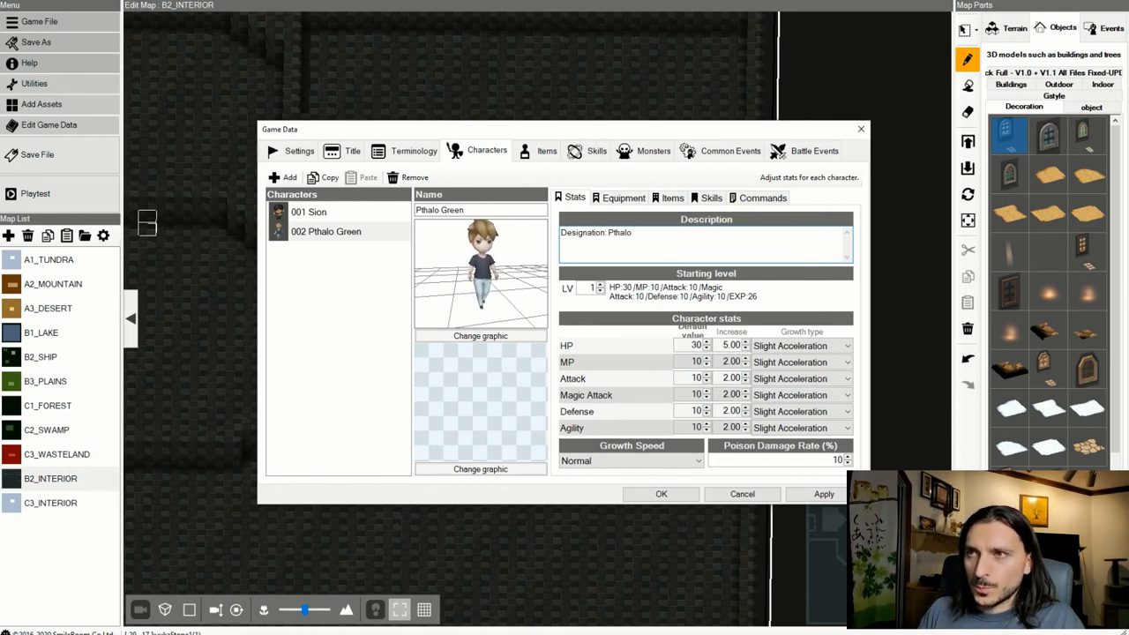
type("Green")
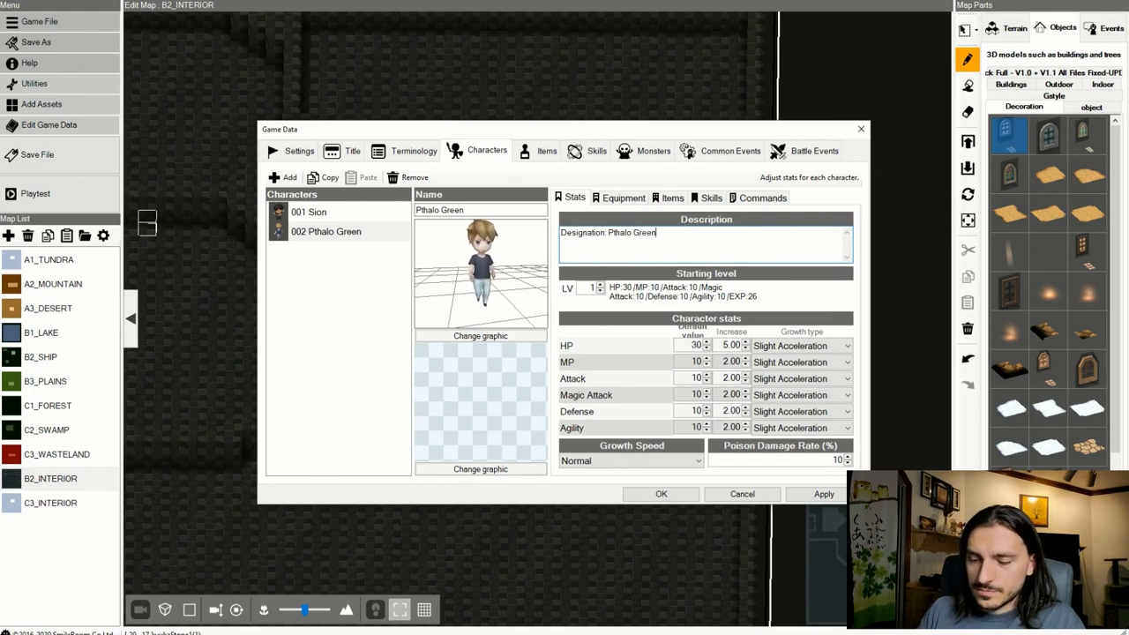
type("A")
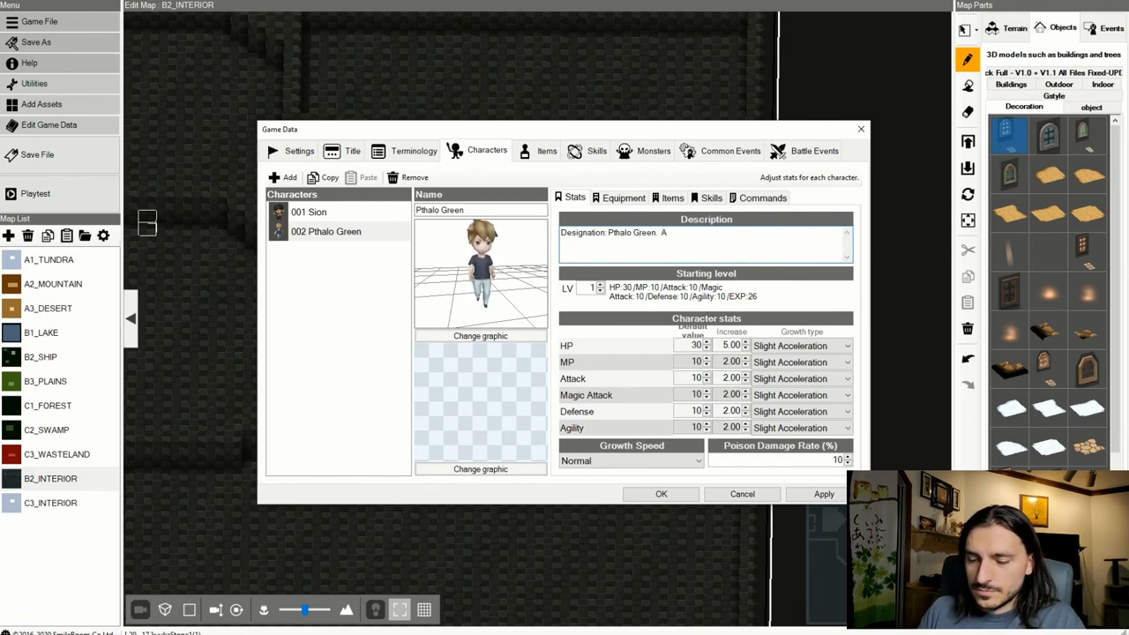
key("backspace")
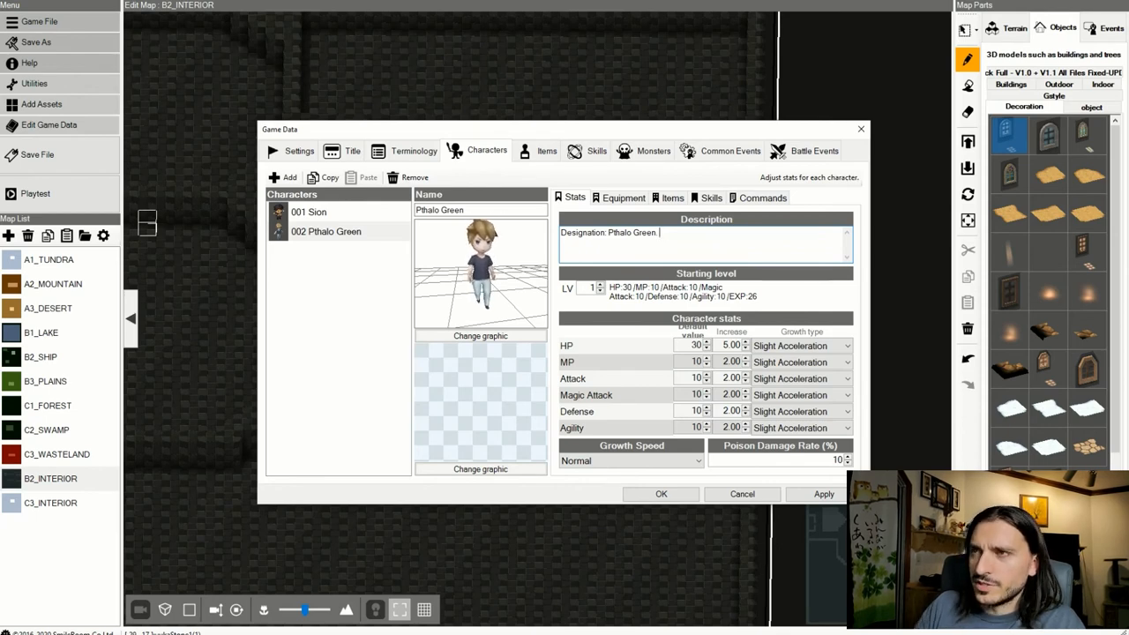
left_click(309, 211)
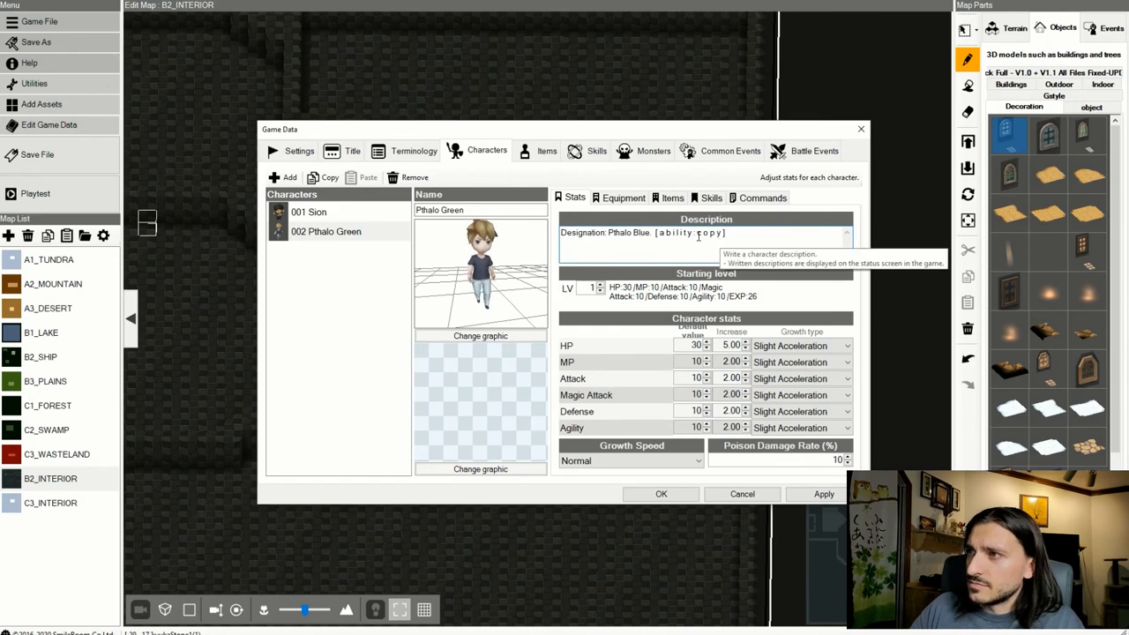
double_click(638, 232)
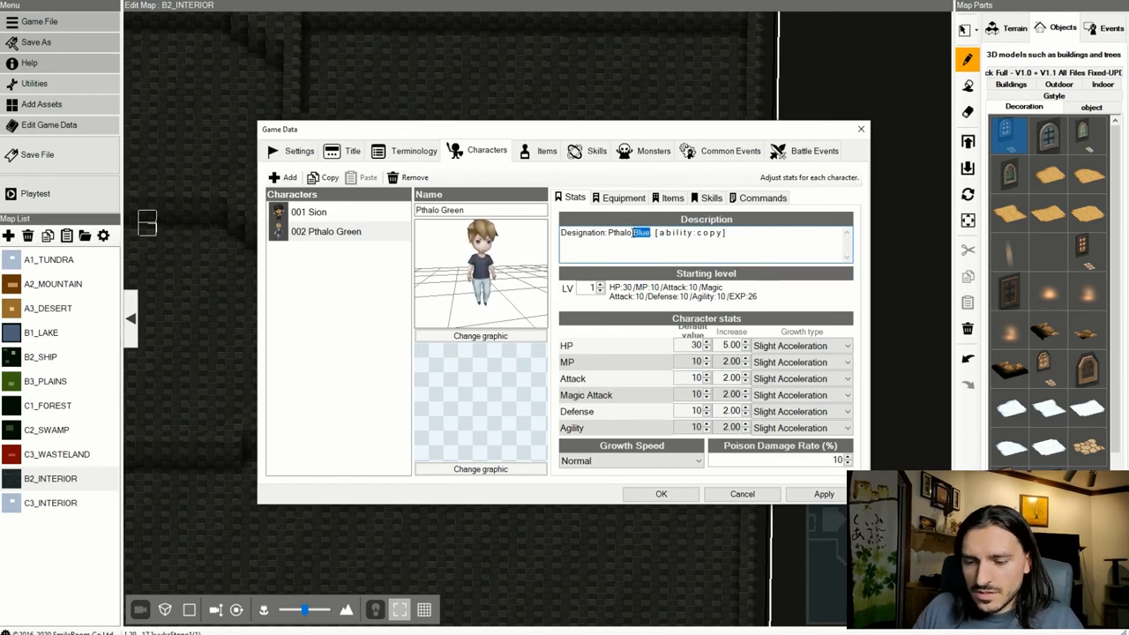
type("Green")
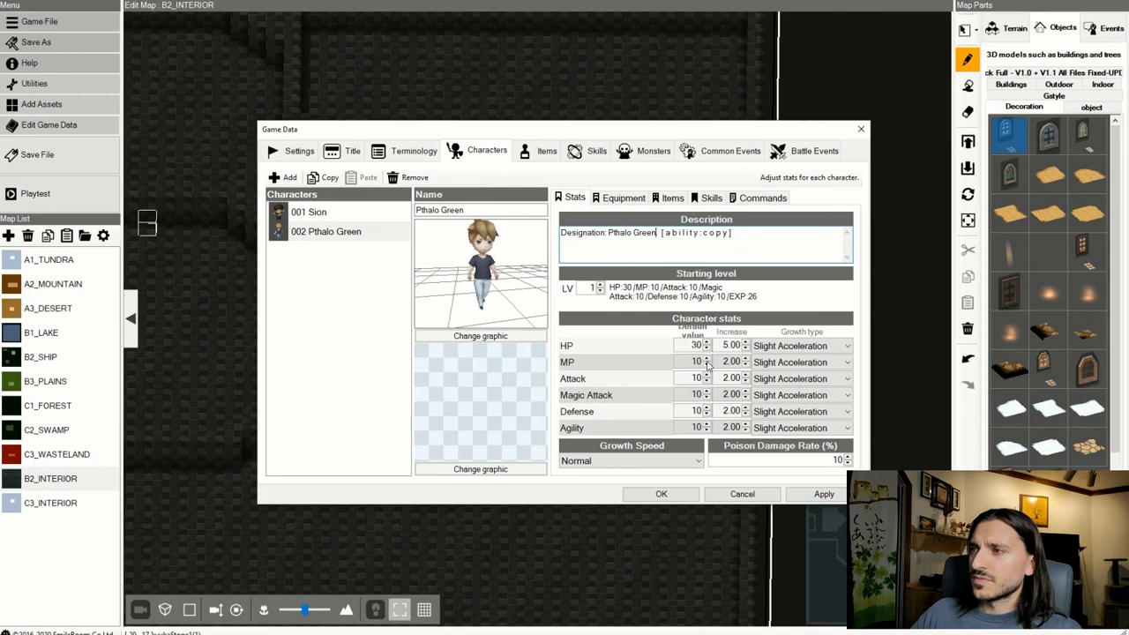
left_click(310, 211)
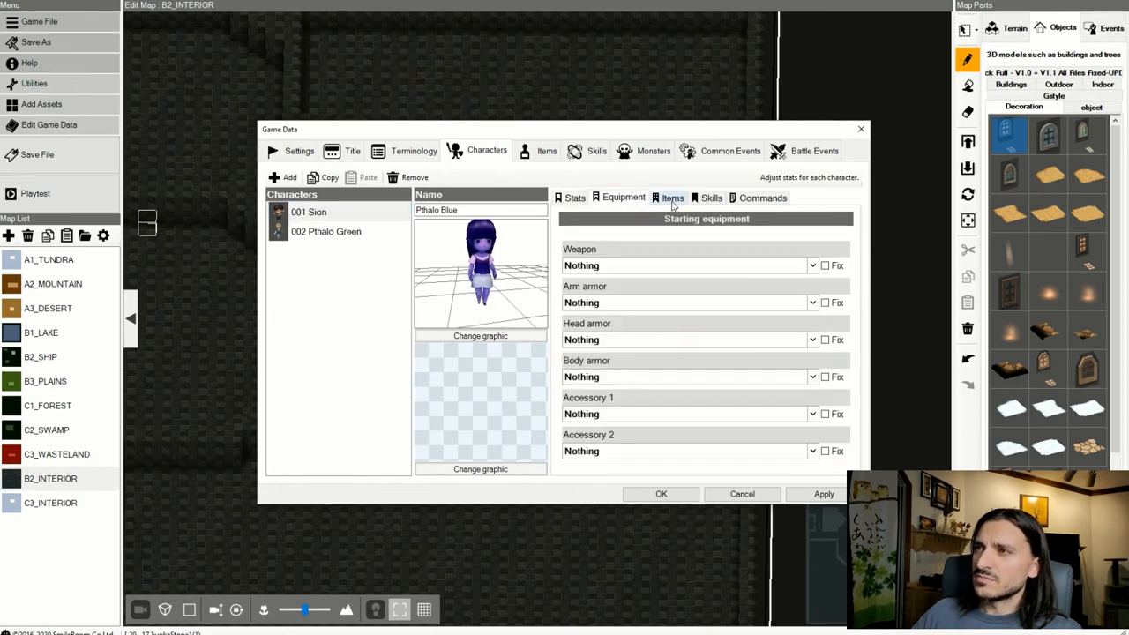
Review Pthalo Blue's Items and Skills, then remove every battle command including Attack.
left_click(711, 198)
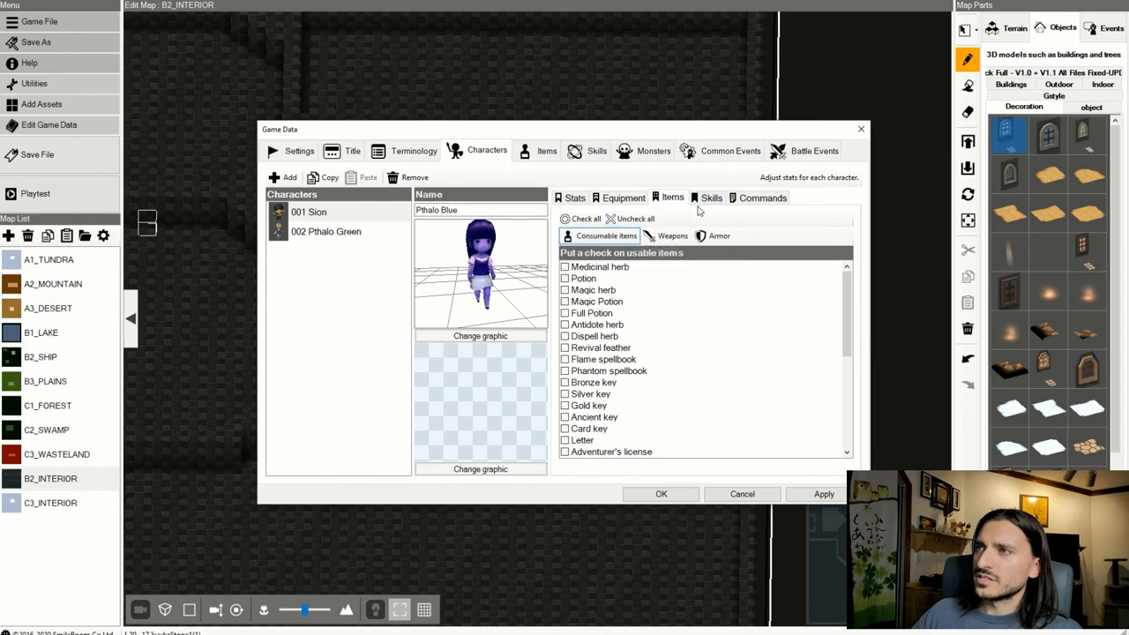
left_click(710, 198)
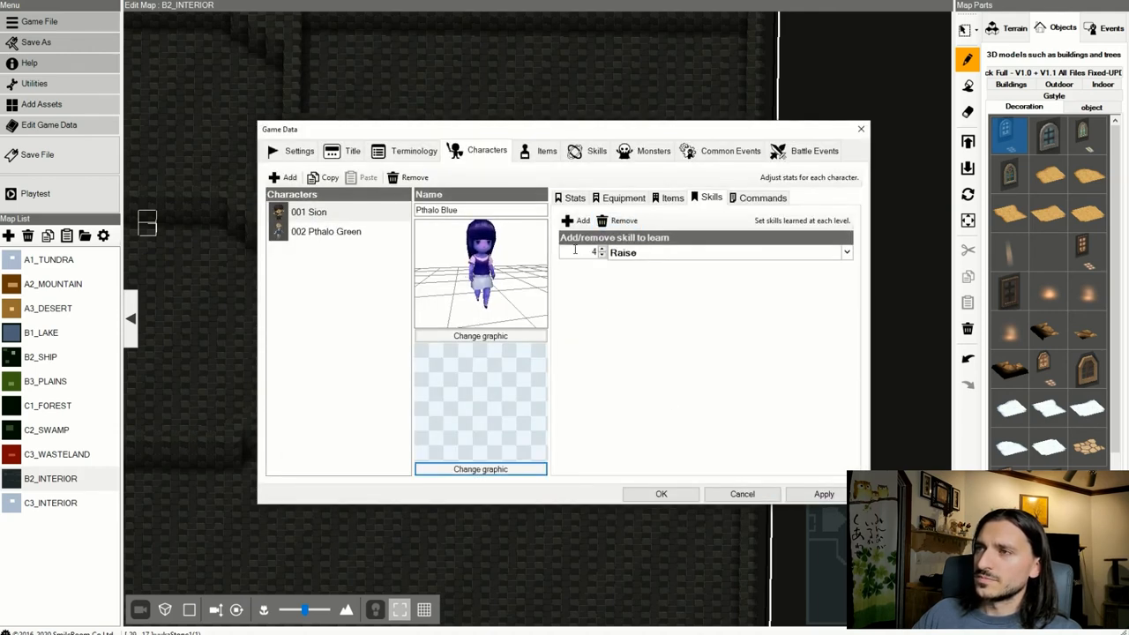
left_click(761, 197)
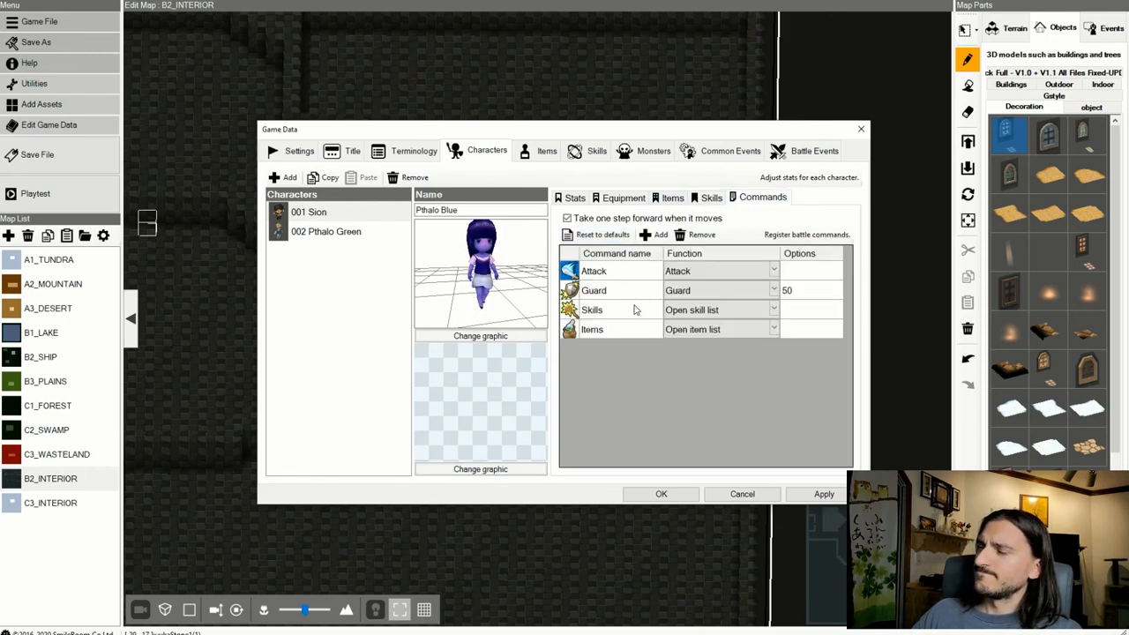
left_click(592, 329)
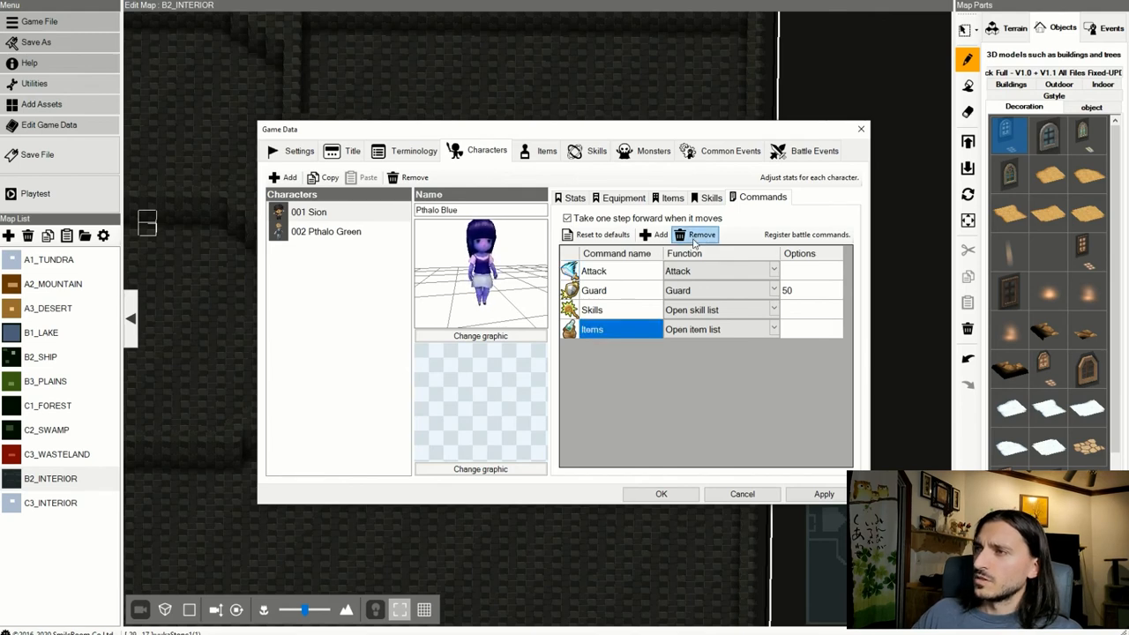
left_click(702, 235)
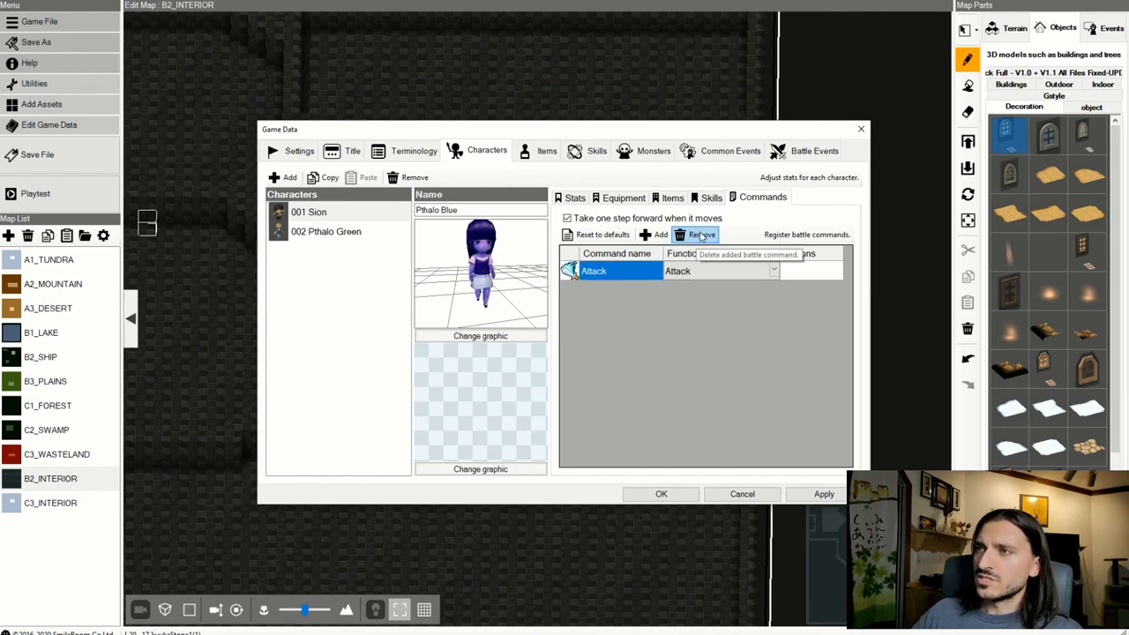
left_click(697, 233)
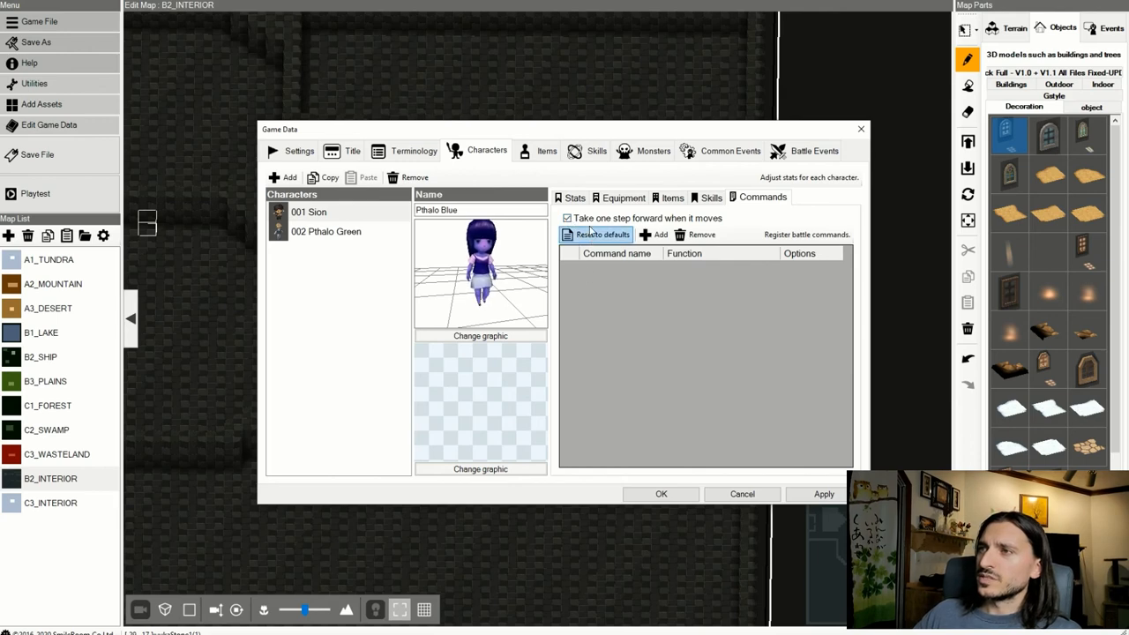
mouse_move(593, 218)
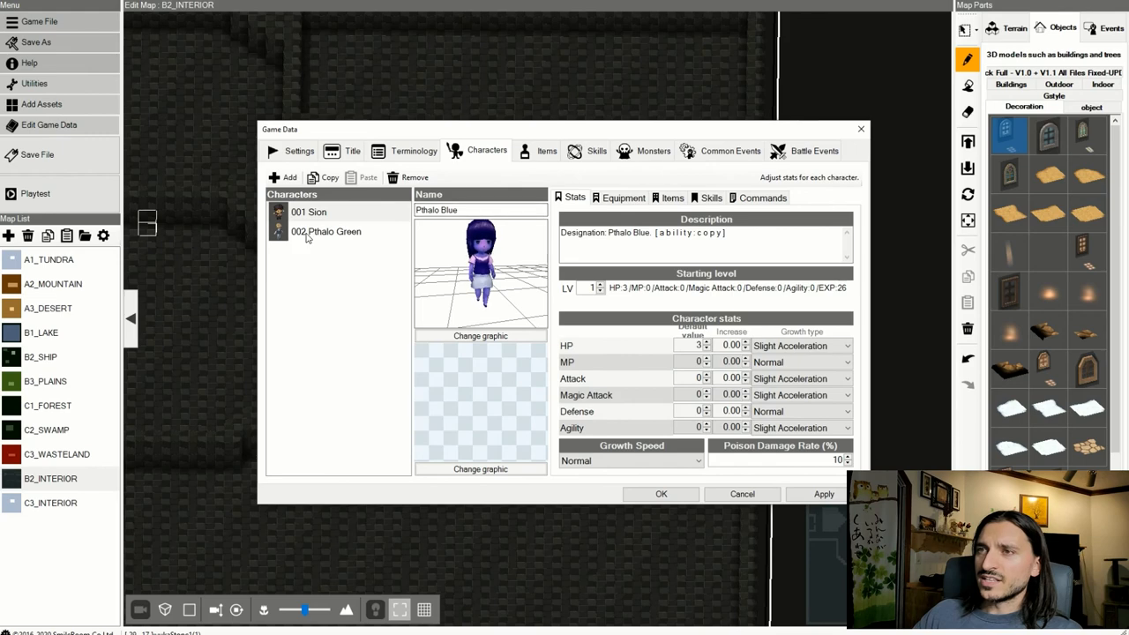
Try to remove the Pthalo Green character and continue past the unhandled exception.
left_click(335, 231)
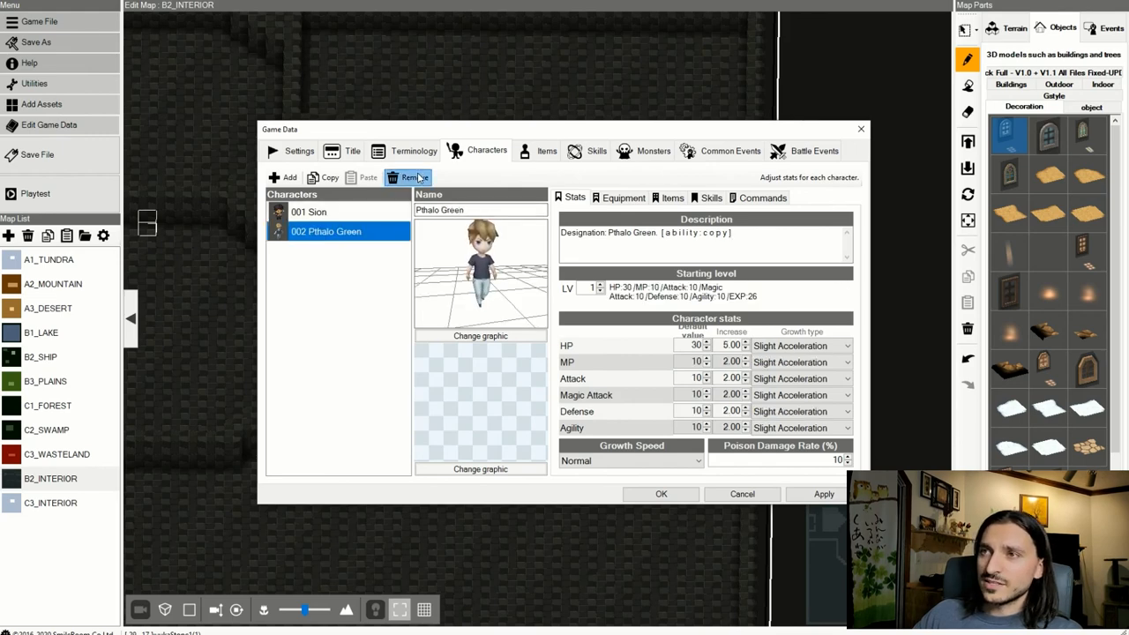
left_click(408, 177)
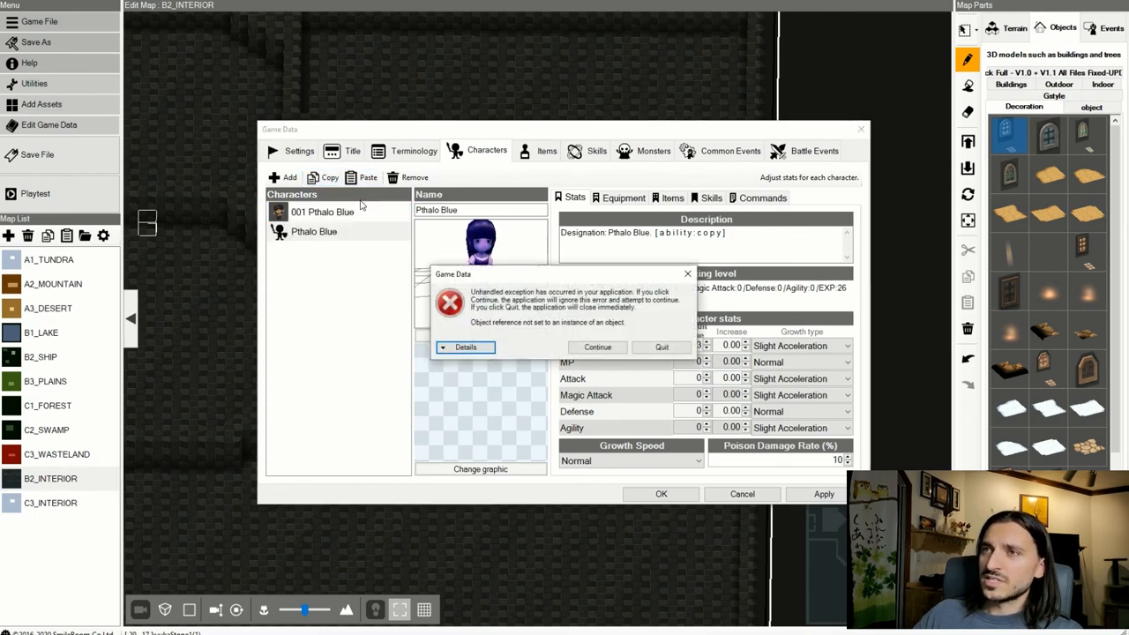
mouse_move(628, 356)
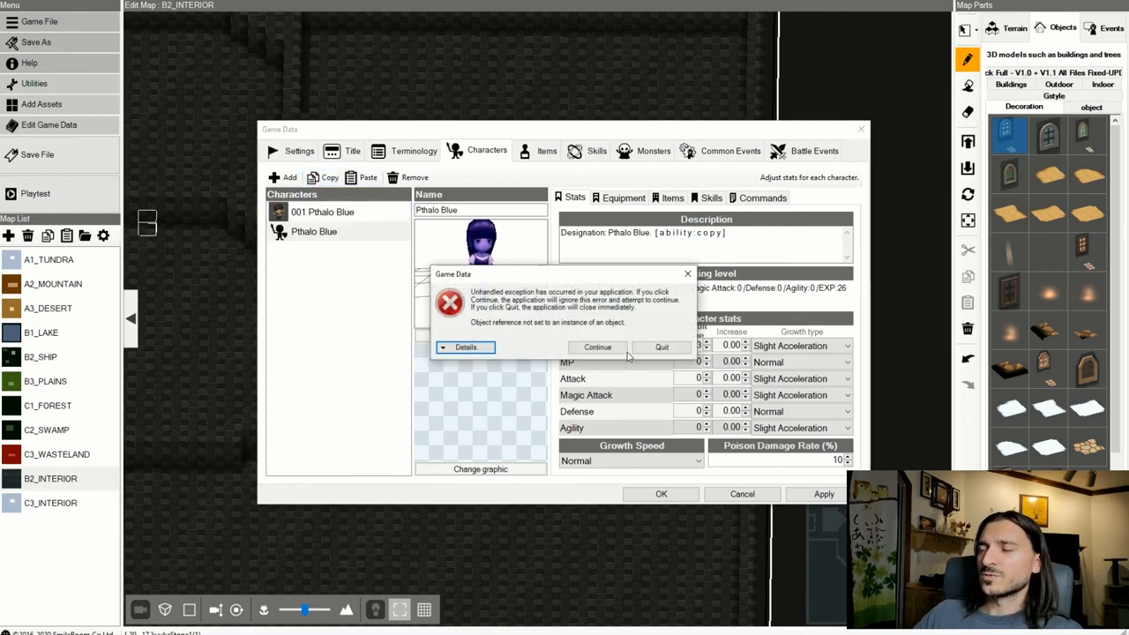
left_click(597, 346)
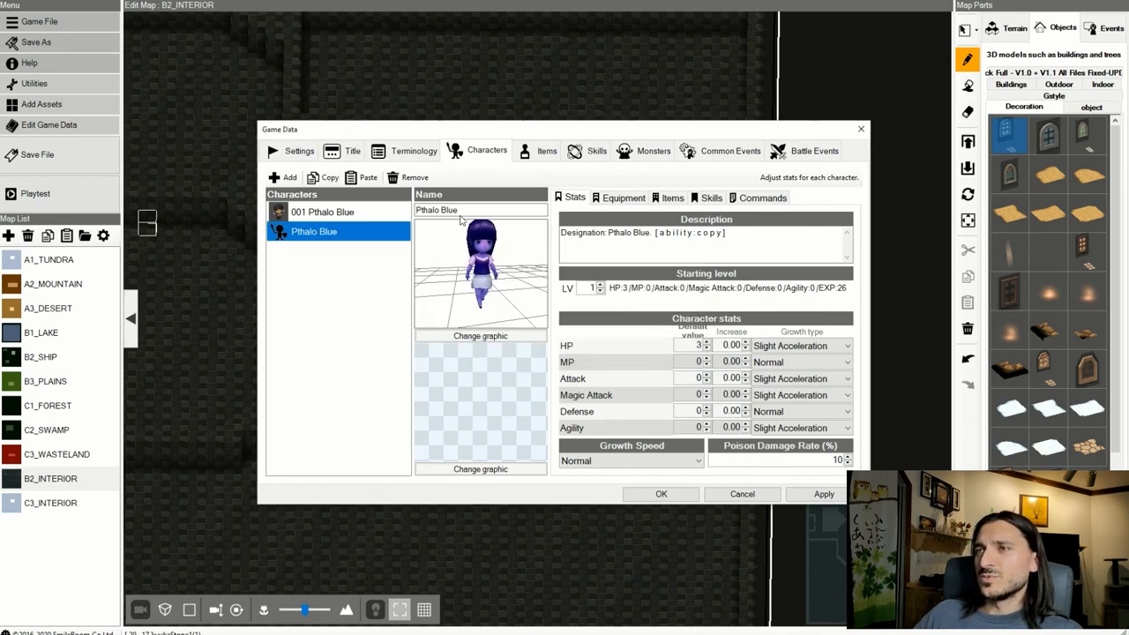
Reselect the second character, reassign its 3D graphic and dismiss the resulting exception error.
left_click(480, 210)
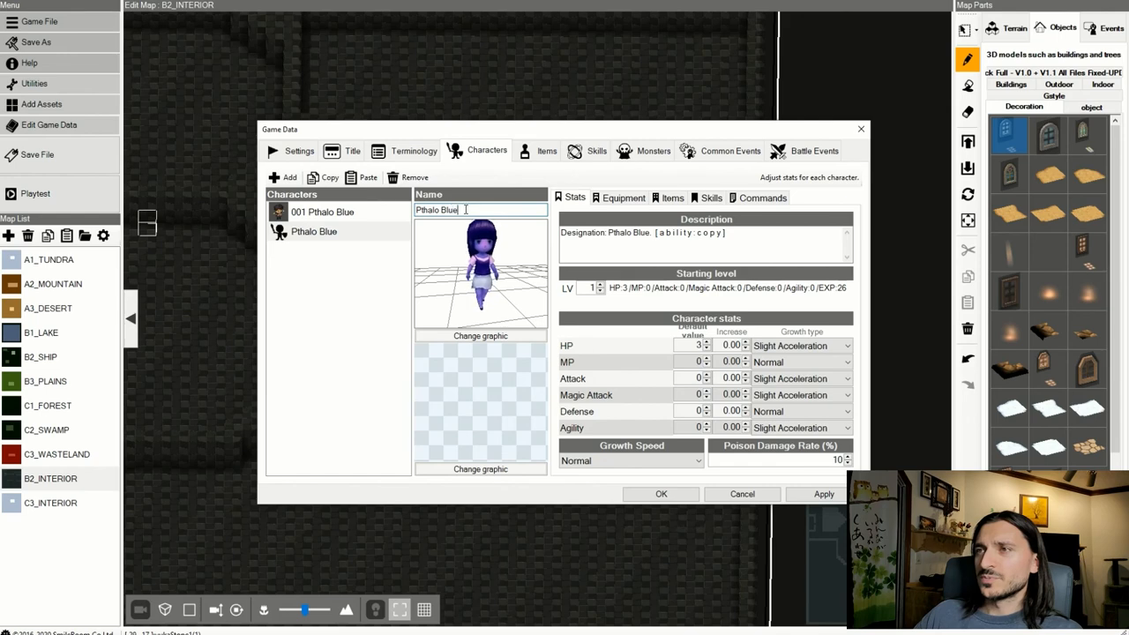
double_click(449, 209)
type("Green")
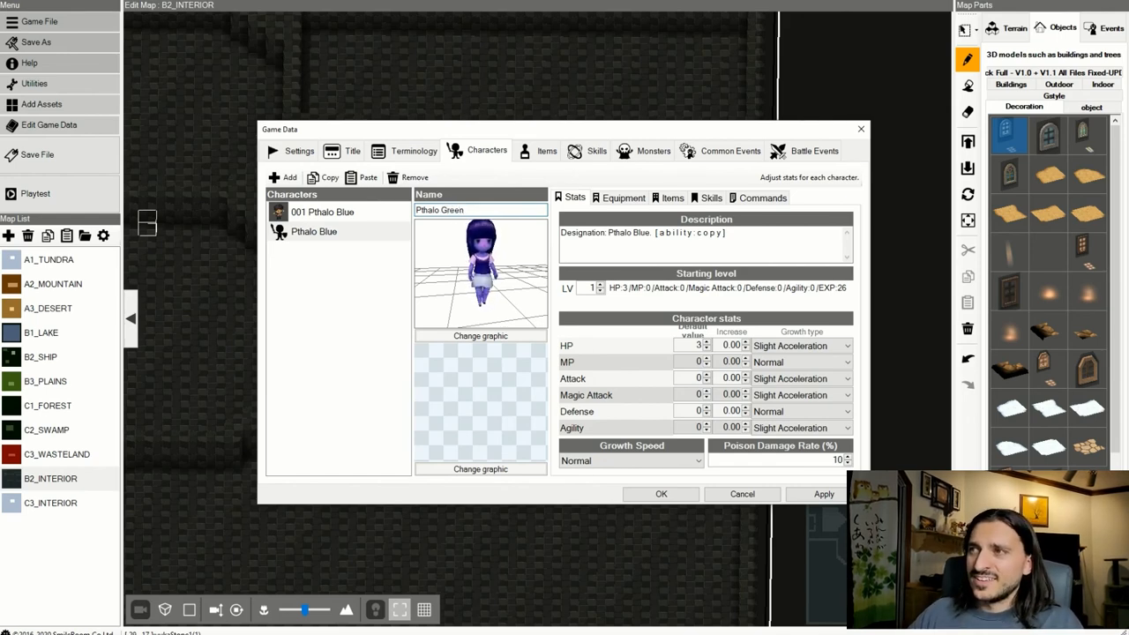
double_click(641, 233)
type("Green")
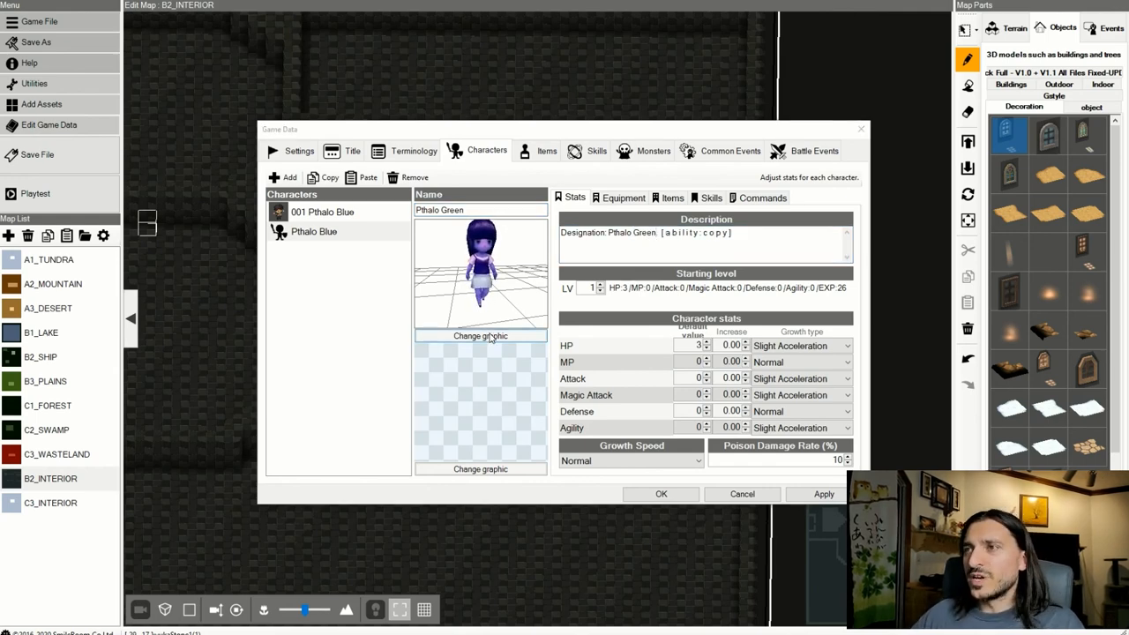
left_click(480, 468)
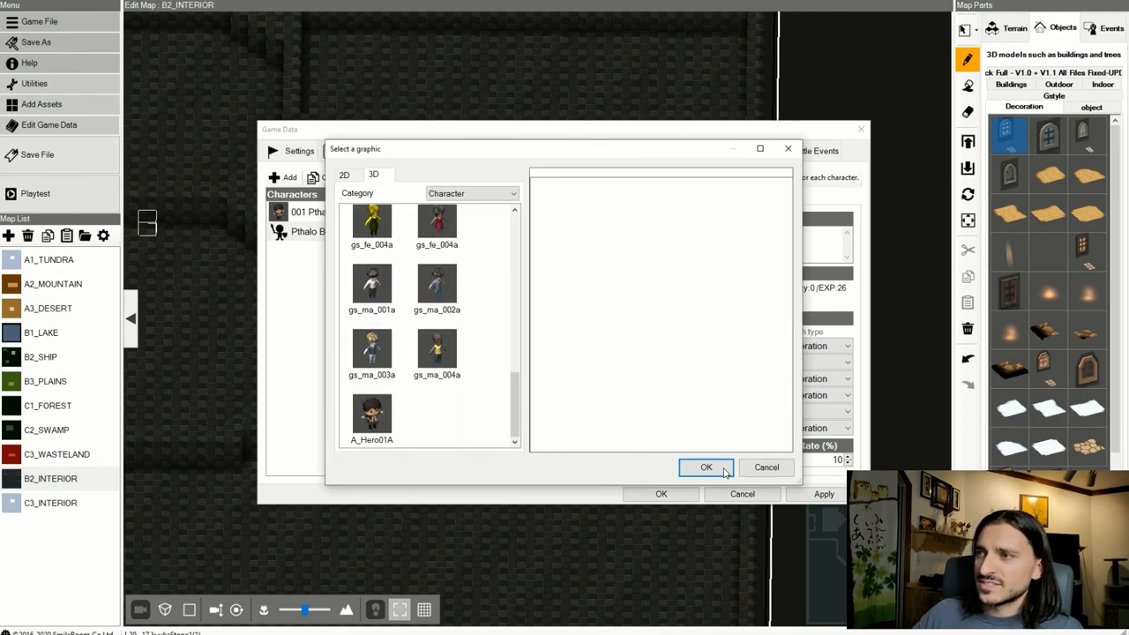
left_click(705, 467)
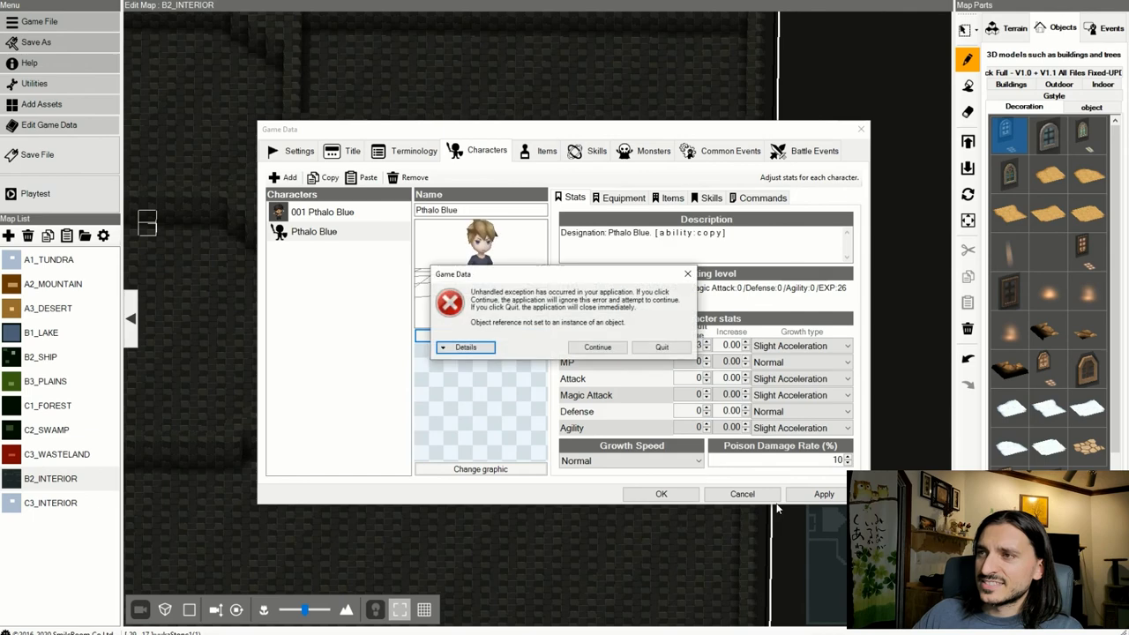
left_click(597, 346)
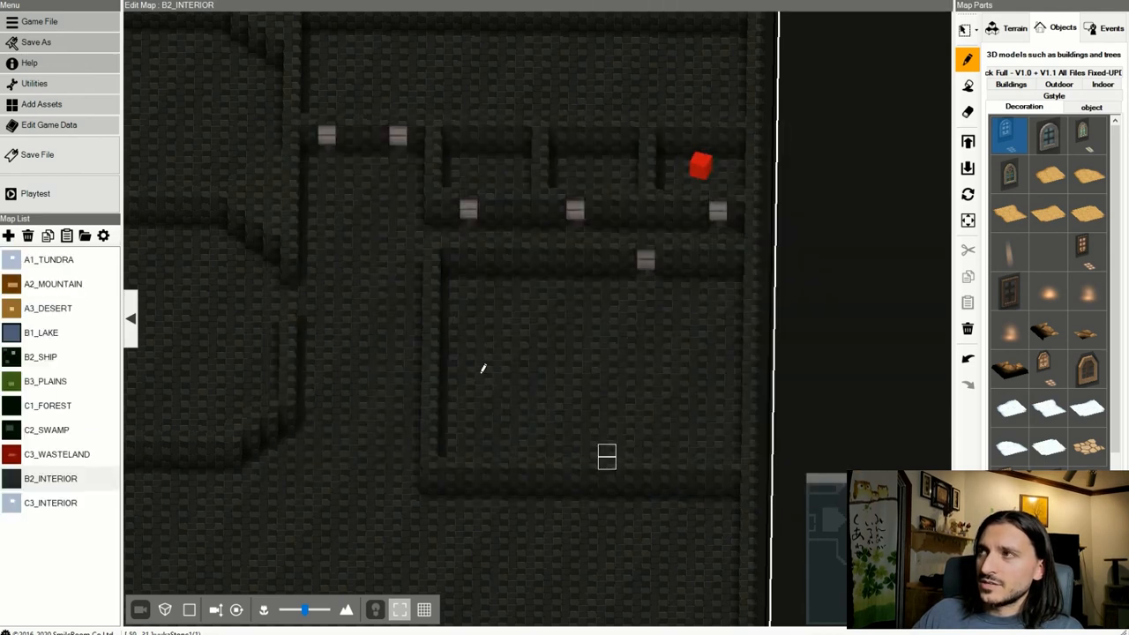
Save the project, start a playtest, and dismiss the empty party battle commands warning.
left_click(37, 155)
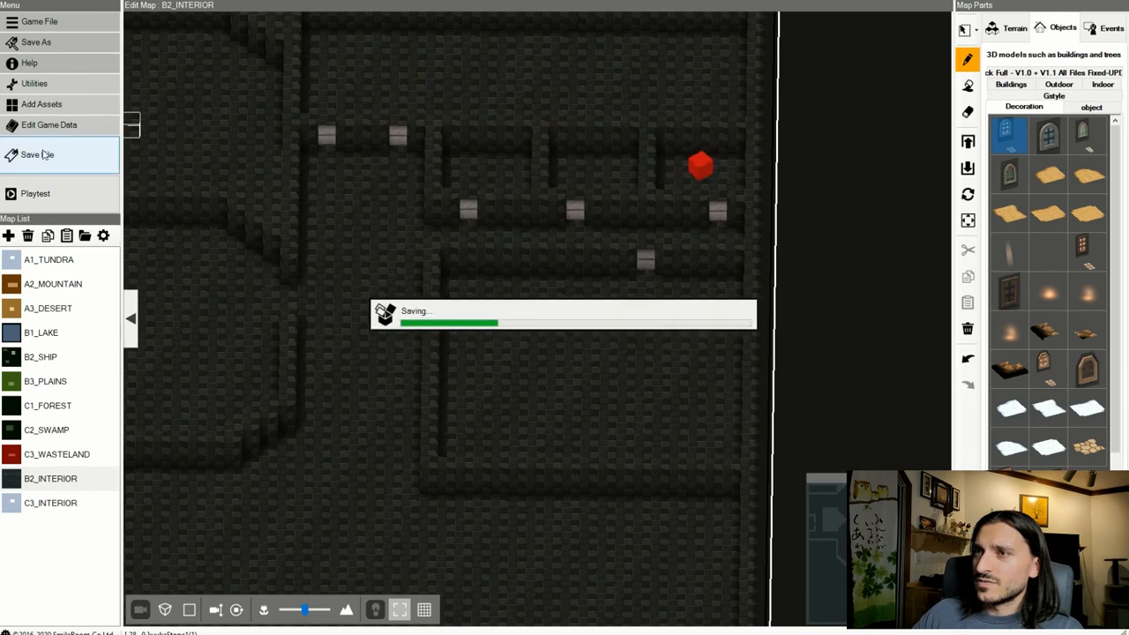
left_click(37, 155)
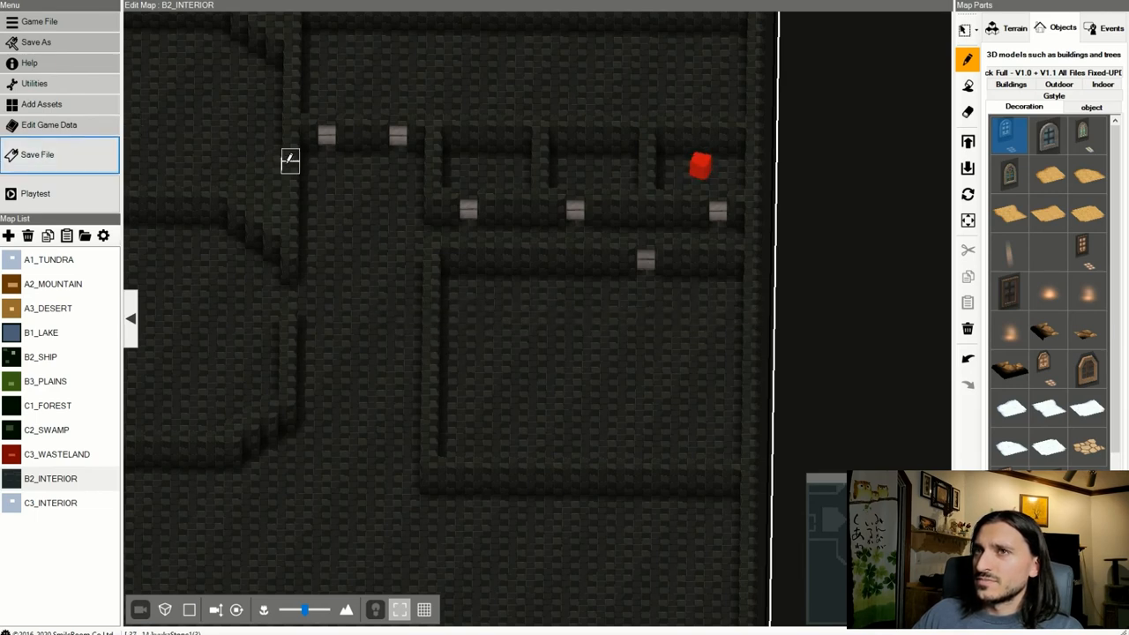
mouse_move(84, 104)
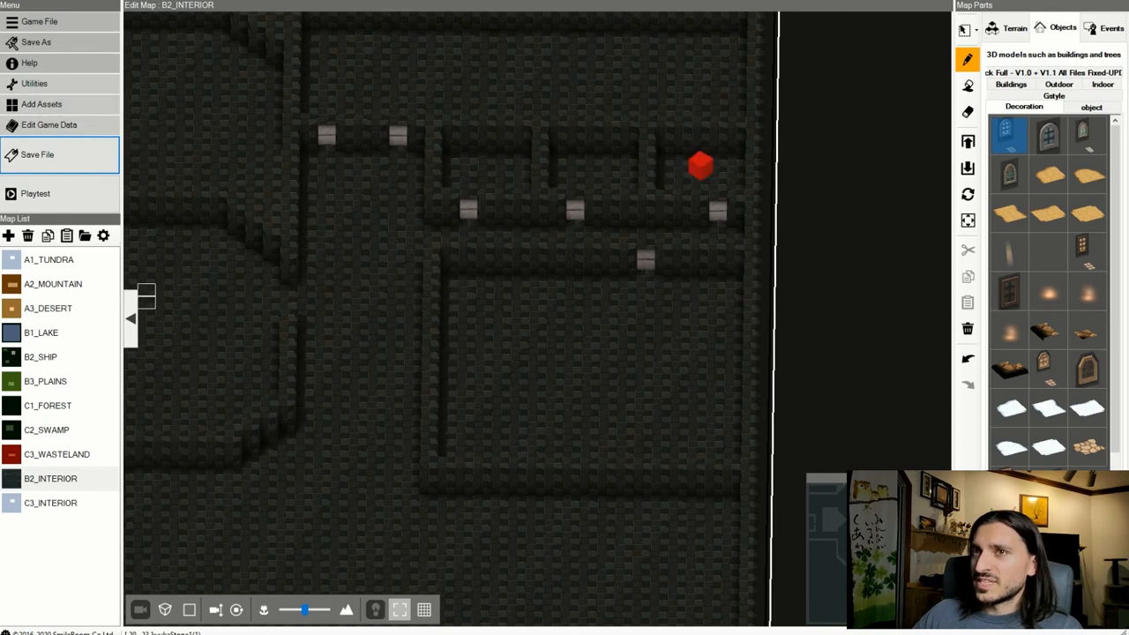
left_click(35, 193)
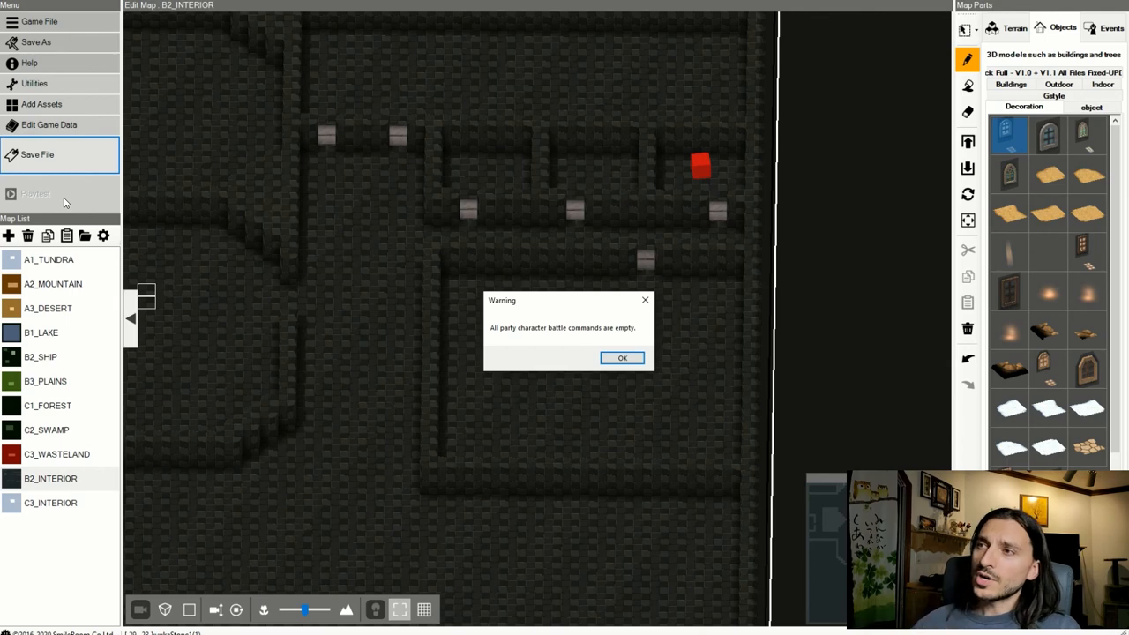
mouse_move(651, 370)
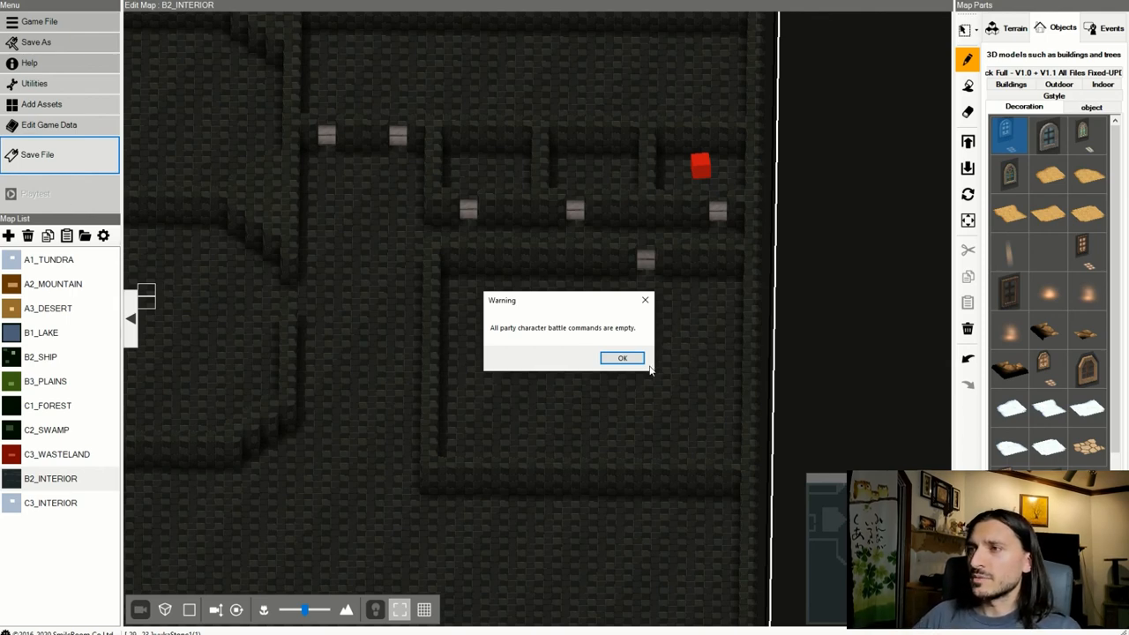
left_click(622, 357)
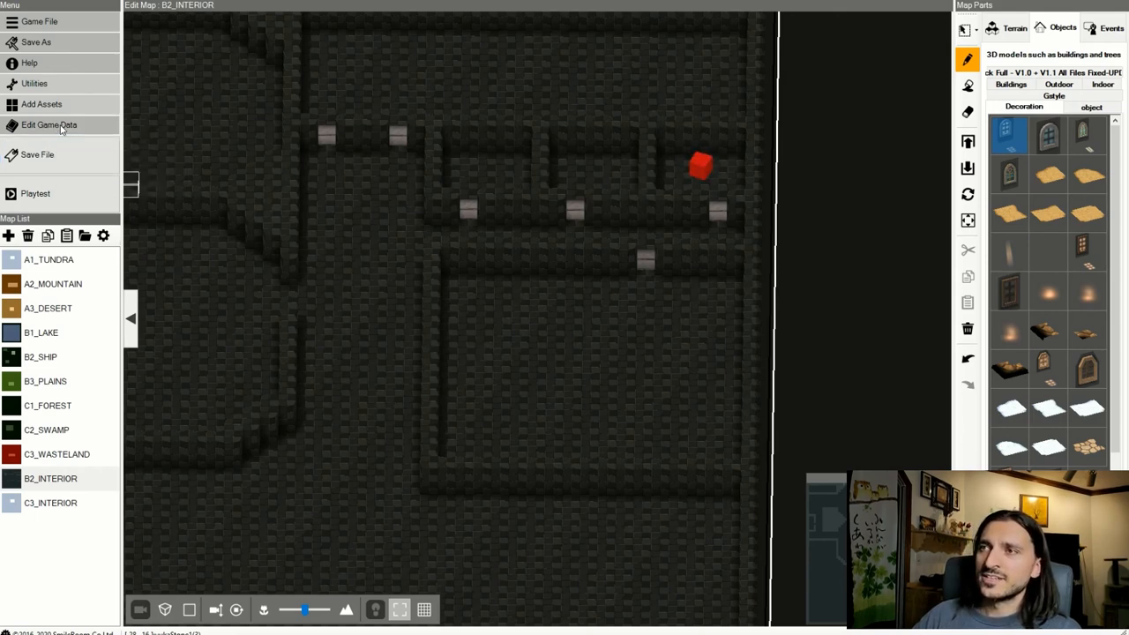
Attempt to edit game data, view the unhandled exception details, and continue past the error.
left_click(48, 124)
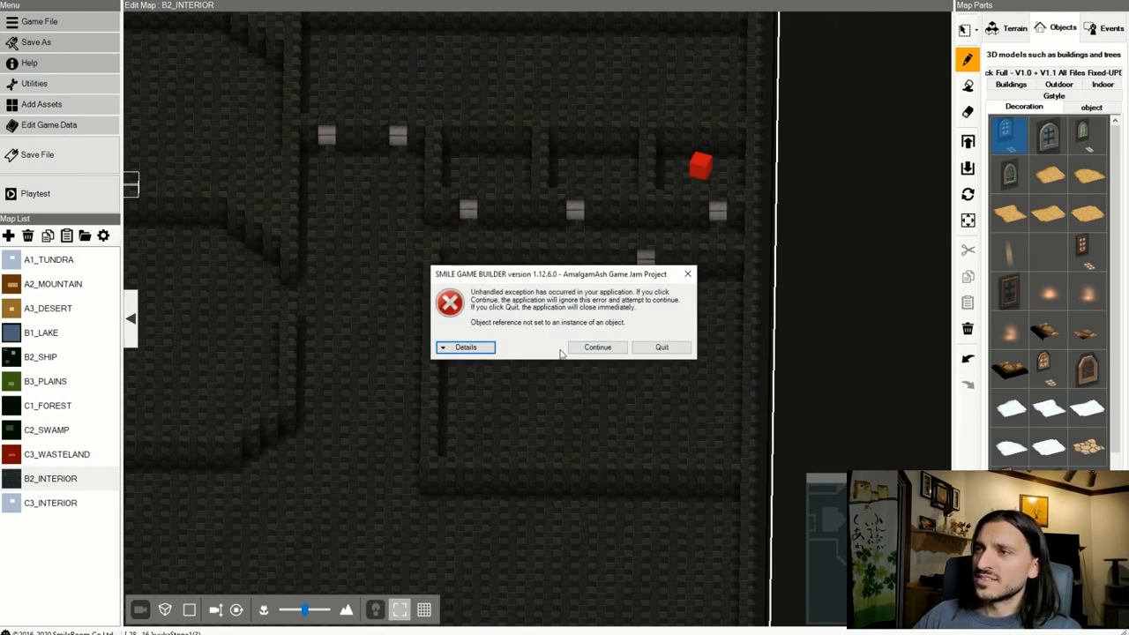
left_click(465, 347)
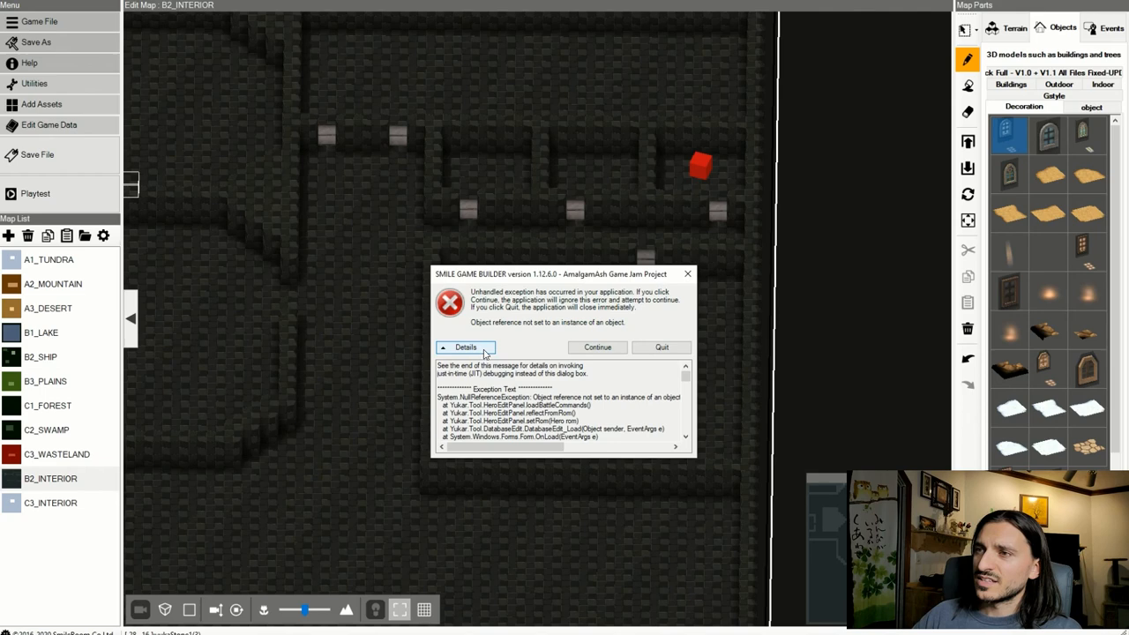
mouse_move(597, 347)
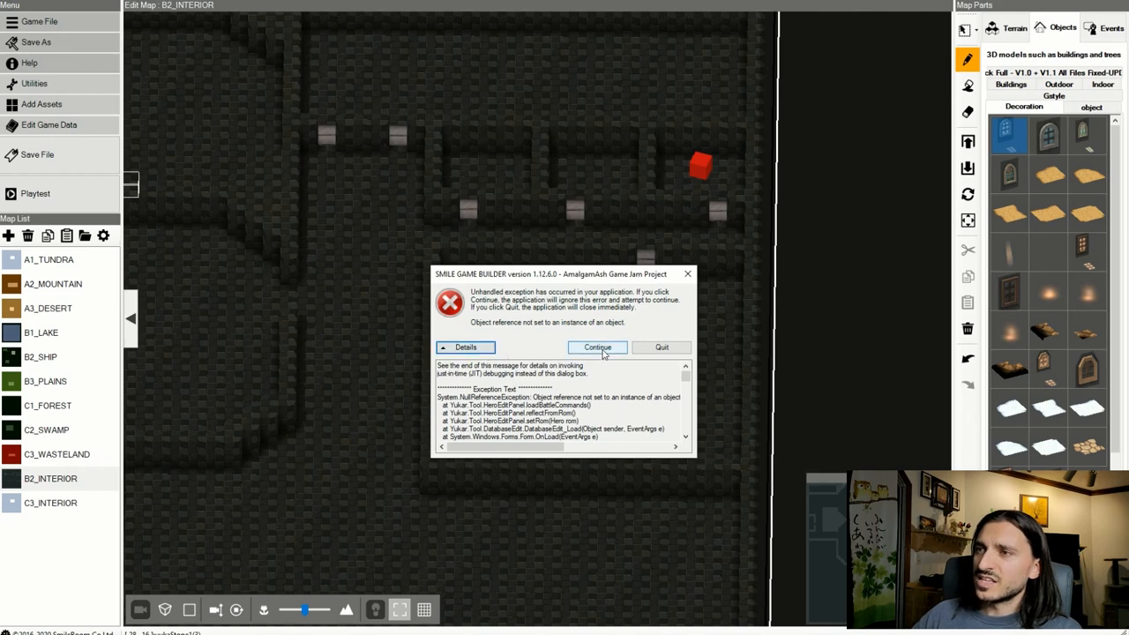
left_click(597, 346)
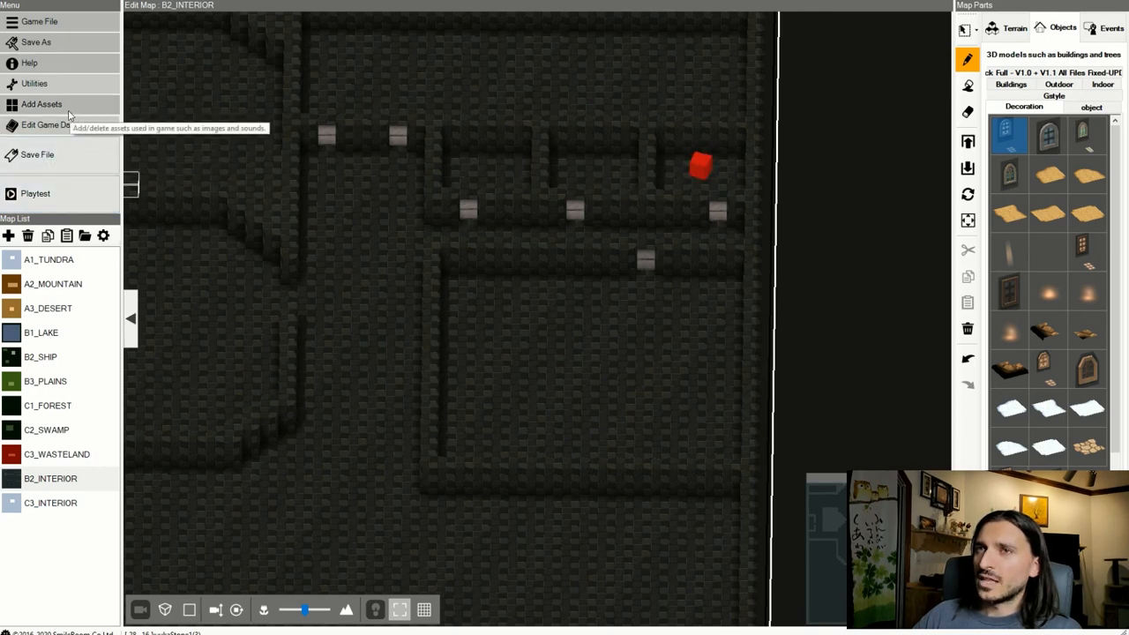
Check the asset archive by previewing the A_Hero01A character model, then close it.
left_click(42, 104)
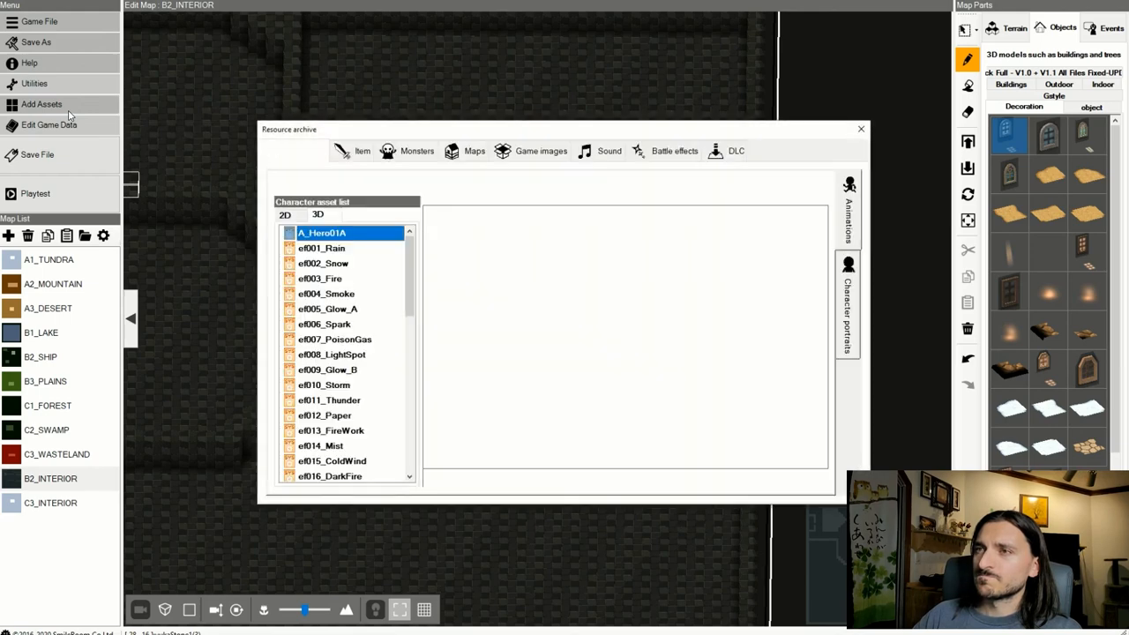
left_click(303, 150)
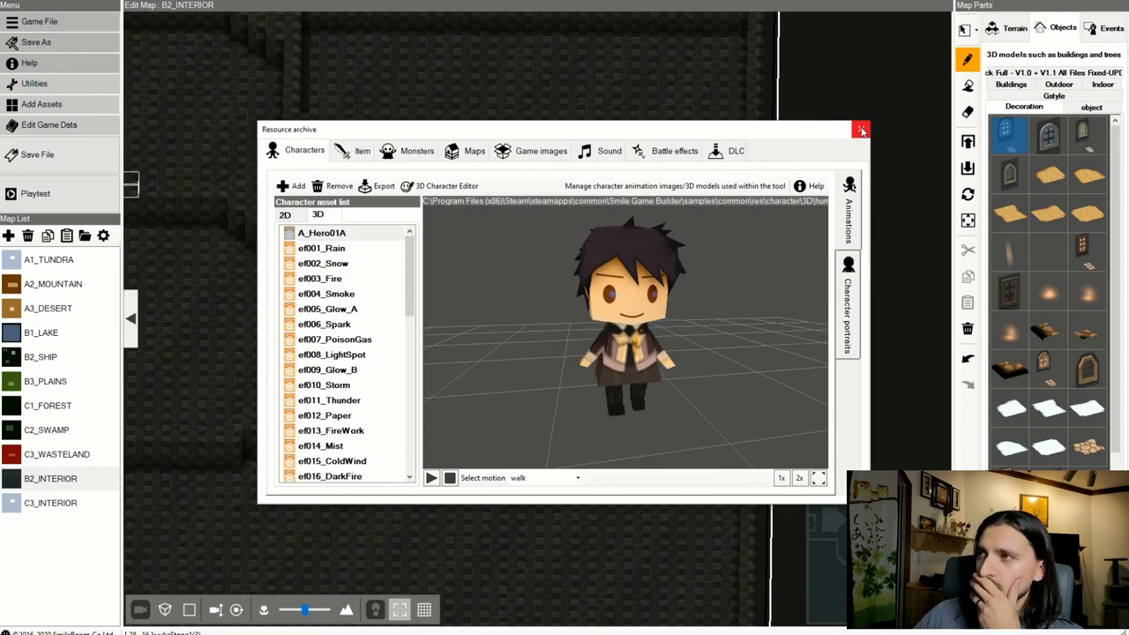
left_click(861, 130)
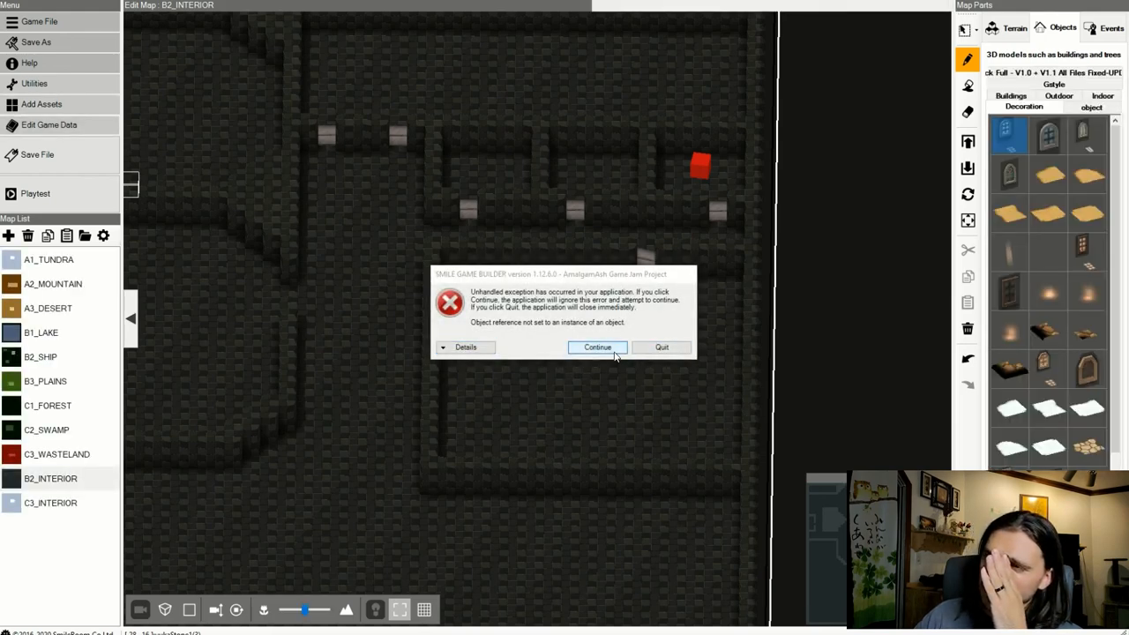
Continue past the error, retry editing game data, and quit the crashing editor.
left_click(597, 346)
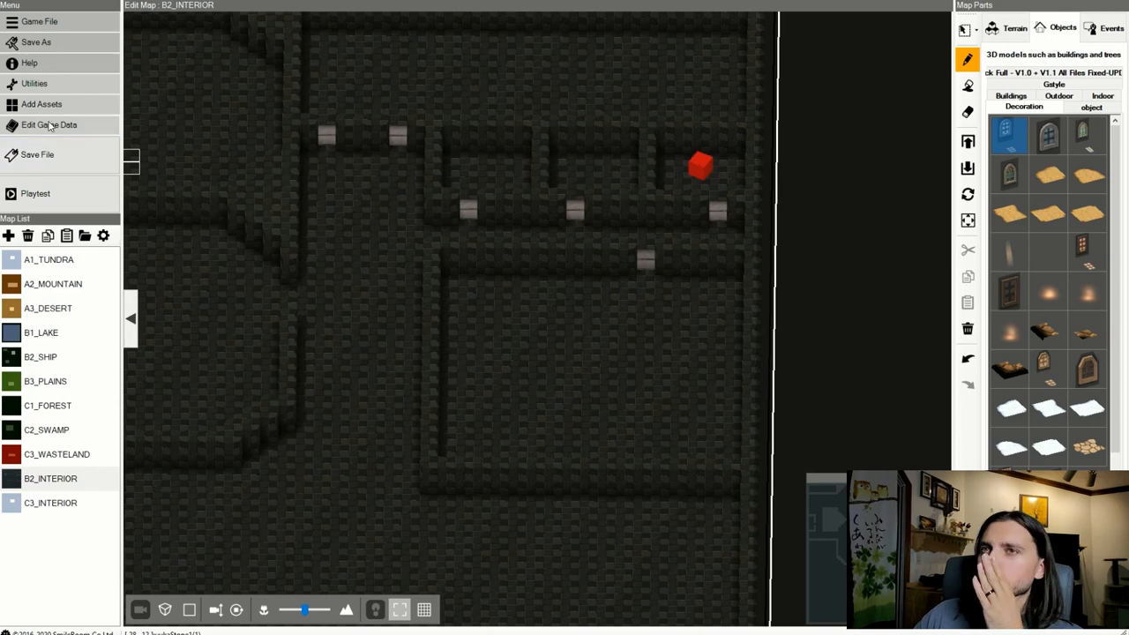
left_click(49, 124)
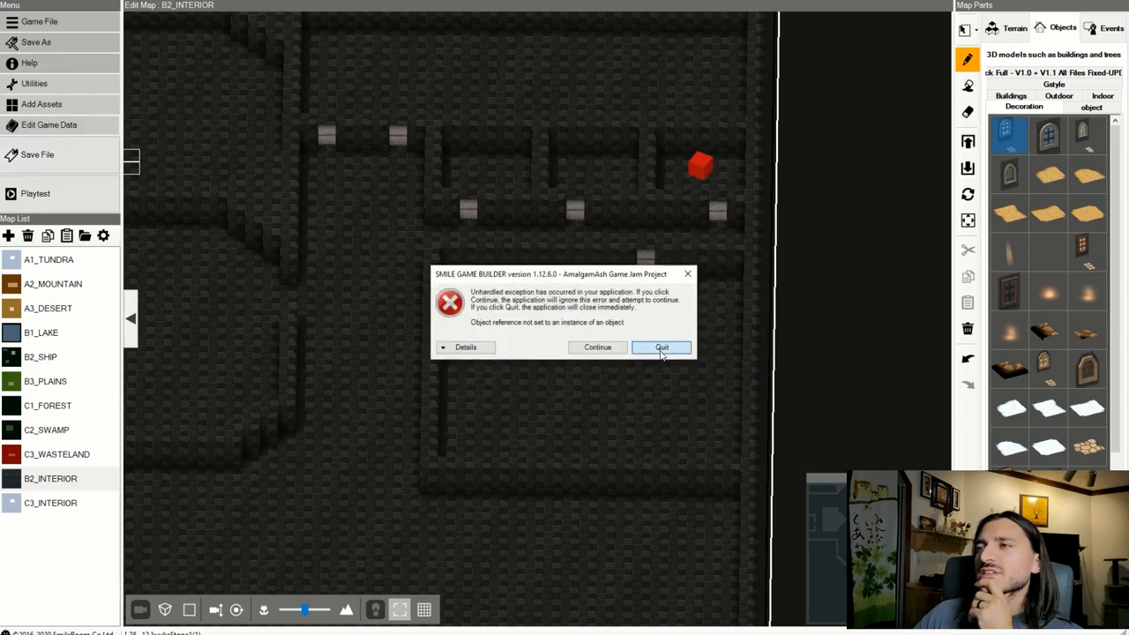
left_click(662, 346)
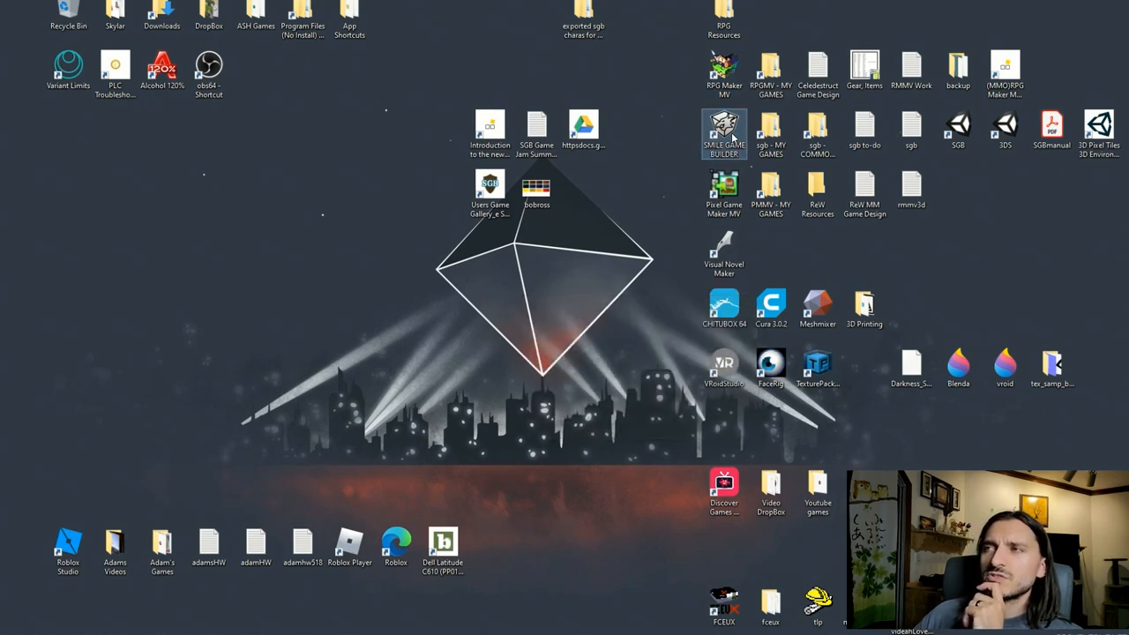
Relaunch Smile Game Builder from the desktop and reopen the AmalgamAsh Game Jam Project.
double_click(723, 132)
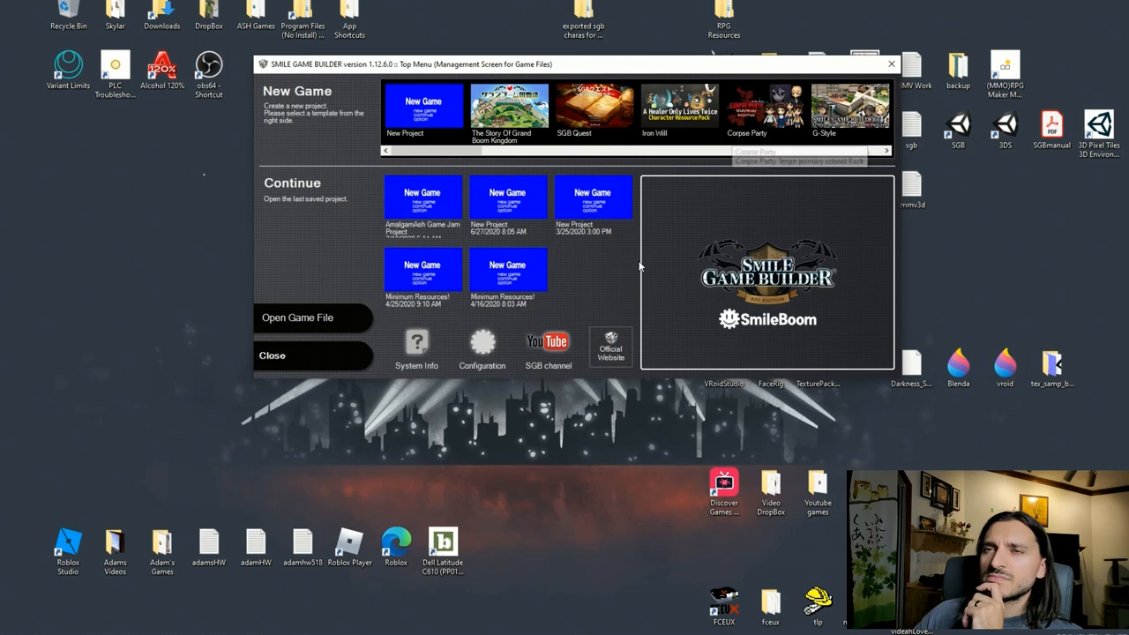
mouse_move(421, 192)
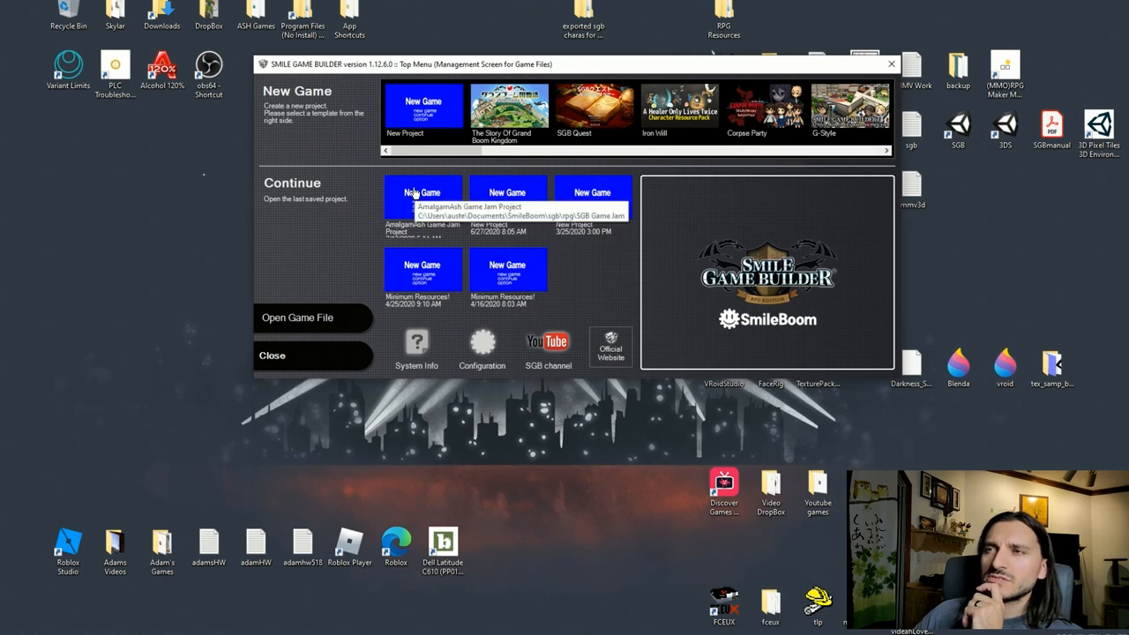
left_click(423, 195)
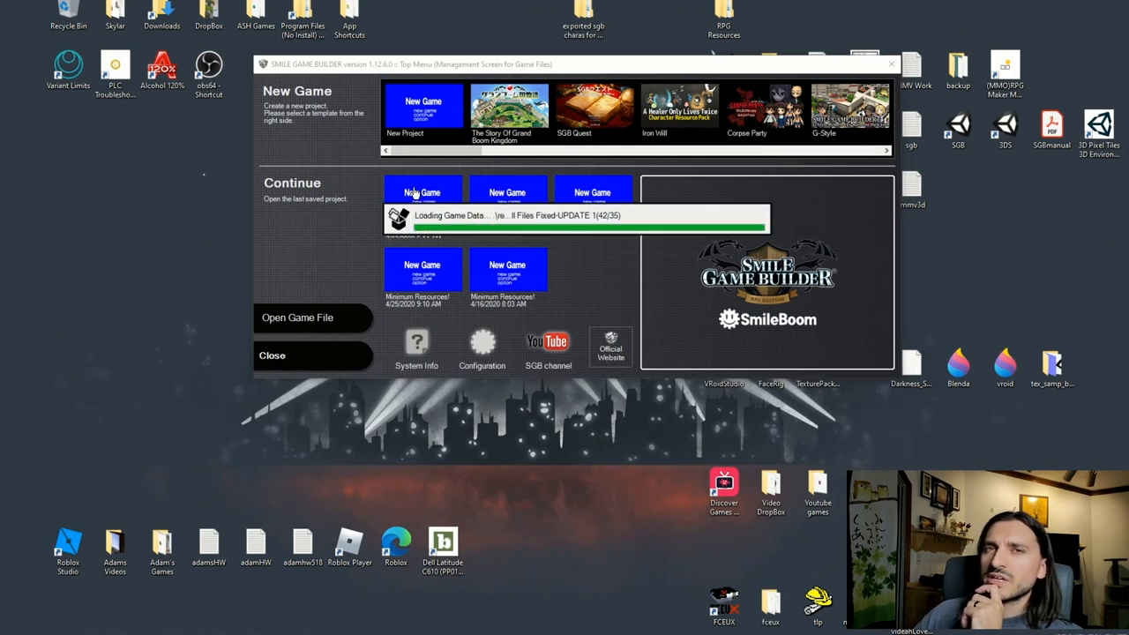